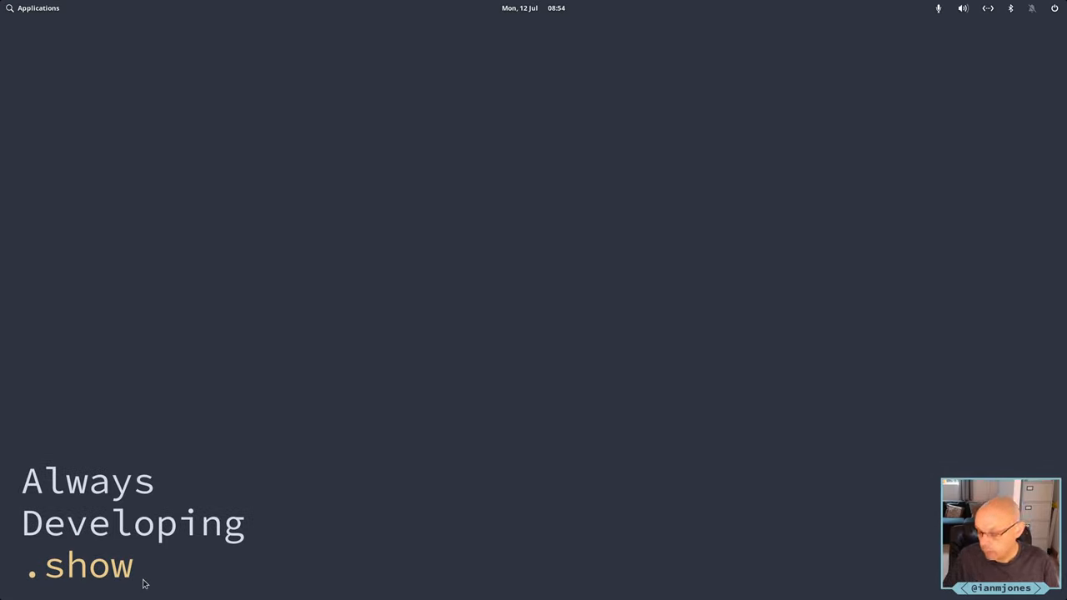
pyautogui.moveTo(327, 358)
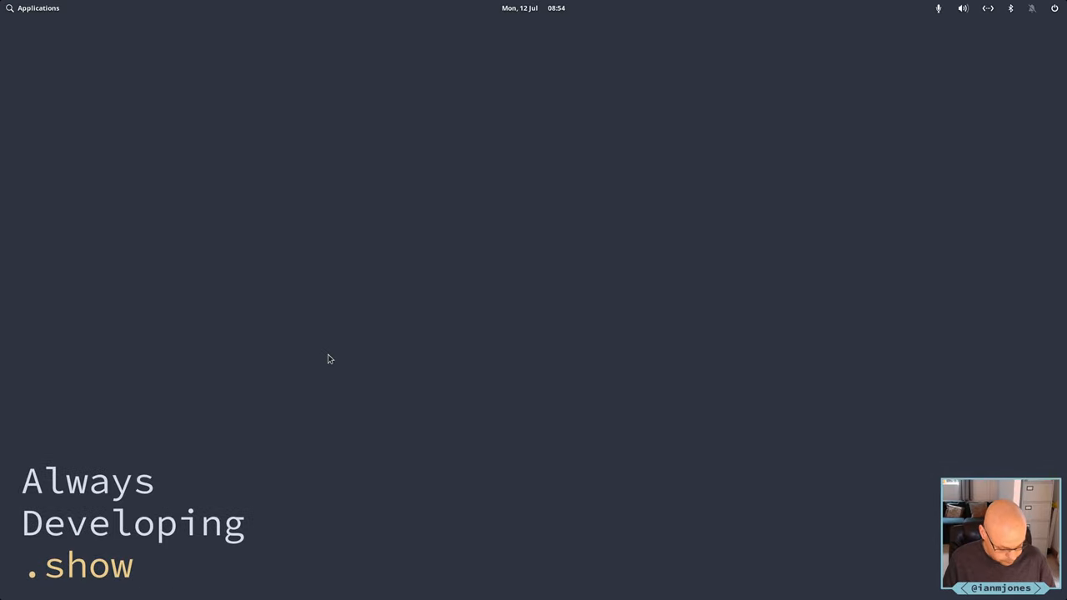
pyautogui.moveTo(372, 274)
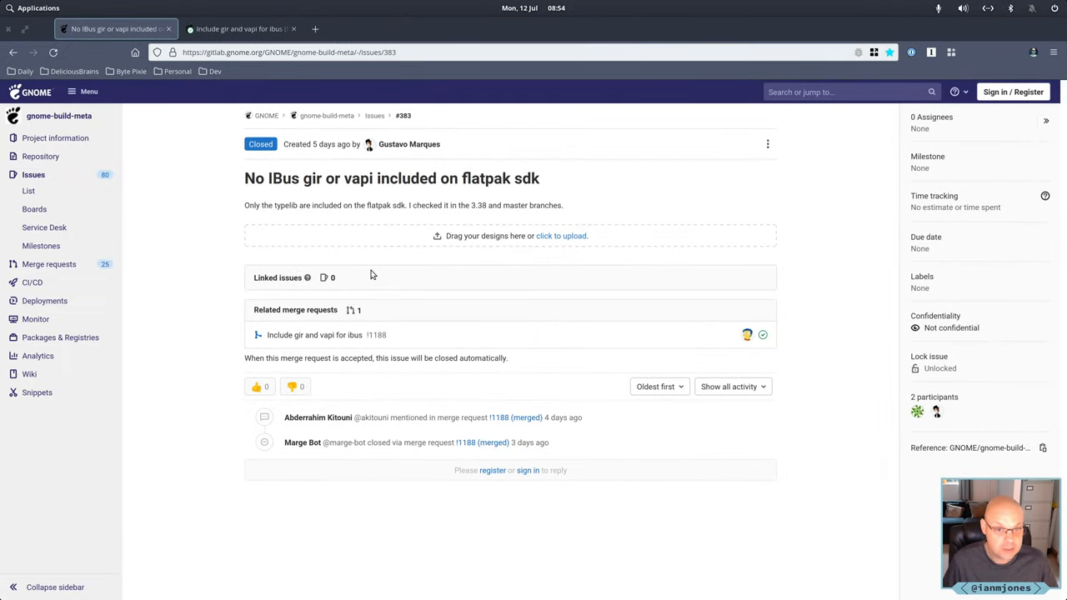
pyautogui.moveTo(296, 199)
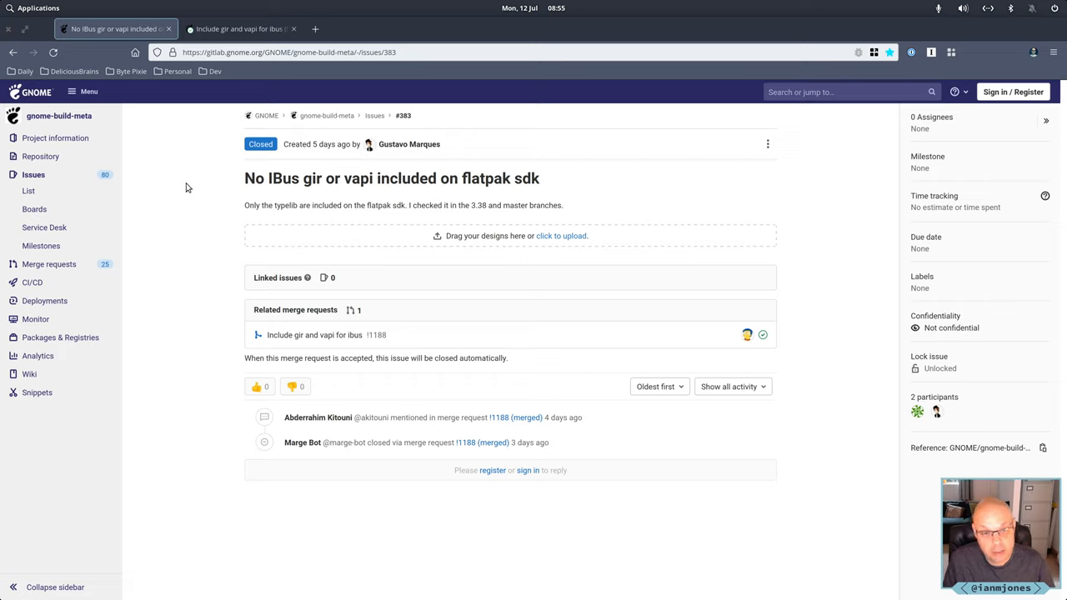
pyautogui.moveTo(221, 189)
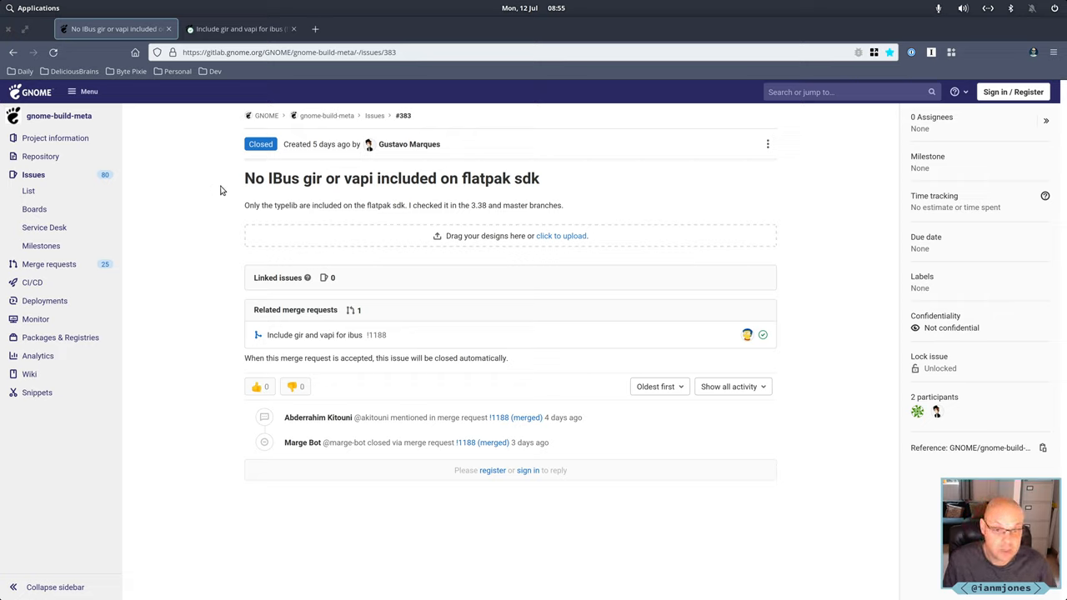
pyautogui.moveTo(388, 208)
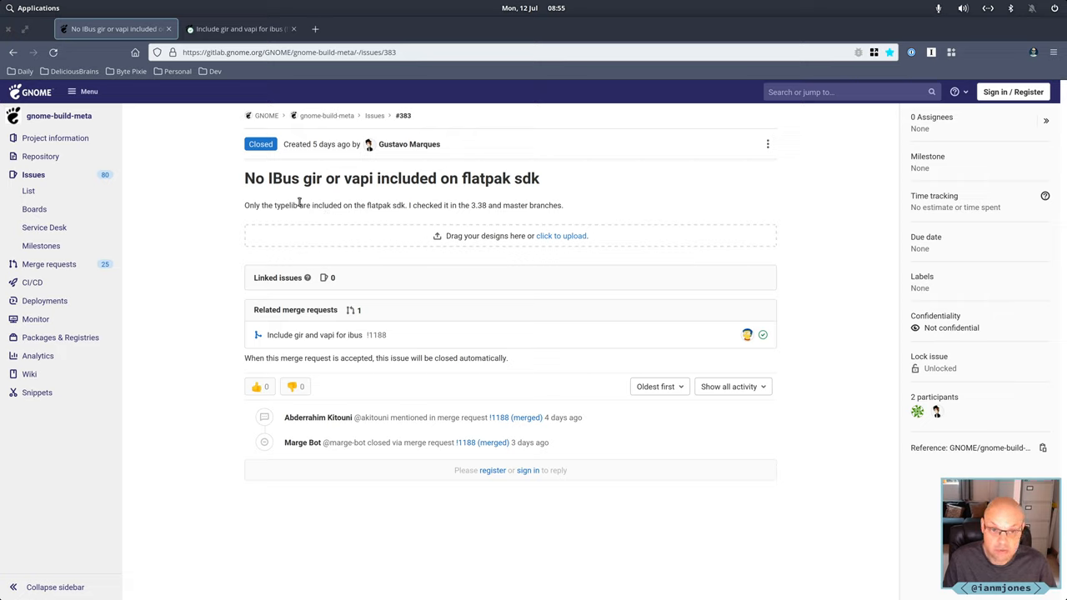
pyautogui.moveTo(223, 208)
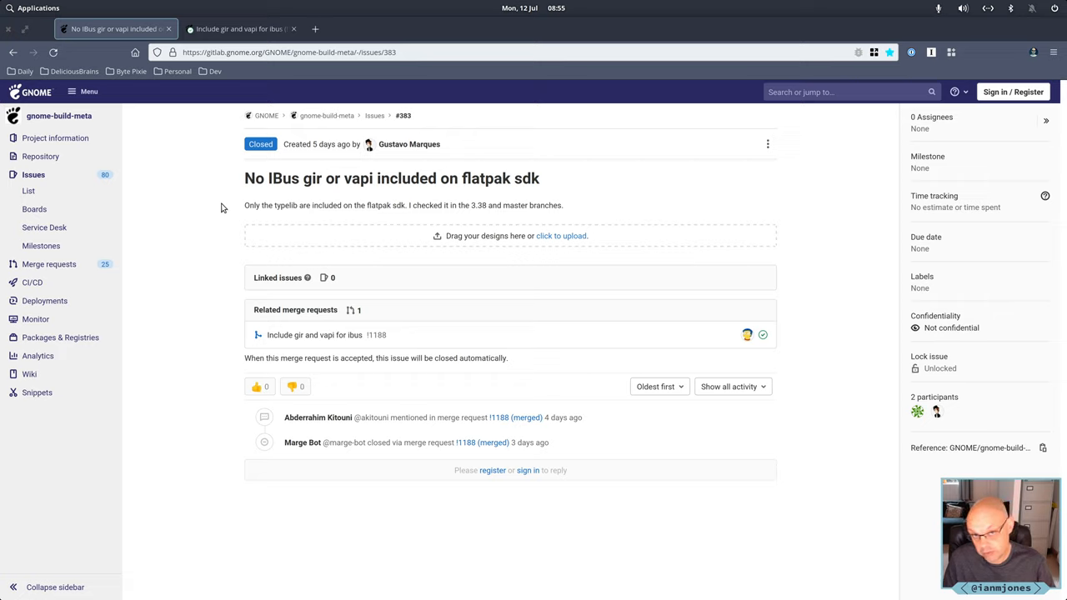
pyautogui.moveTo(208, 221)
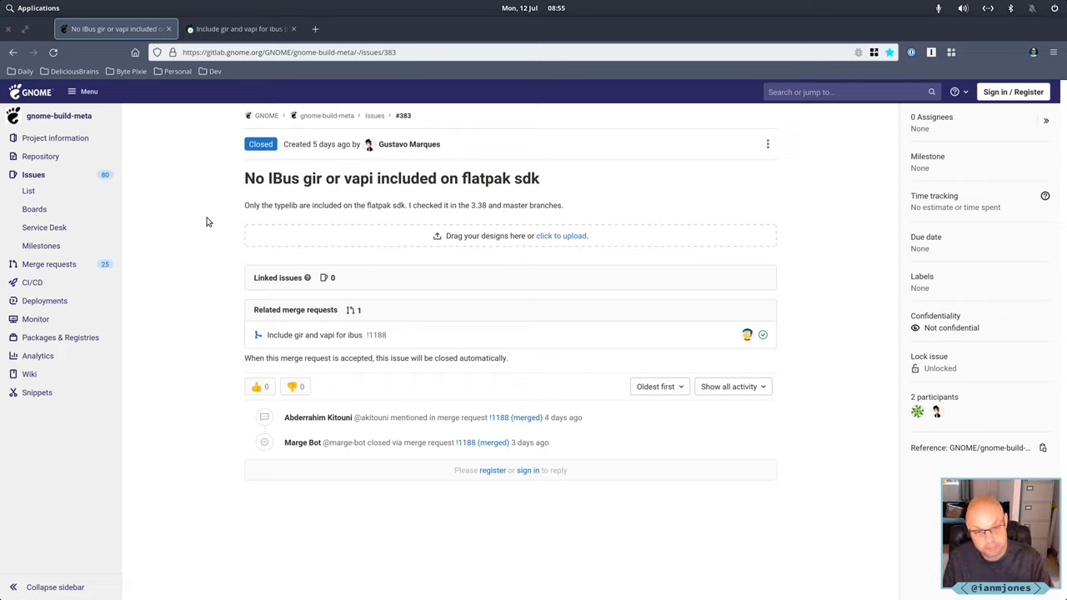
pyautogui.moveTo(221, 237)
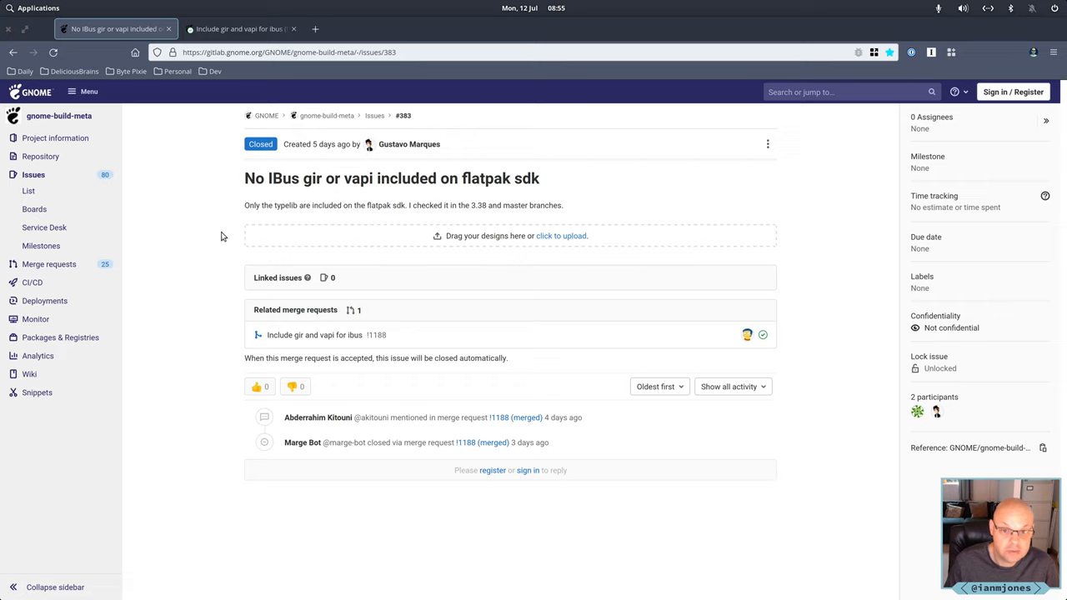
pyautogui.moveTo(225, 104)
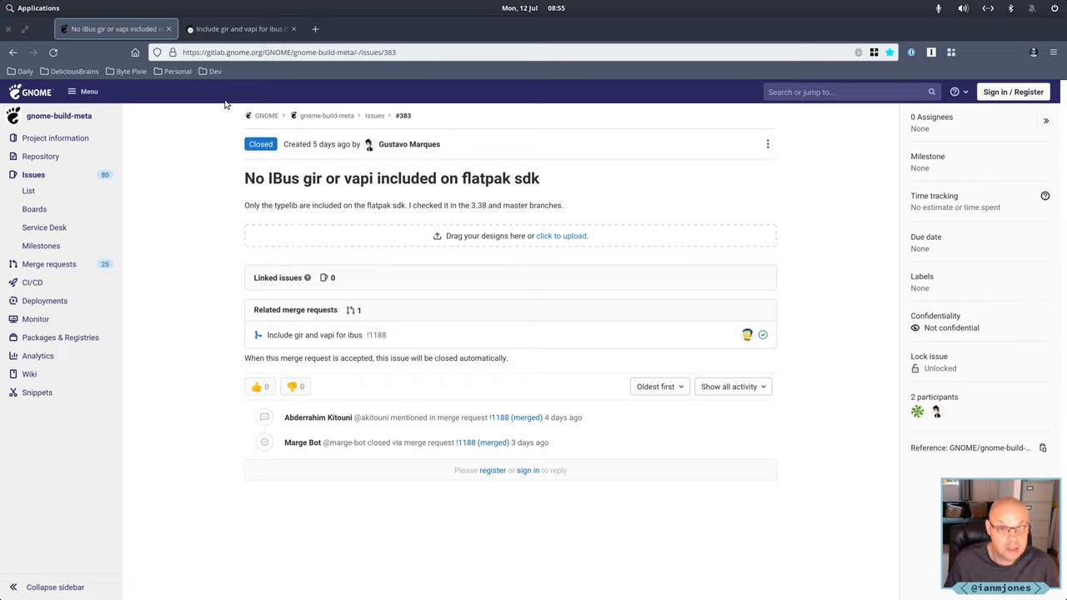
pyautogui.moveTo(369, 345)
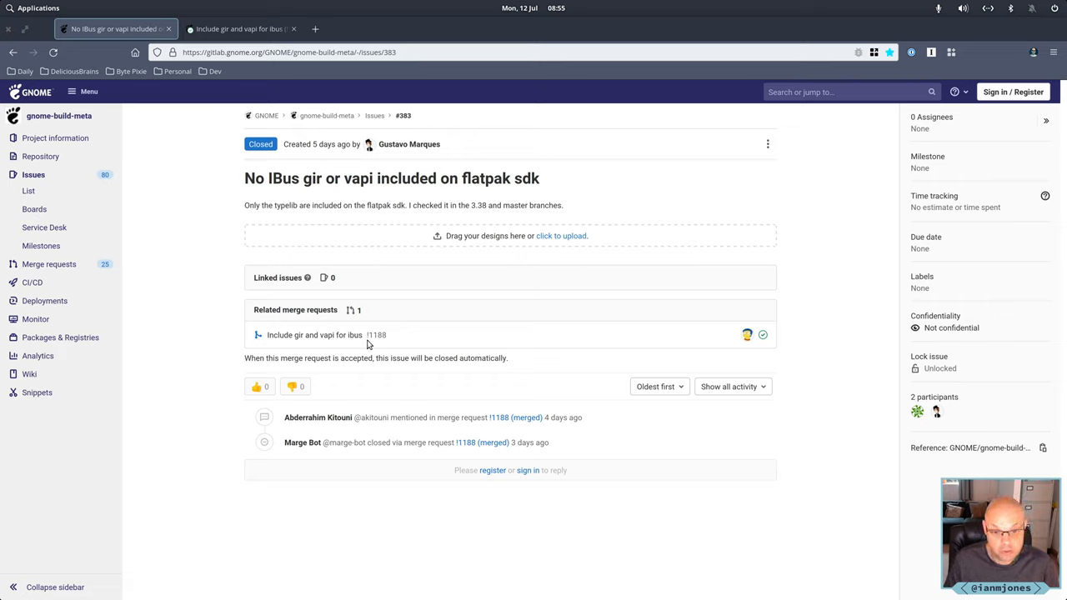
pyautogui.moveTo(387, 338)
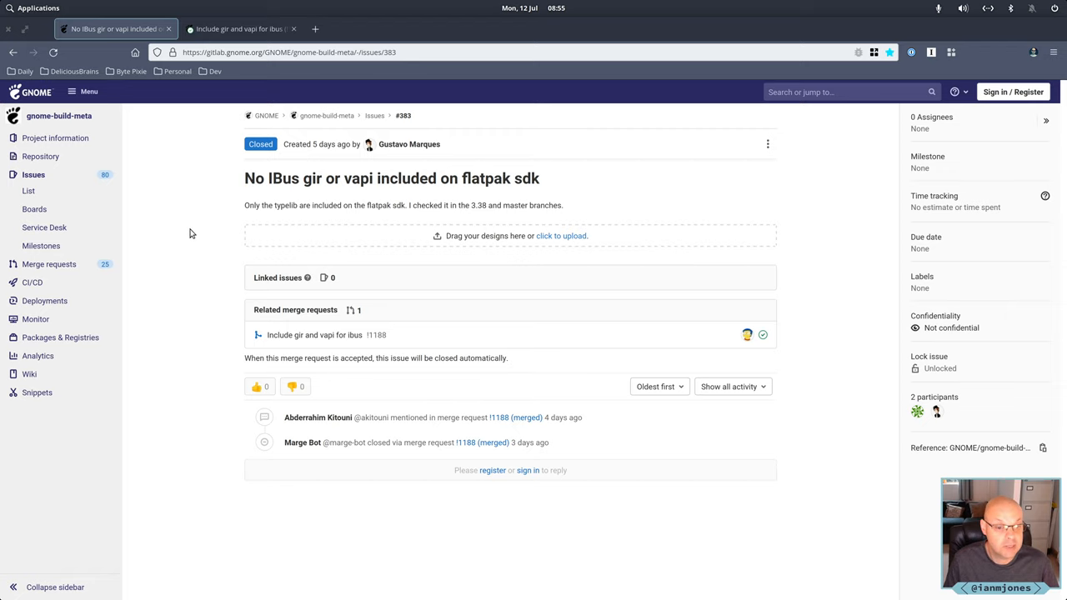
# View GitLab merge request !1190 'Include gir and vapi for ibus' in the second browser tab
pyautogui.click(239, 28)
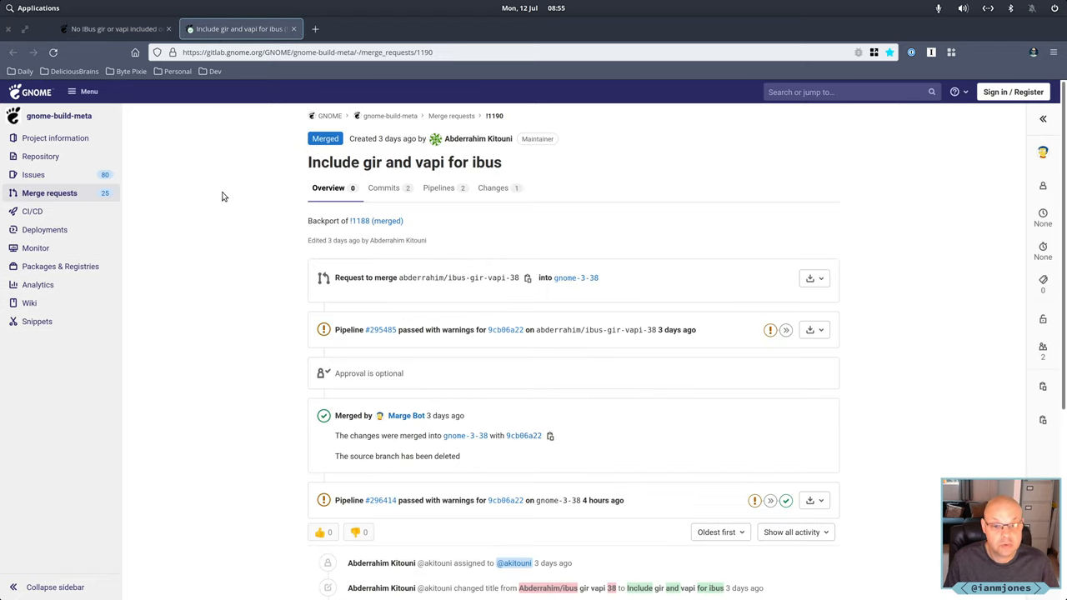
pyautogui.moveTo(258, 254)
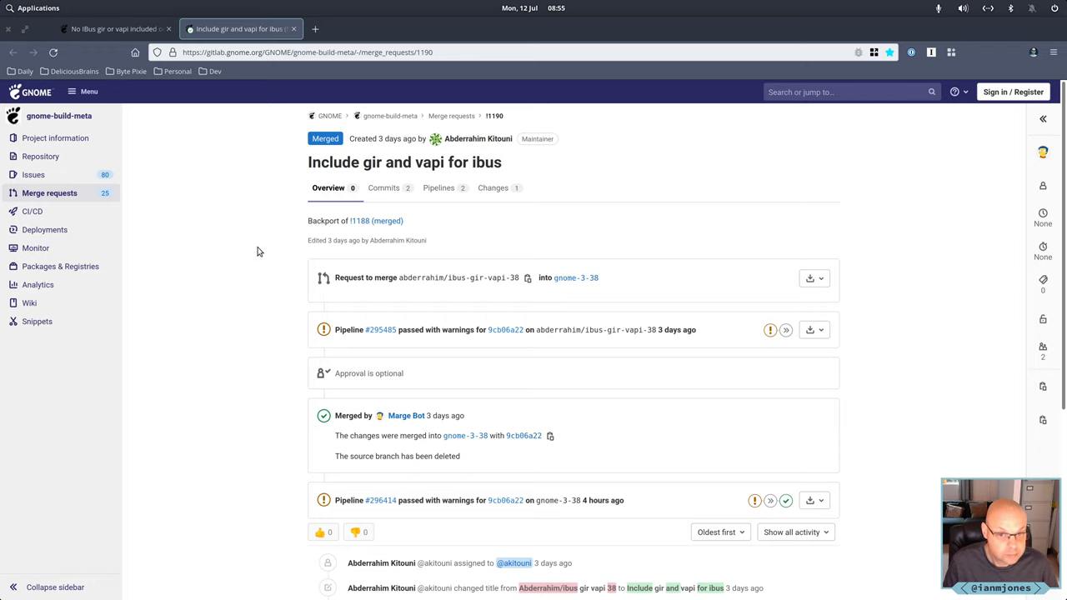
pyautogui.click(113, 28)
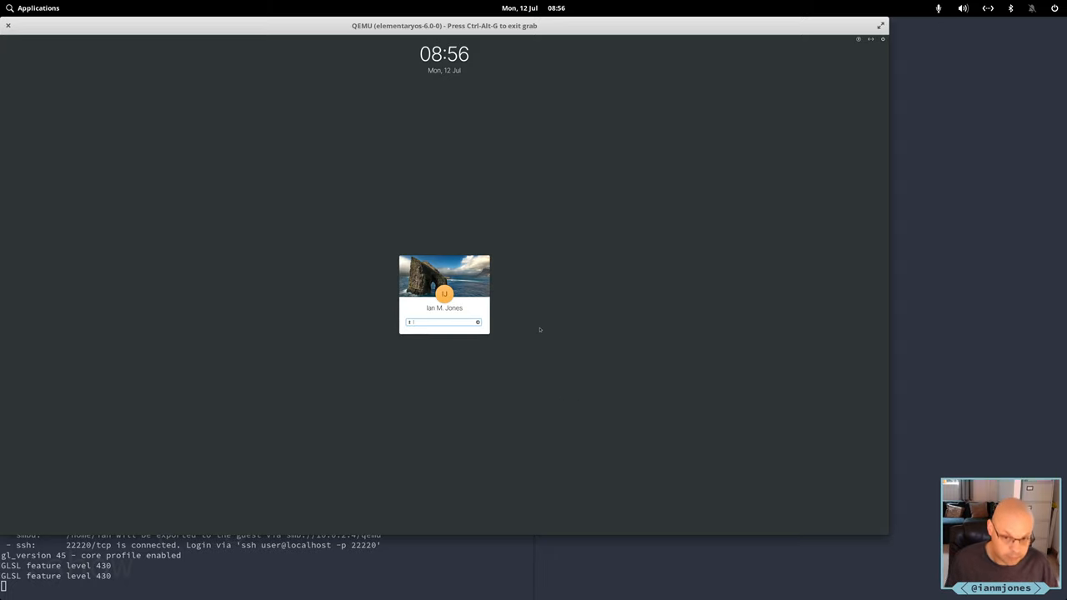
pyautogui.moveTo(590, 362)
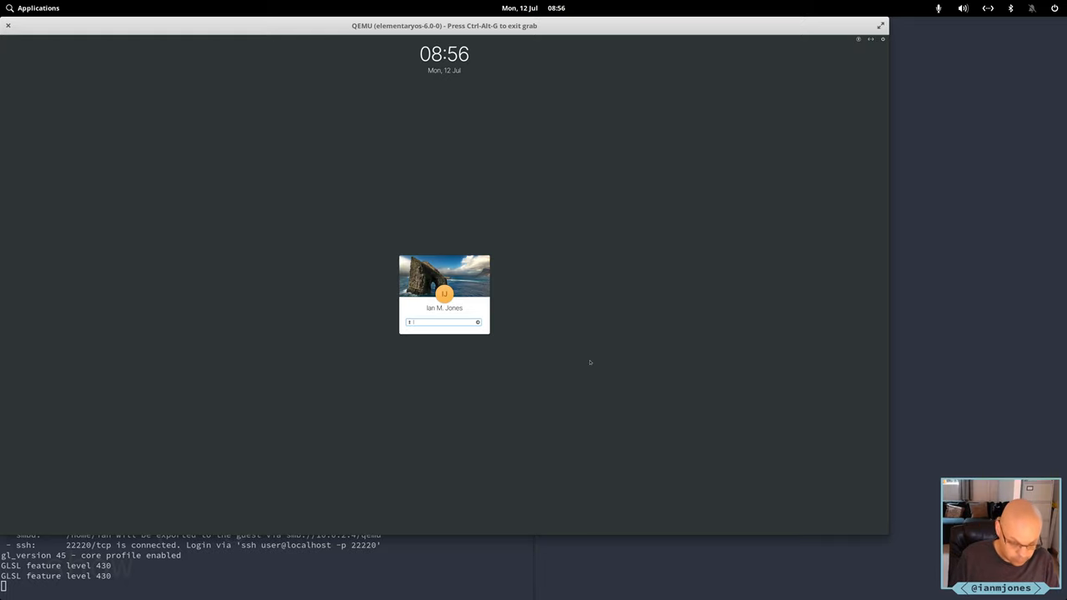
pyautogui.write('•••••')
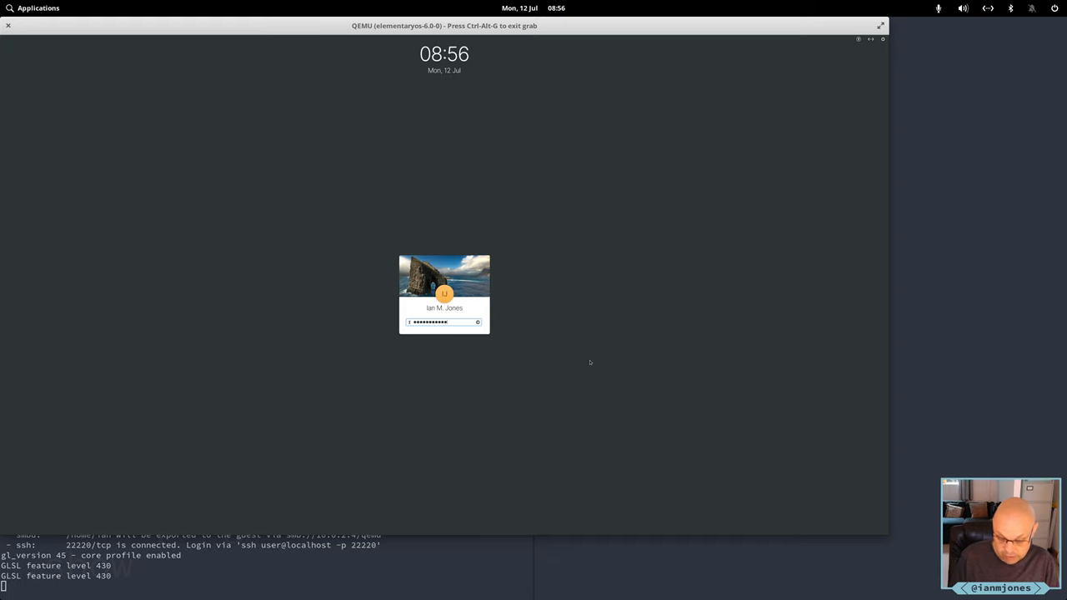
pyautogui.press('Return')
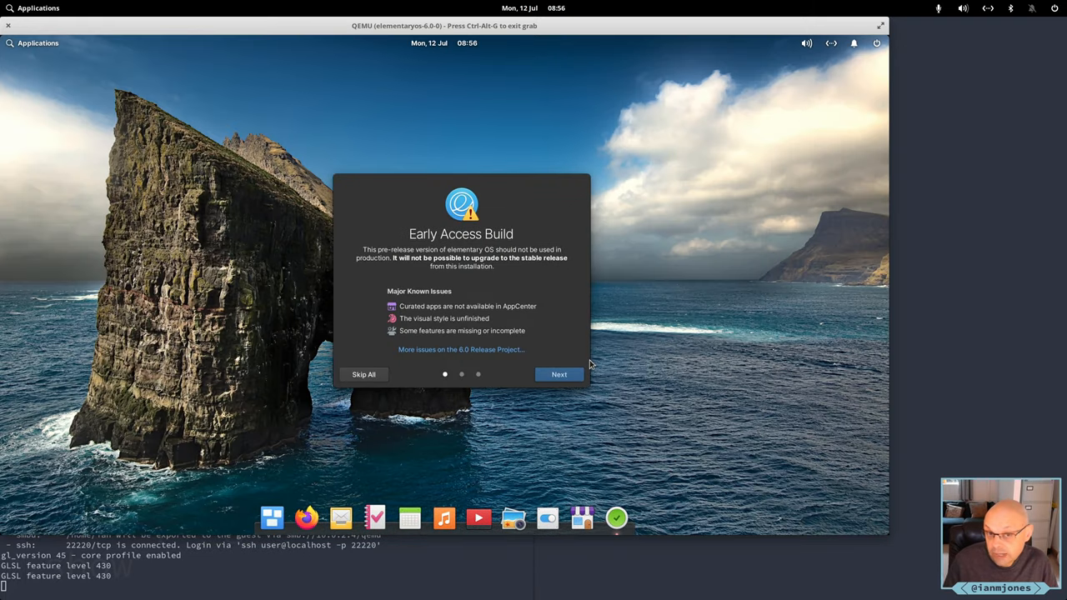
pyautogui.click(559, 374)
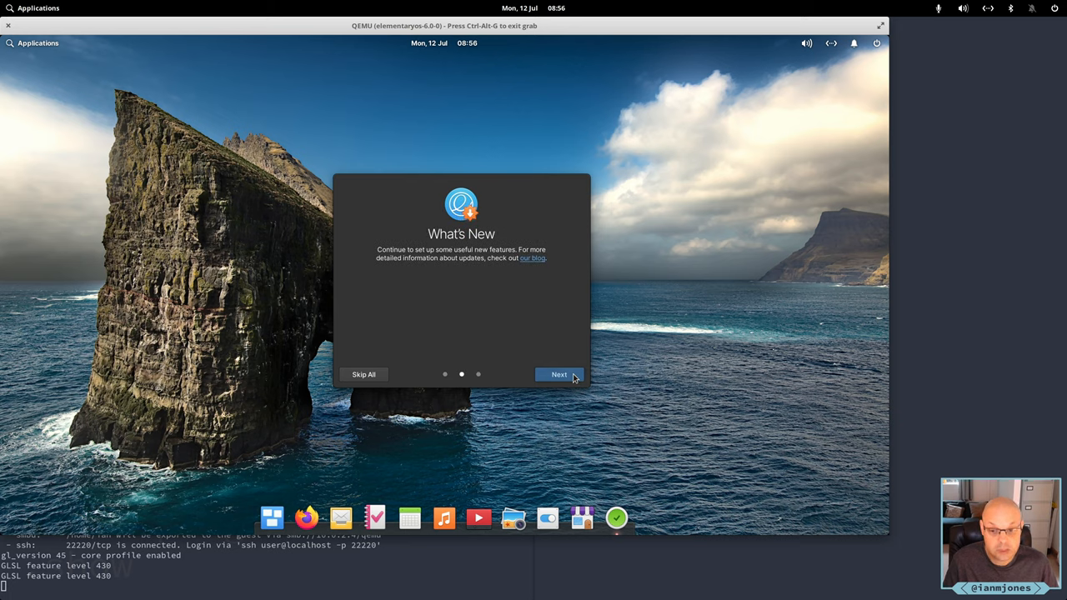
pyautogui.click(558, 375)
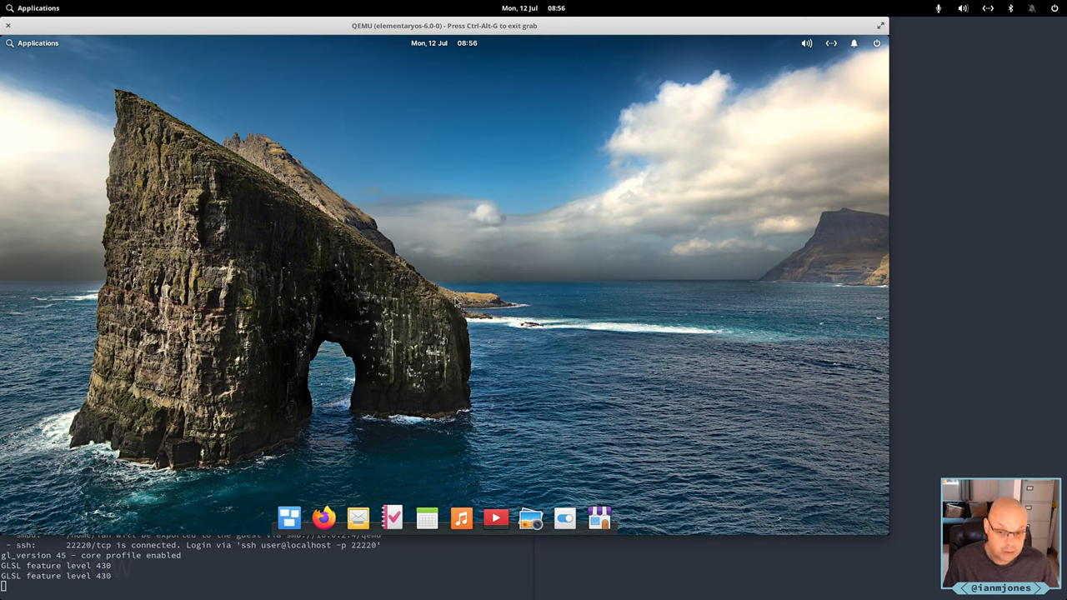
pyautogui.moveTo(531, 268)
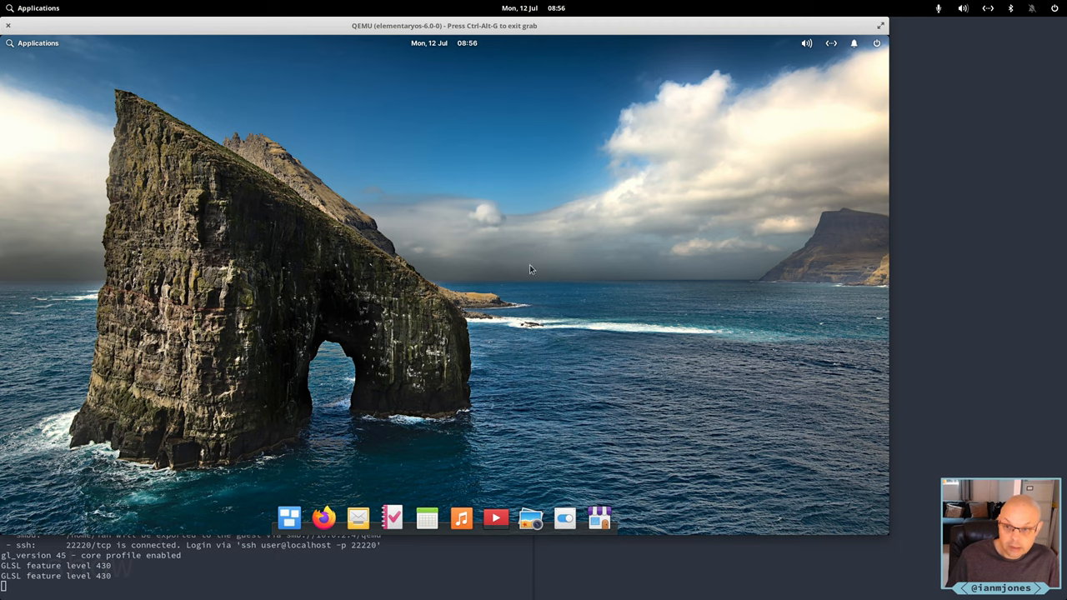
pyautogui.moveTo(542, 280)
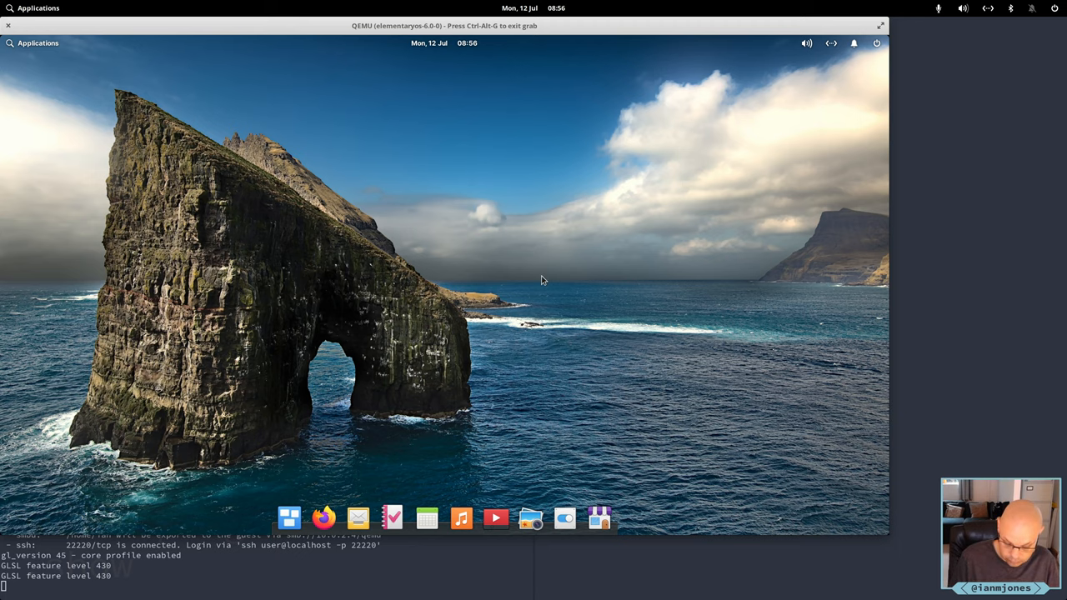
# In tmux, fetch and check the flatpak branch, then open com.github.bytepixie.snippetpixie.yml in vi
pyautogui.click(288, 518)
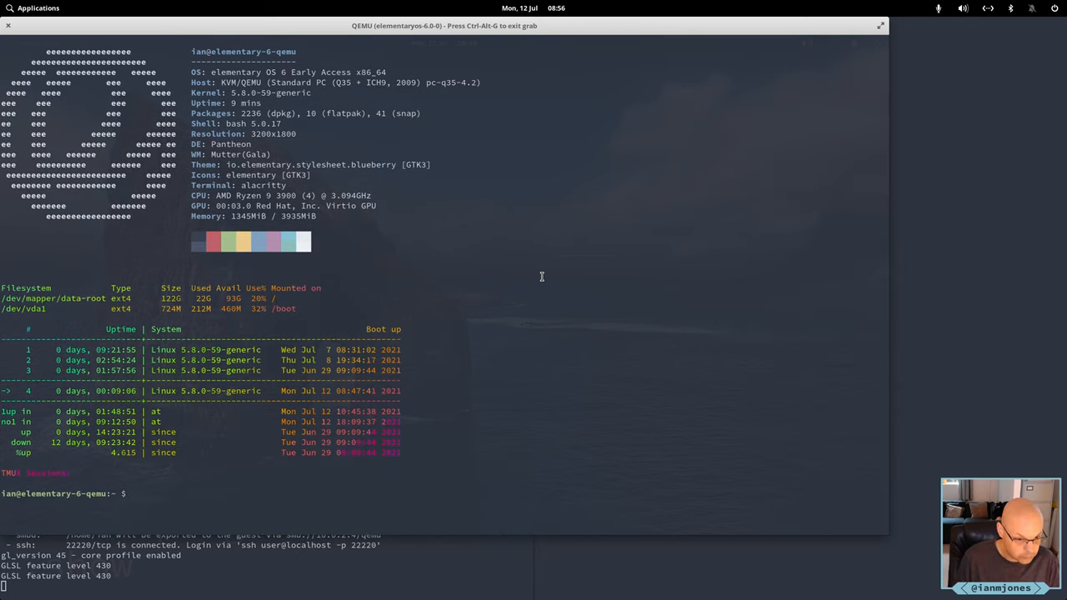
pyautogui.write('tmux n')
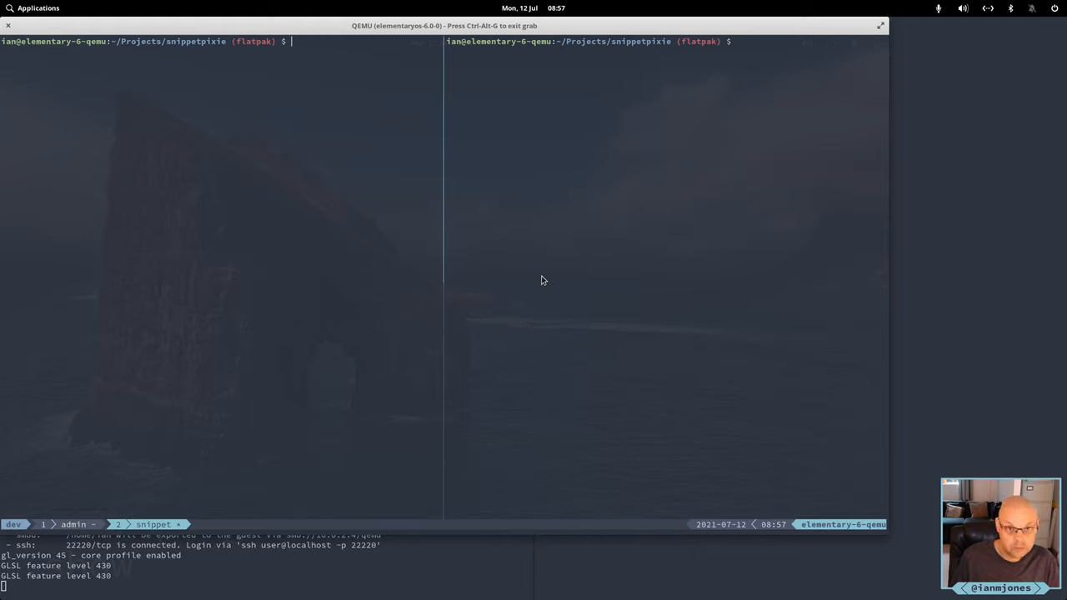
pyautogui.write('git fetch')
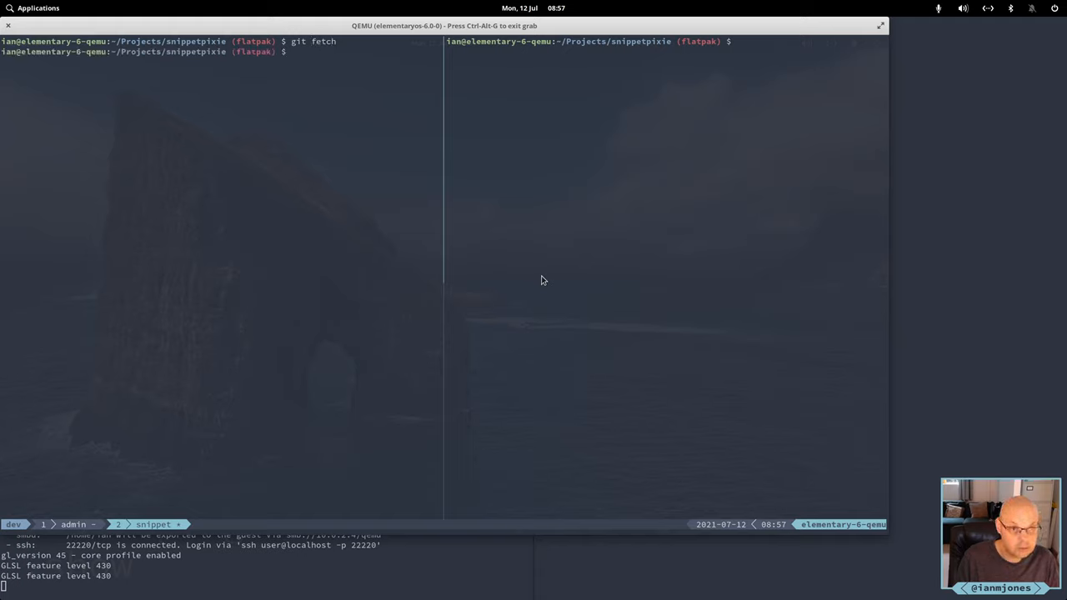
pyautogui.write('git')
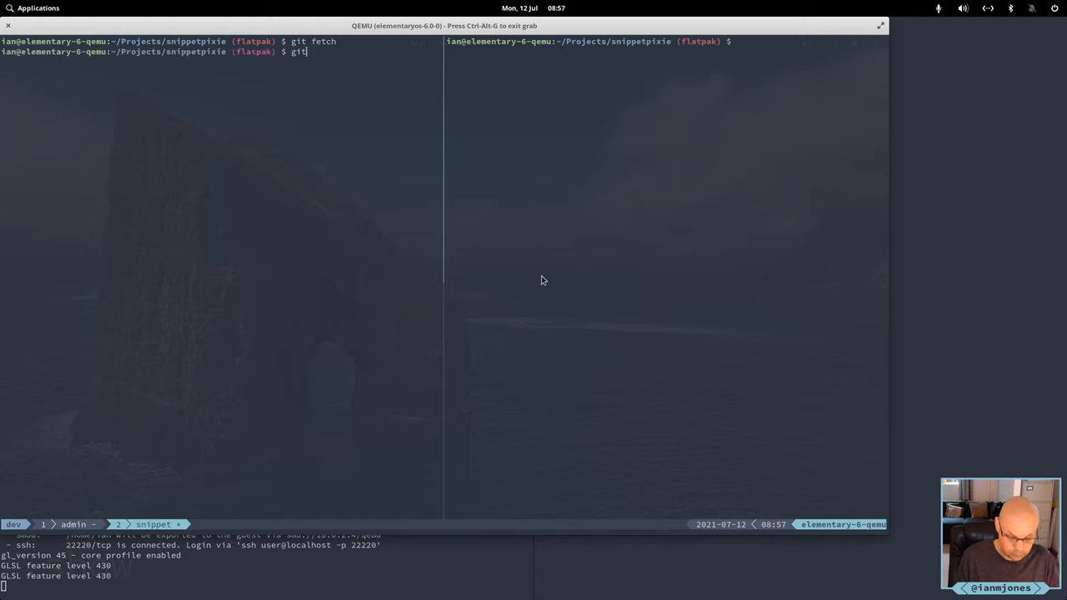
pyautogui.write('st')
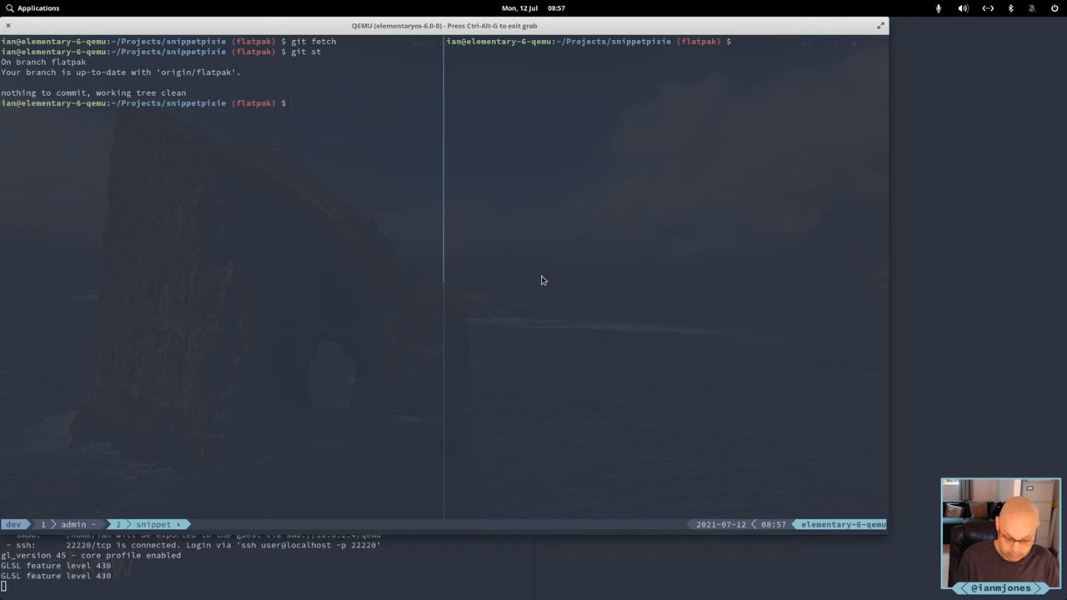
pyautogui.write('ll')
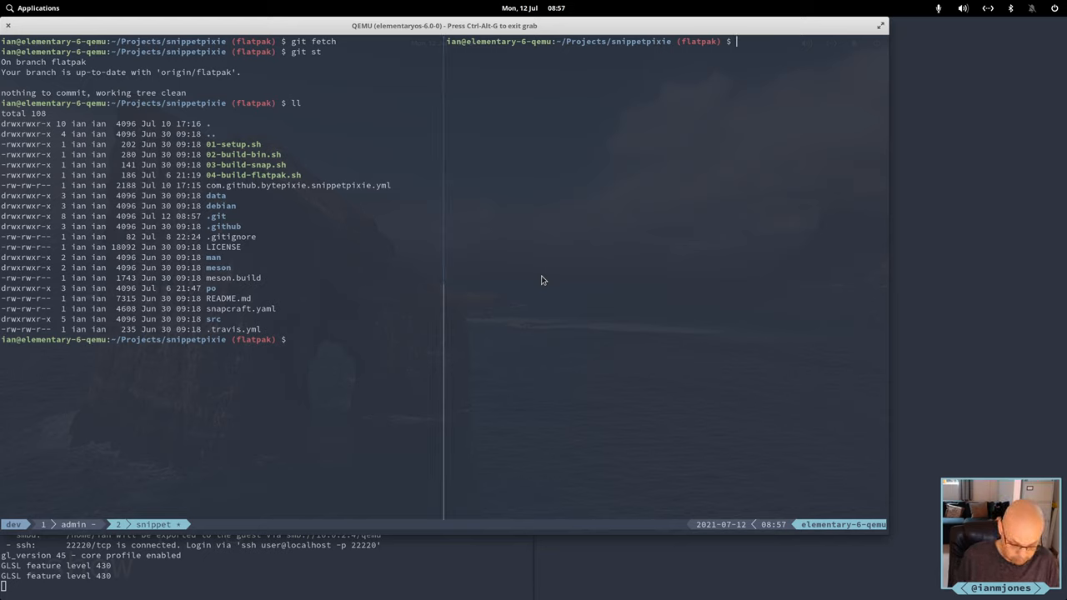
pyautogui.write('vi co')
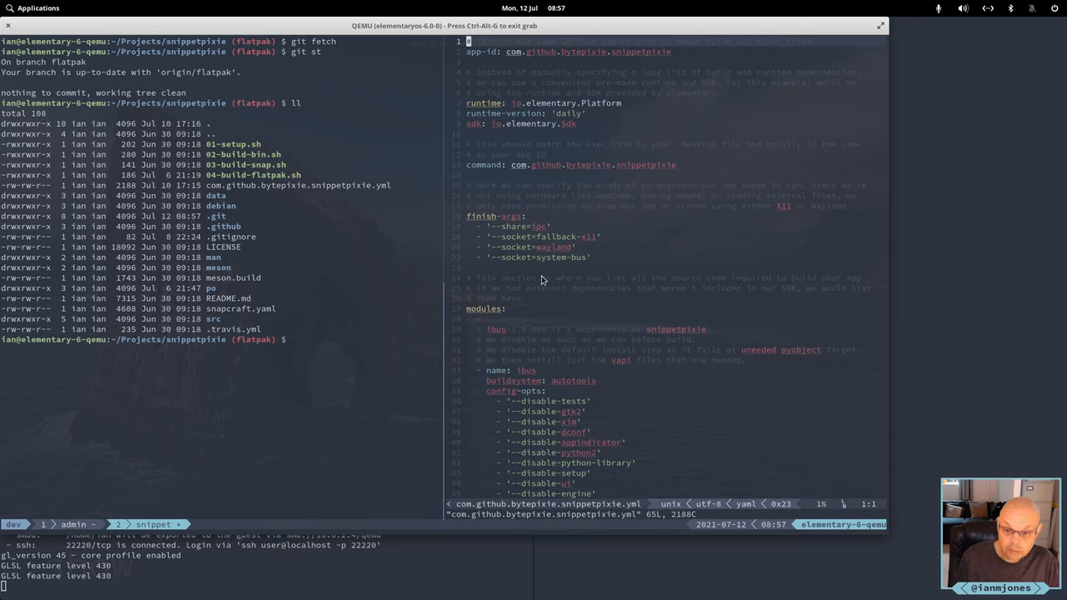
# Turn off Vim spell-checking and type ./04-build-flatpak.sh at the shell prompt
pyautogui.write(':s')
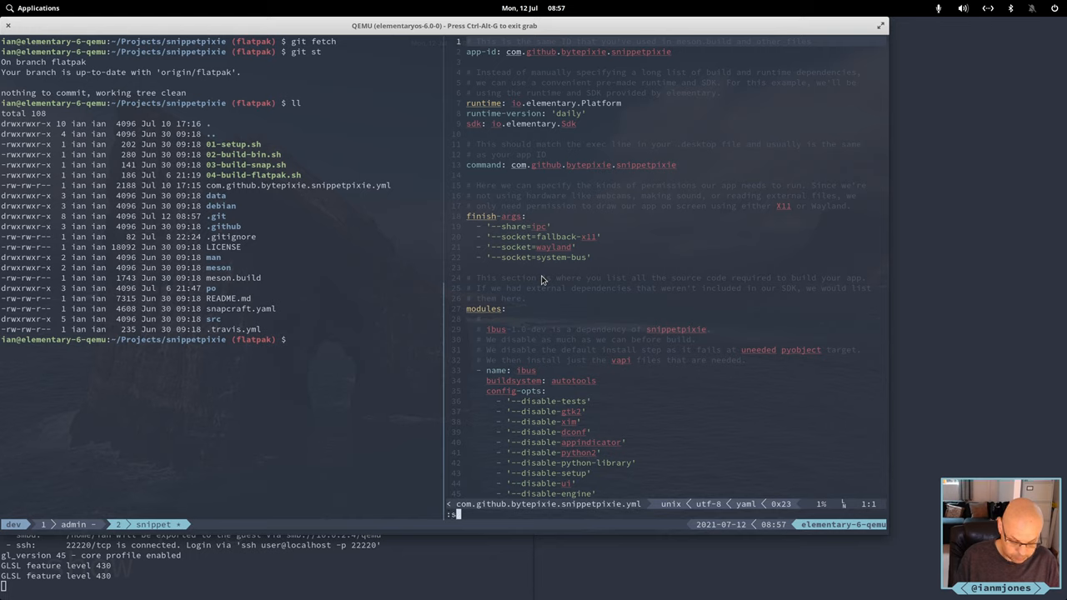
pyautogui.write('set nosep')
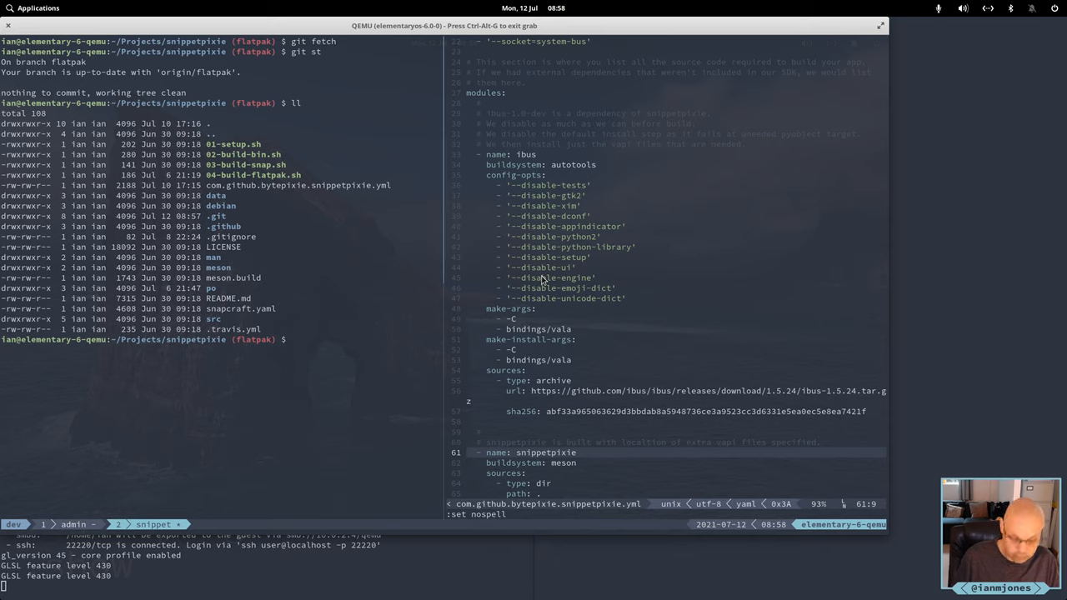
pyautogui.write('./04-build-flatpak.sh')
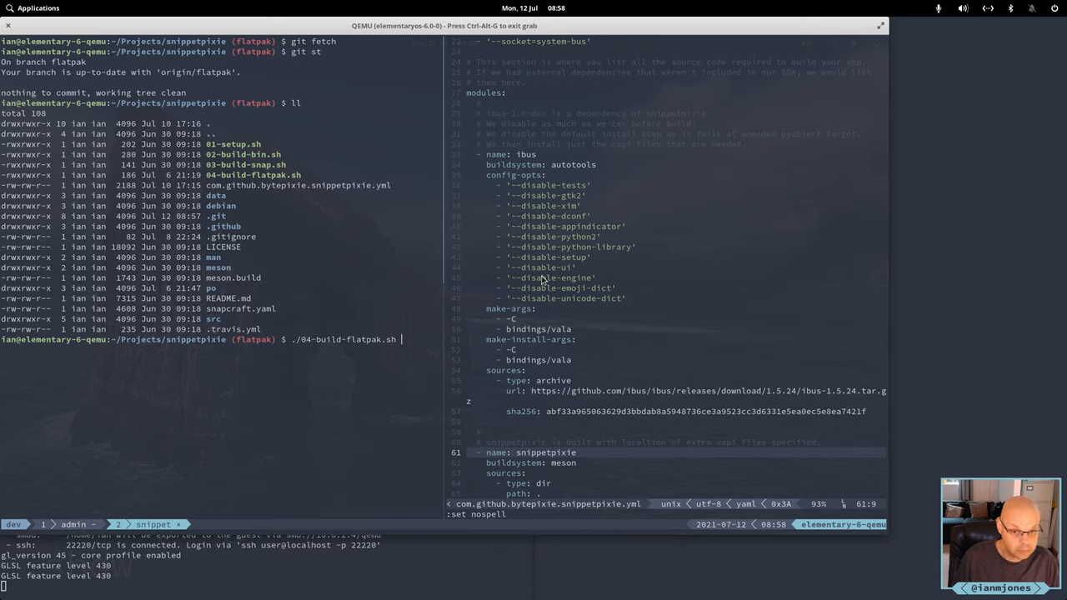
# Run ./04-build-flatpak.sh to build and install com.github.bytepixie.snippetpixie
pyautogui.press('Return')
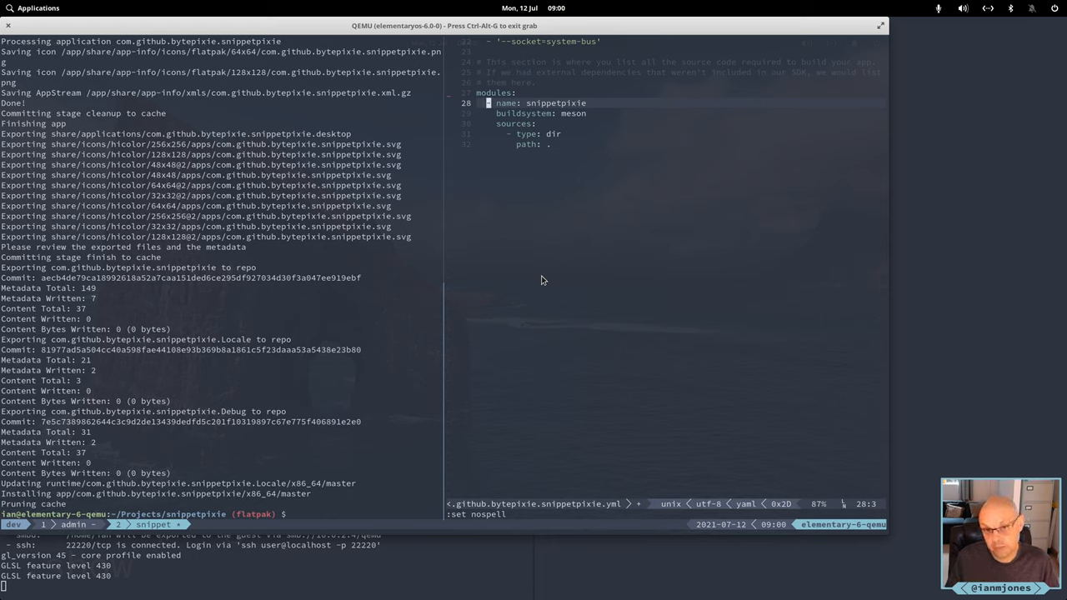
# Save the trimmed manifest, list files, and run rm -rf build .flatpak-builder
pyautogui.press('up')
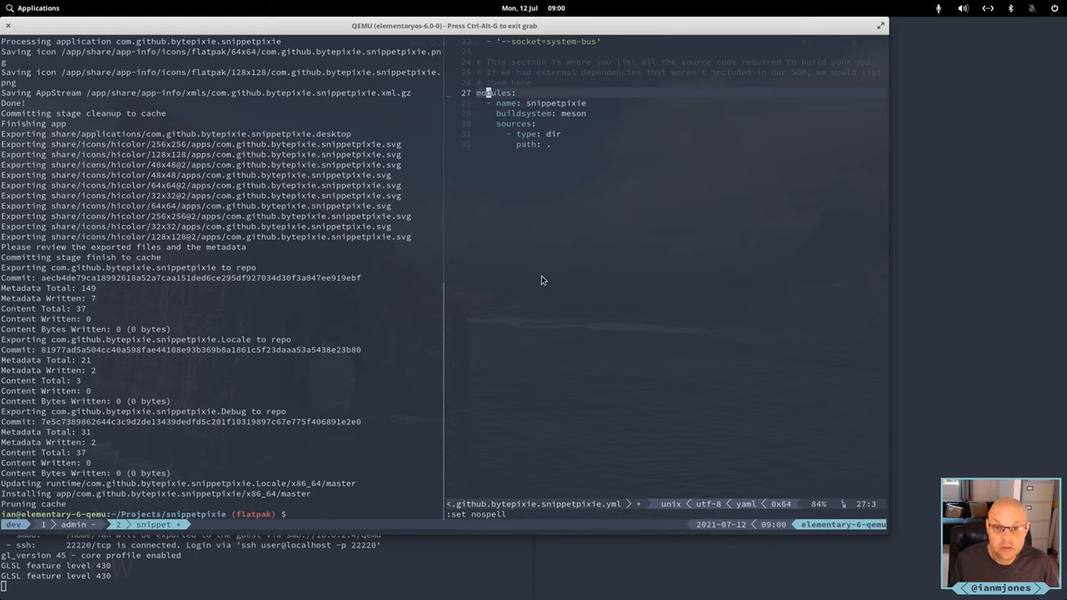
pyautogui.press('Up')
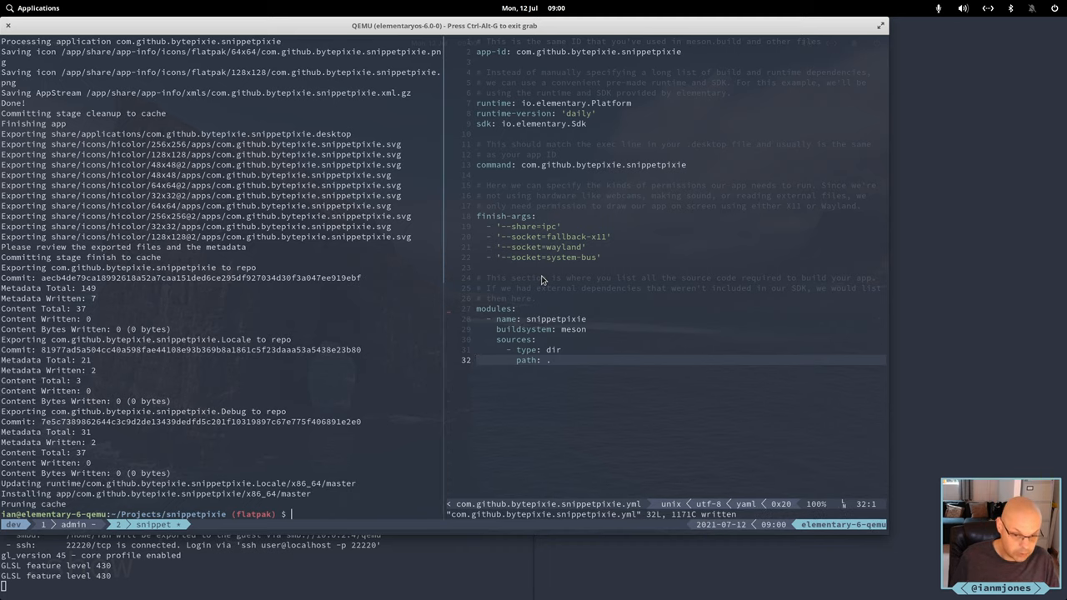
pyautogui.write('ll')
pyautogui.write('rm')
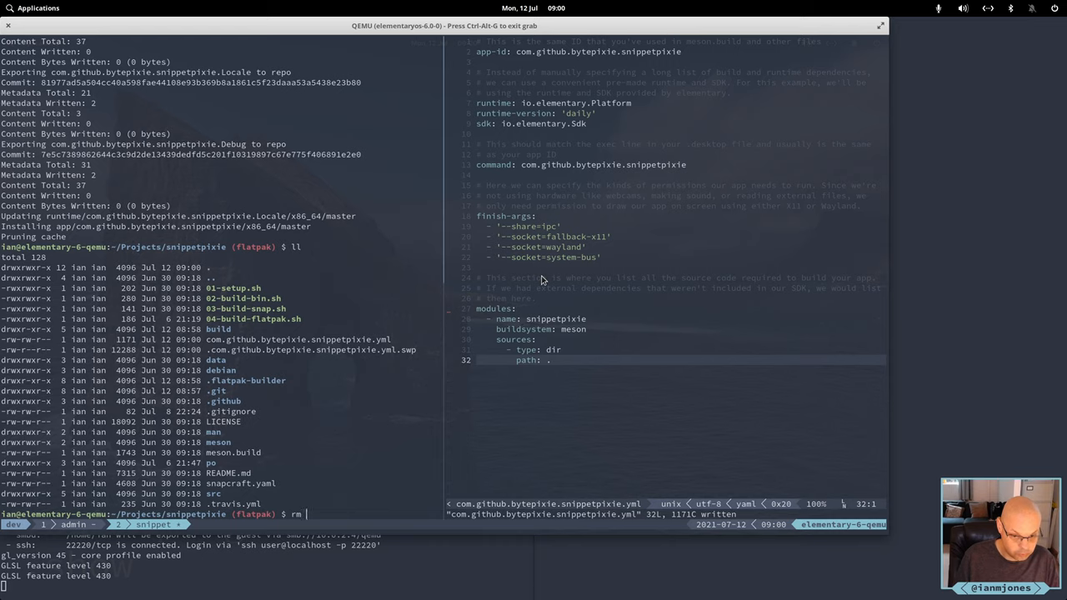
pyautogui.write('-rf build')
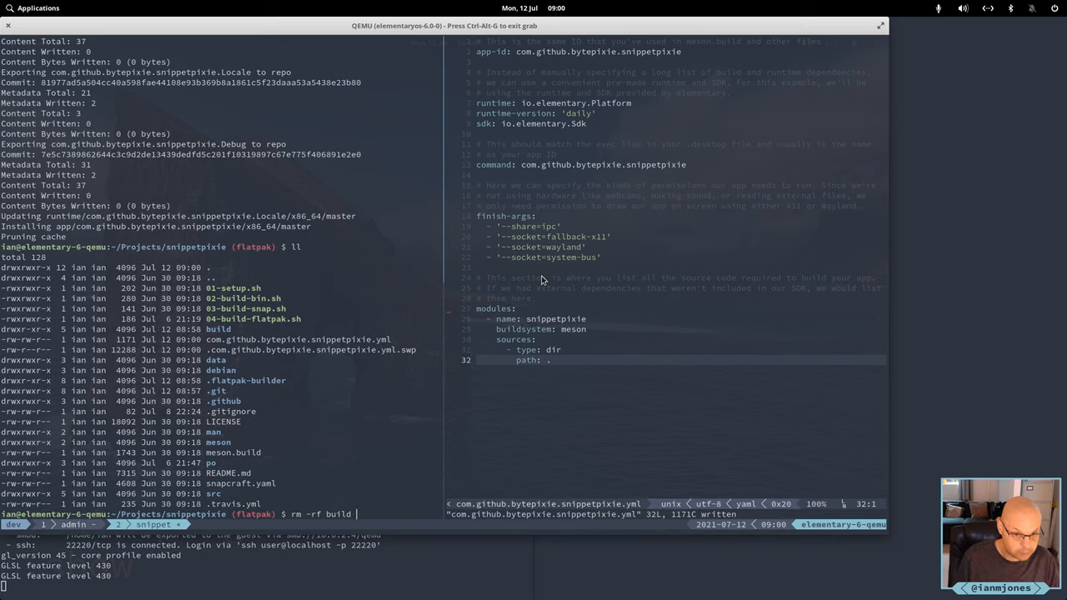
pyautogui.write('.flatpak-builder')
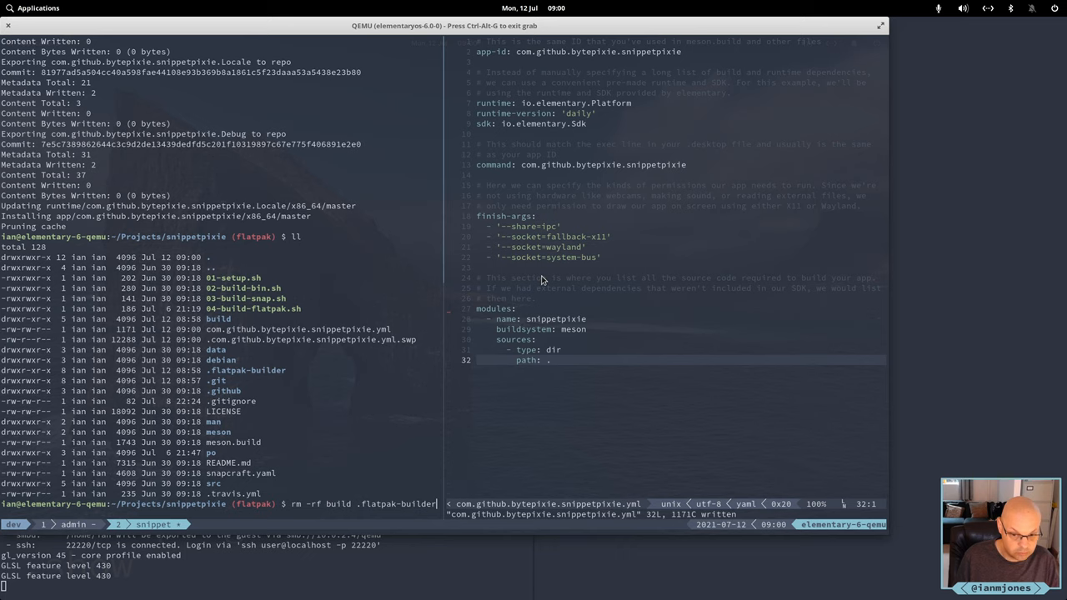
pyautogui.press('Return')
pyautogui.write('ll')
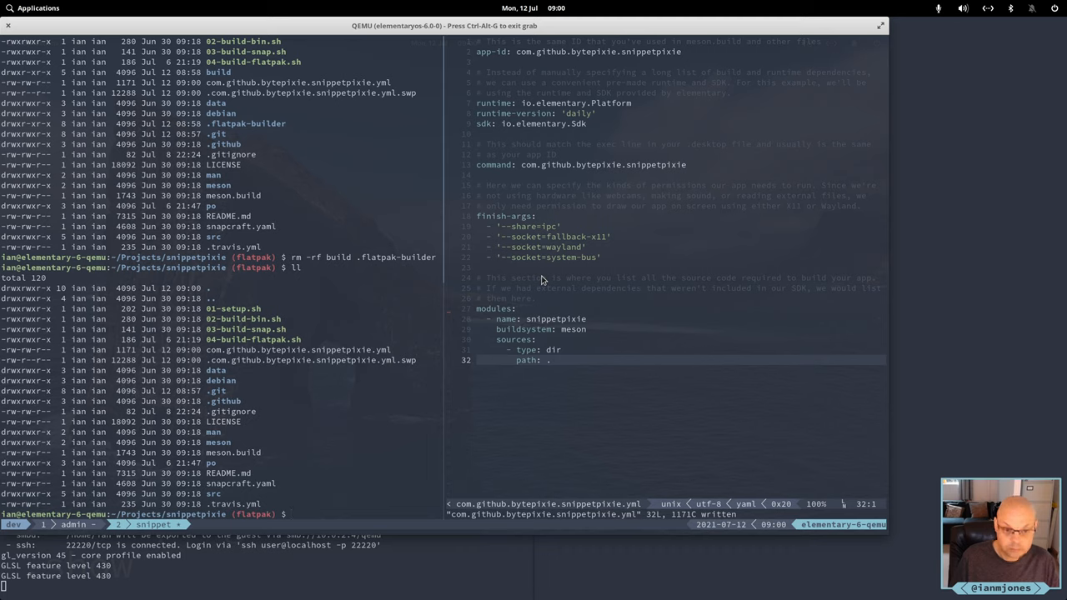
# Print the contents of 04-build-flatpak.sh with cat
pyautogui.write('cat')
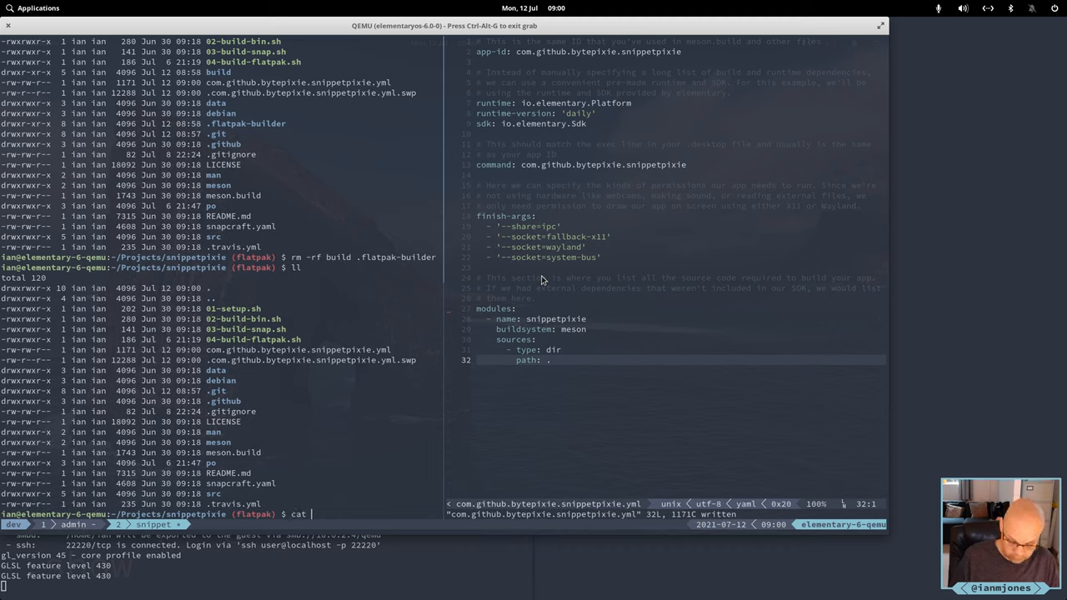
pyautogui.write('04-build-flatpak.sh')
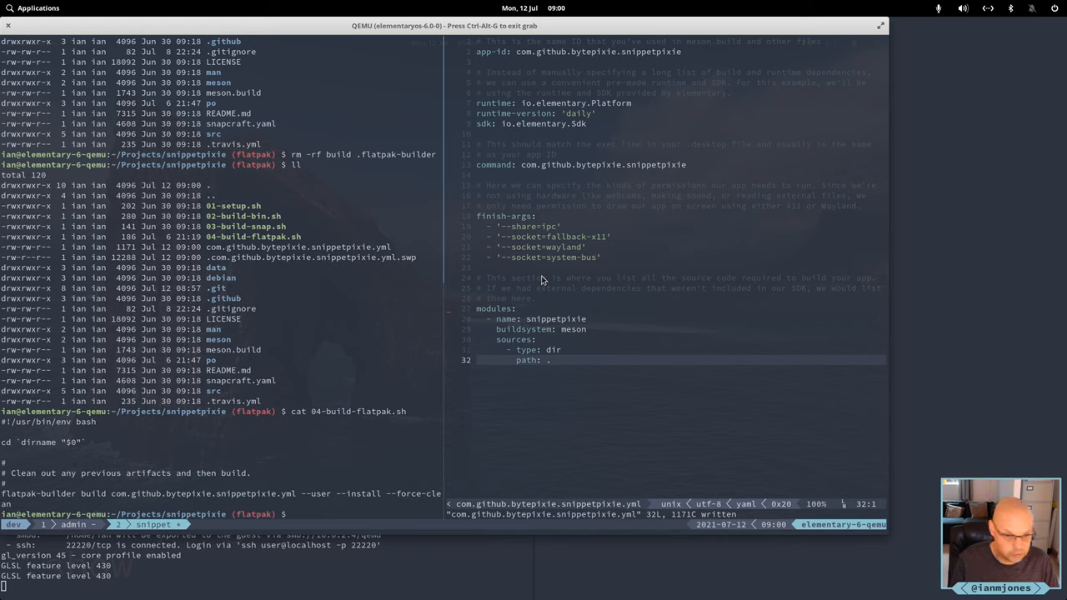
# Rerun ./04-build-flatpak.sh on the cleaned project and scroll through its output
pyautogui.write('./')
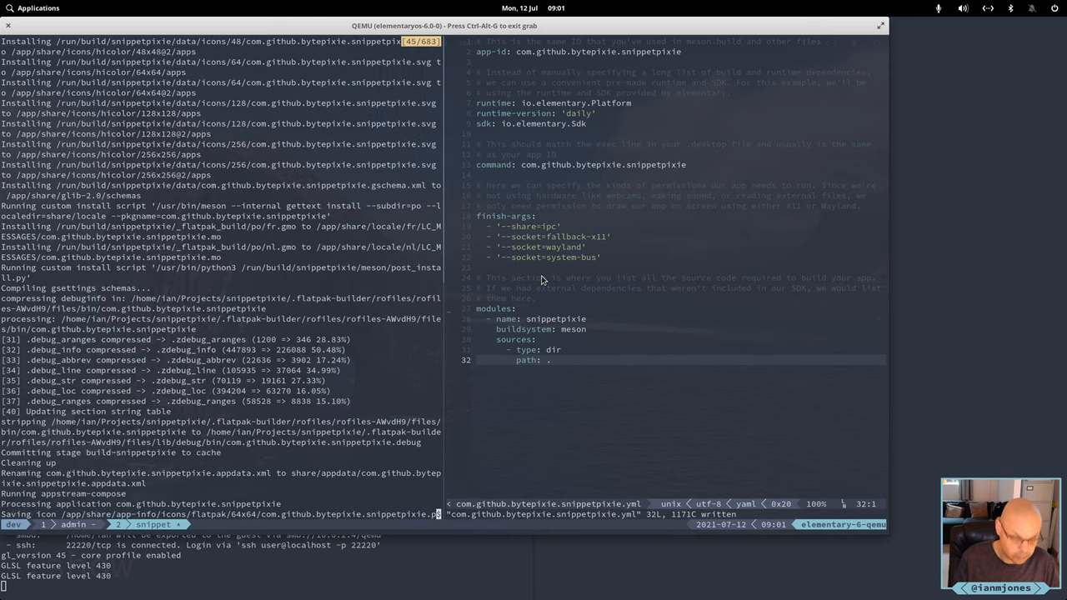
pyautogui.press('Return')
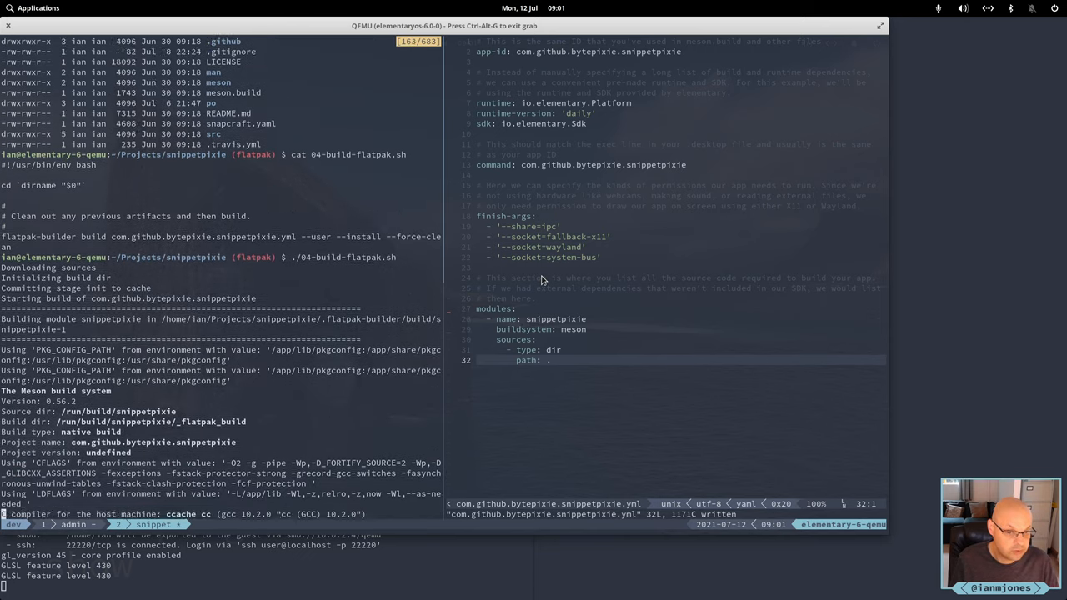
pyautogui.scroll(-3)
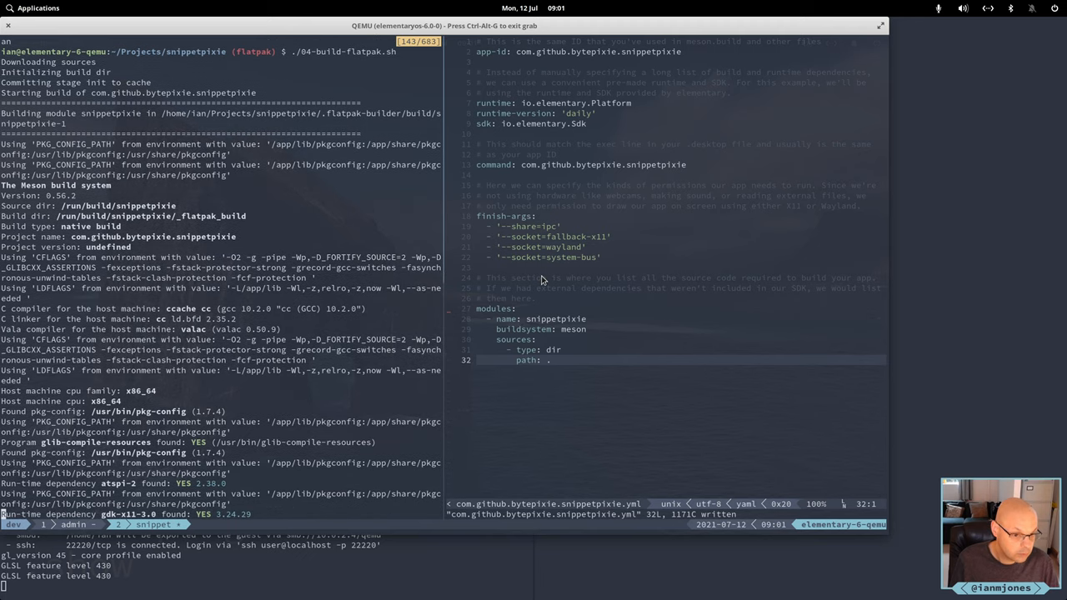
pyautogui.scroll(-3)
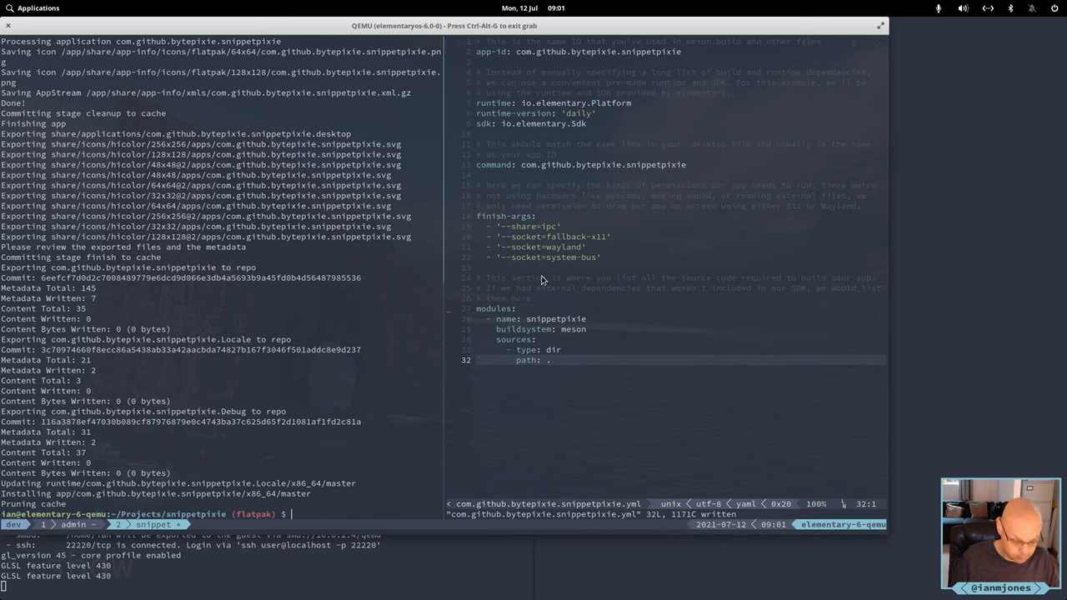
# Run ps -ef | grep snipp to list running Snippet Pixie processes
pyautogui.write('ps -ef')
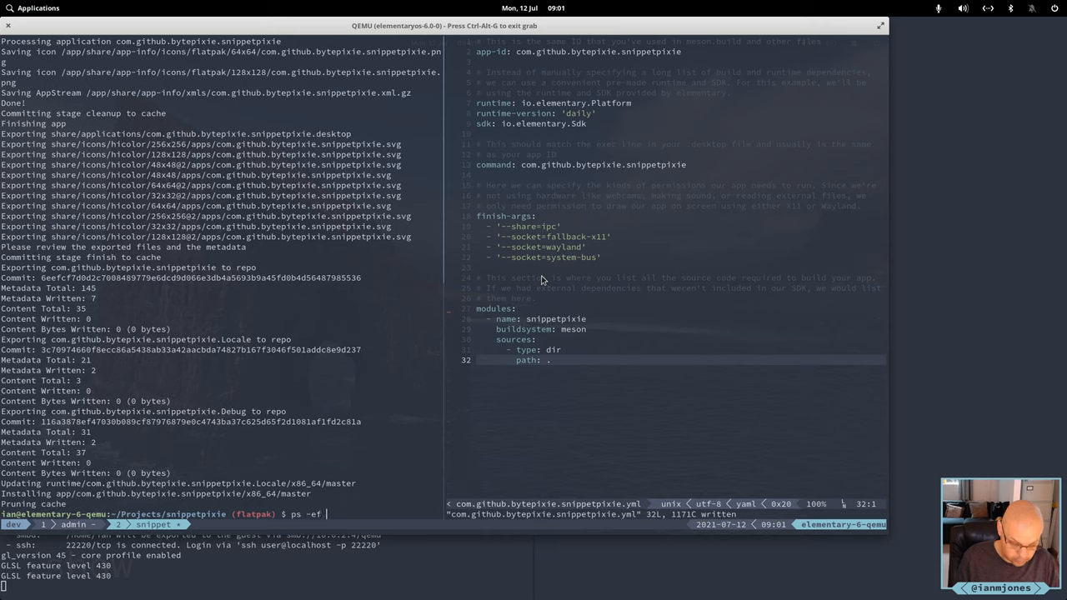
pyautogui.write('| gre')
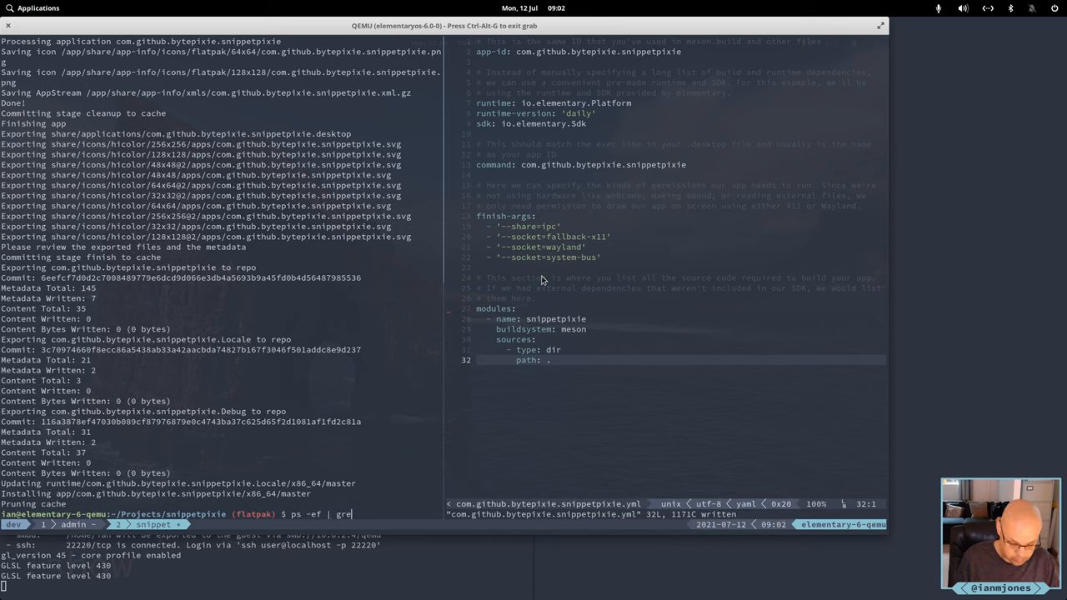
pyautogui.write('snipp')
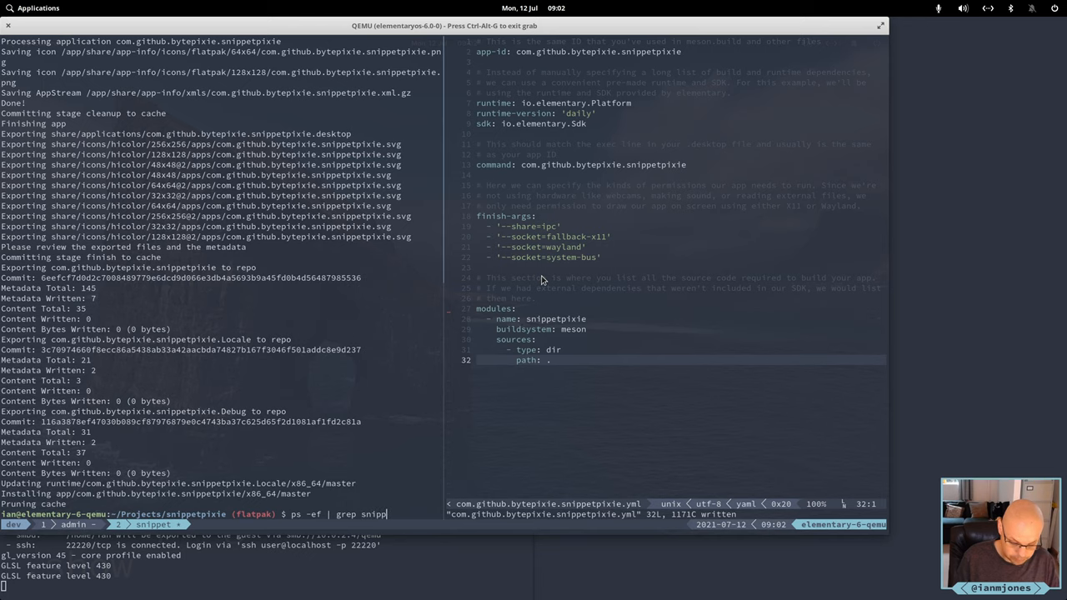
pyautogui.press('Return')
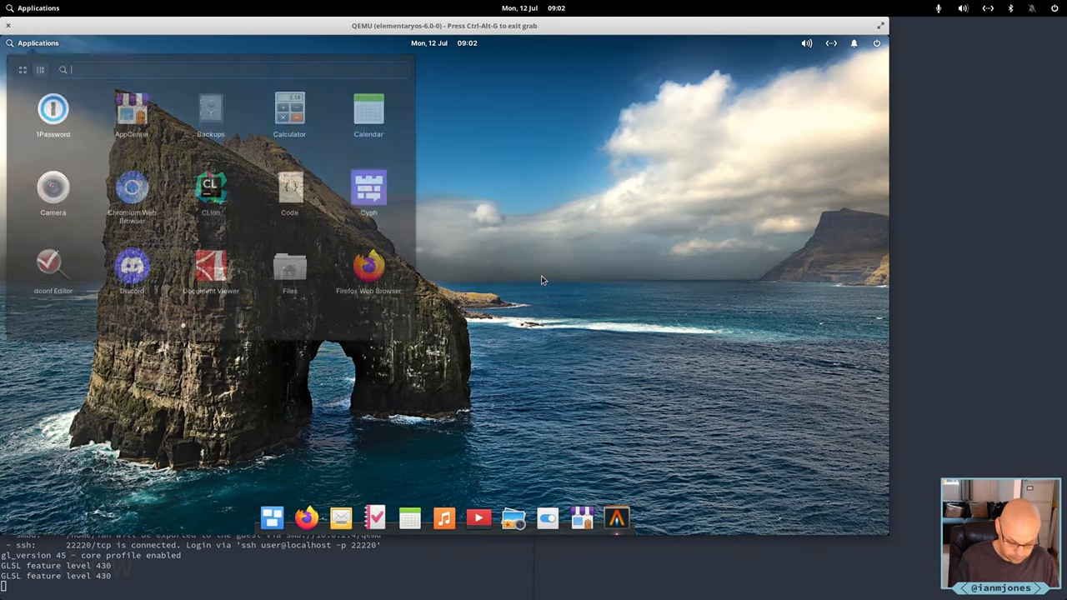
# Launch Snippet Pixie via an app search for 'snip' and browse its sp and new snippets
pyautogui.write('snip')
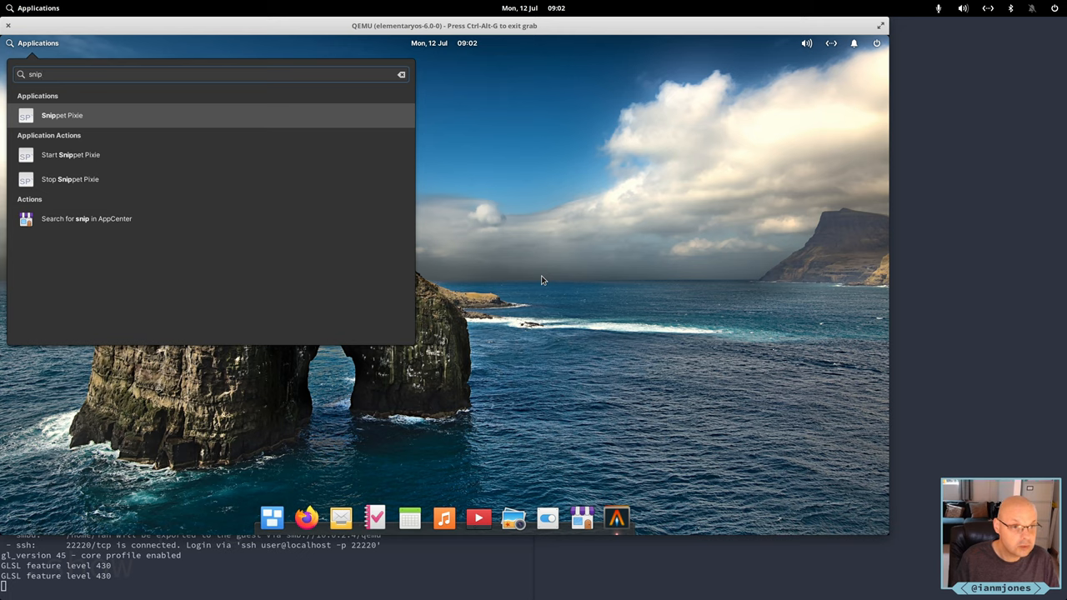
pyautogui.click(62, 115)
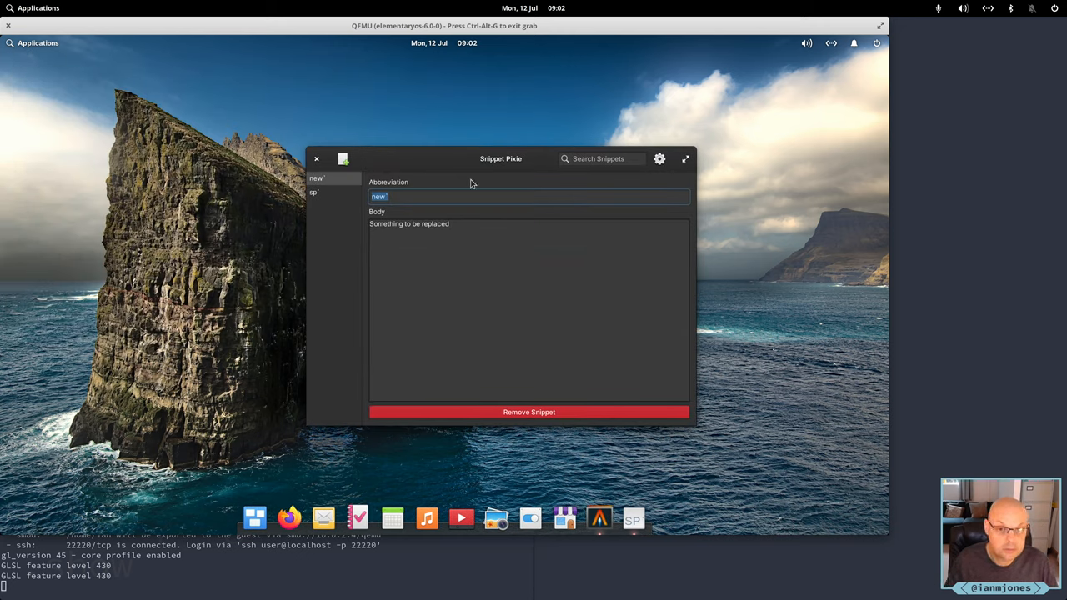
pyautogui.click(314, 193)
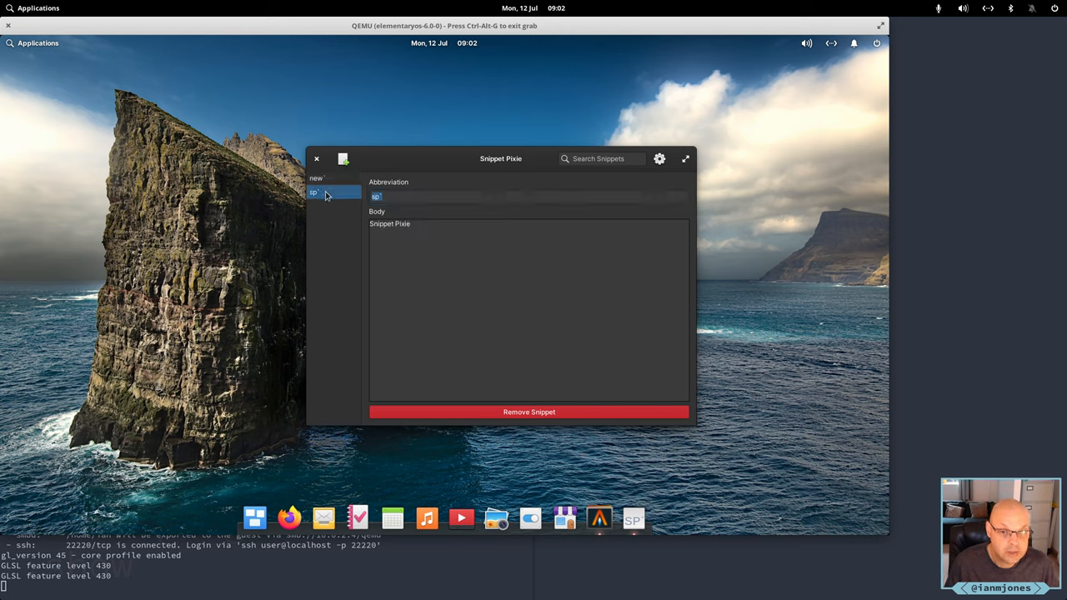
pyautogui.click(316, 178)
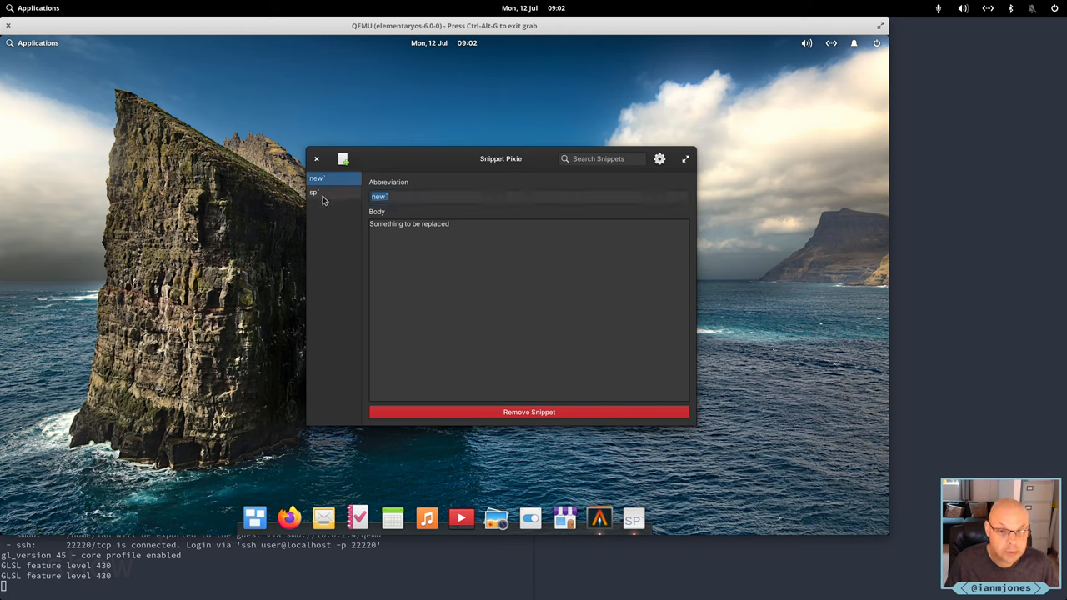
pyautogui.click(325, 193)
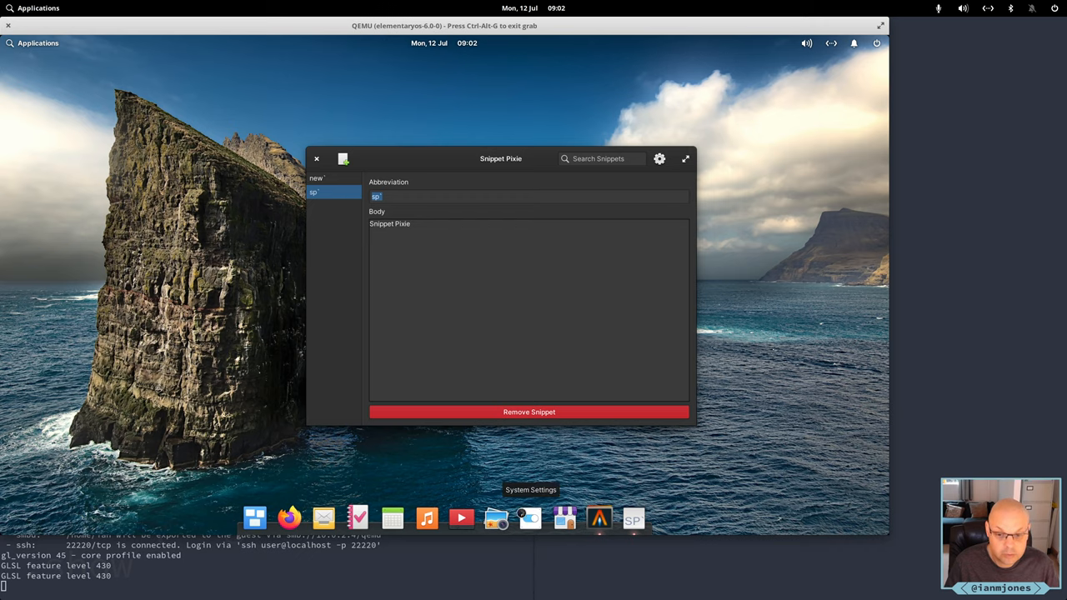
# Open Keyboard custom shortcuts and select the Snippet Pixie flatpak --search-and-paste command
pyautogui.click(530, 519)
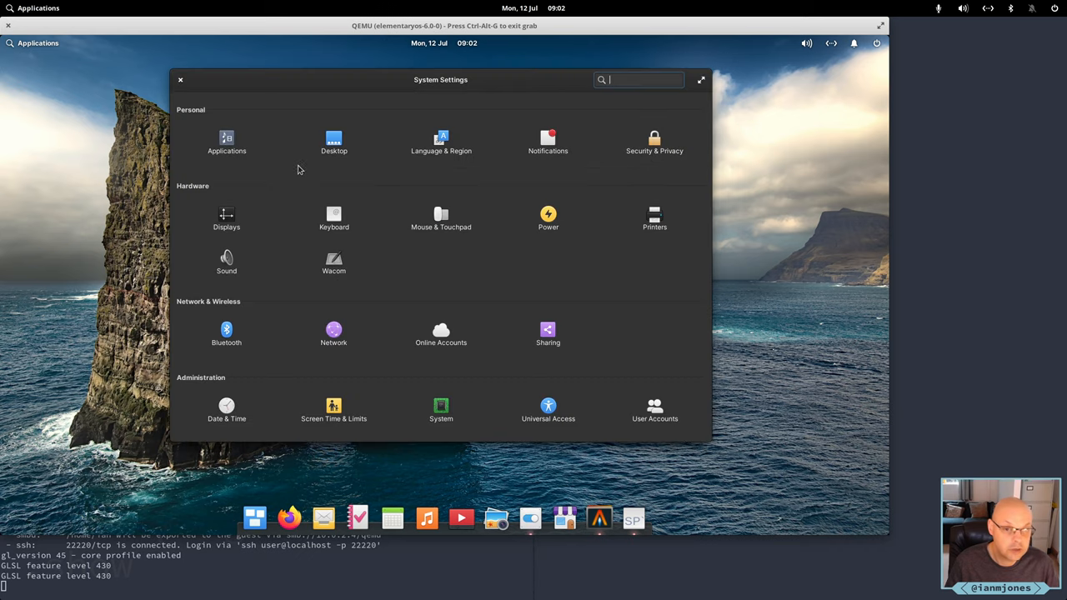
pyautogui.click(333, 217)
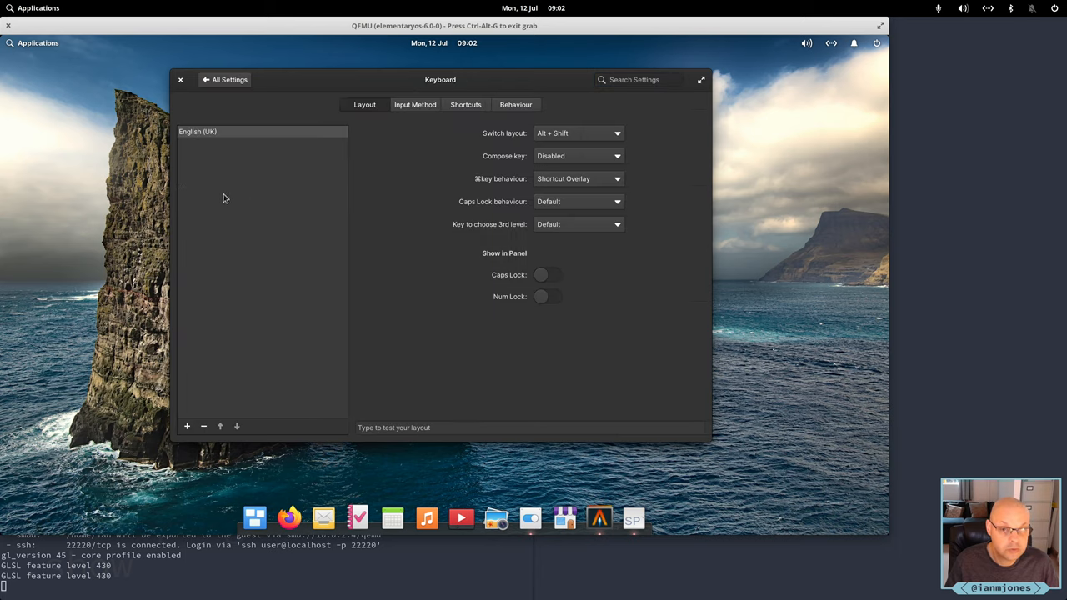
pyautogui.click(465, 105)
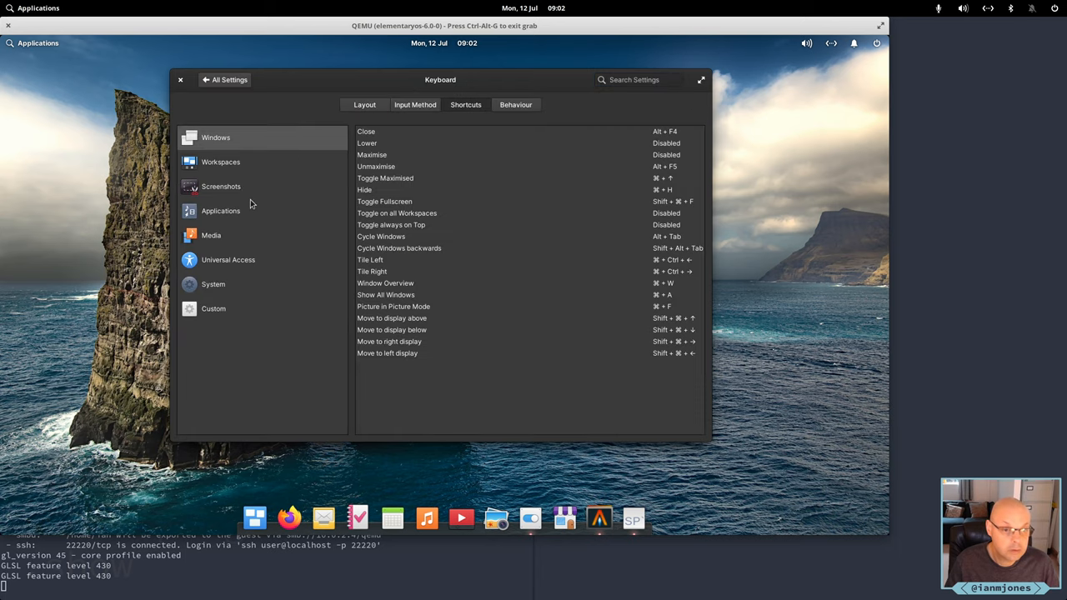
pyautogui.click(214, 308)
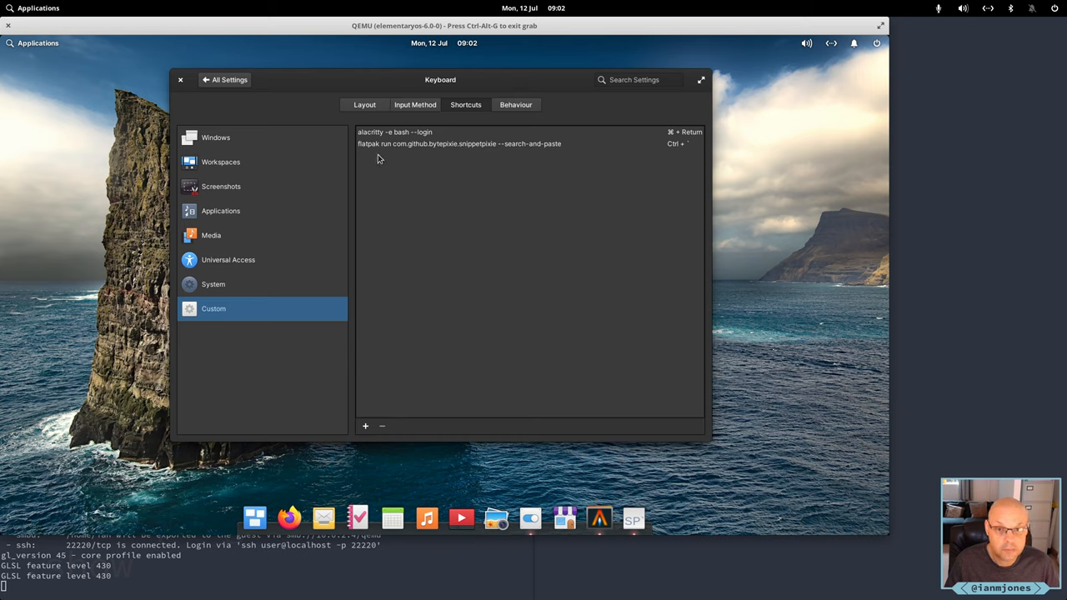
pyautogui.click(458, 144)
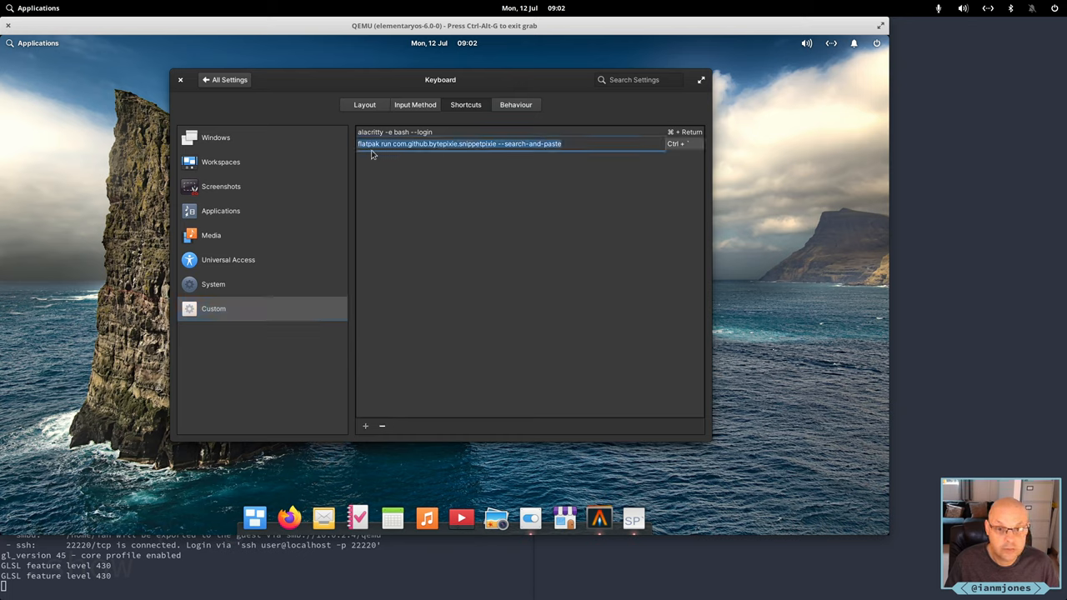
pyautogui.moveTo(409, 176)
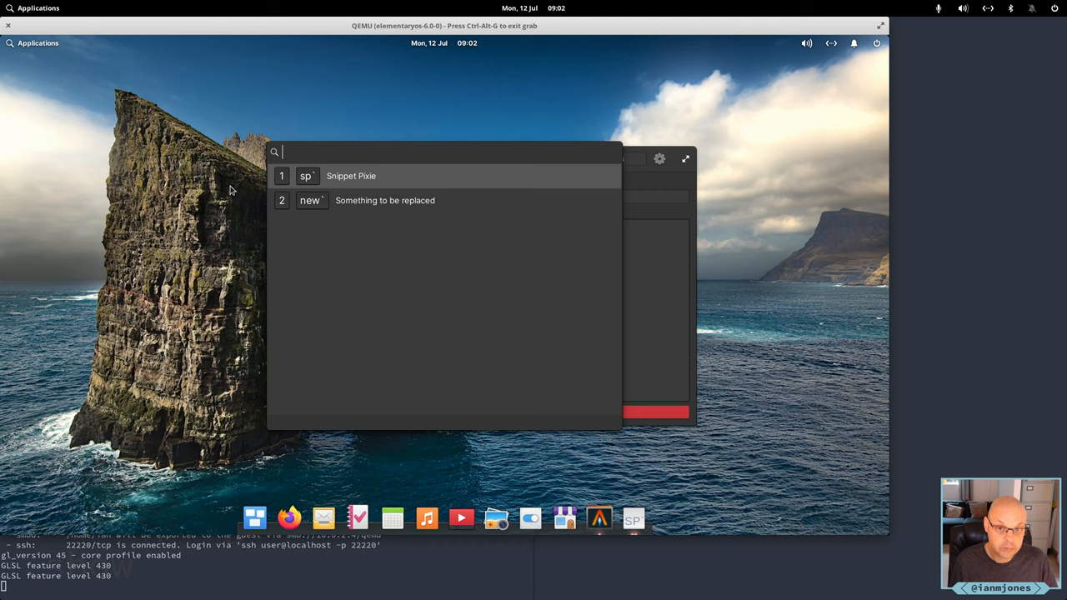
pyautogui.click(351, 176)
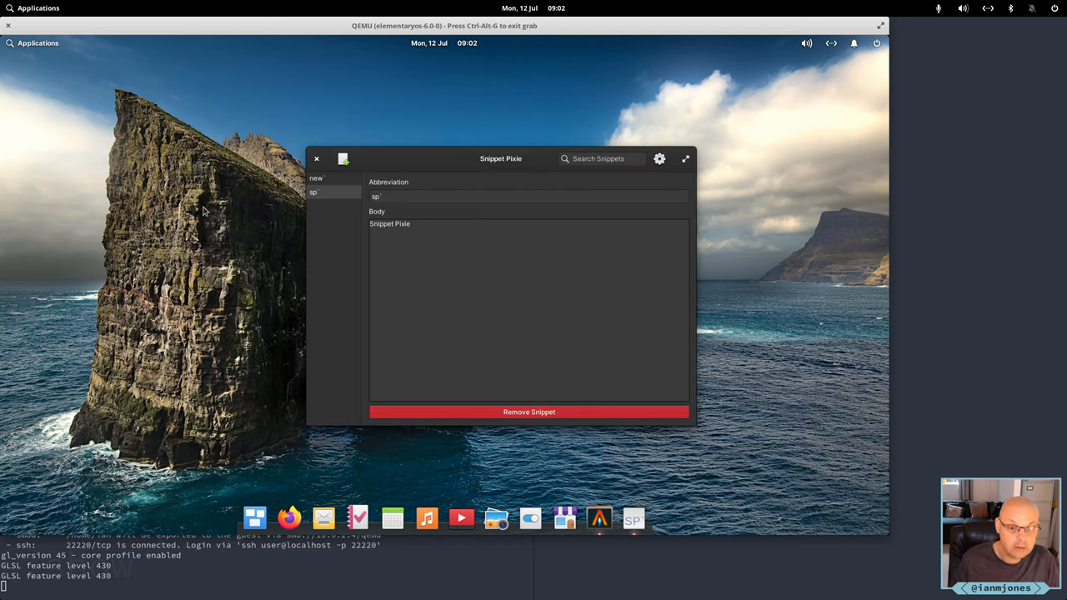
pyautogui.moveTo(370, 449)
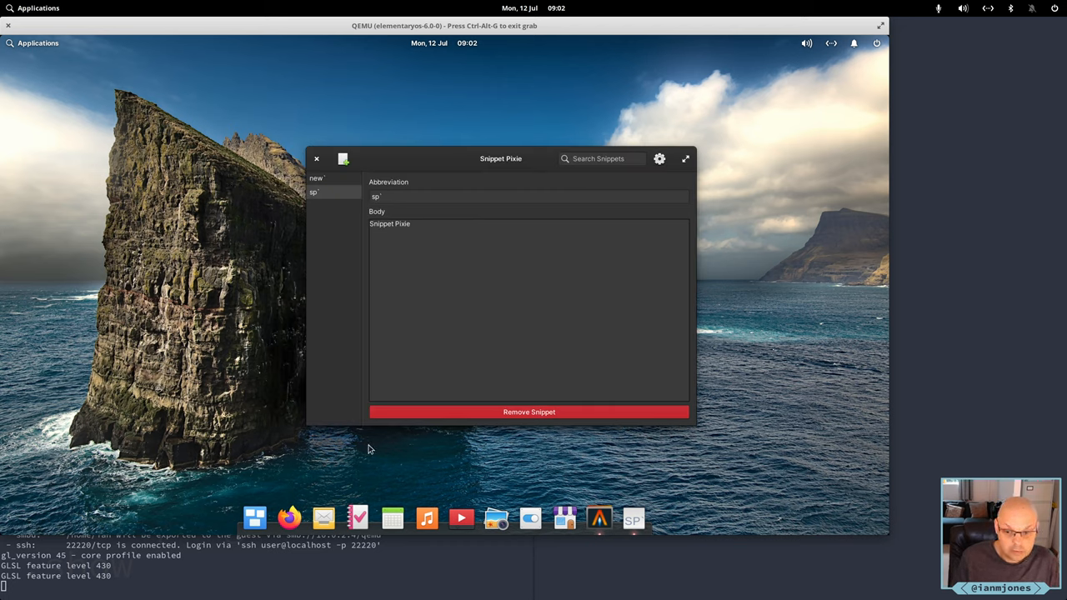
pyautogui.moveTo(370, 471)
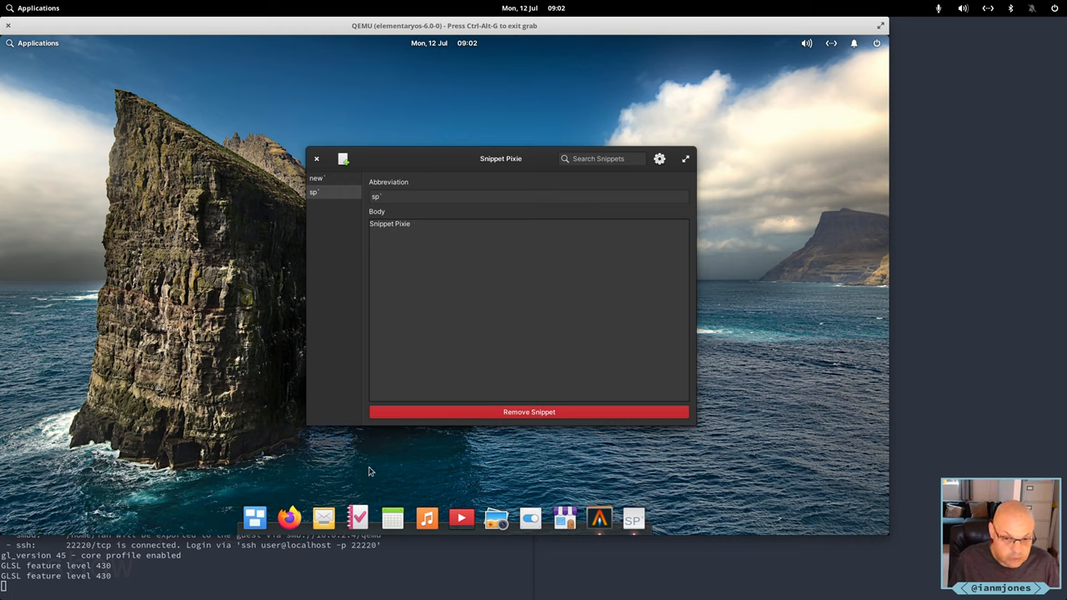
pyautogui.moveTo(361, 509)
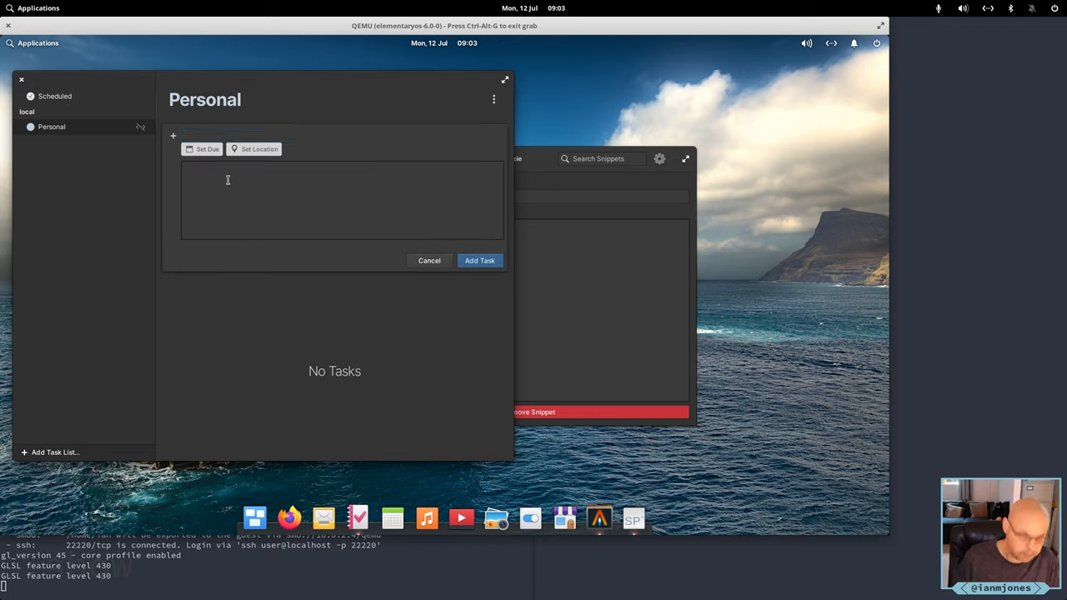
# Enter the new task title 'Release Snippet Pixie flatpak'
pyautogui.click(334, 135)
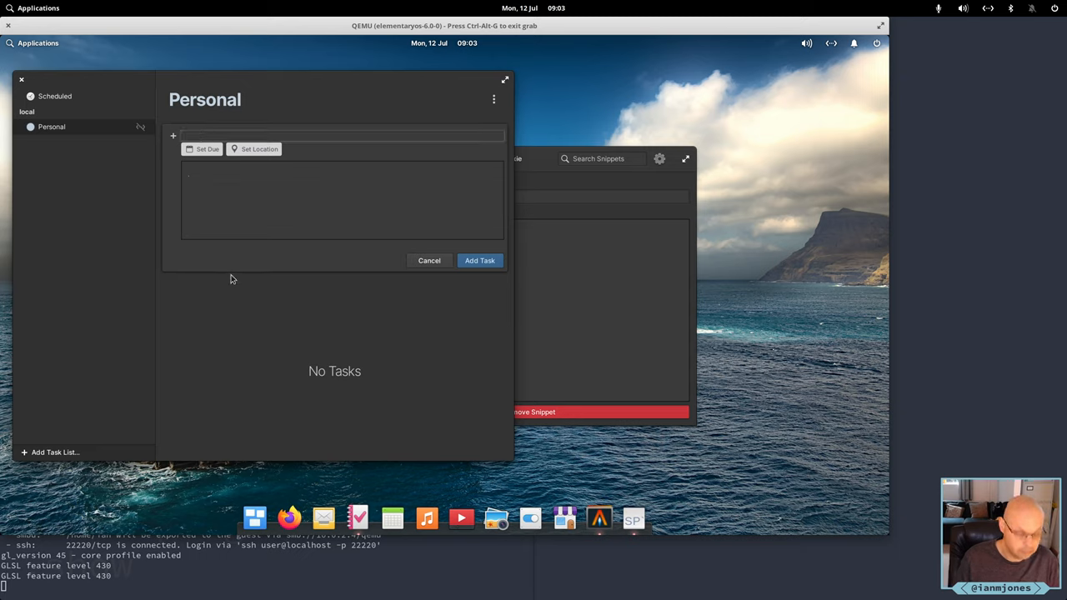
pyautogui.click(333, 135)
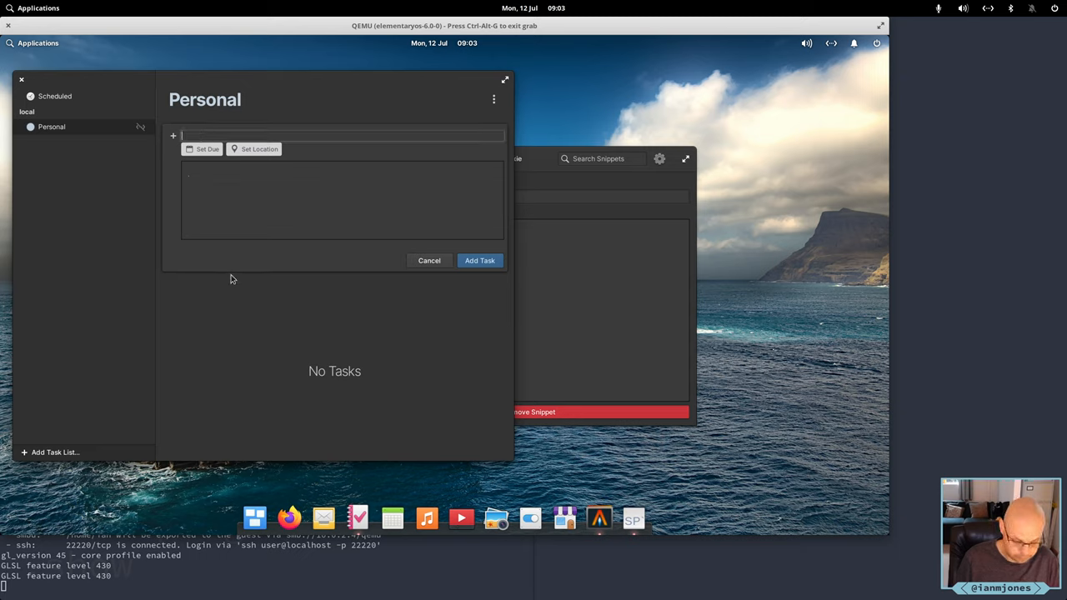
pyautogui.write('R')
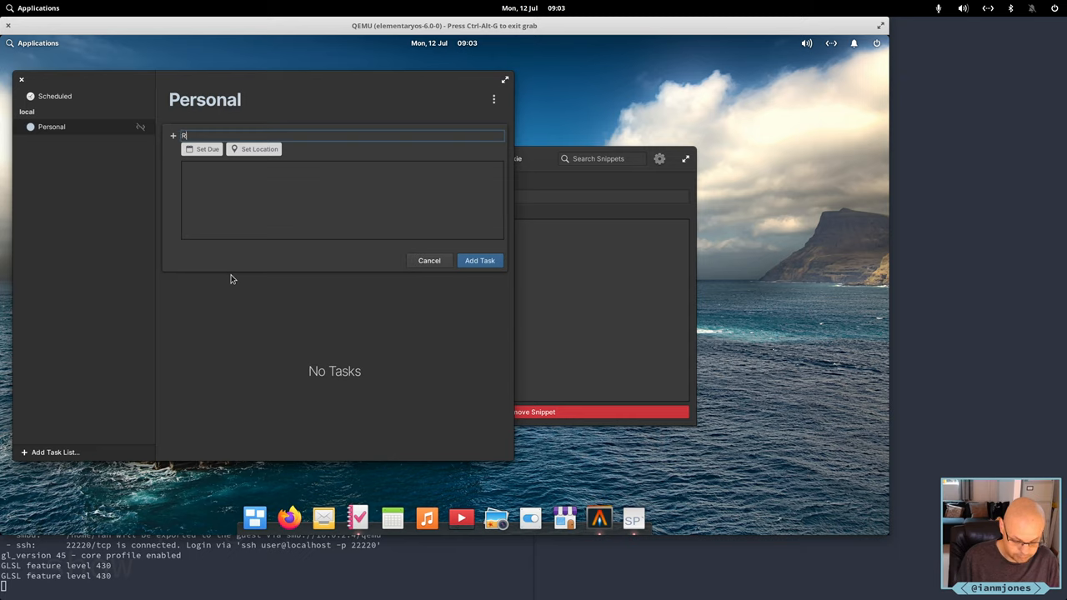
pyautogui.write('elease Snippet Pixie')
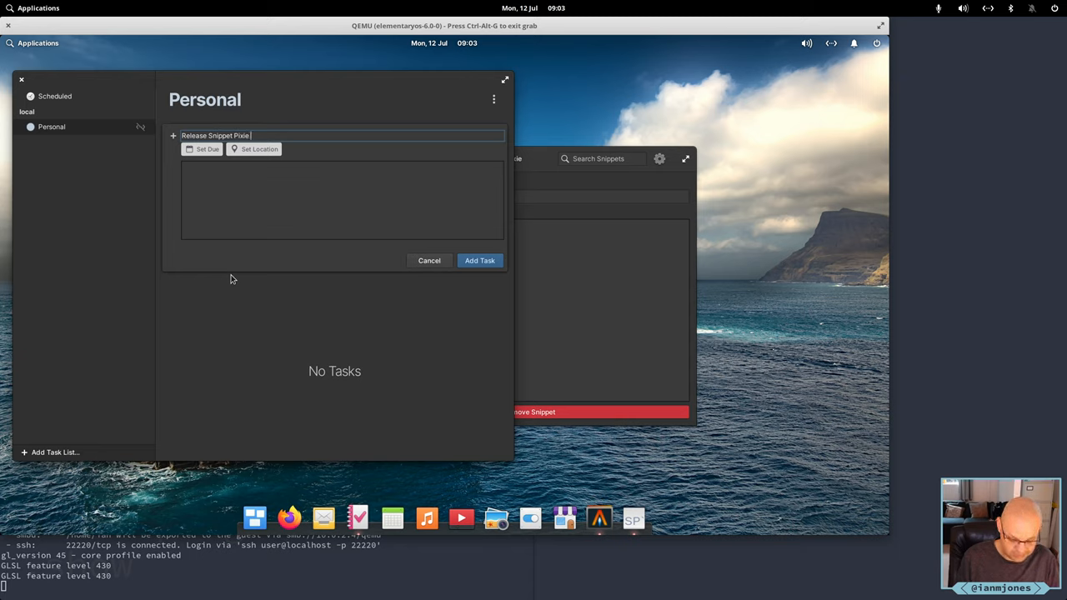
pyautogui.write('flatpak')
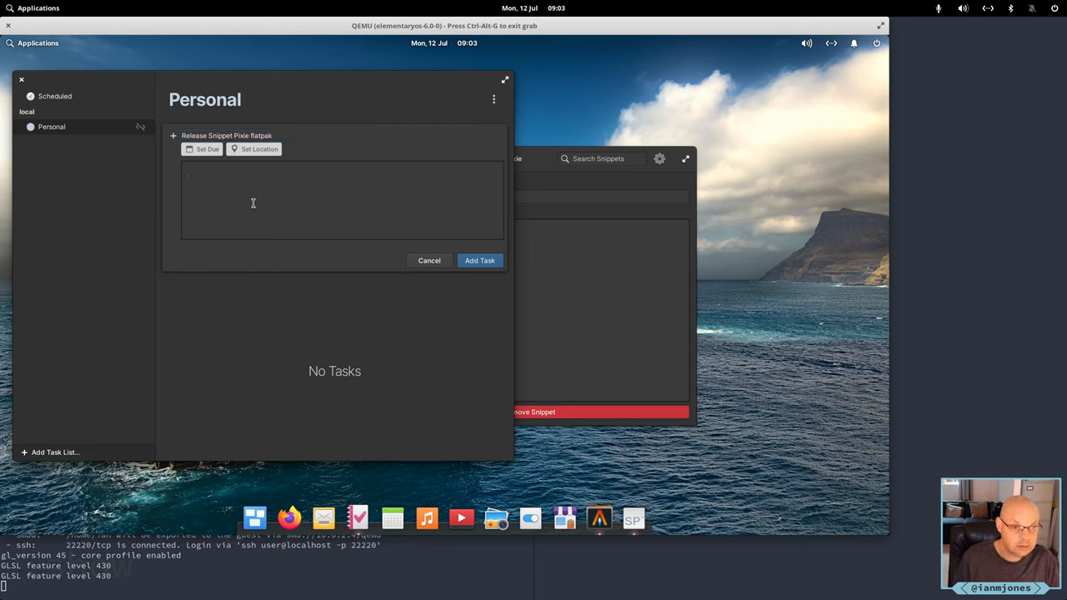
# Begin the note 'Get Snippet Pixie', expanding the sp snippet
pyautogui.write('D')
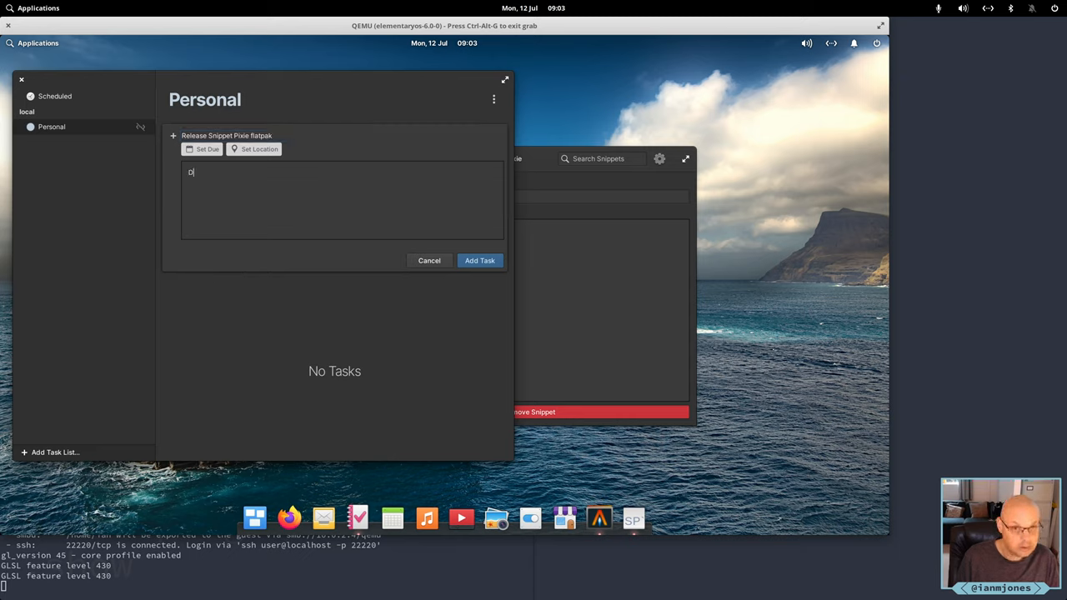
pyautogui.write('G')
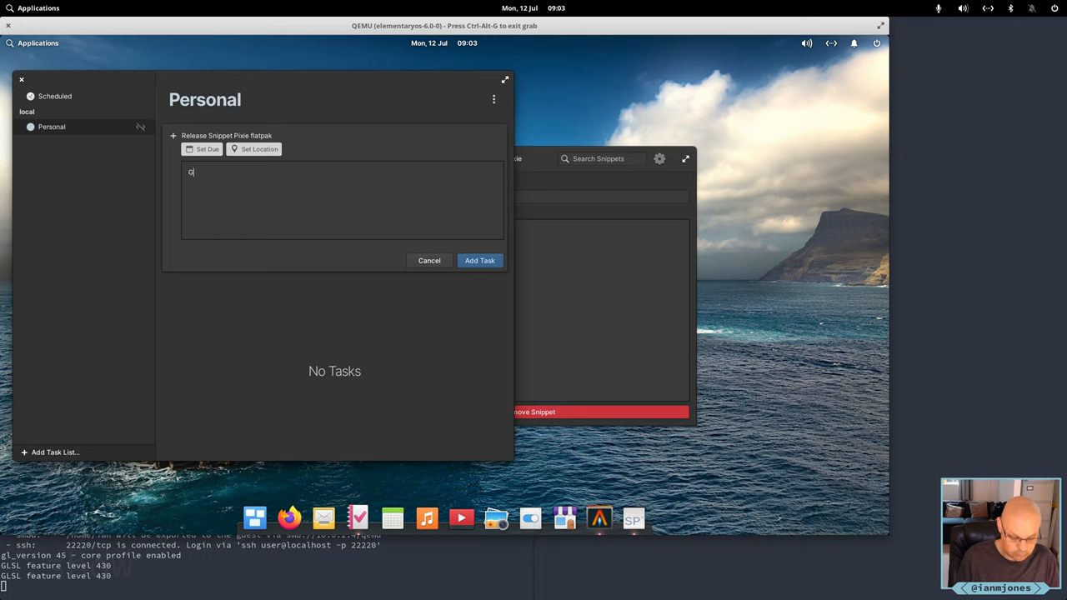
pyautogui.write('et')
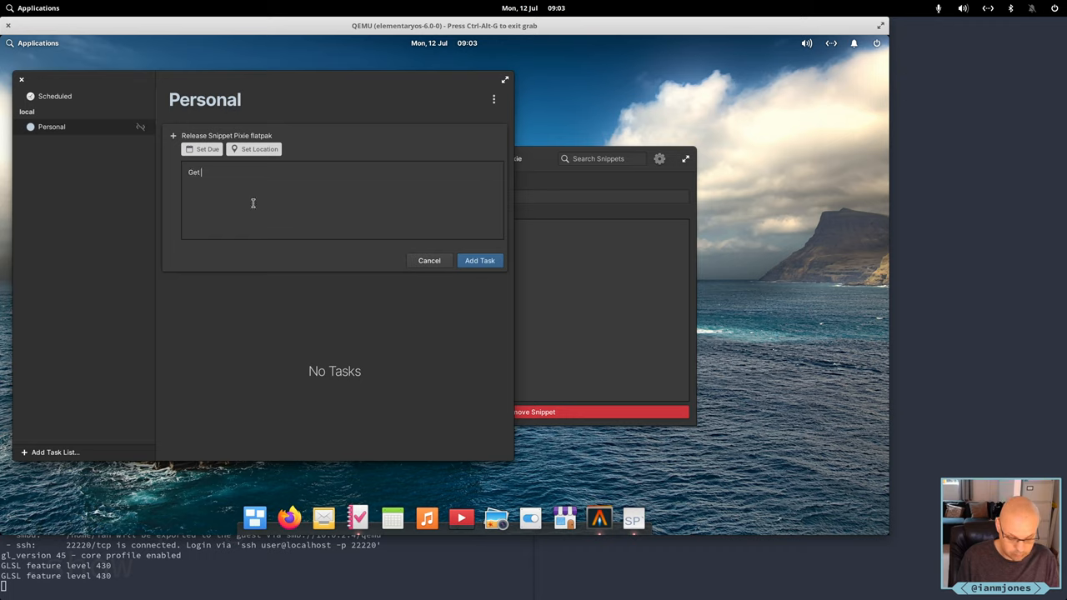
pyautogui.write('sp')
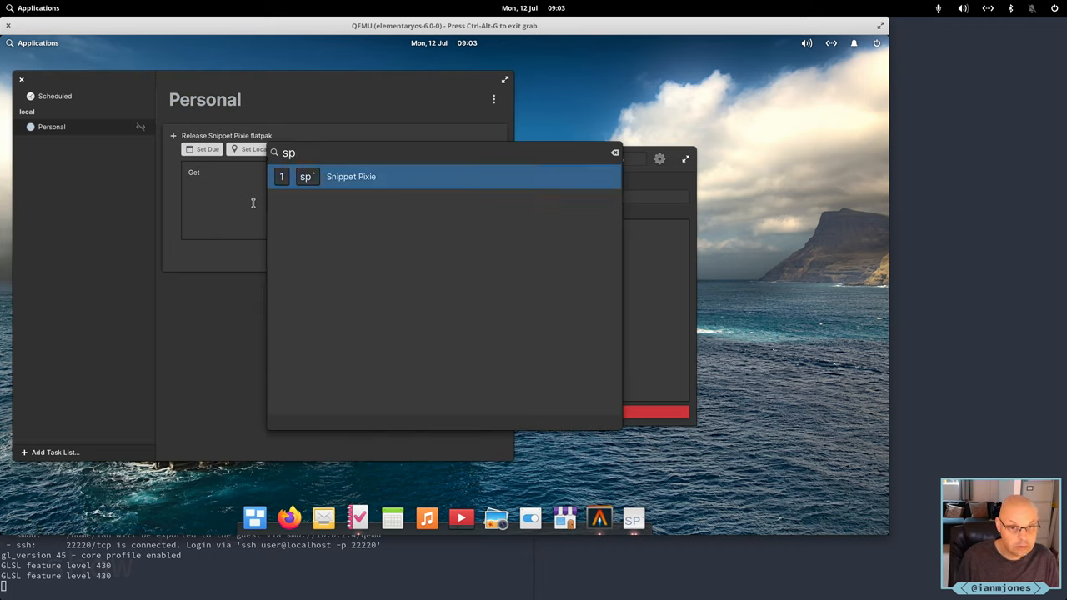
pyautogui.click(351, 176)
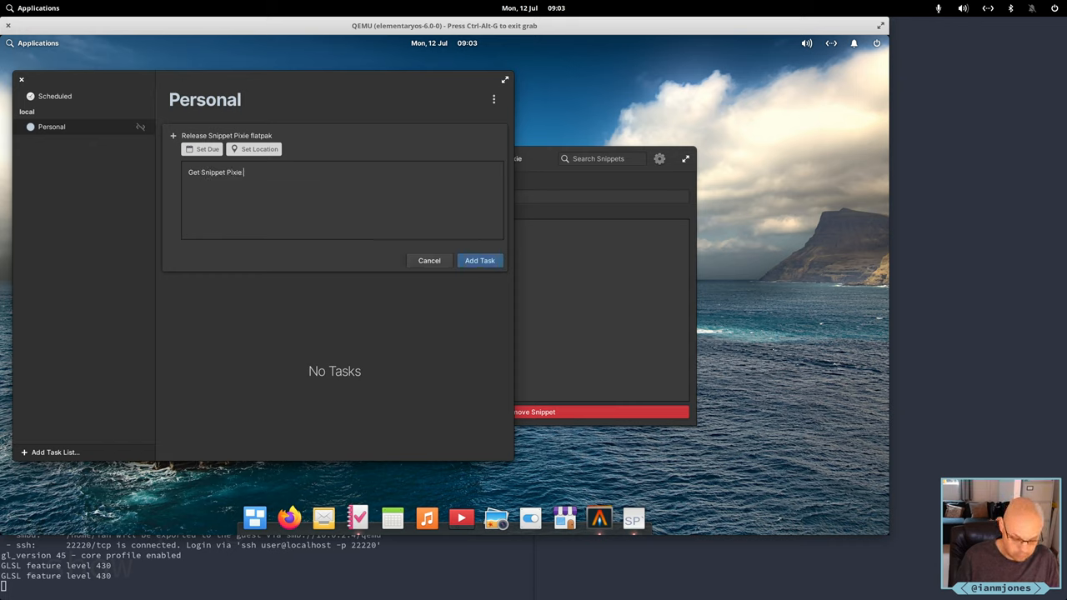
# Finish the note '...ready for elementary OS 6.0!' and add the Personal task
pyautogui.write('ready for')
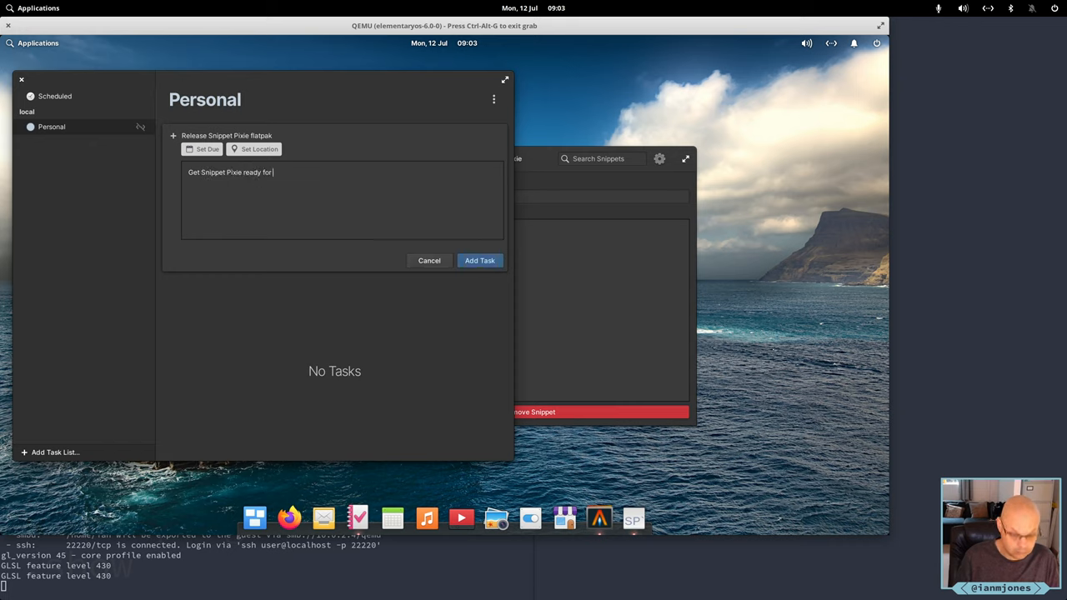
pyautogui.write('Element')
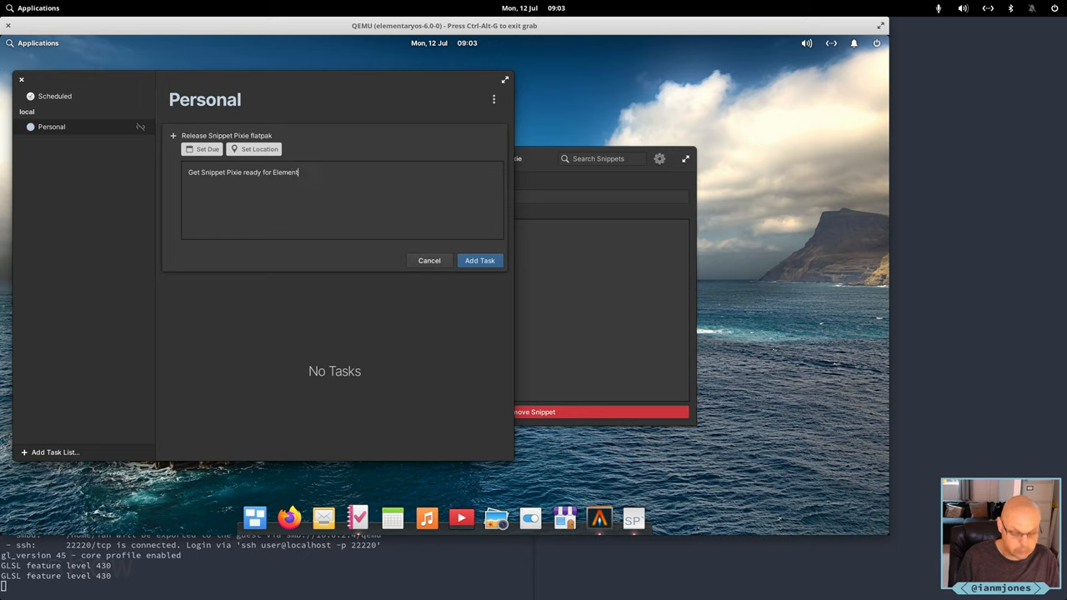
pyautogui.write('ary')
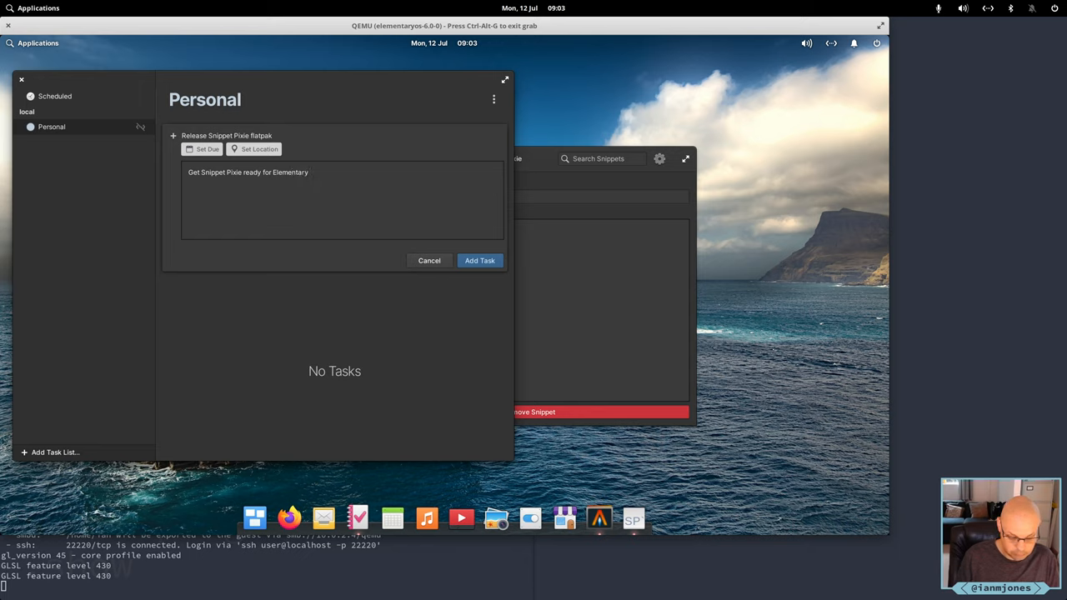
pyautogui.write('OS')
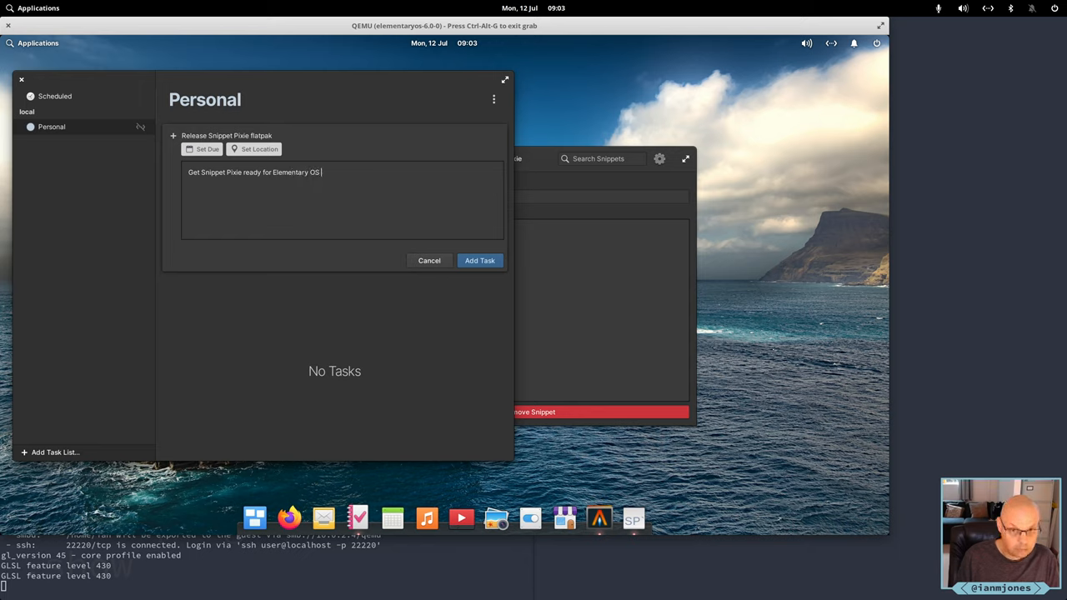
pyautogui.write('6')
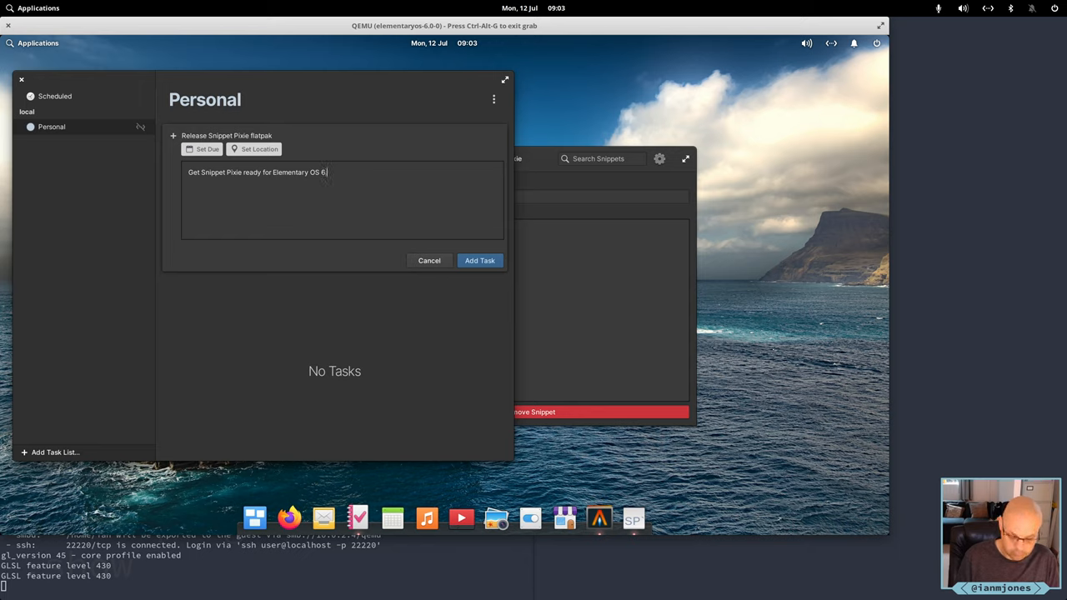
pyautogui.write('0!')
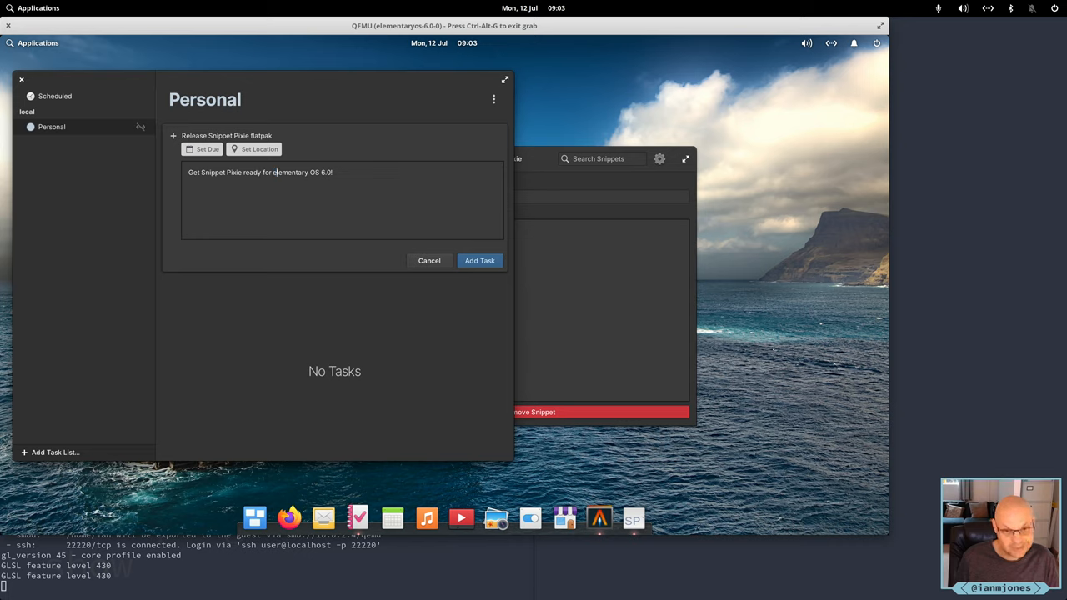
pyautogui.press('BackSpace')
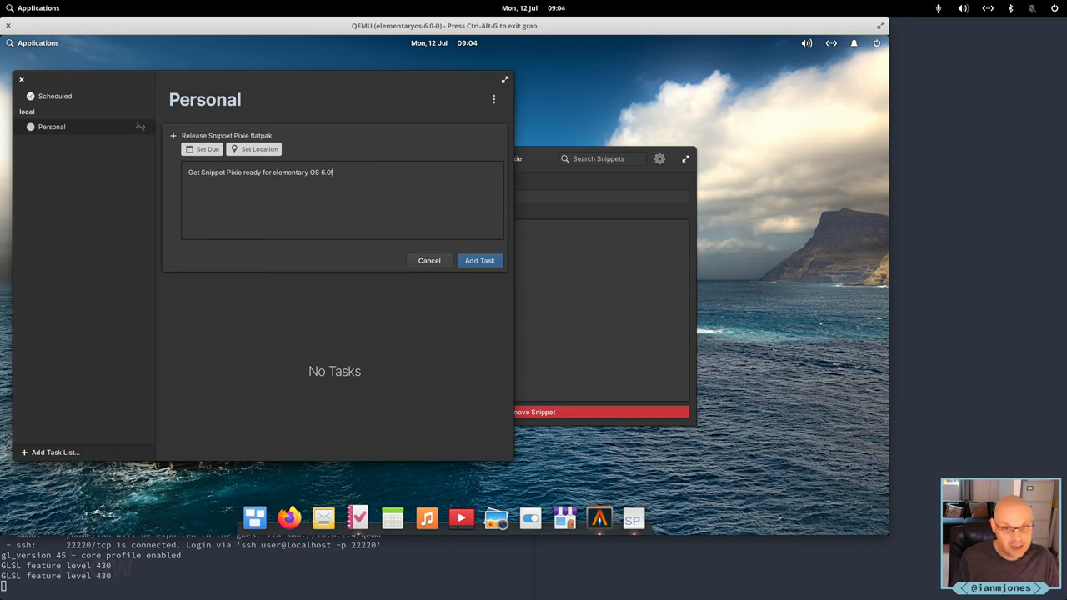
pyautogui.write('!')
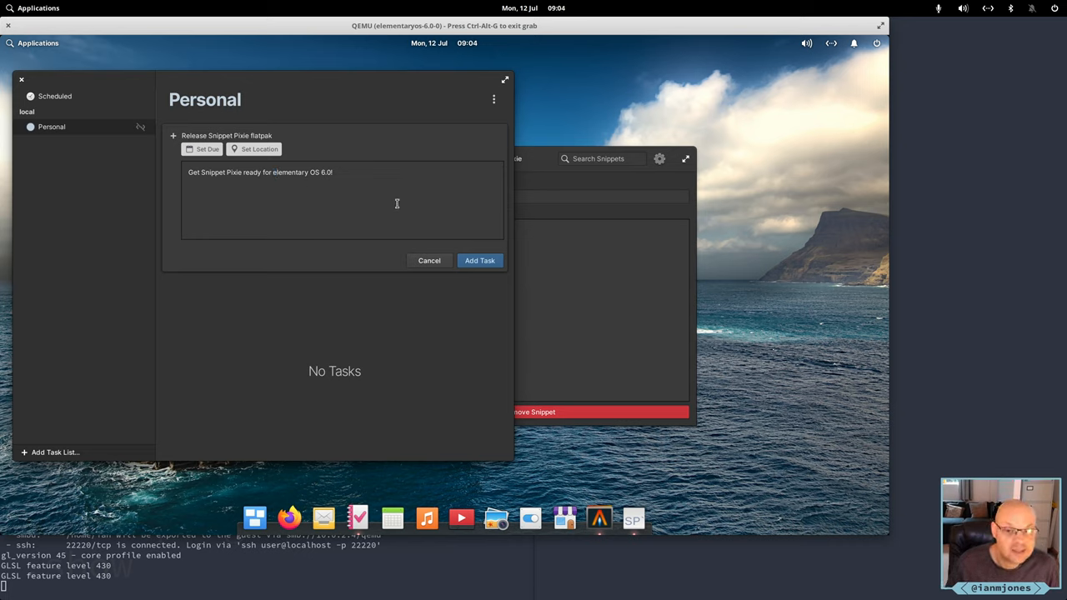
pyautogui.click(479, 260)
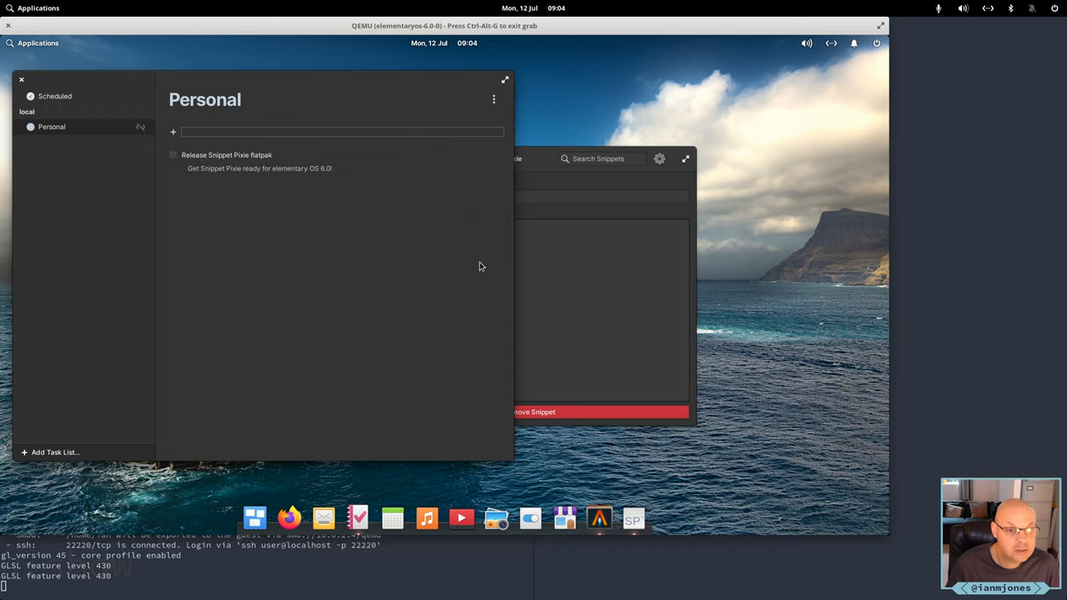
pyautogui.moveTo(82, 81)
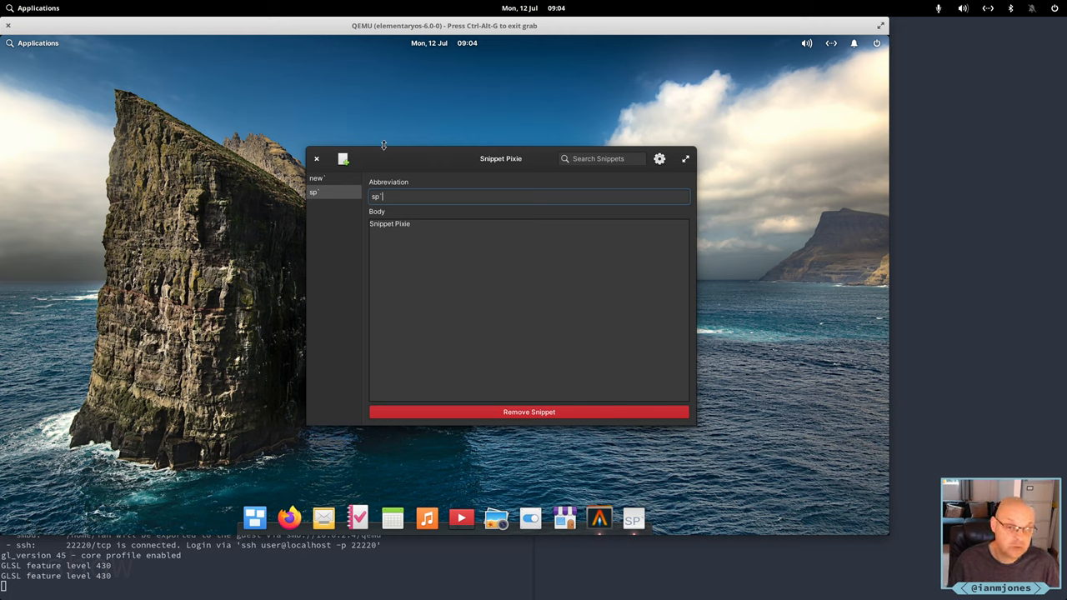
pyautogui.moveTo(408, 165)
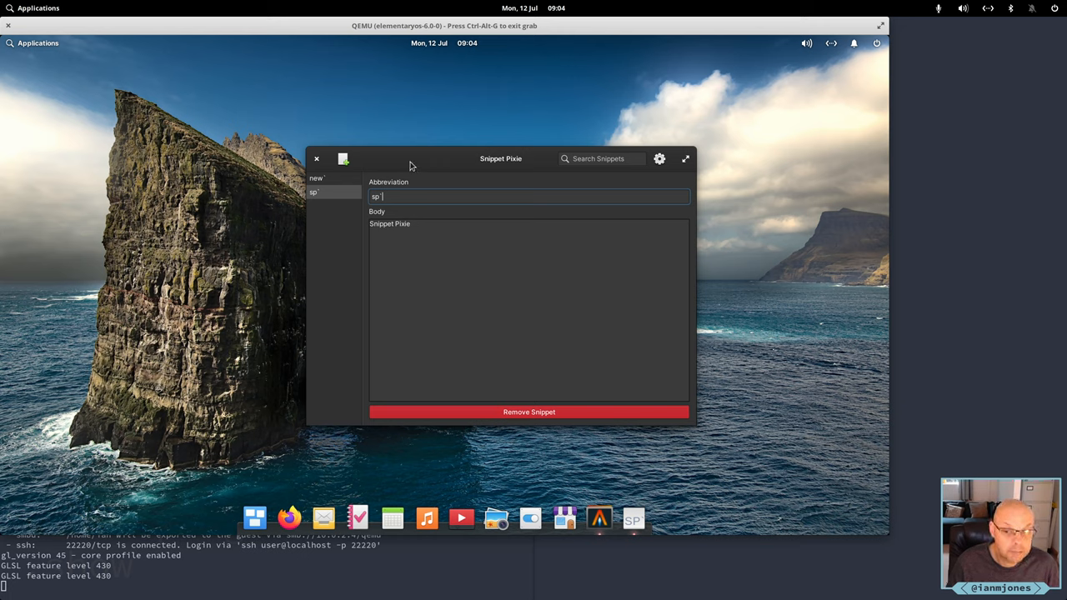
# Switch focus back to the Alacritty terminal
pyautogui.click(316, 159)
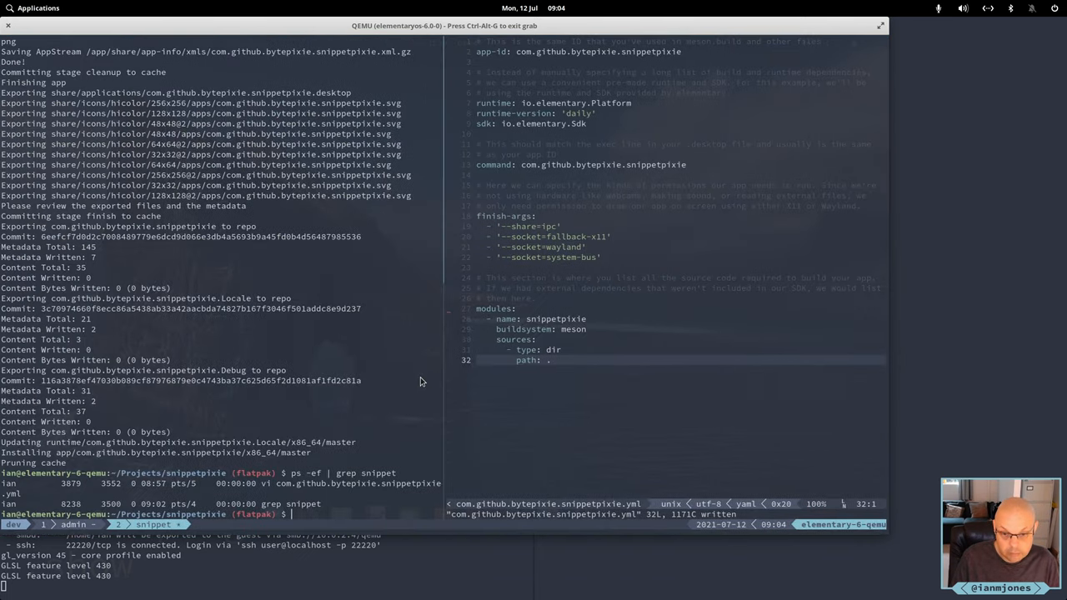
pyautogui.moveTo(360, 239)
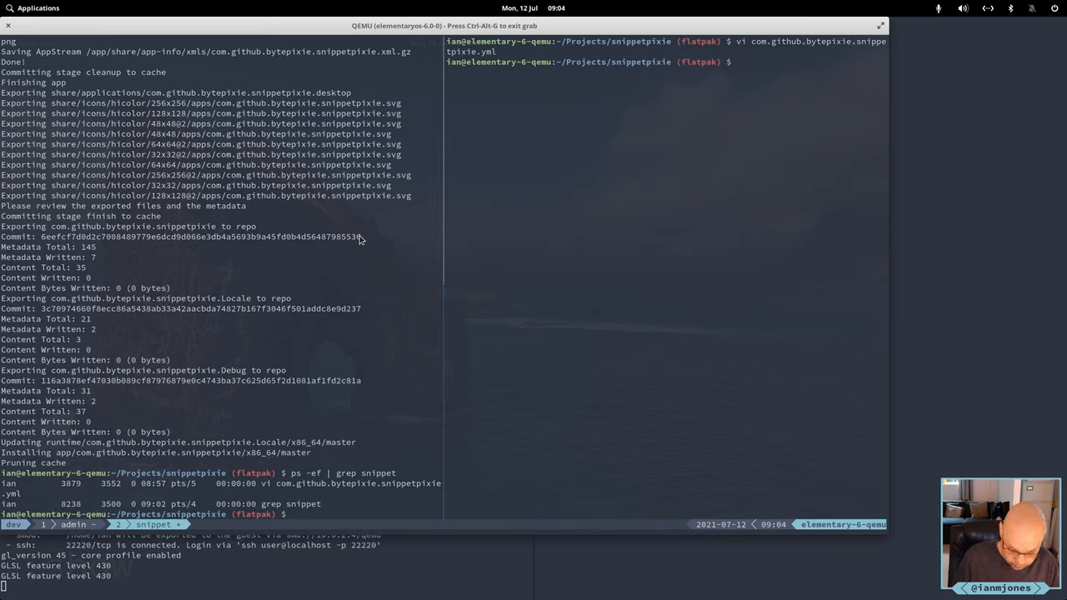
# Stage the modified snippetpixie manifest with git add, confirm via git st, and begin git ci
pyautogui.write('git st')
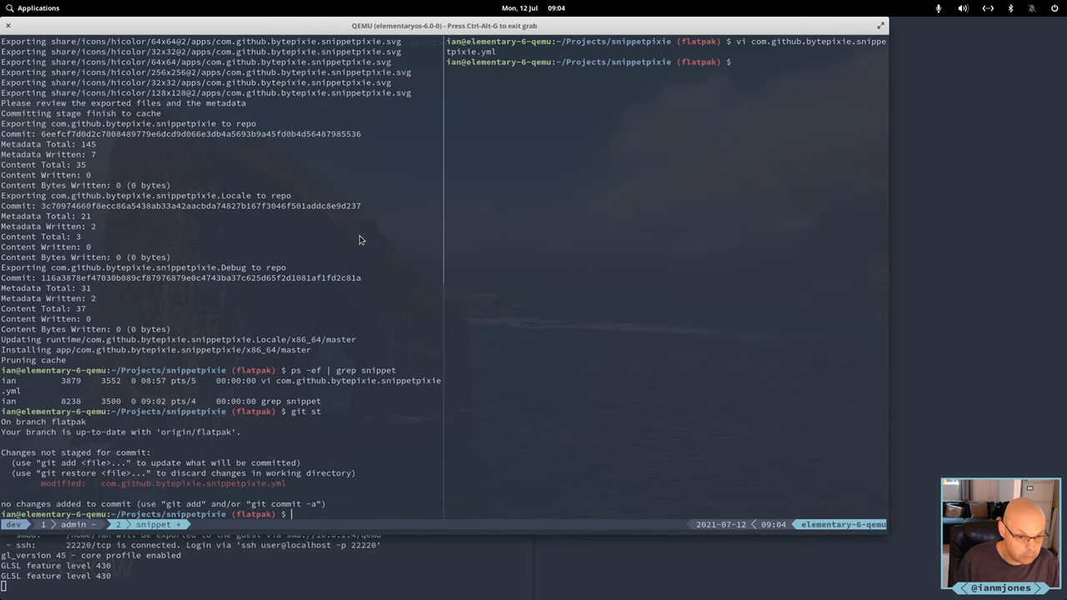
pyautogui.write('git add .')
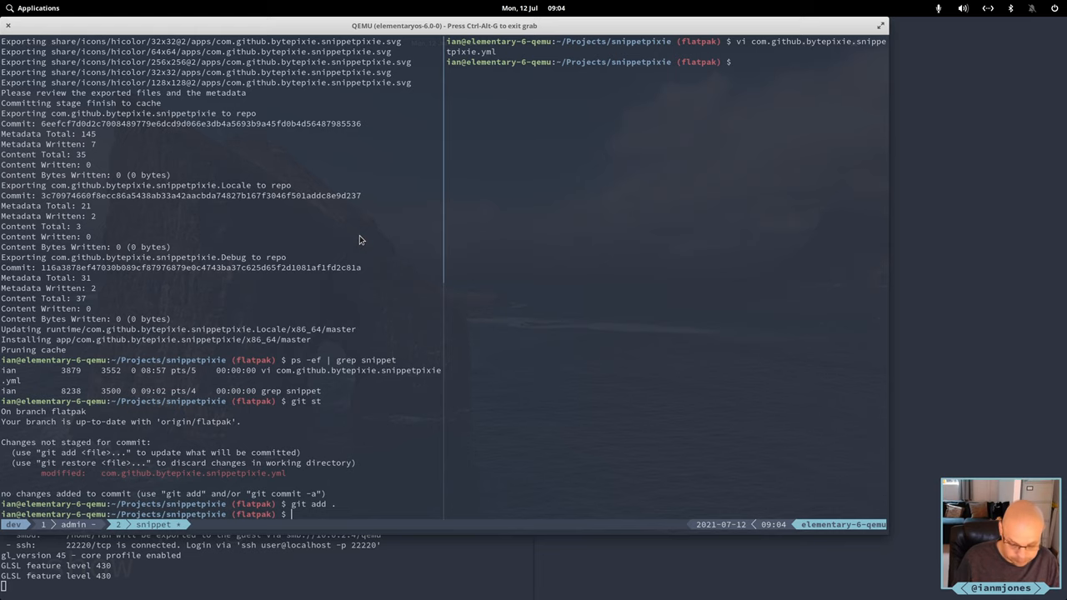
pyautogui.write('git st')
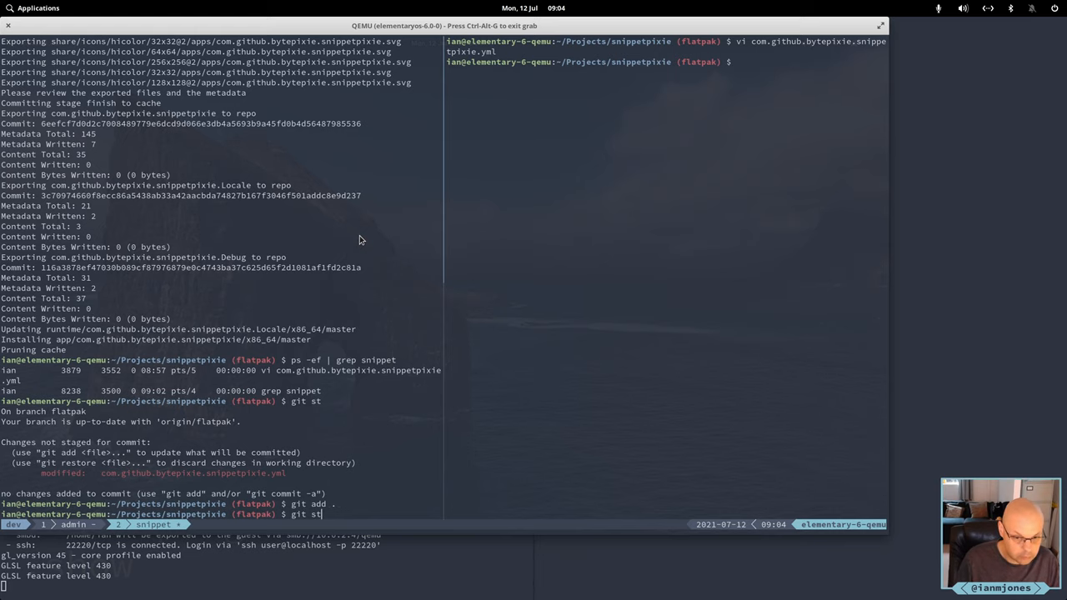
pyautogui.write('git ci')
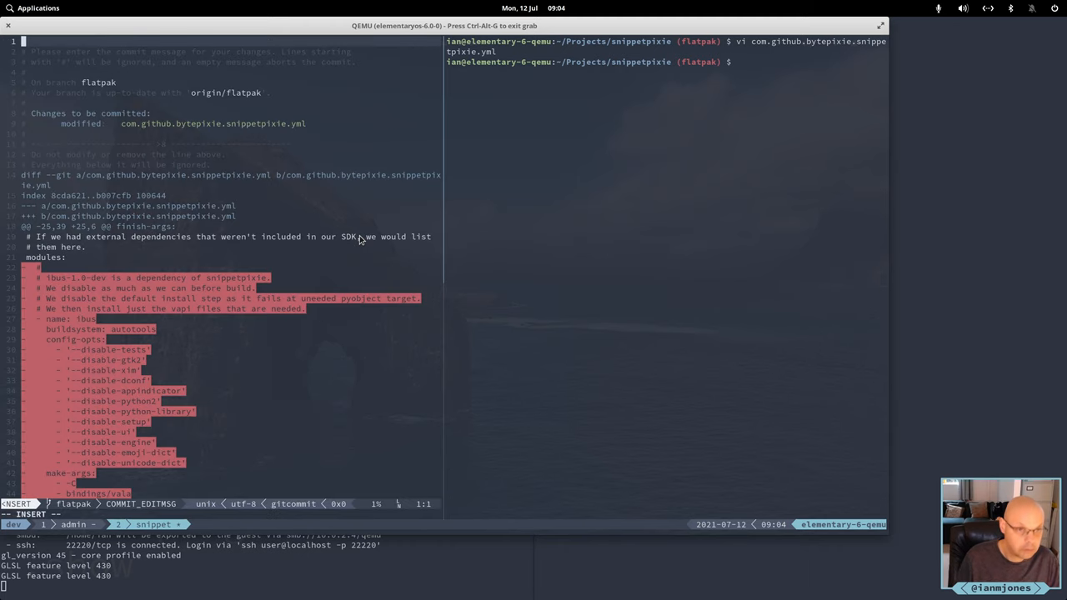
# Write the commit message 'Remove ibus module build as GNOME base has vapi files now.' and save
pyautogui.write('Remove')
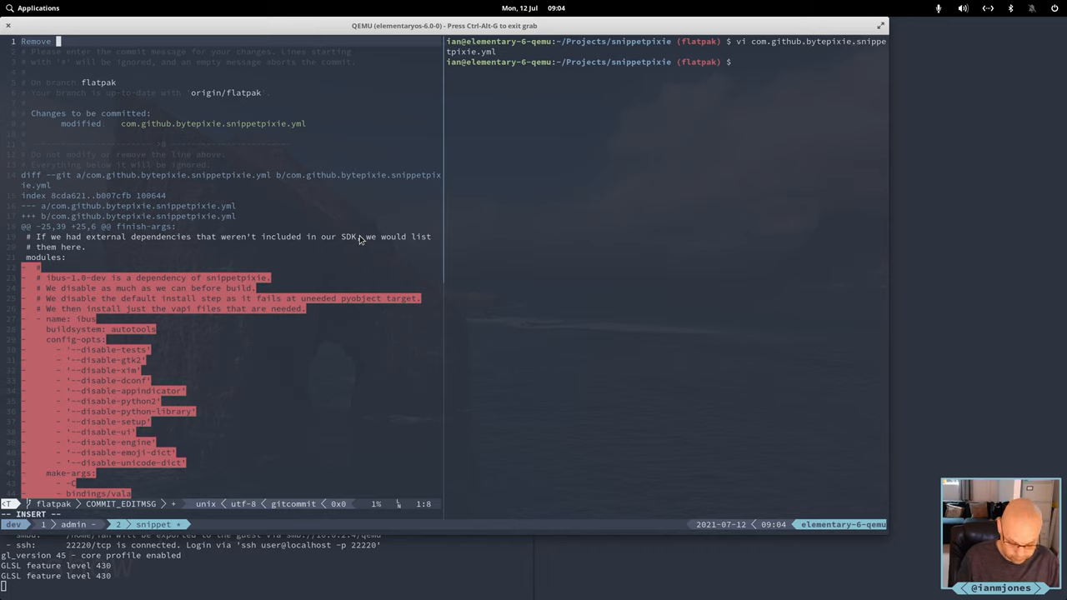
pyautogui.write('ibus module build as')
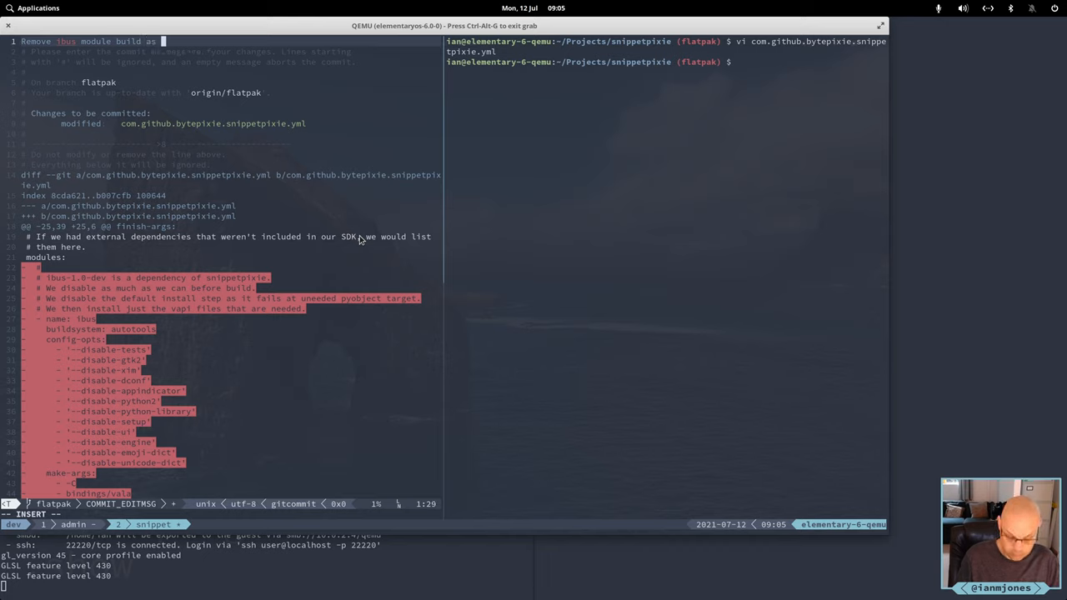
pyautogui.write('GNOME')
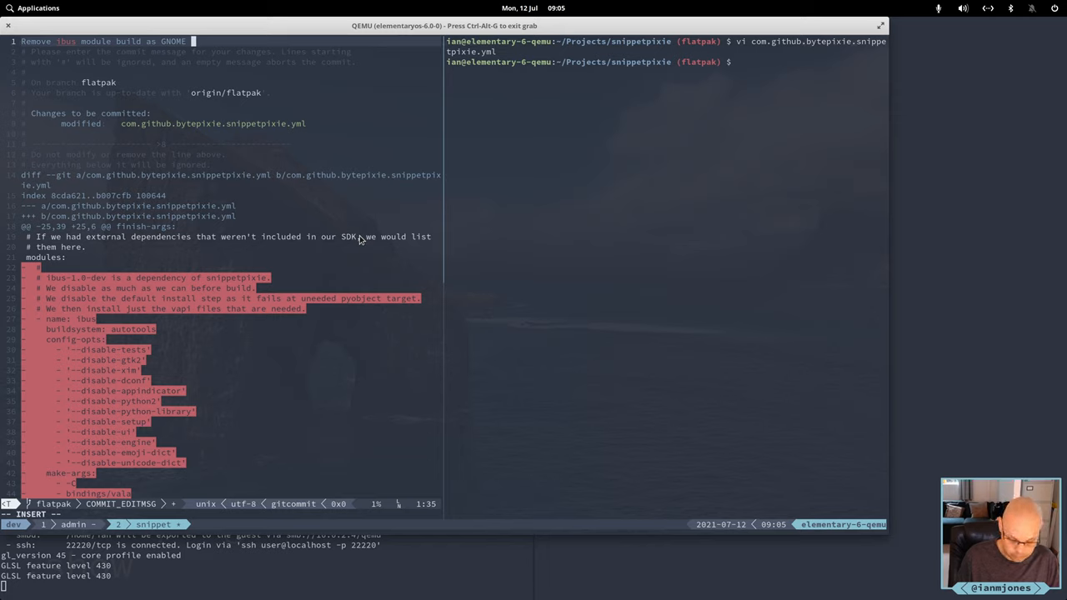
pyautogui.write('base has vapi files now')
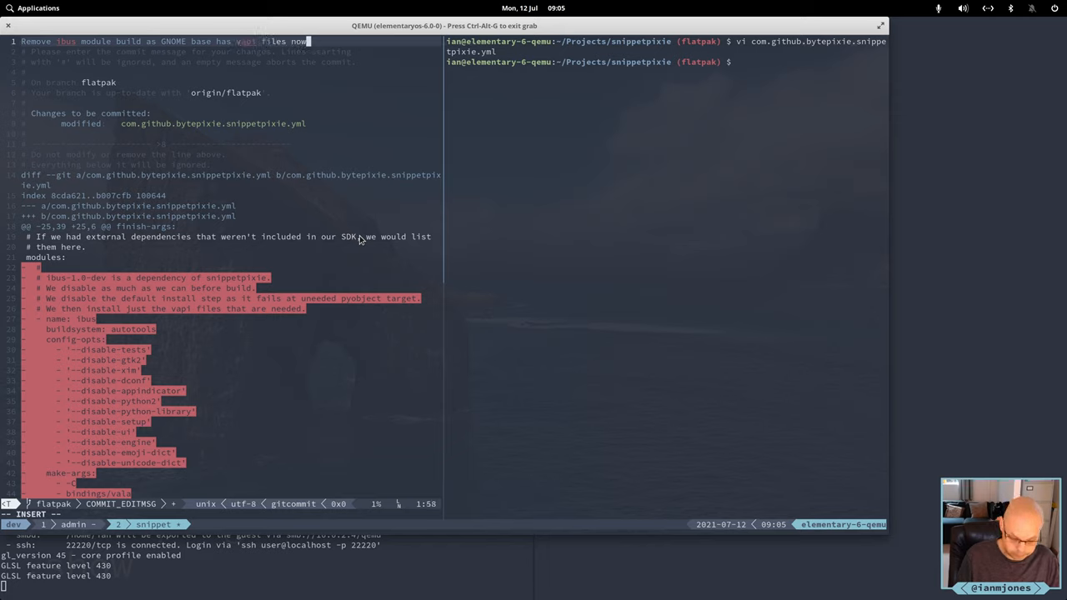
pyautogui.press('Escape')
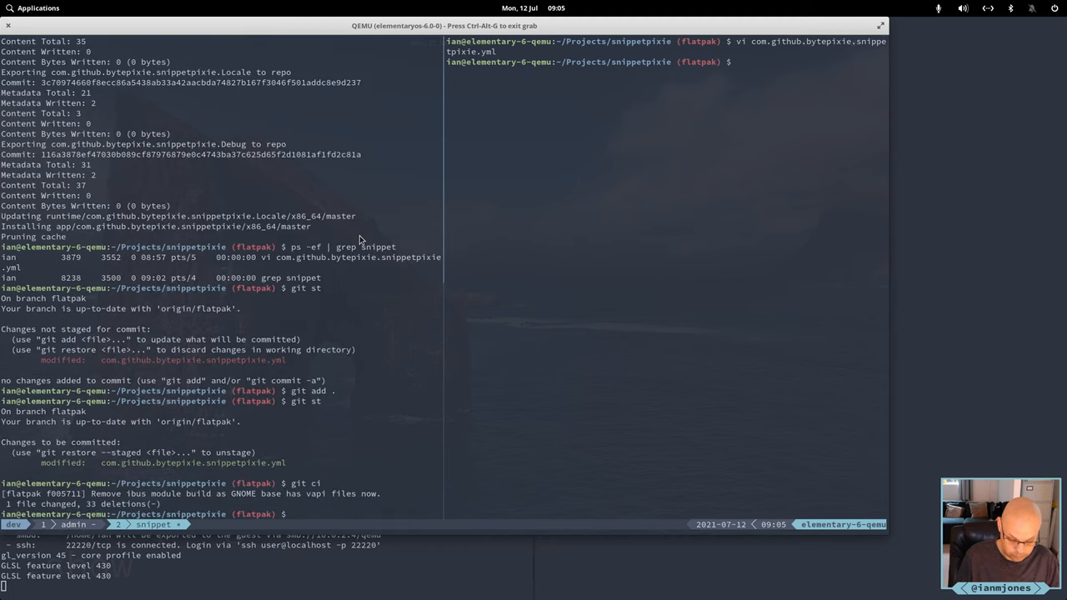
# Push the manifest commit with git push, then list the project folder
pyautogui.write('git push')
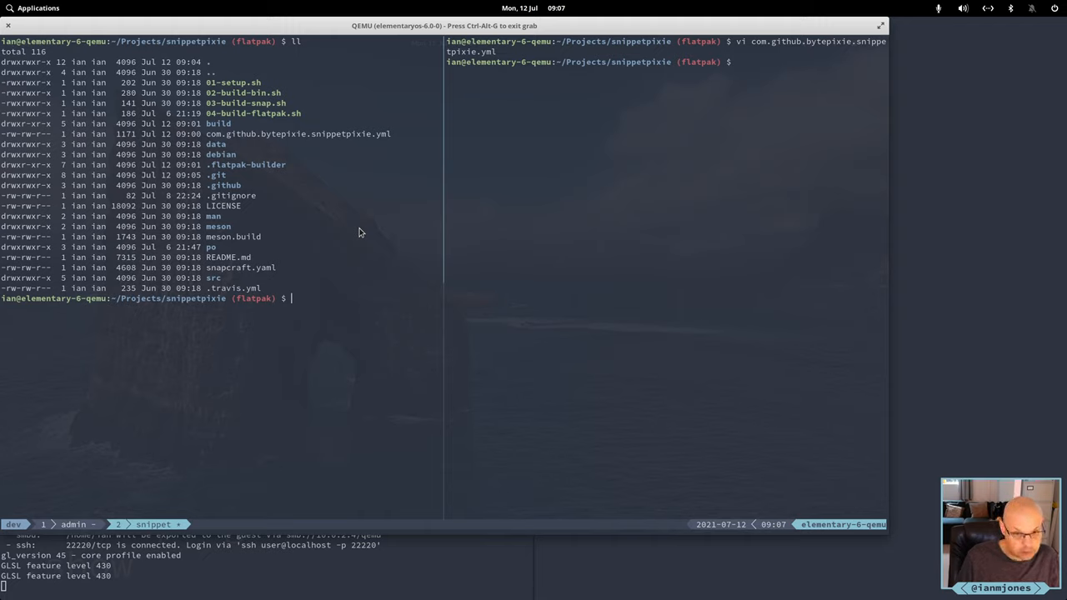
# Run ps -ef | grep snippet to confirm the Snippet Pixie flatpak processes are running
pyautogui.write('ps -ef |')
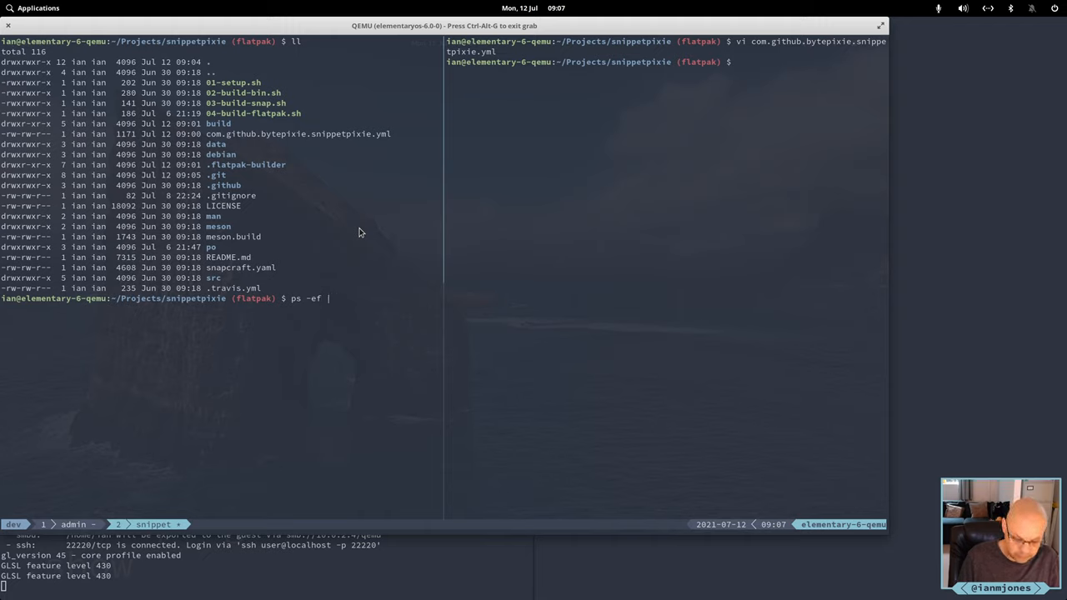
pyautogui.write('grep')
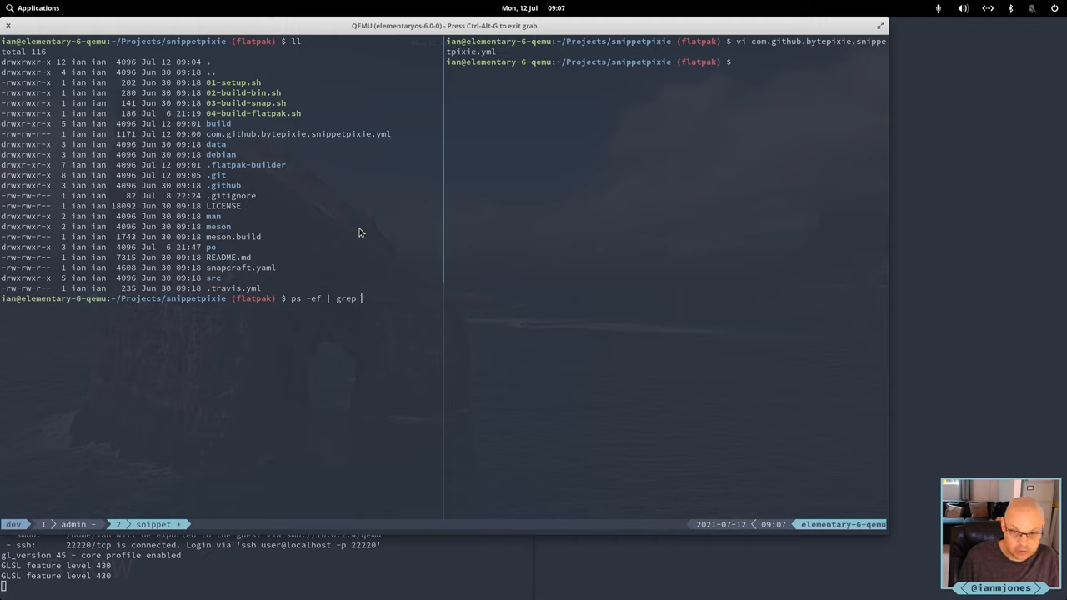
pyautogui.write('sn')
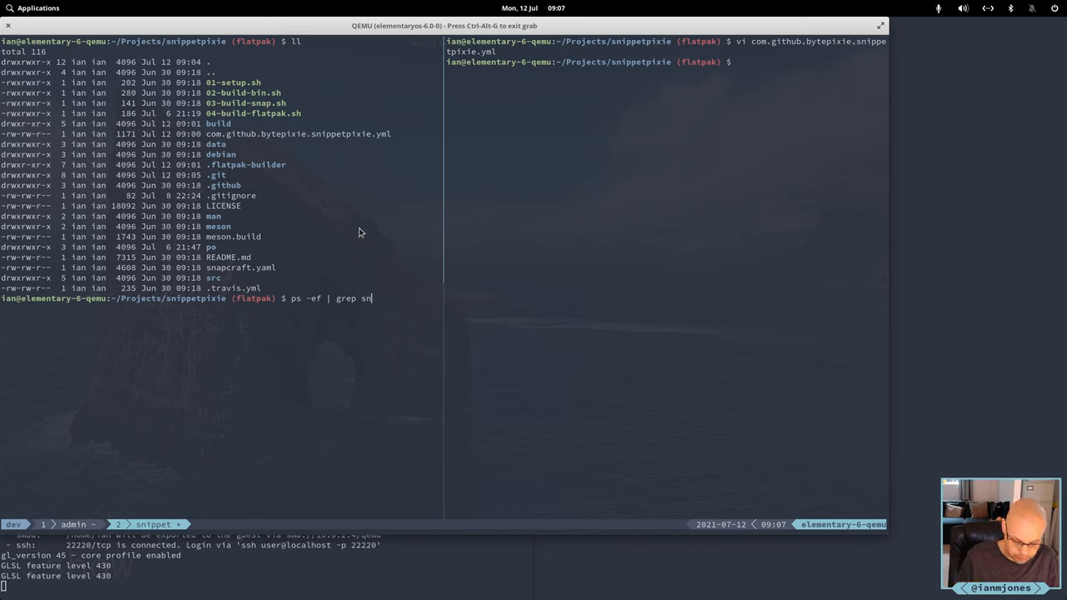
pyautogui.press('Return')
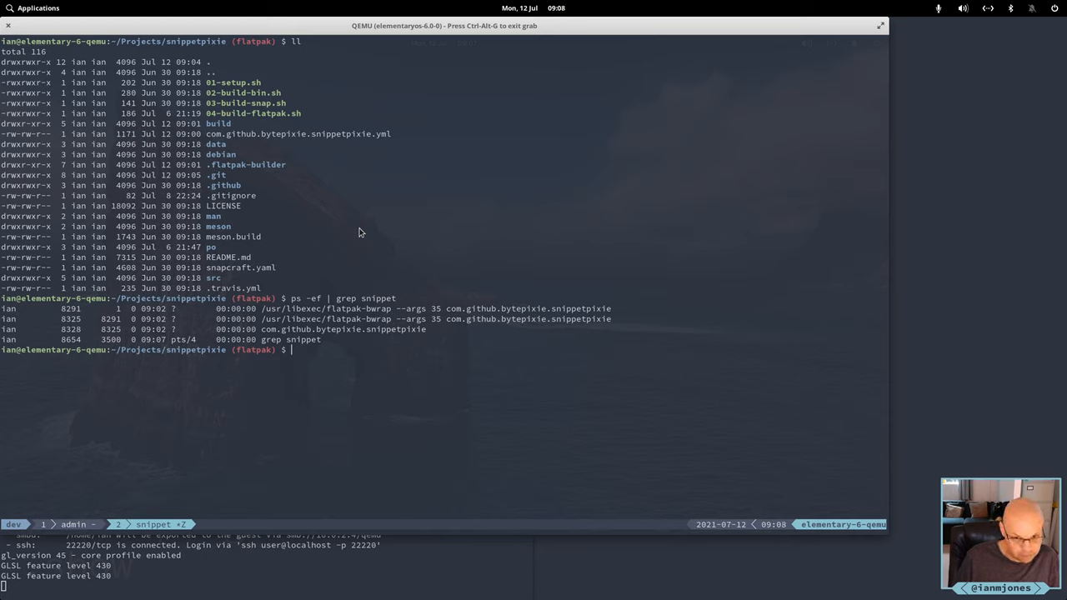
pyautogui.write('com.')
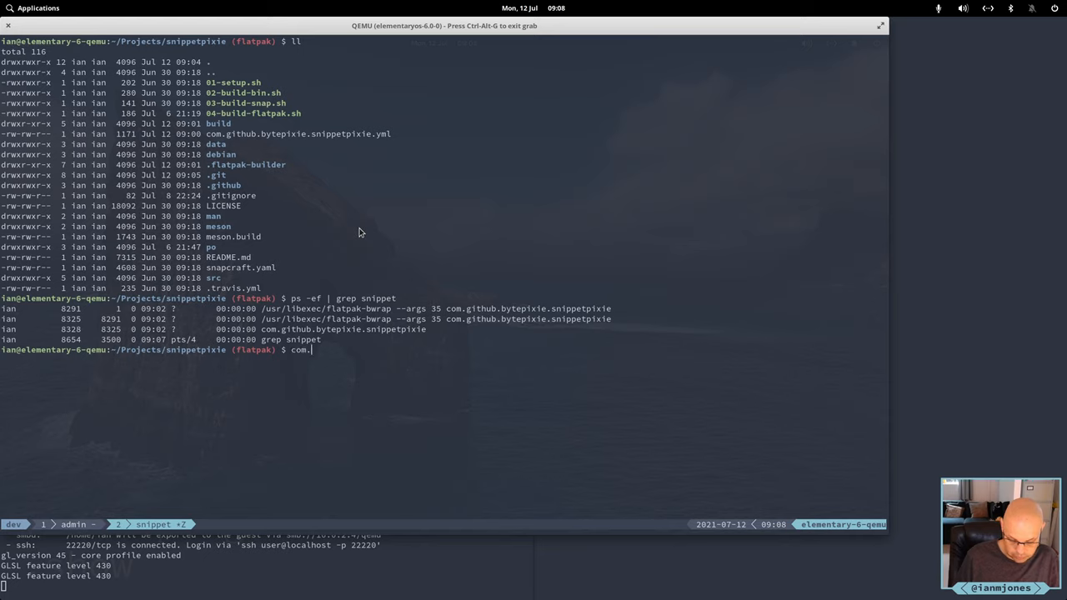
pyautogui.write('git')
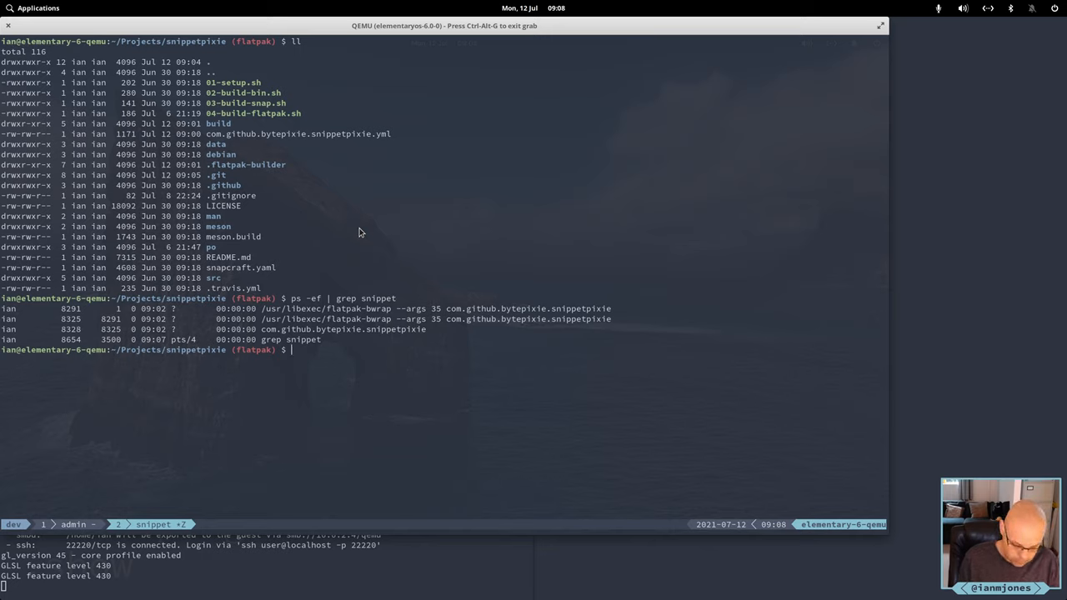
# Query Snippet Pixie with flatpak run com.github.bytepixie.snippetpixie --status and check its exit code
pyautogui.write('flat')
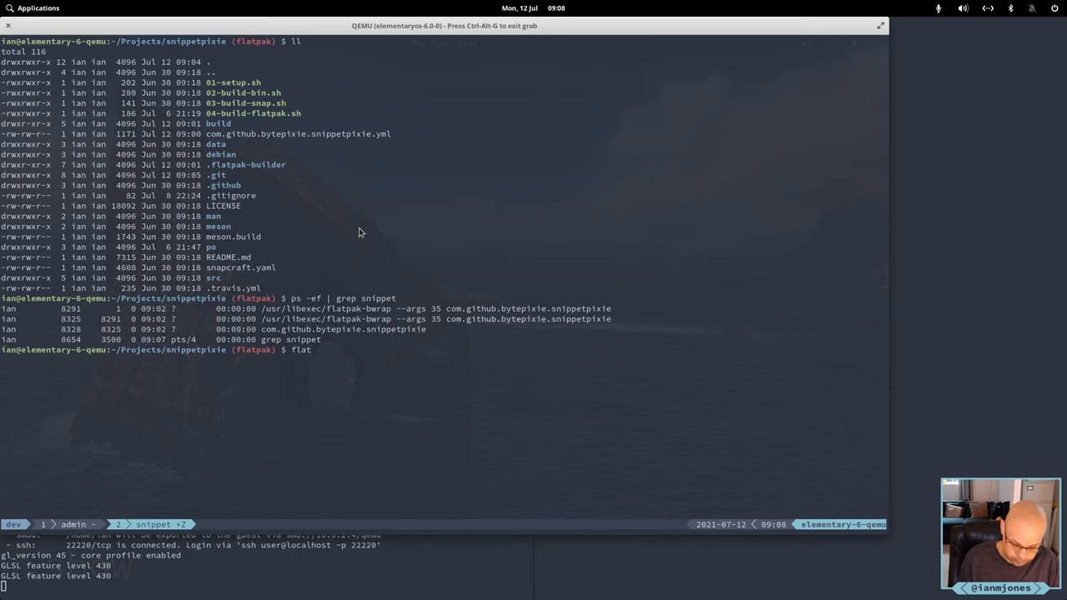
pyautogui.write('pak')
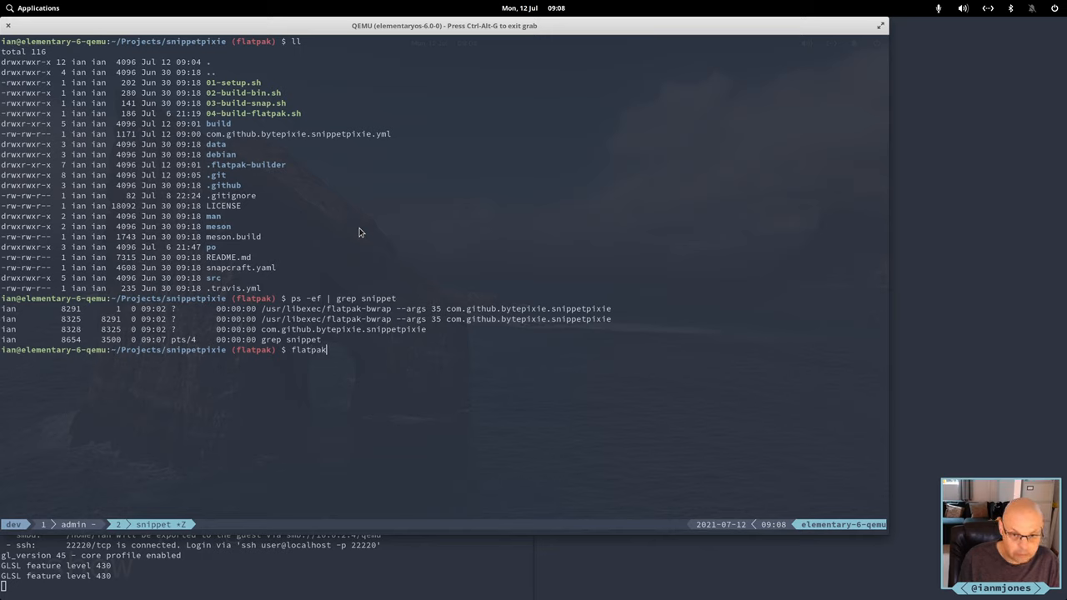
pyautogui.write('run')
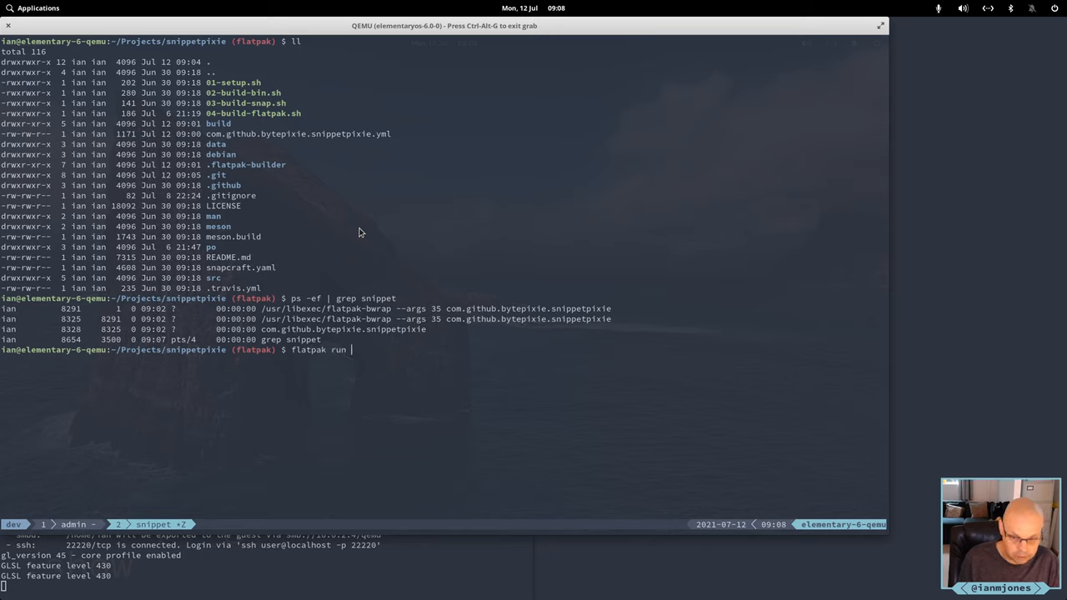
pyautogui.write('com.github.bytepixie.snippetpixie')
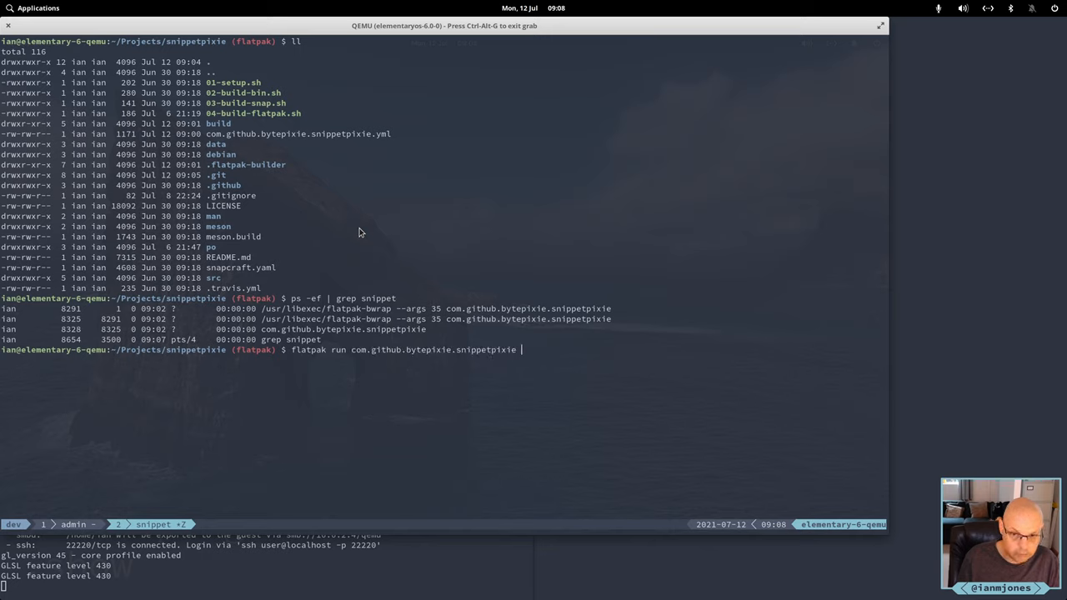
pyautogui.write('--stat')
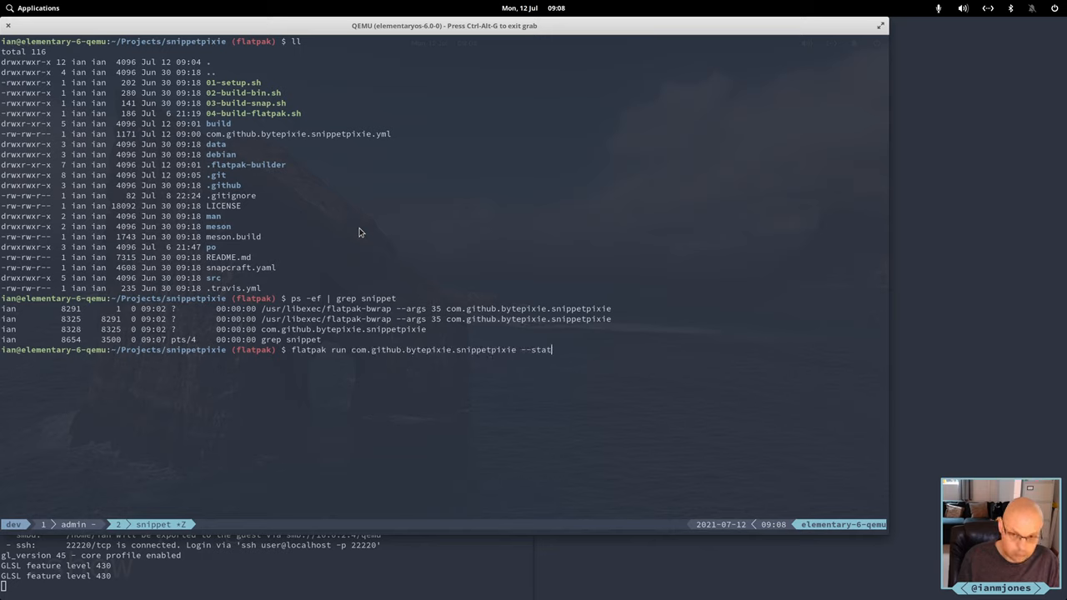
pyautogui.press('Return')
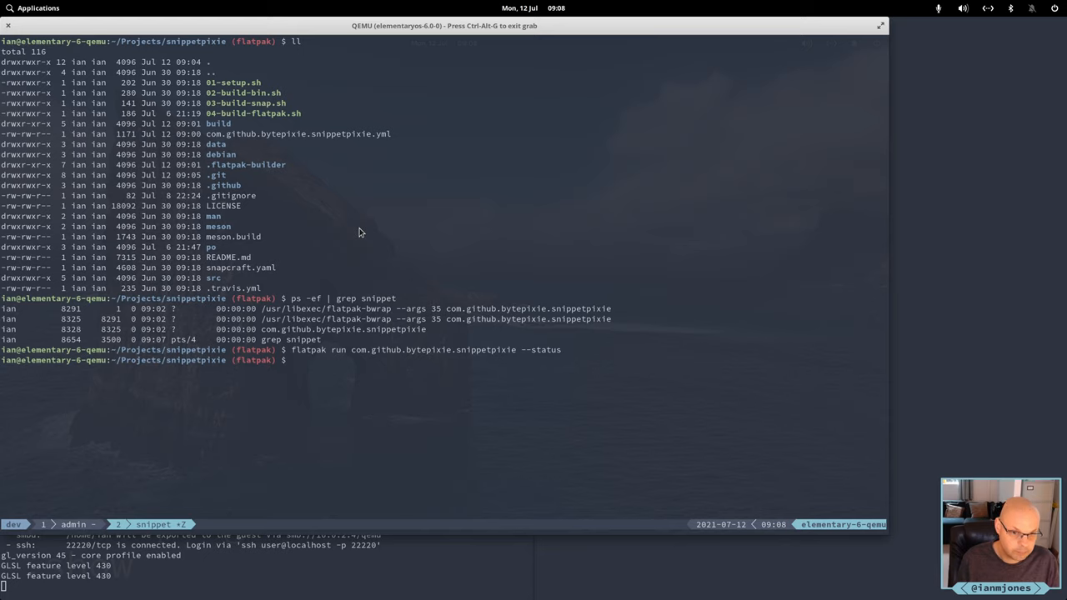
pyautogui.write('echo $?')
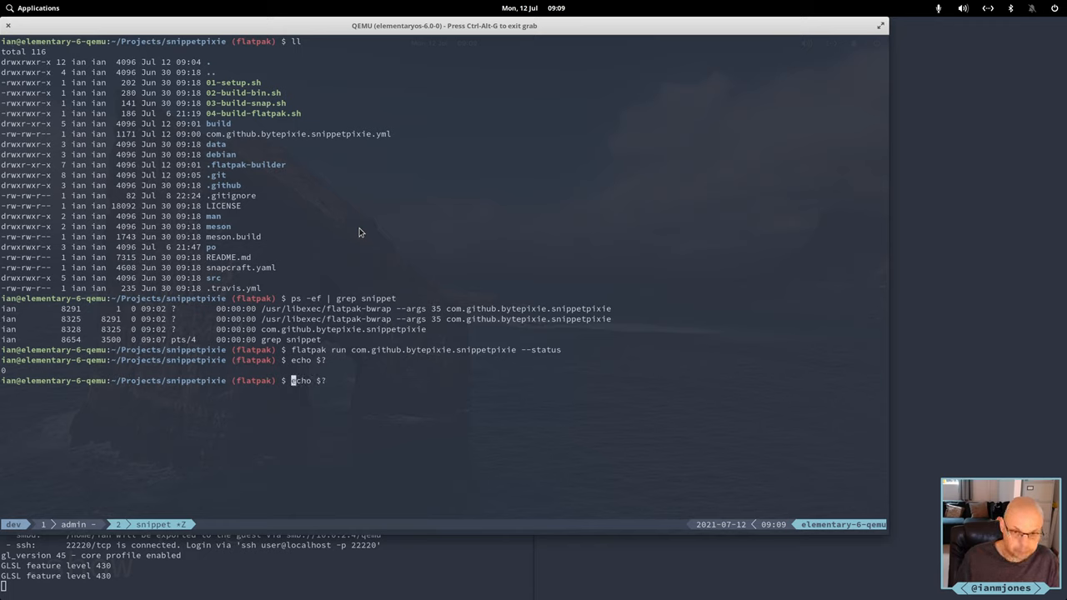
# Check snippet processes, send --quit, and recheck which processes remain
pyautogui.write('ps -ef | grep snippet')
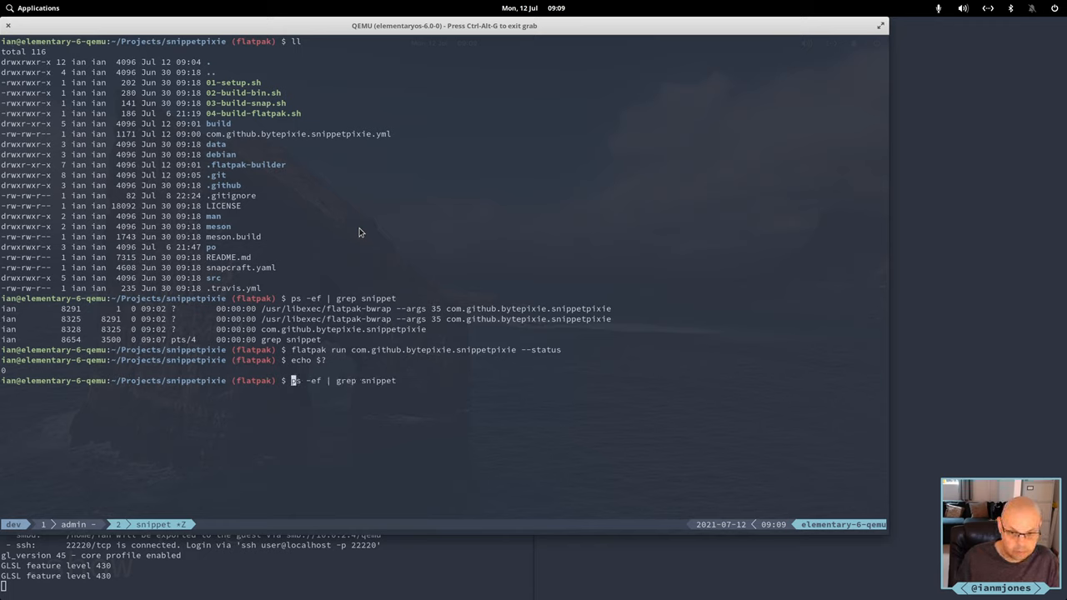
pyautogui.press('Return')
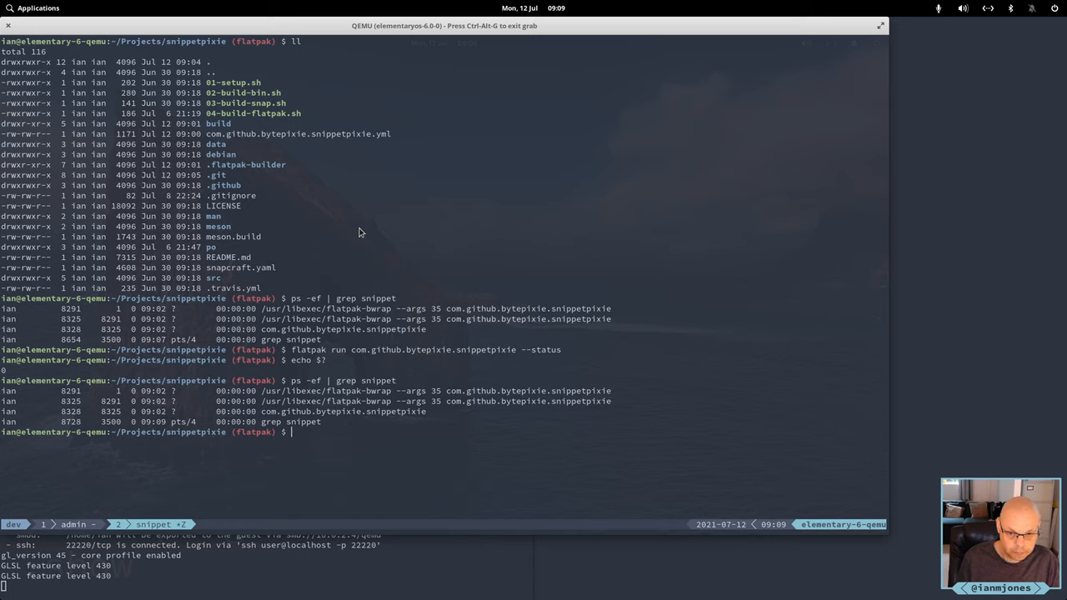
pyautogui.write('ps -ef | grep snippet')
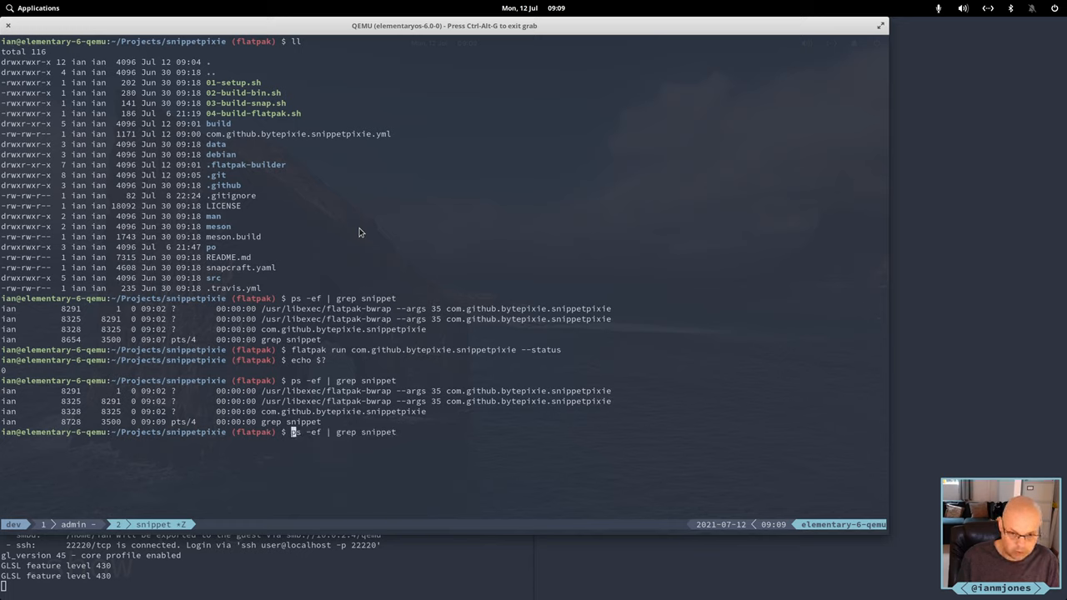
pyautogui.write('flatpak run com.github.bytepixie.snippetpixie --status')
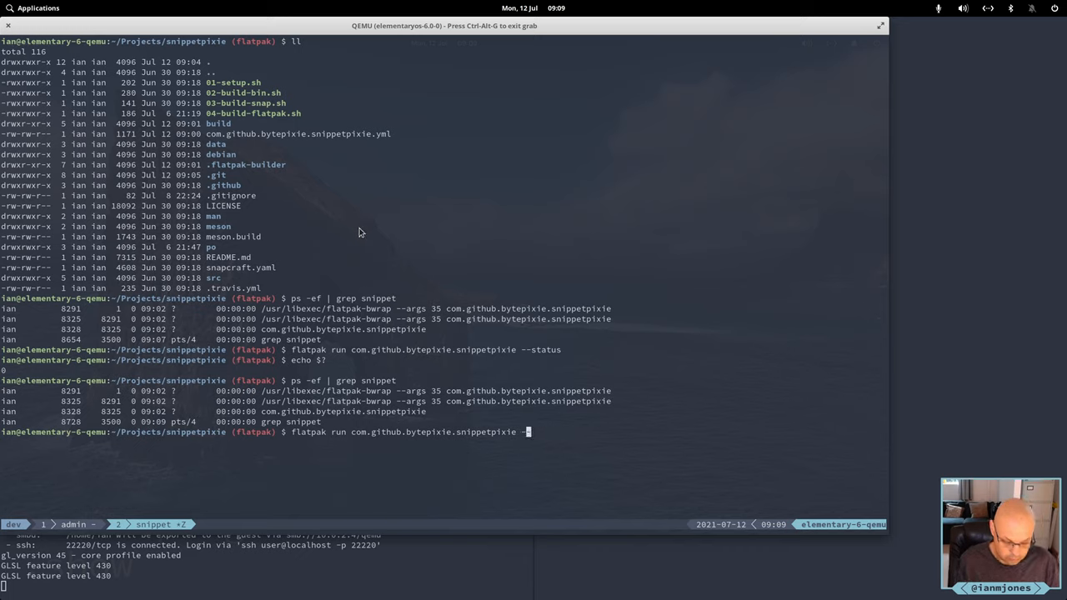
pyautogui.write('-quit')
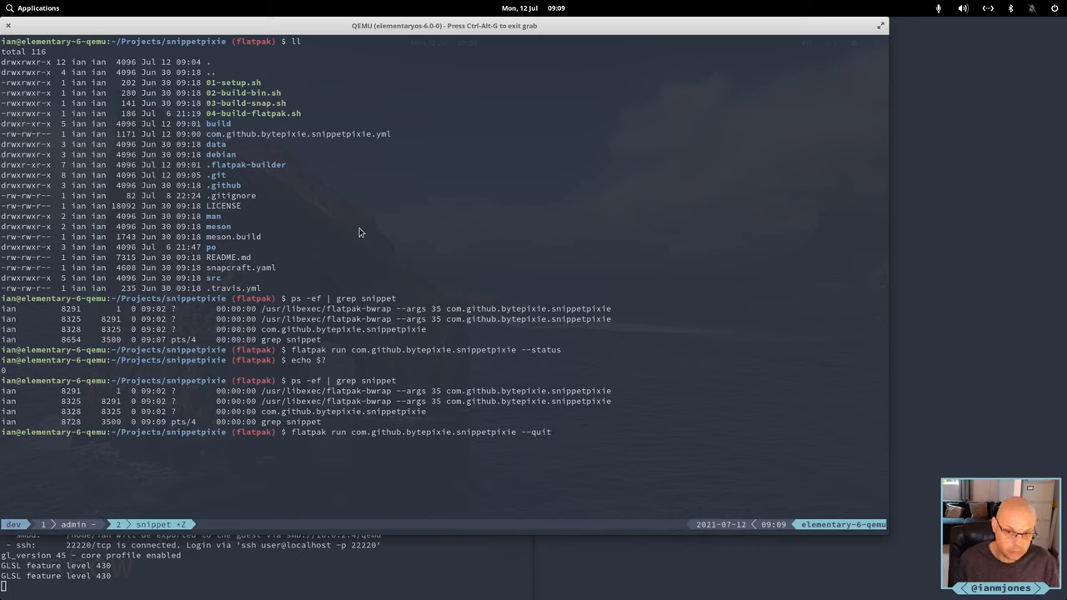
pyautogui.write('e')
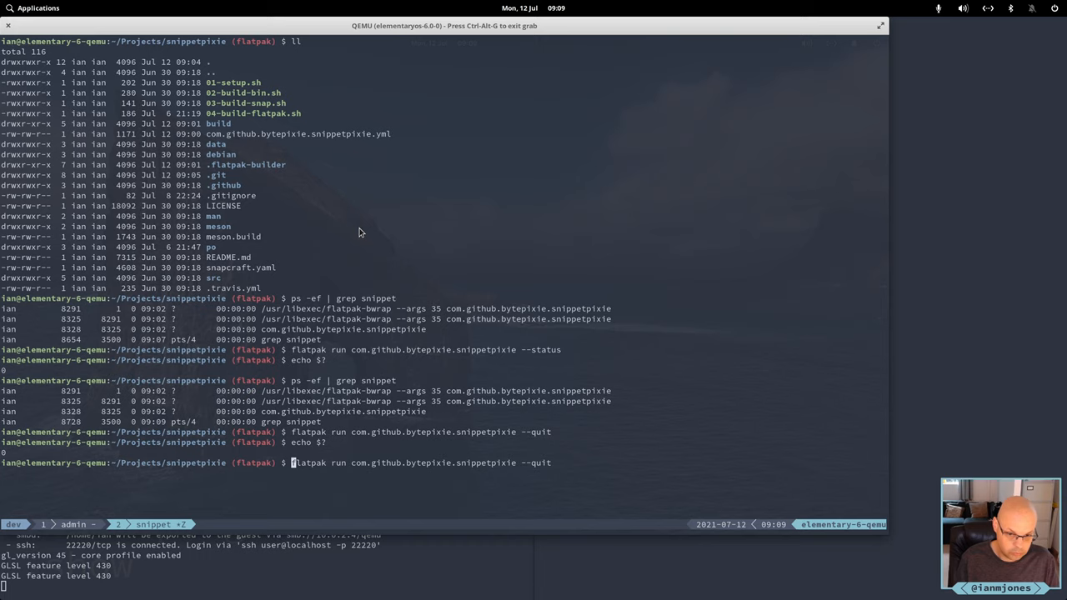
pyautogui.press('Return')
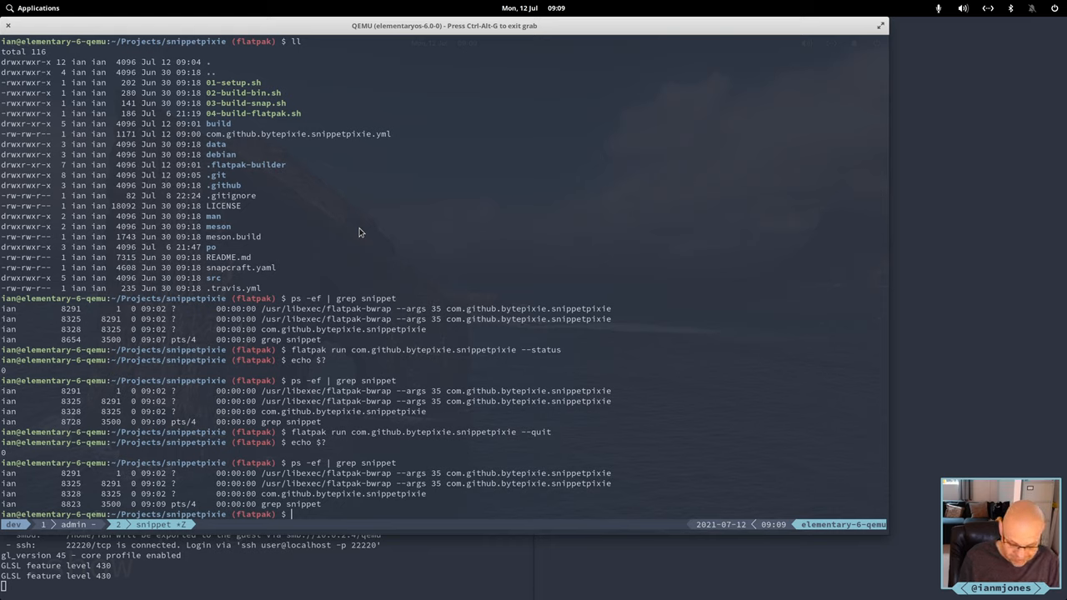
# Stop Snippet Pixie with flatpak run com.github.bytepixie.snippetpixie --stop
pyautogui.write('flatpak run com.github.bytepixie.snippetpixie --quit')
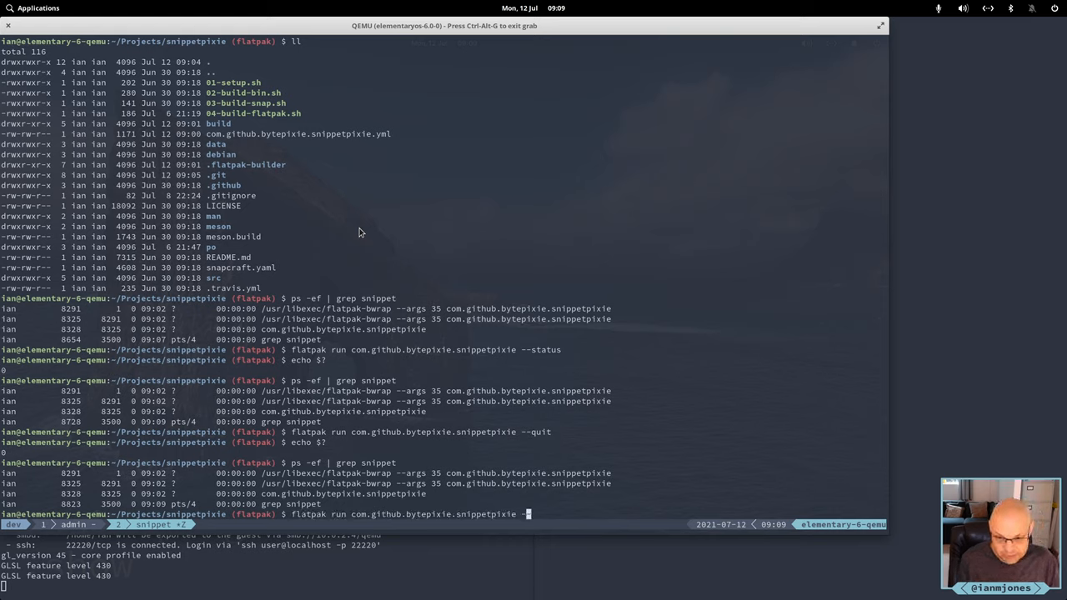
pyautogui.write('-stop')
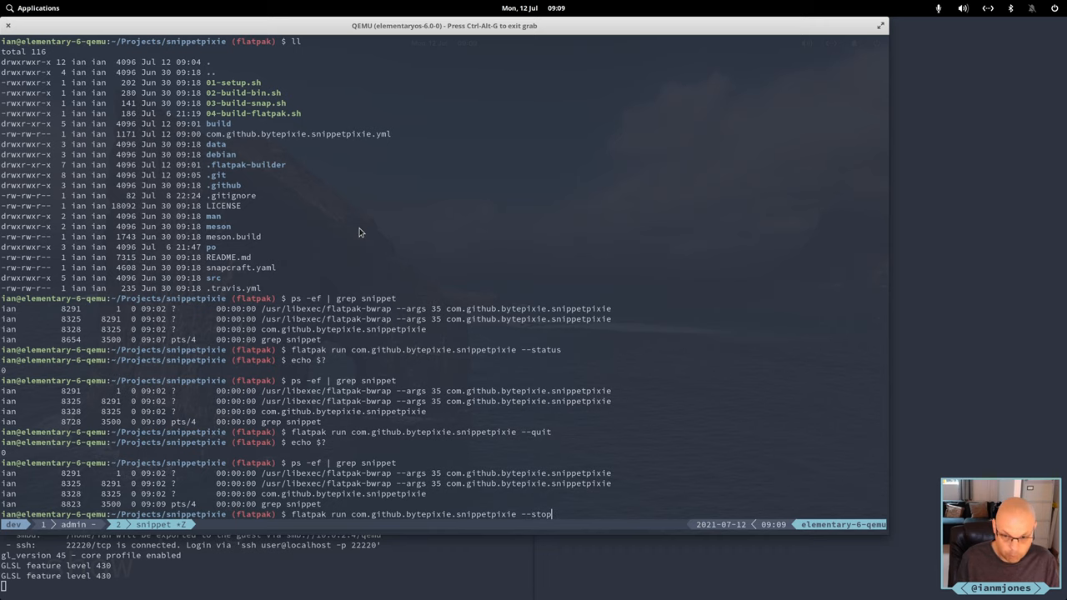
pyautogui.press('Return')
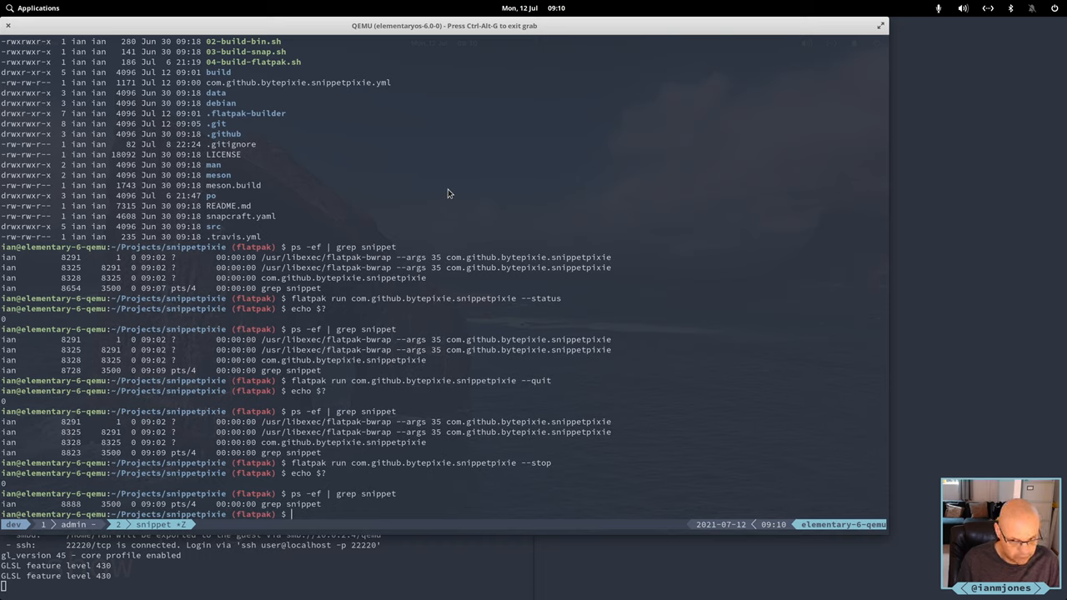
# Clear the terminal, search 'syst' in Applications, and launch System Settings
pyautogui.write('clea')
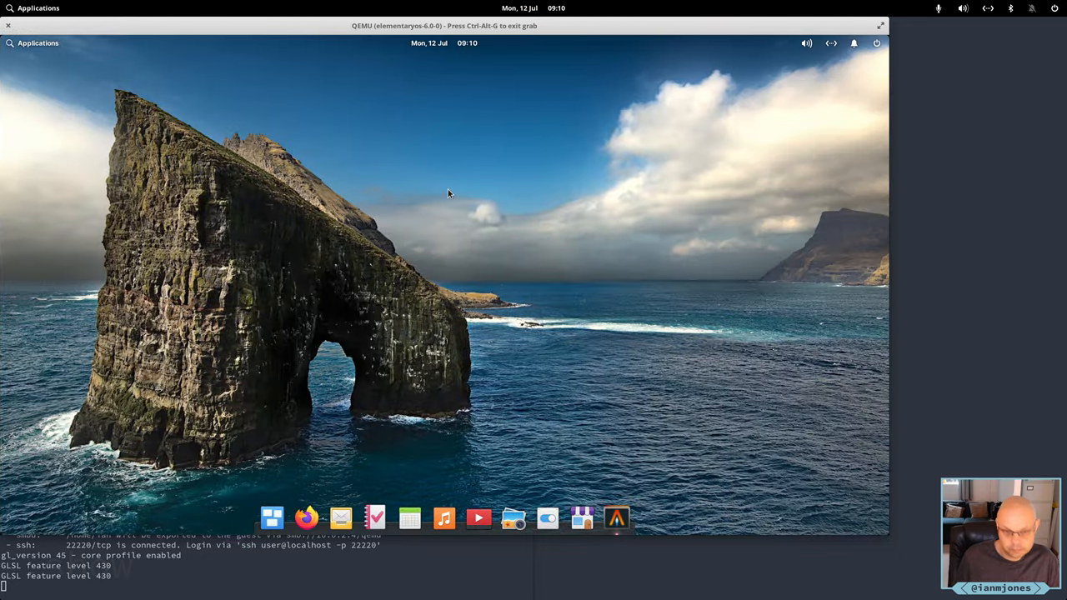
pyautogui.write('syst')
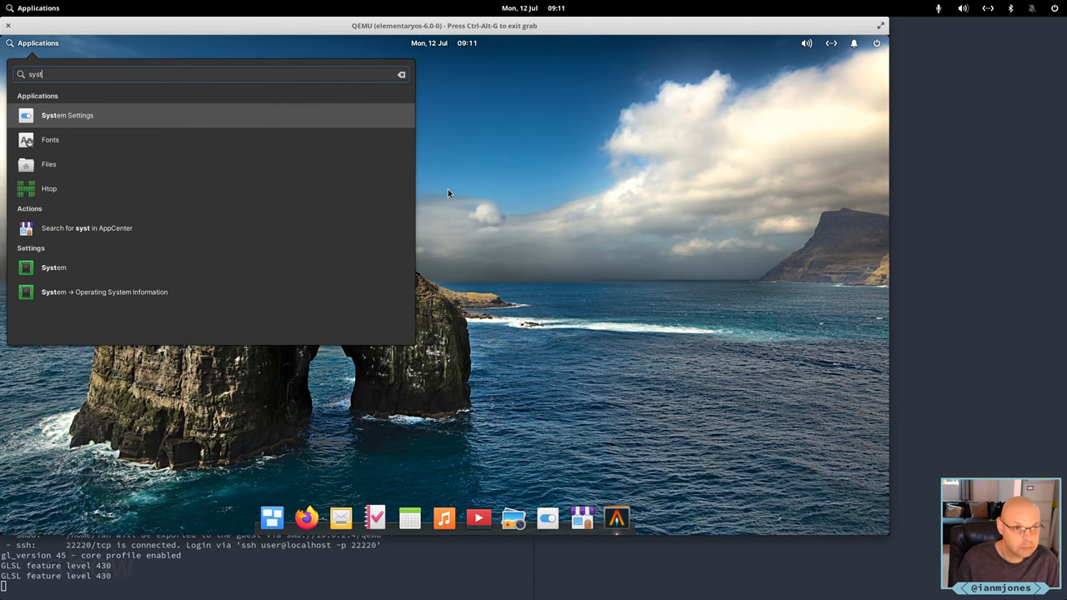
pyautogui.click(66, 115)
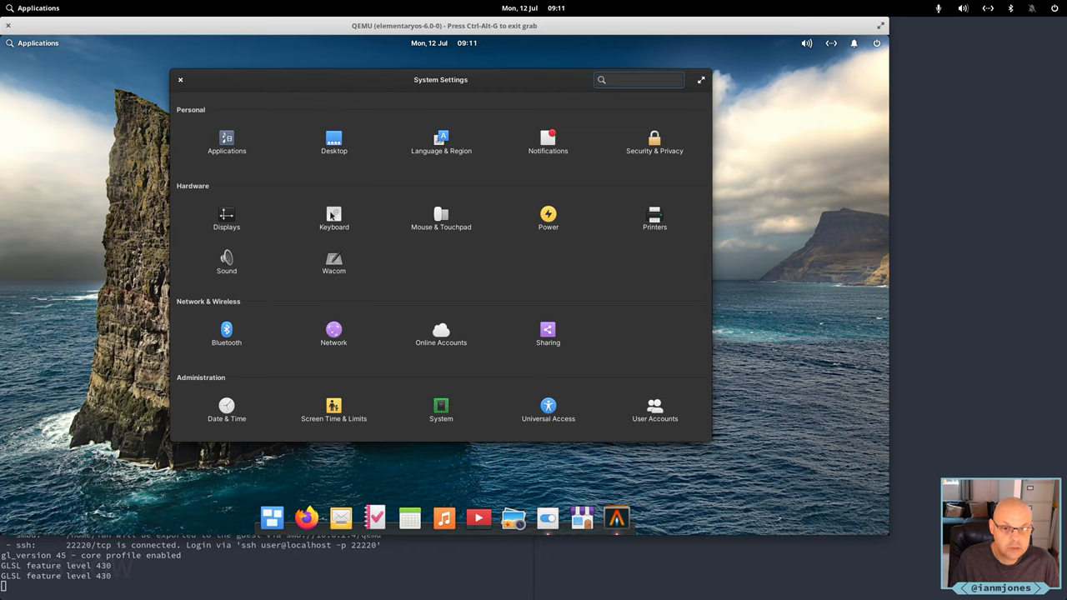
# Open Keyboard custom shortcuts and select the Snippet Pixie search-and-paste entry
pyautogui.click(334, 217)
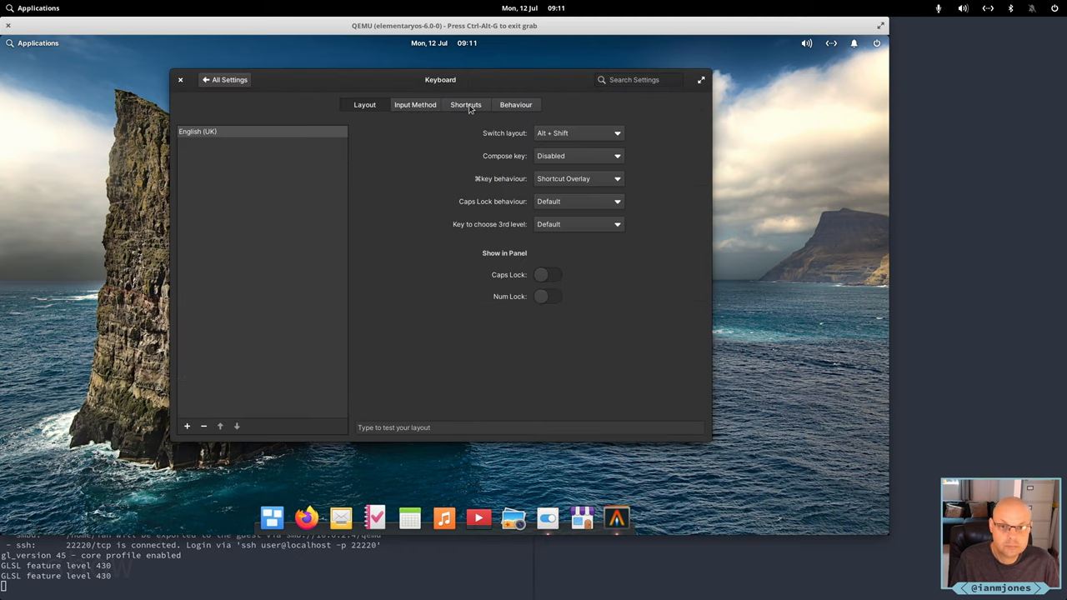
pyautogui.click(466, 104)
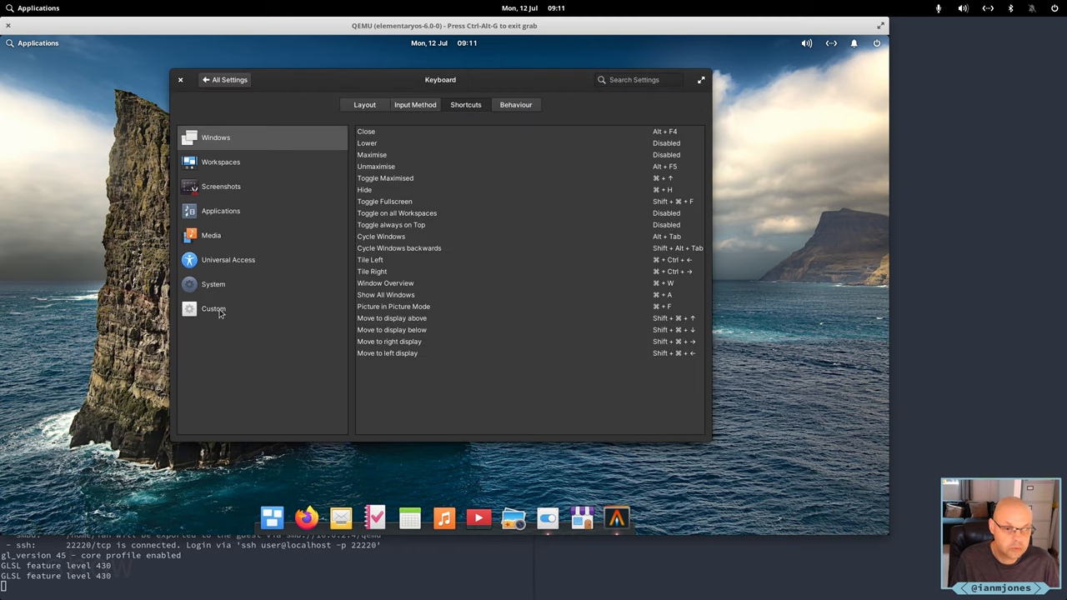
pyautogui.click(214, 308)
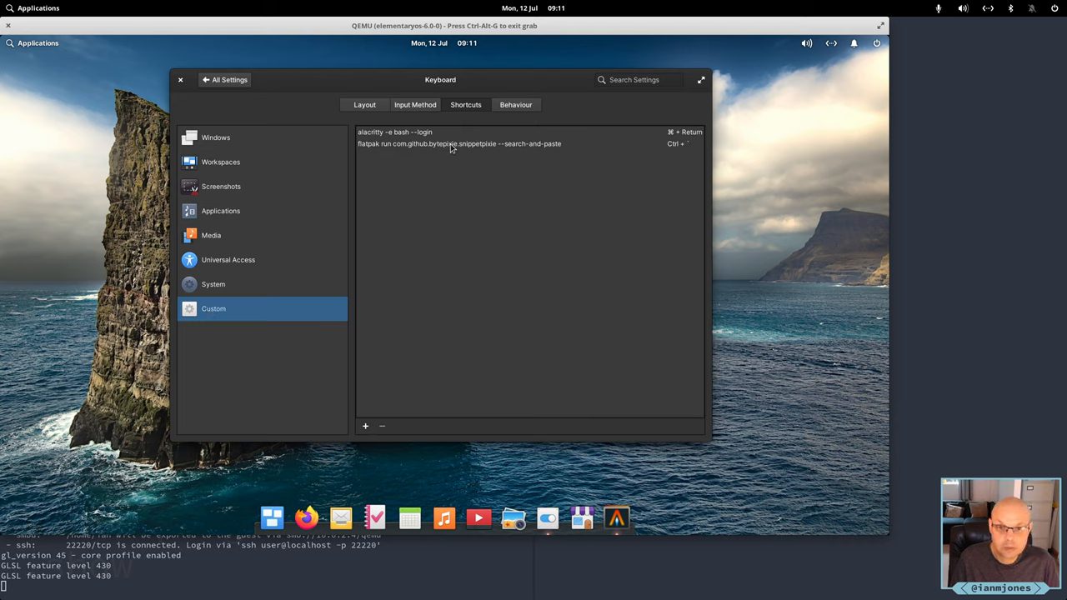
pyautogui.click(458, 144)
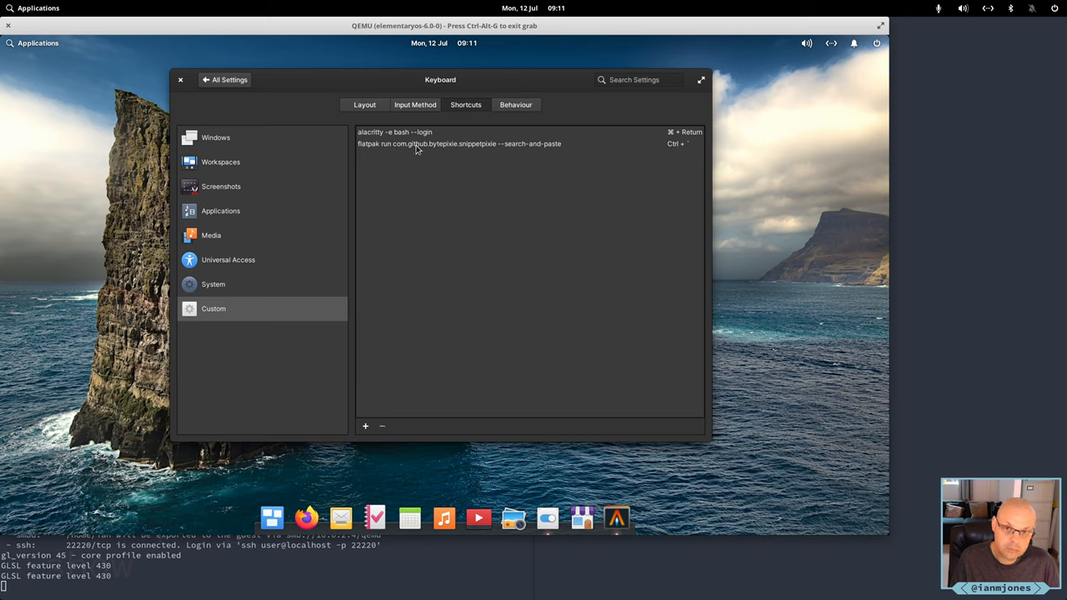
pyautogui.click(459, 144)
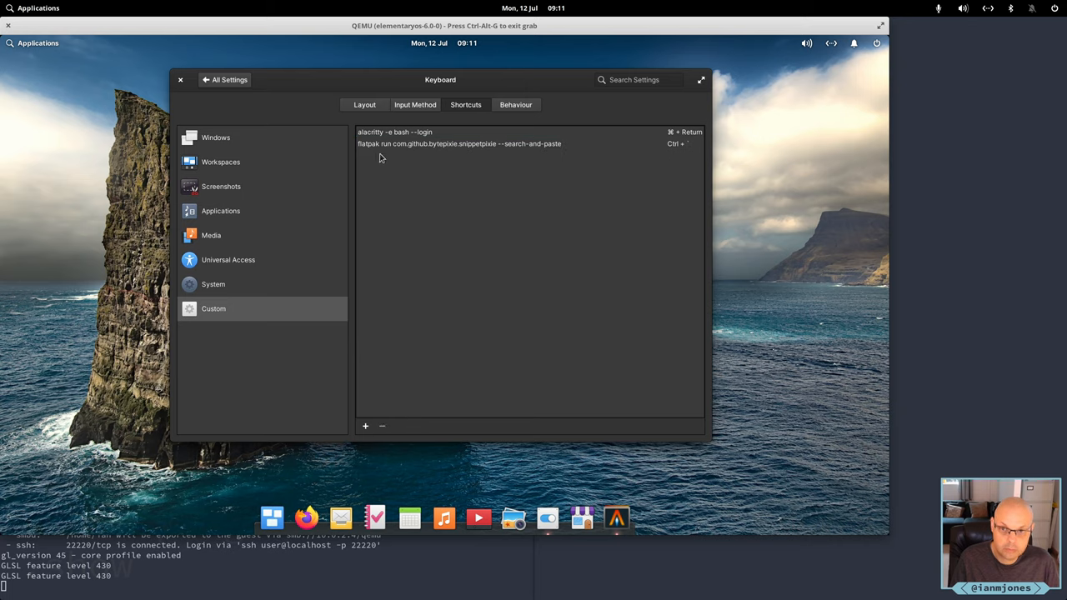
# After a detour to Input Method, set Snippet Pixie's shortcut recording a new accelerator
pyautogui.click(414, 104)
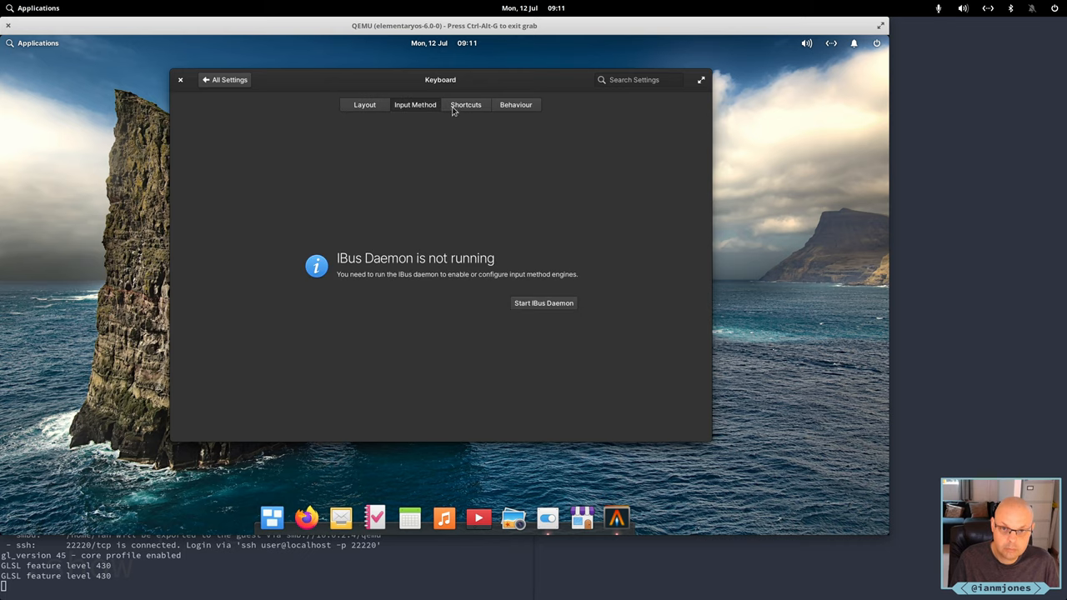
pyautogui.click(465, 104)
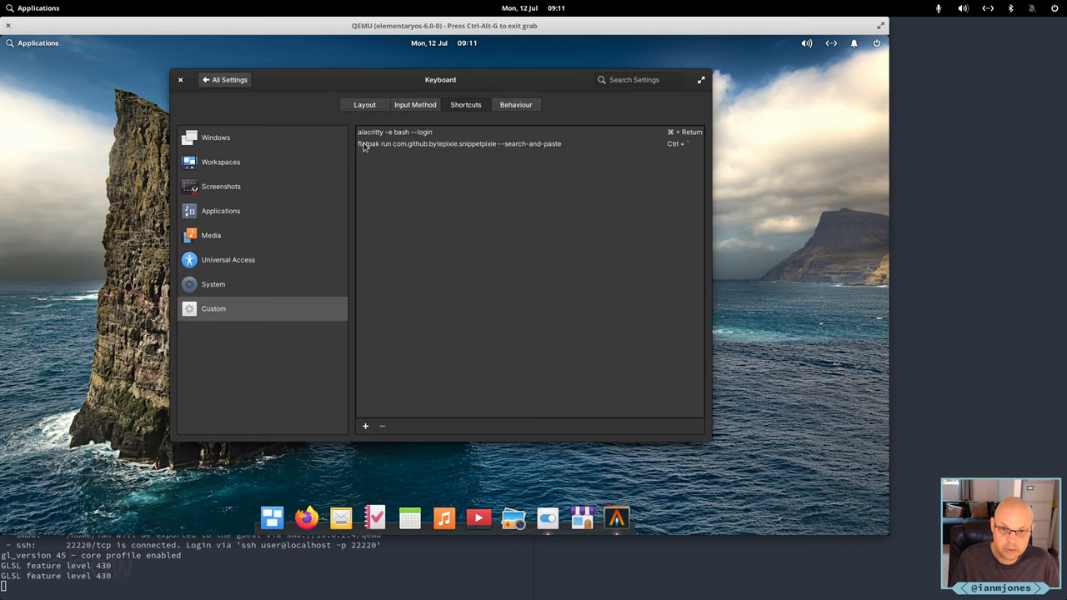
pyautogui.click(459, 143)
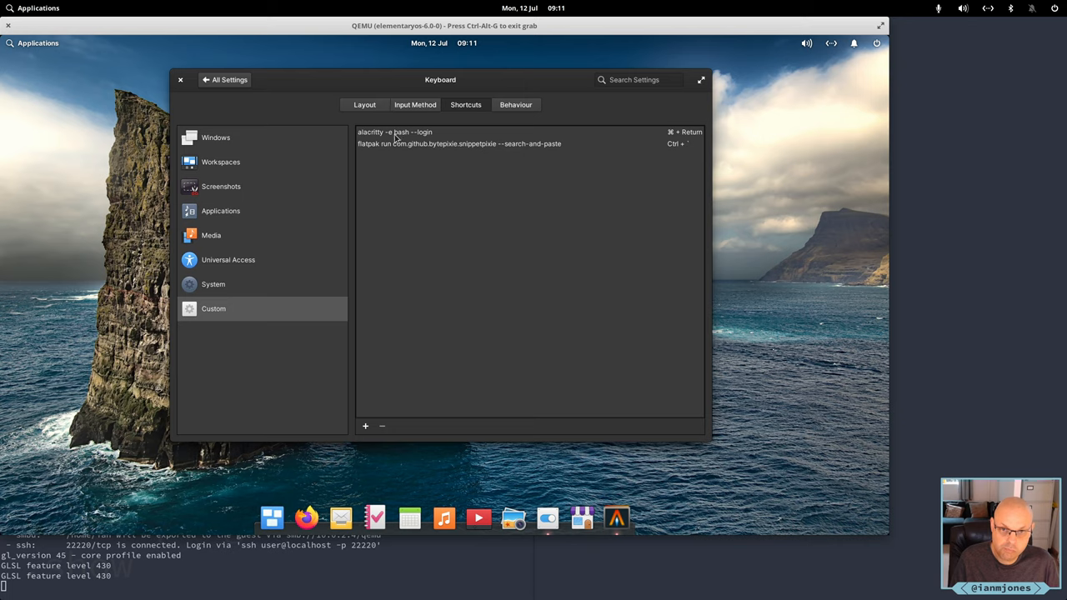
pyautogui.click(395, 132)
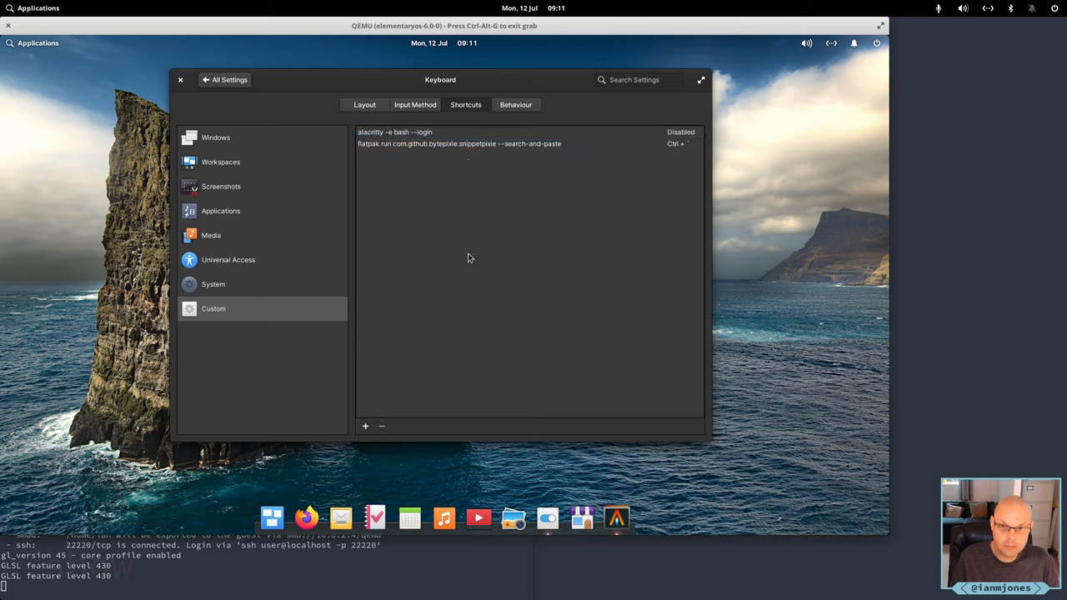
pyautogui.click(681, 132)
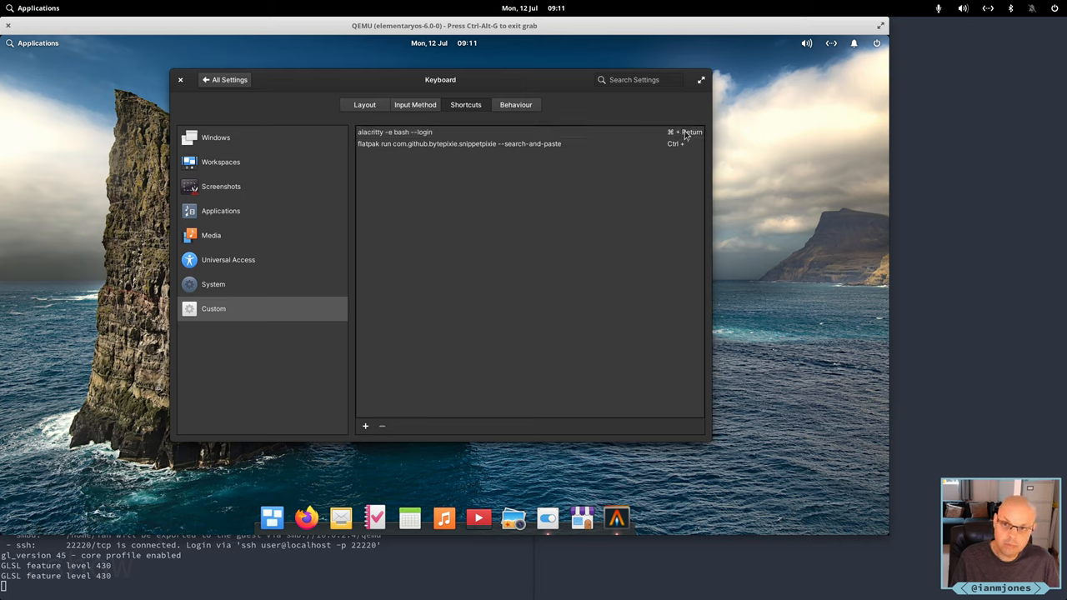
pyautogui.click(675, 143)
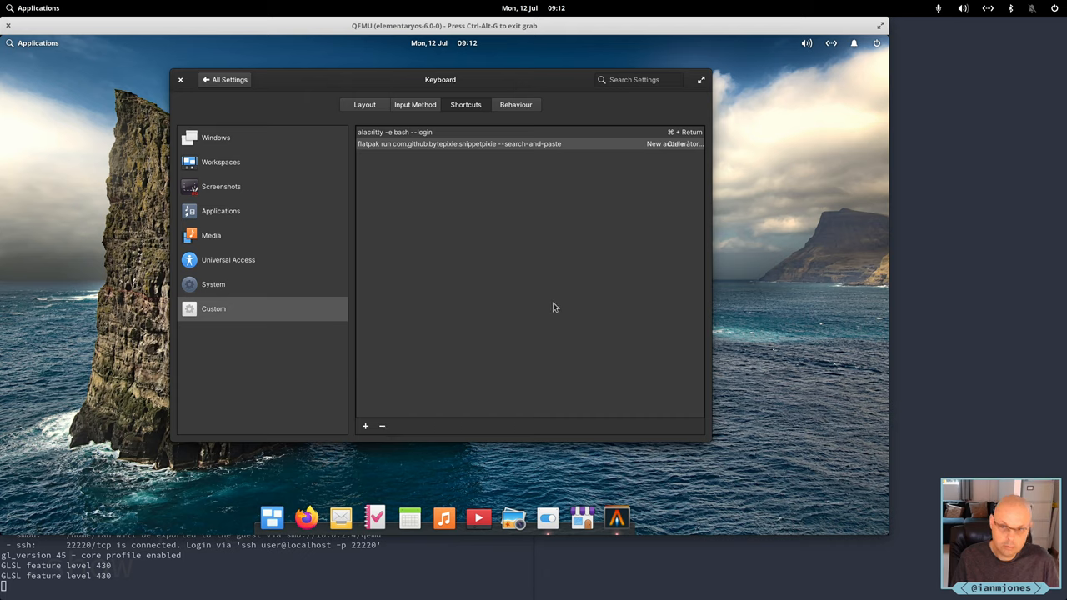
pyautogui.press('ctrl+grave')
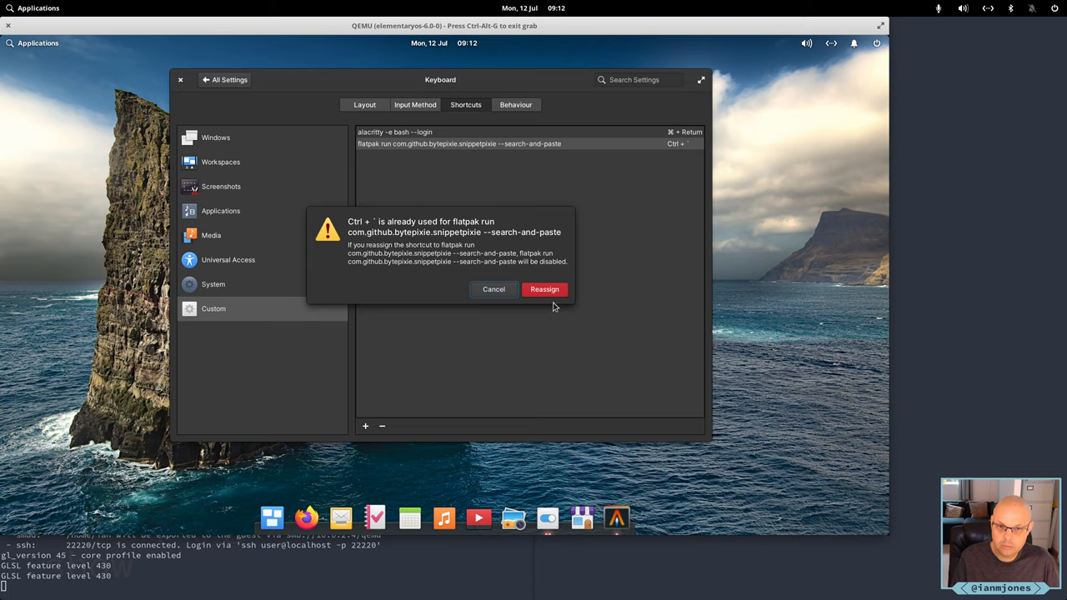
pyautogui.moveTo(545, 292)
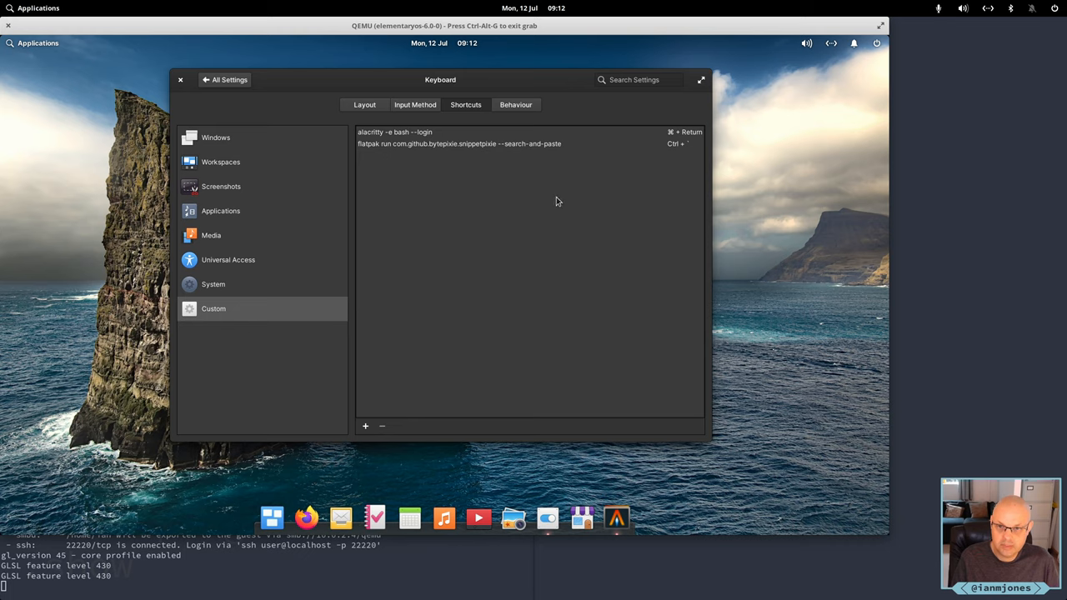
pyautogui.click(675, 143)
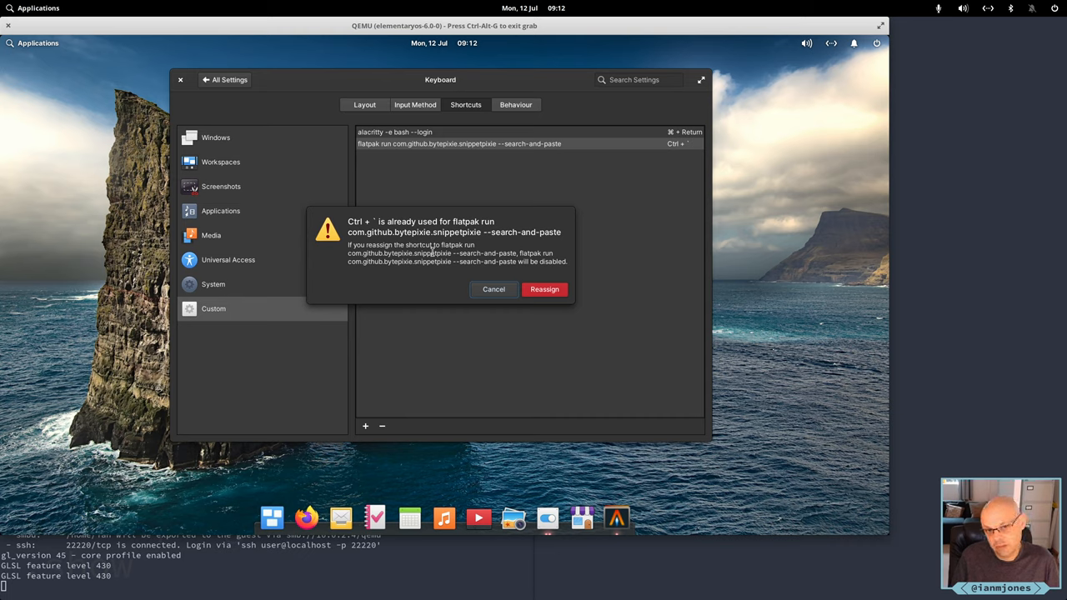
pyautogui.moveTo(621, 259)
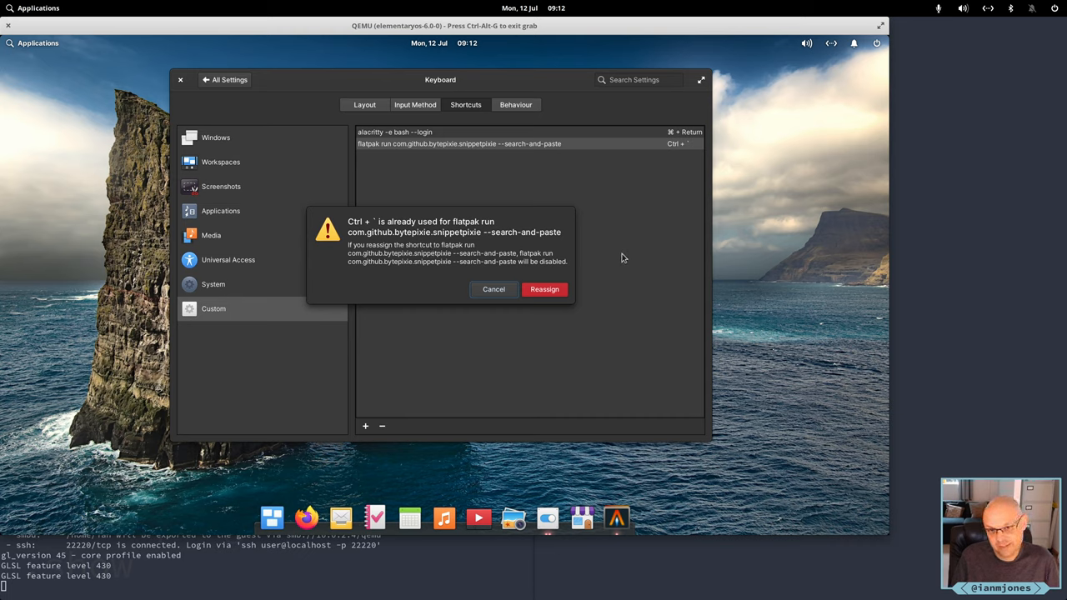
pyautogui.moveTo(745, 319)
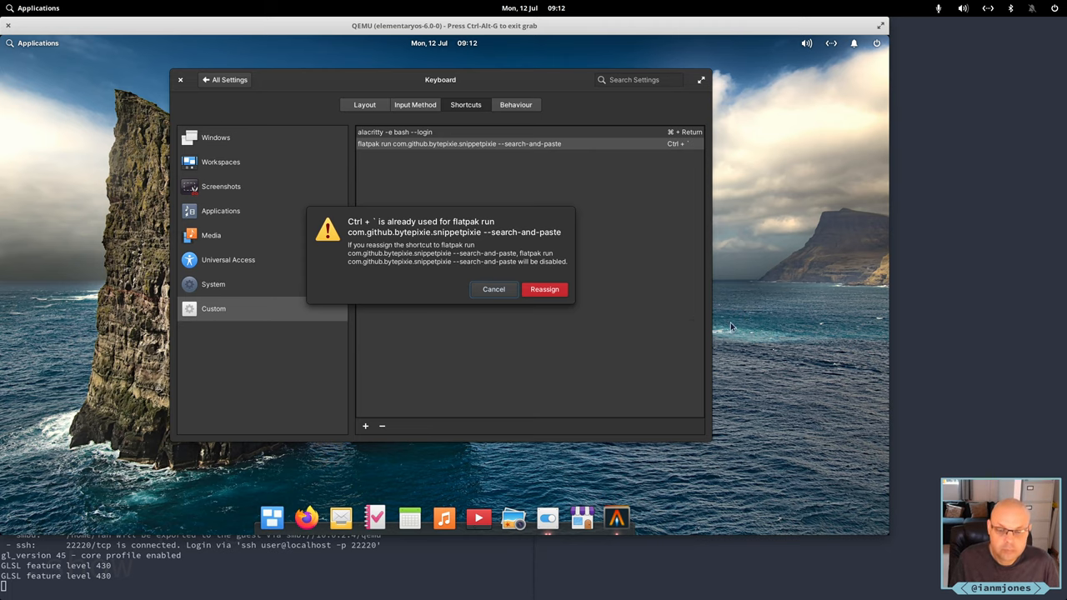
pyautogui.click(494, 290)
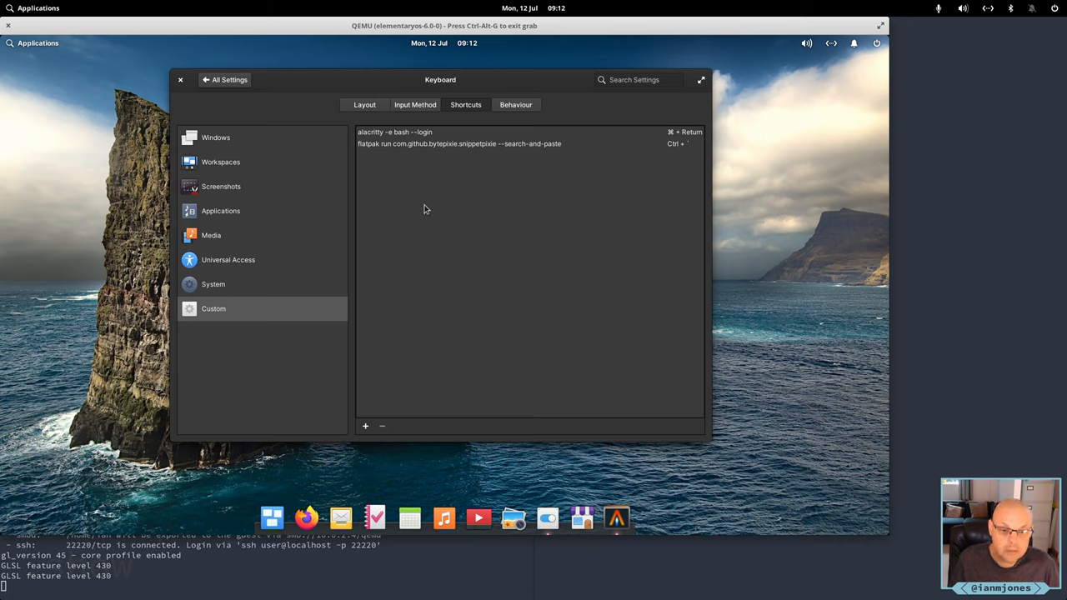
# Give the snippetpixie search-and-paste custom shortcut a new Shift+Ctrl+~ accelerator
pyautogui.click(460, 143)
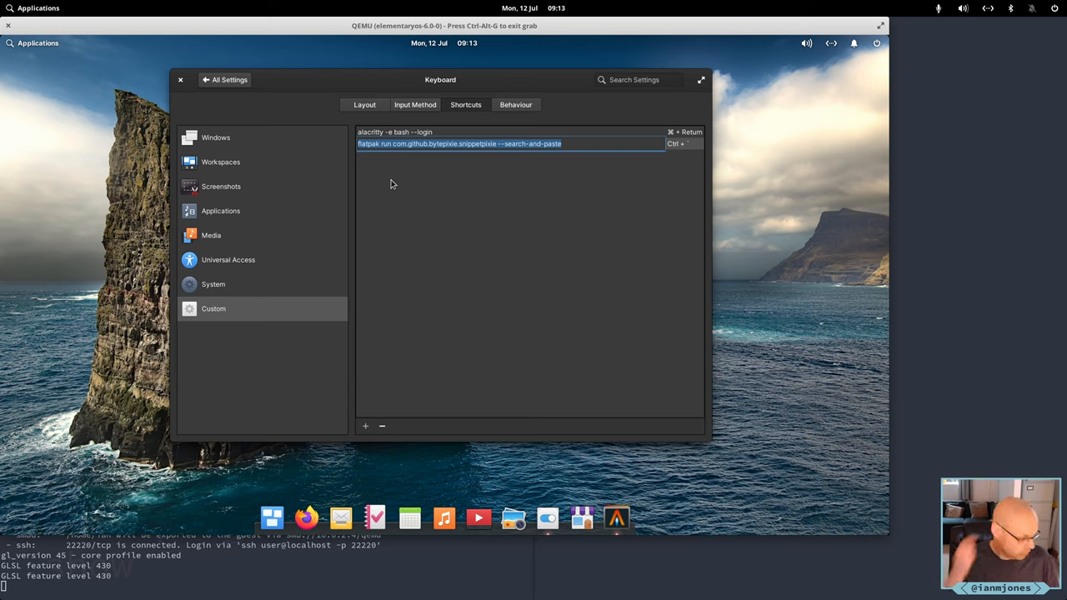
pyautogui.click(675, 143)
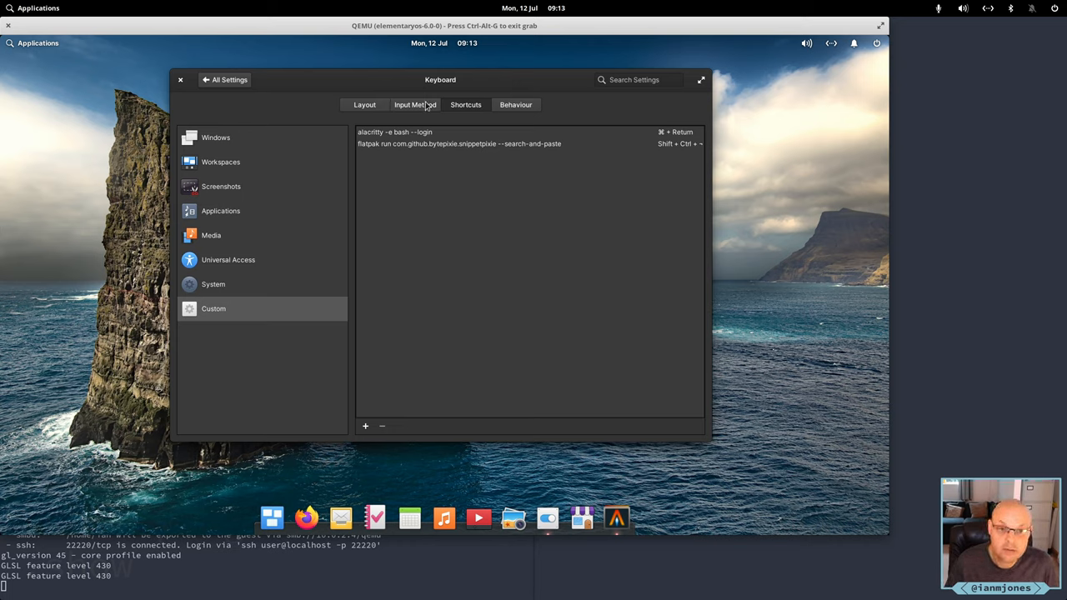
pyautogui.moveTo(417, 106)
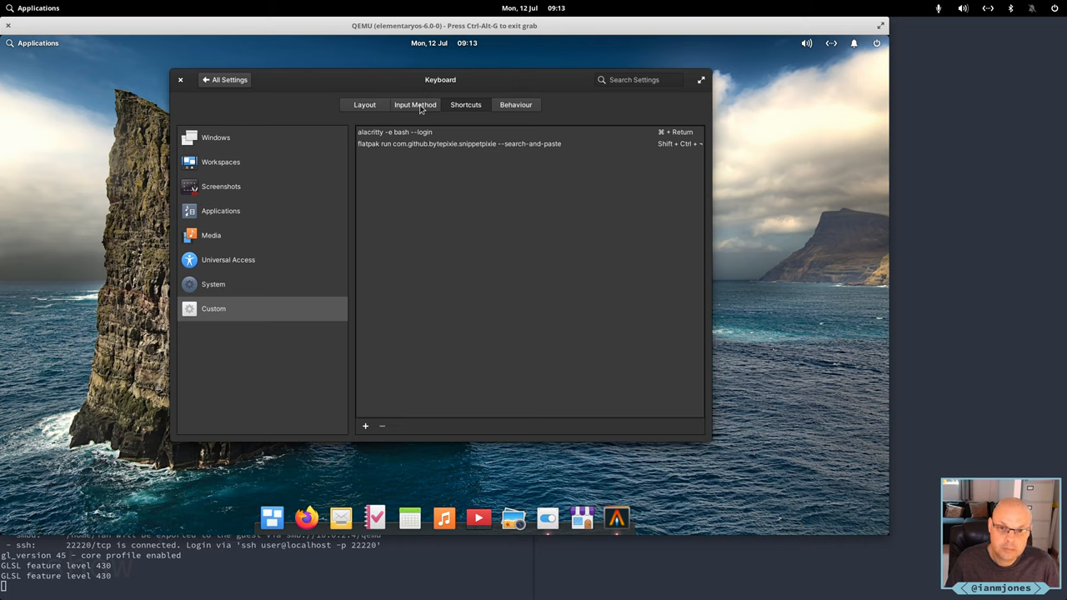
pyautogui.moveTo(433, 186)
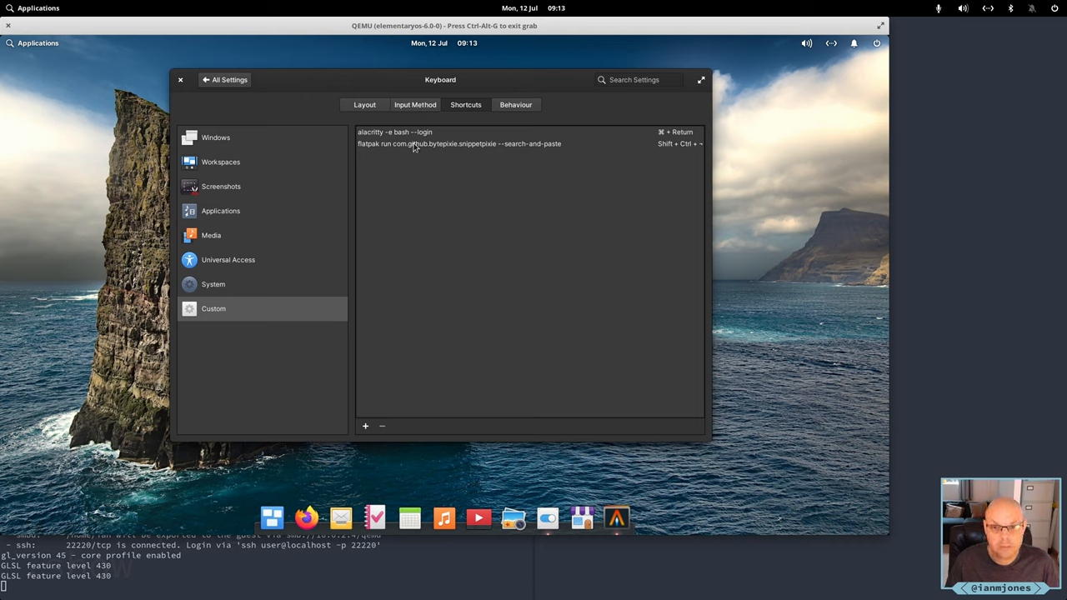
# Remove the Snippet Pixie custom shortcut entry and return to the custom shortcuts list
pyautogui.click(459, 143)
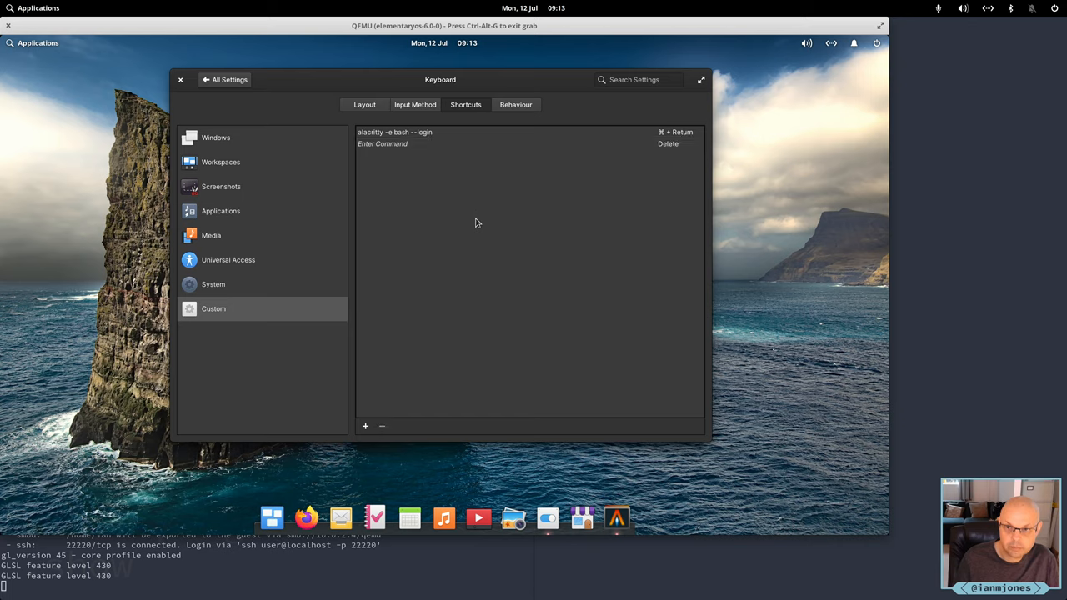
pyautogui.moveTo(402, 148)
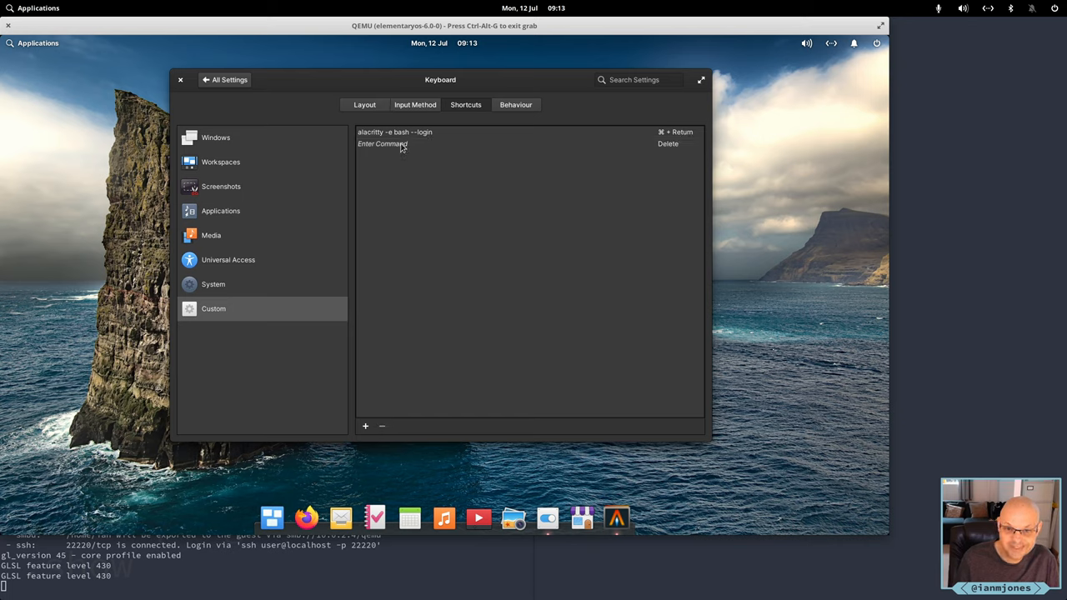
pyautogui.click(382, 144)
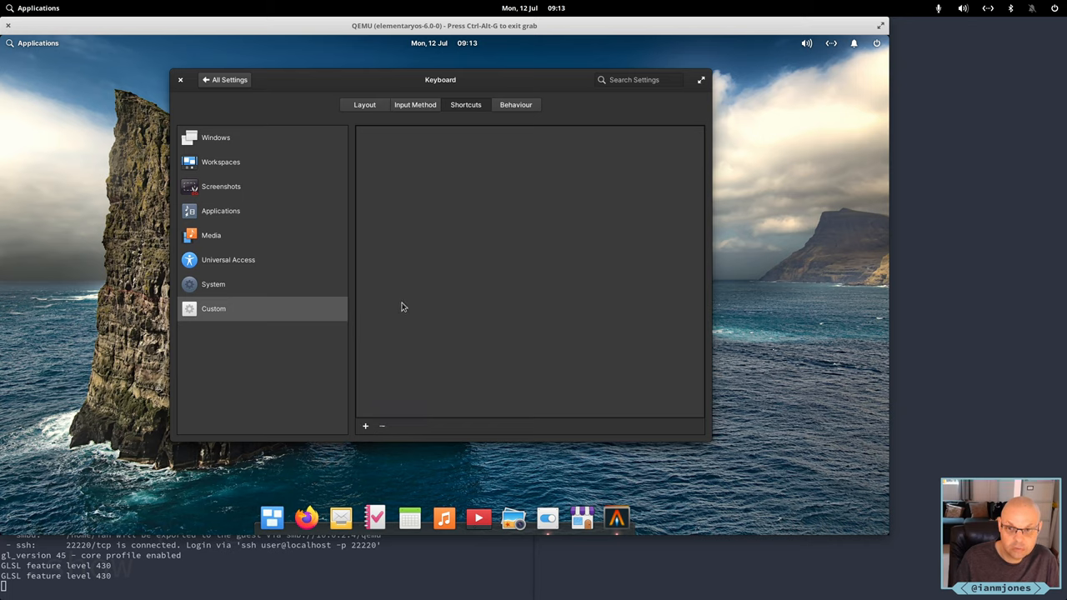
pyautogui.moveTo(250, 281)
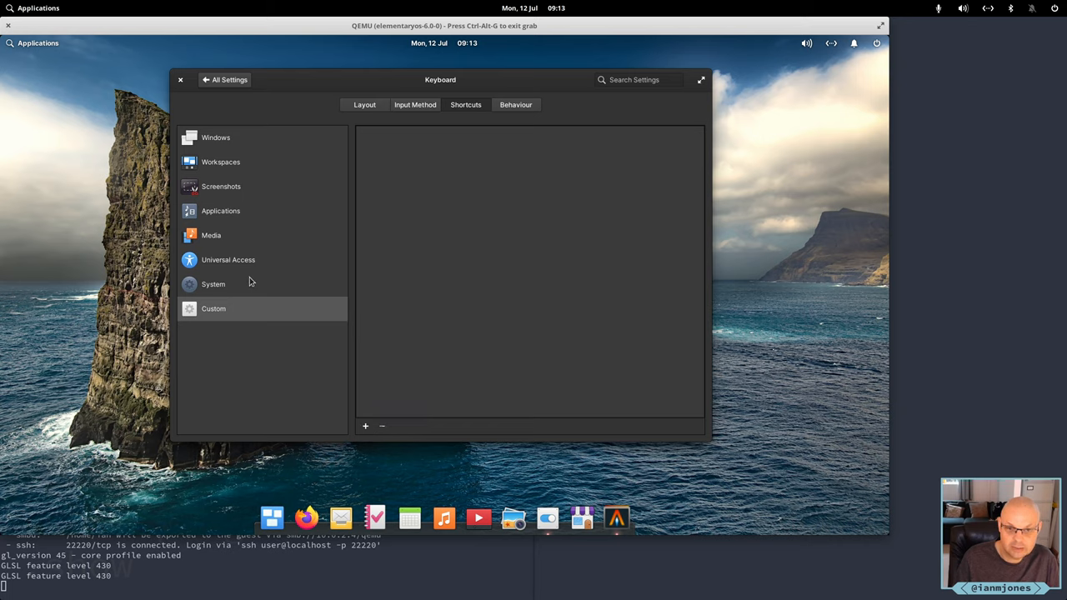
pyautogui.click(213, 285)
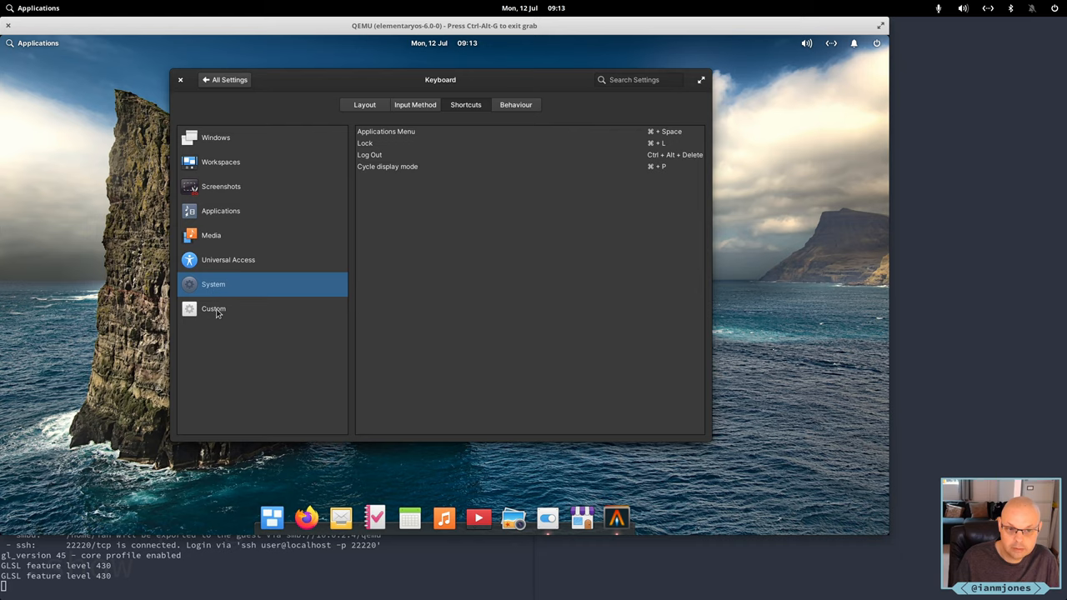
pyautogui.click(214, 308)
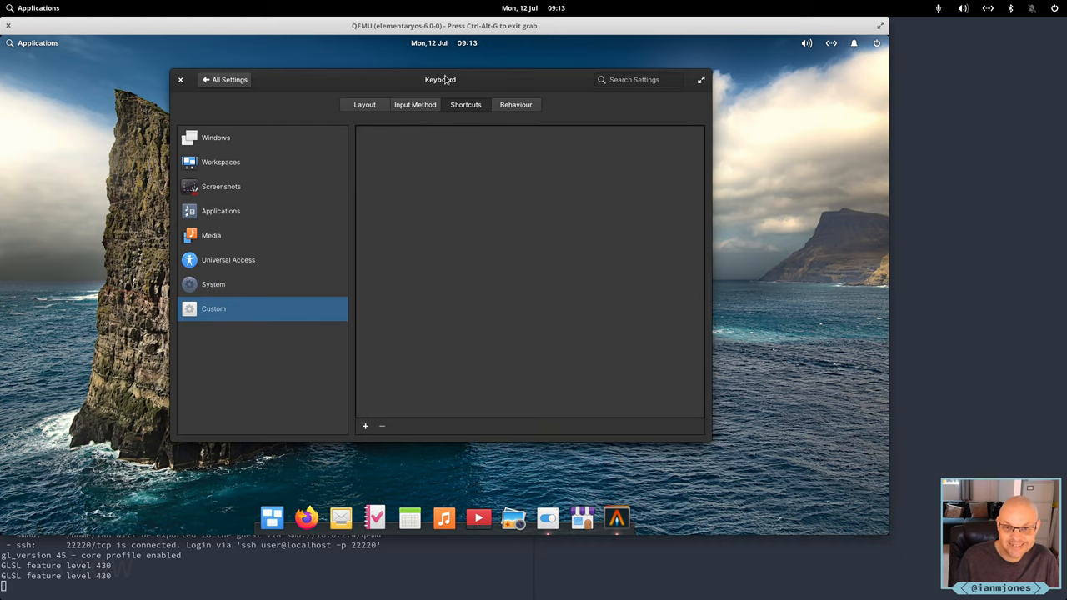
pyautogui.moveTo(450, 121)
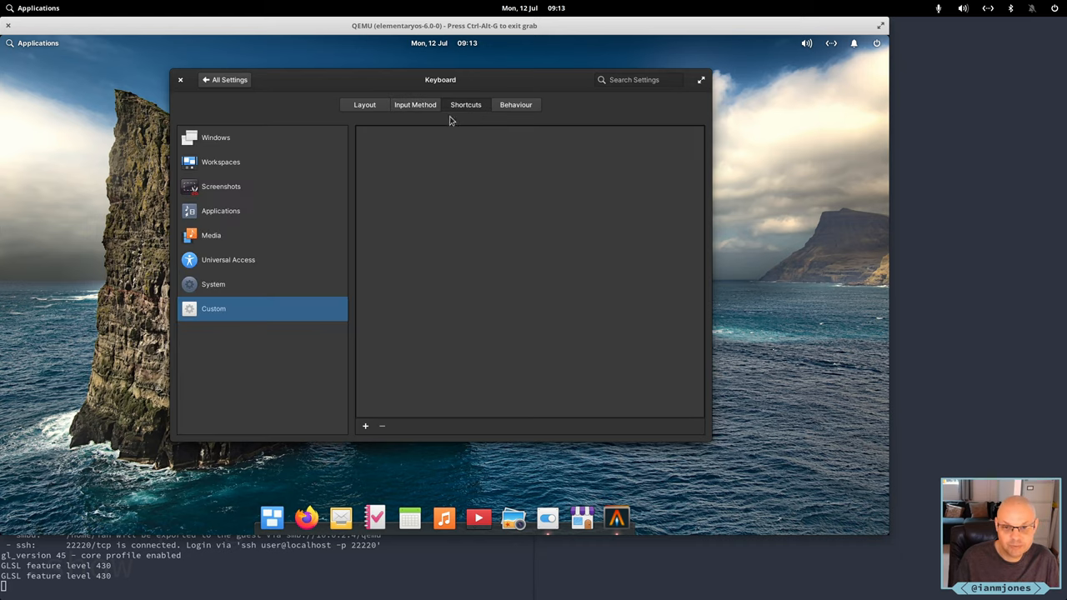
pyautogui.moveTo(386, 421)
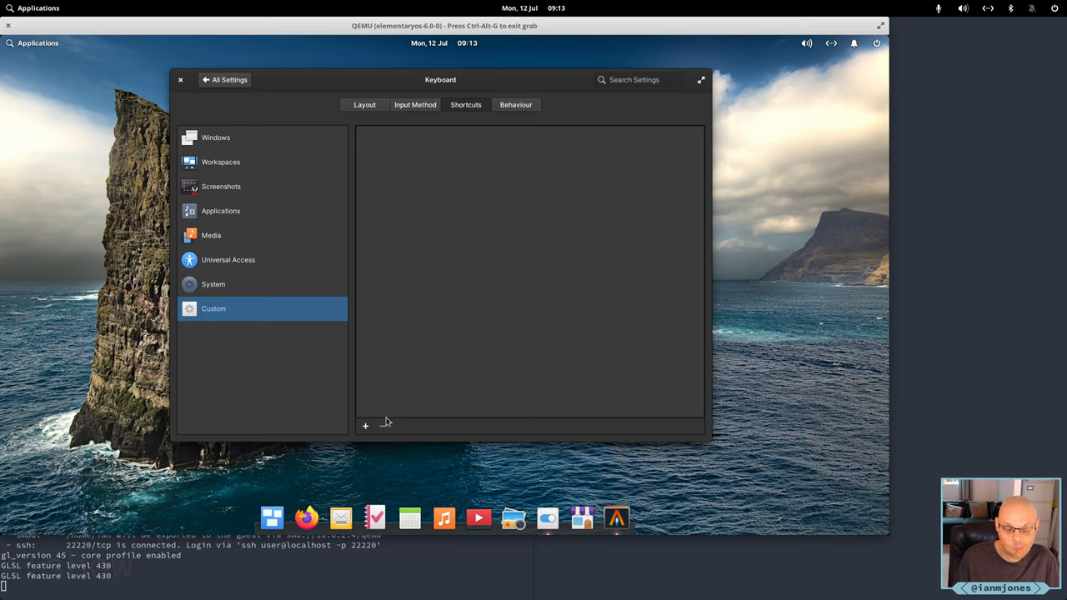
# Add a custom shortcut running 'alacritty -e bash --login' bound to Super+Return
pyautogui.click(365, 426)
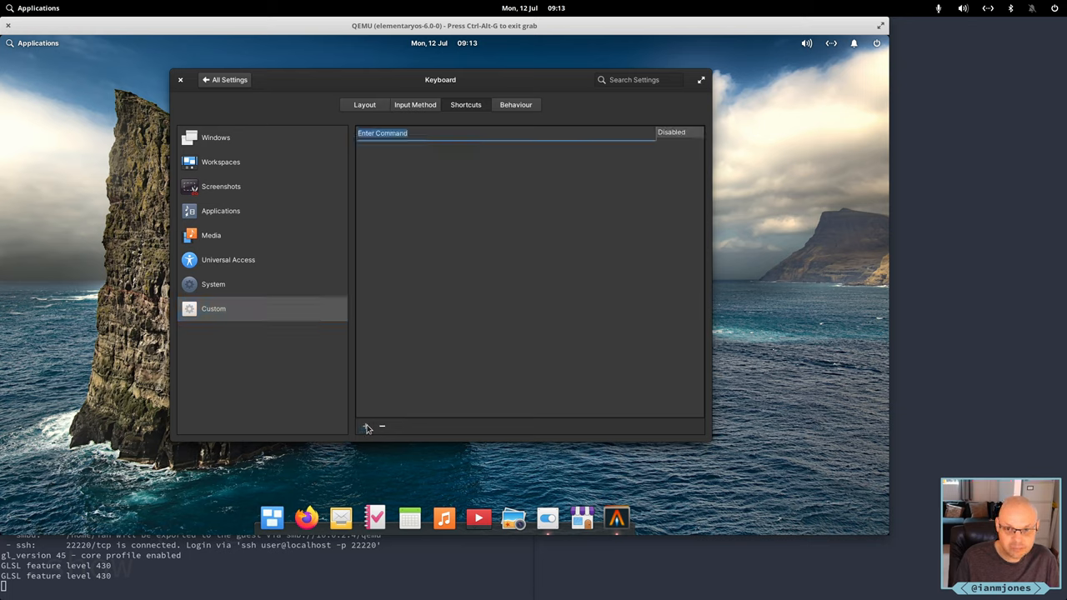
pyautogui.write('alacritty -e bash --login')
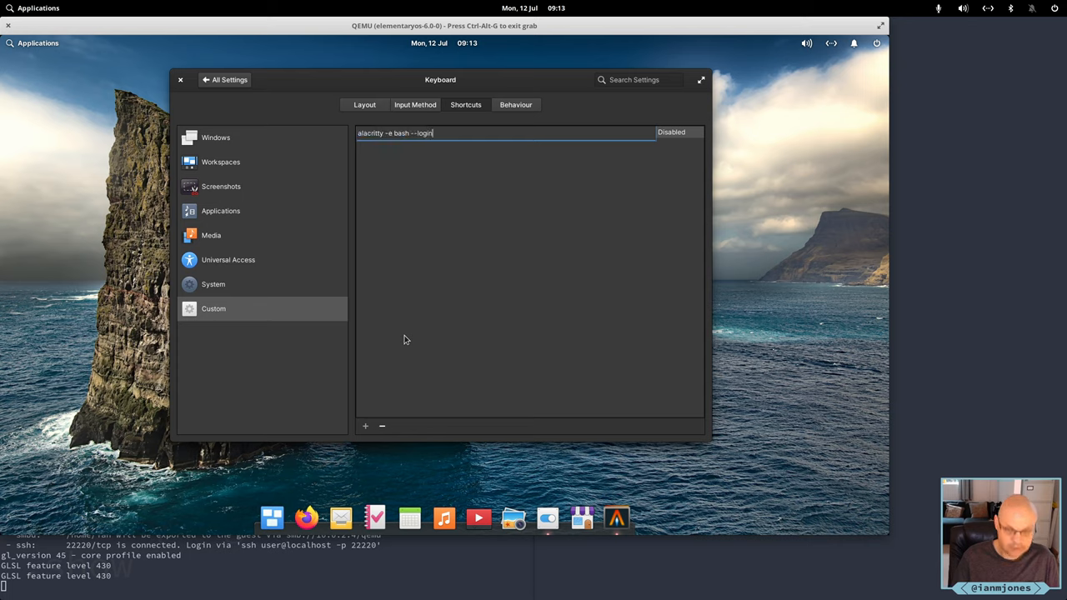
pyautogui.click(671, 132)
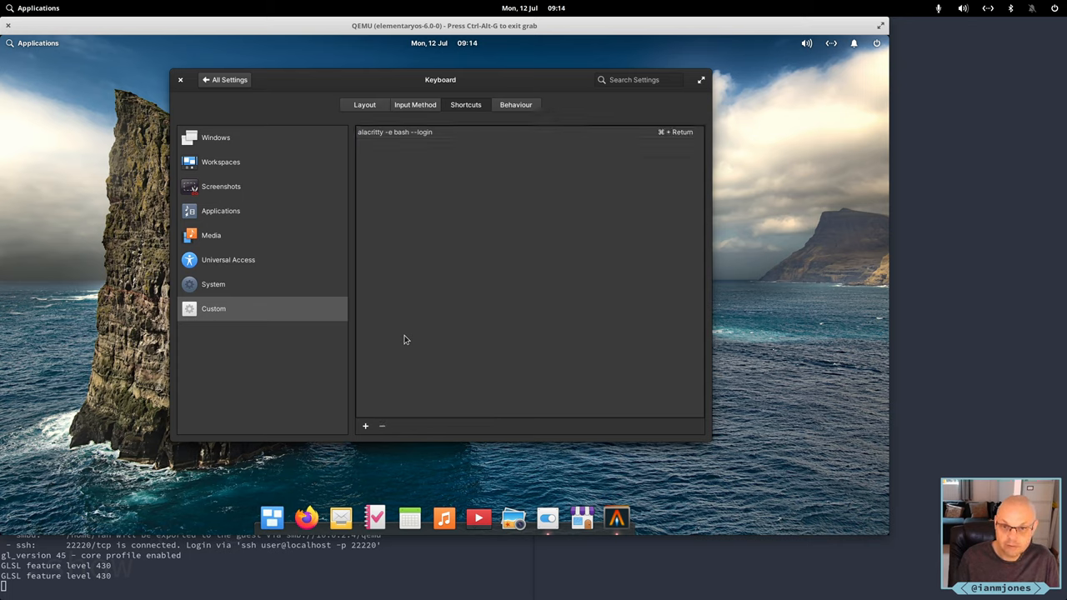
pyautogui.moveTo(409, 329)
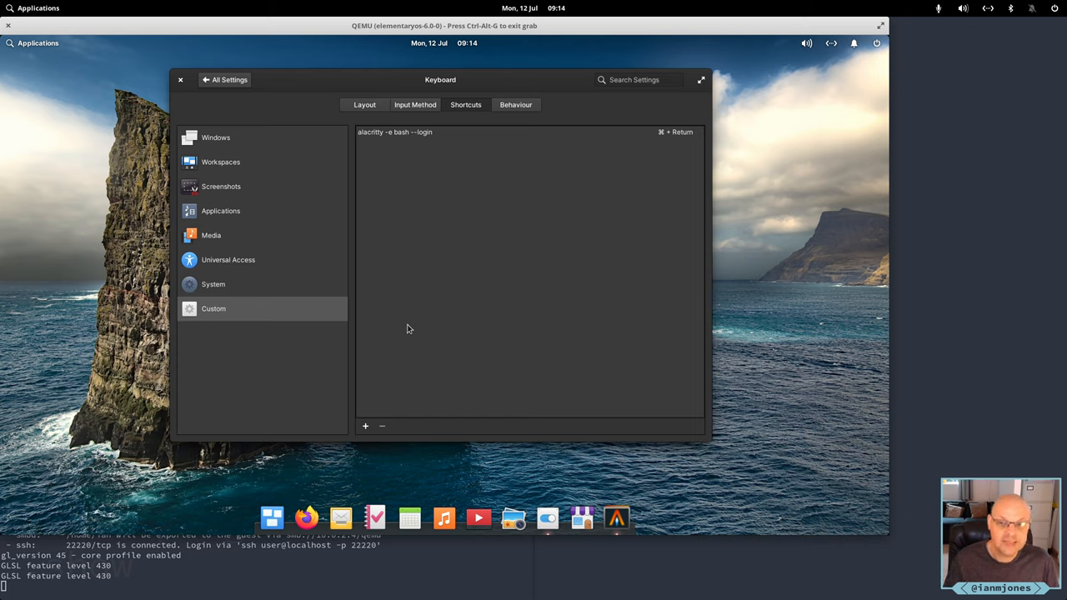
pyautogui.moveTo(447, 219)
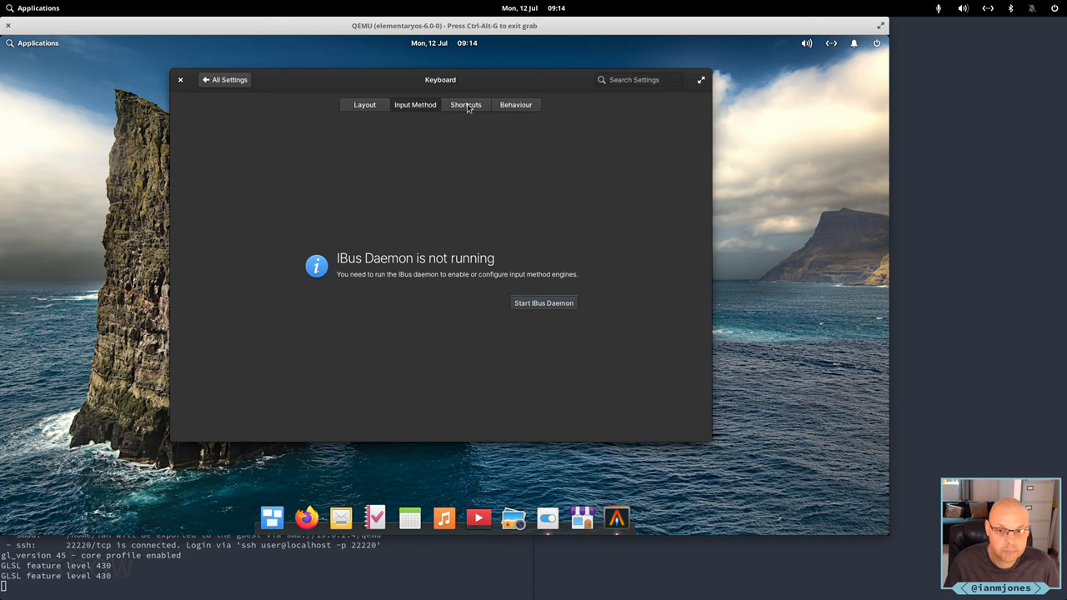
# Reopen Keyboard settings, confirm the Alacritty custom shortcut remains, then close System Settings
pyautogui.click(465, 104)
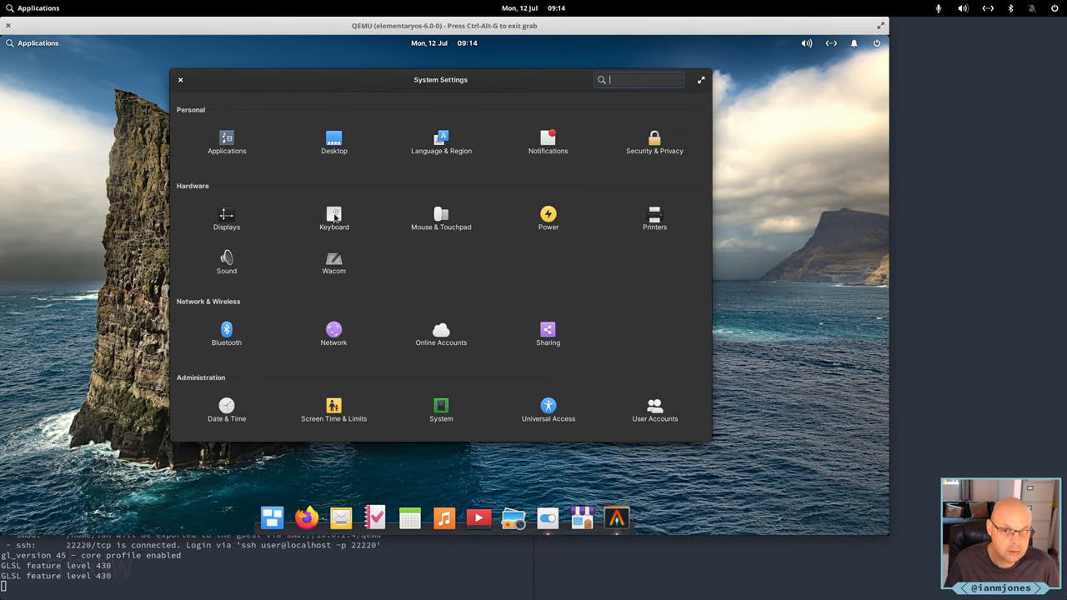
pyautogui.click(334, 217)
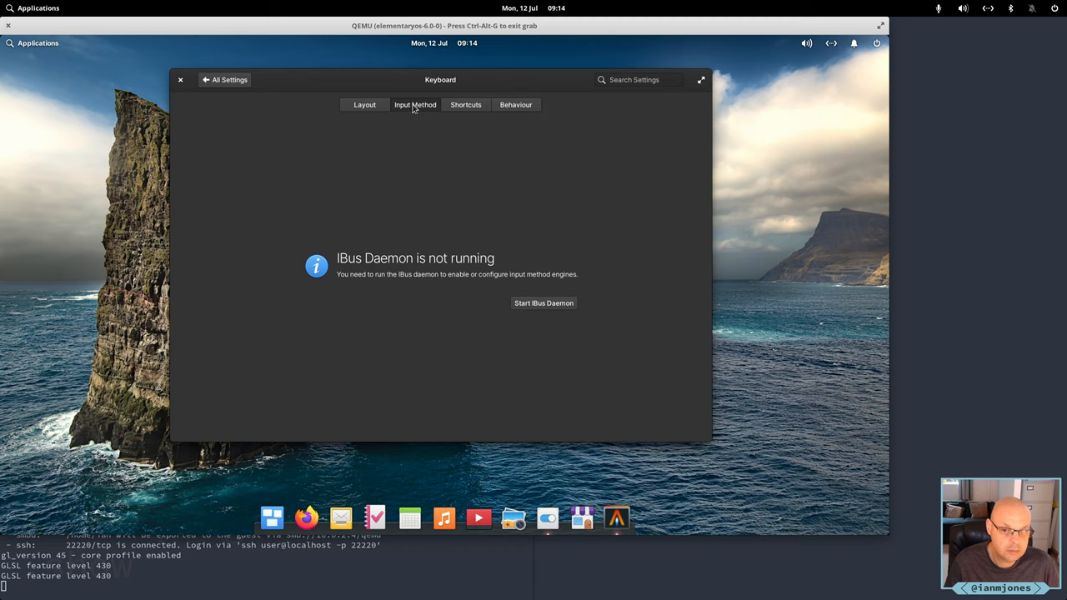
pyautogui.moveTo(382, 109)
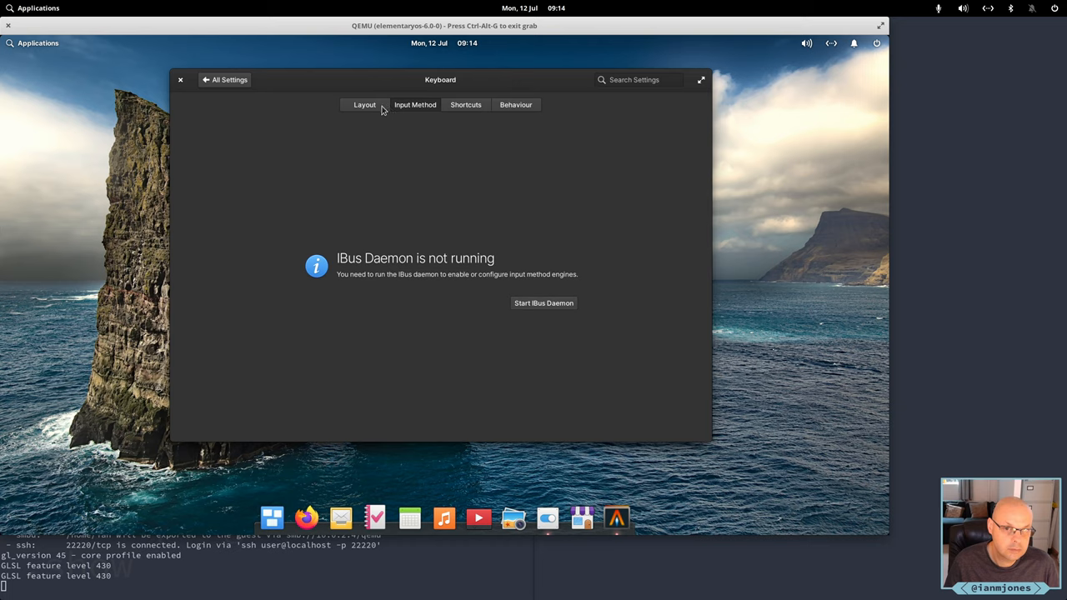
pyautogui.moveTo(465, 106)
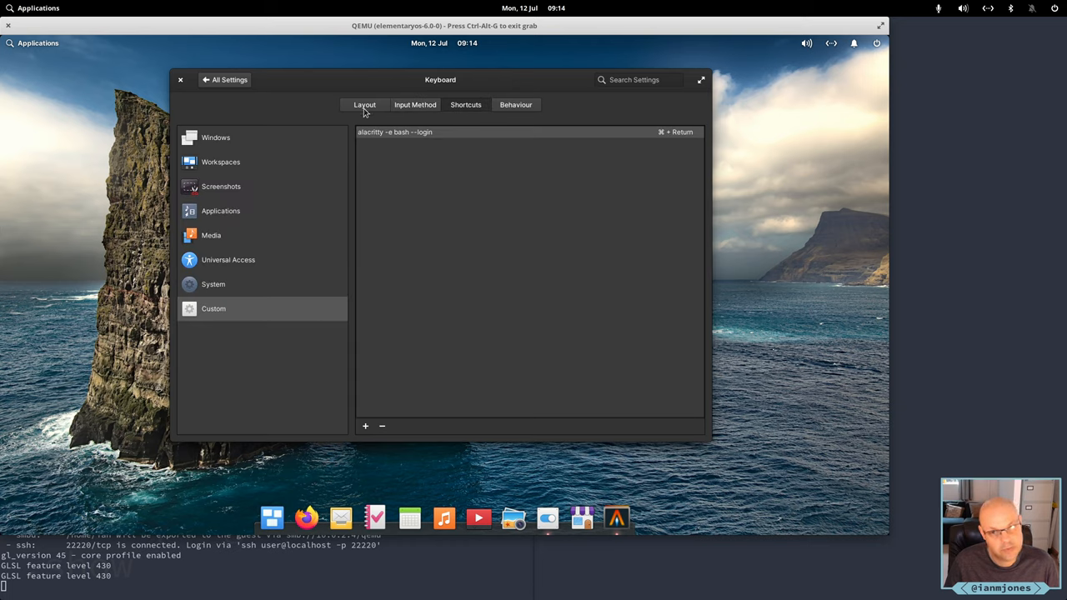
pyautogui.click(364, 105)
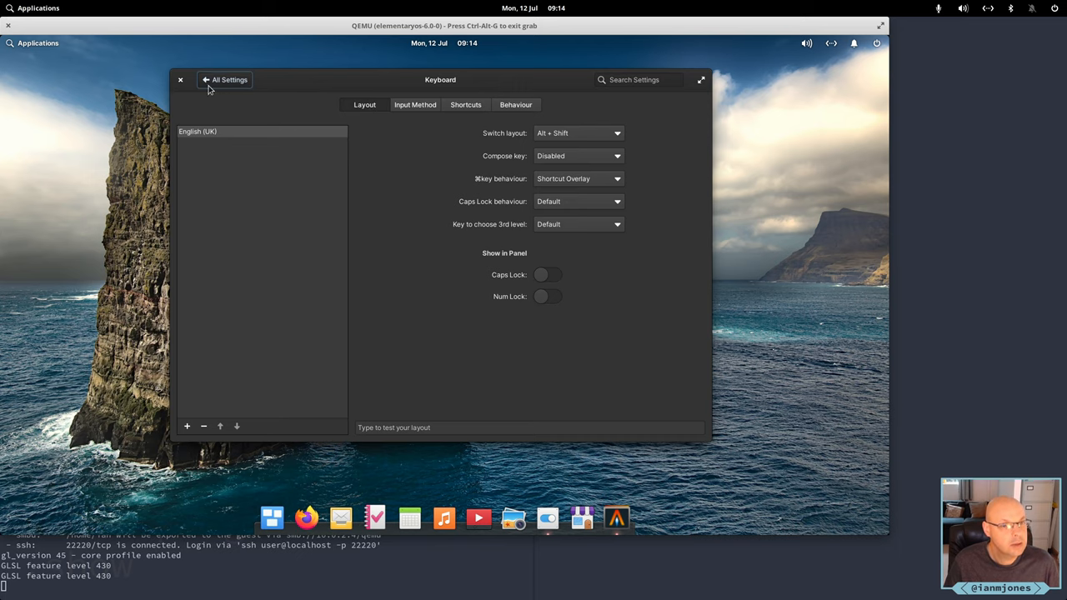
pyautogui.click(180, 80)
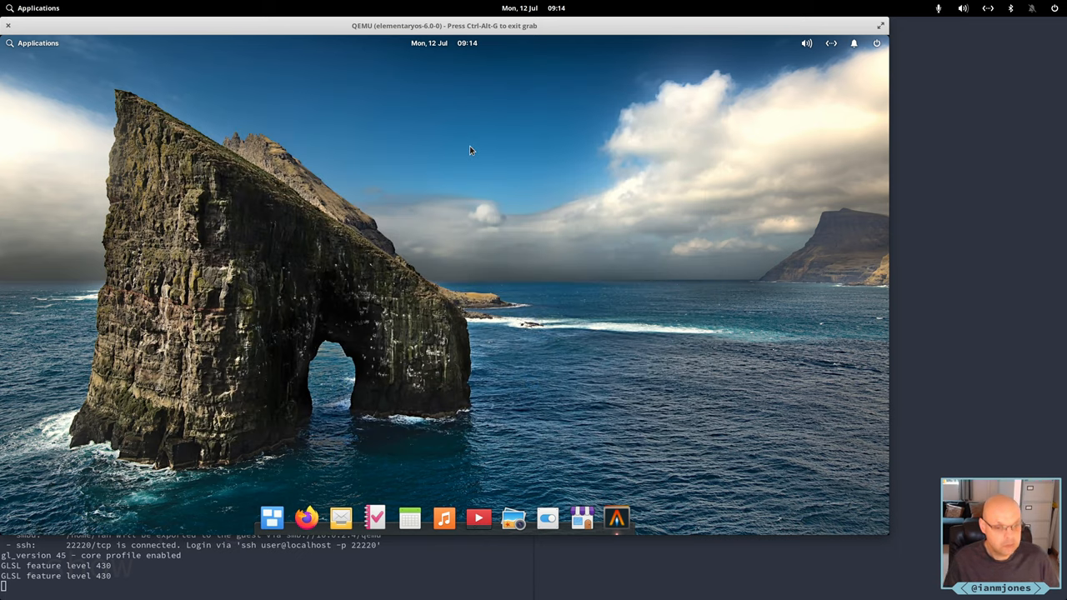
pyautogui.moveTo(667, 241)
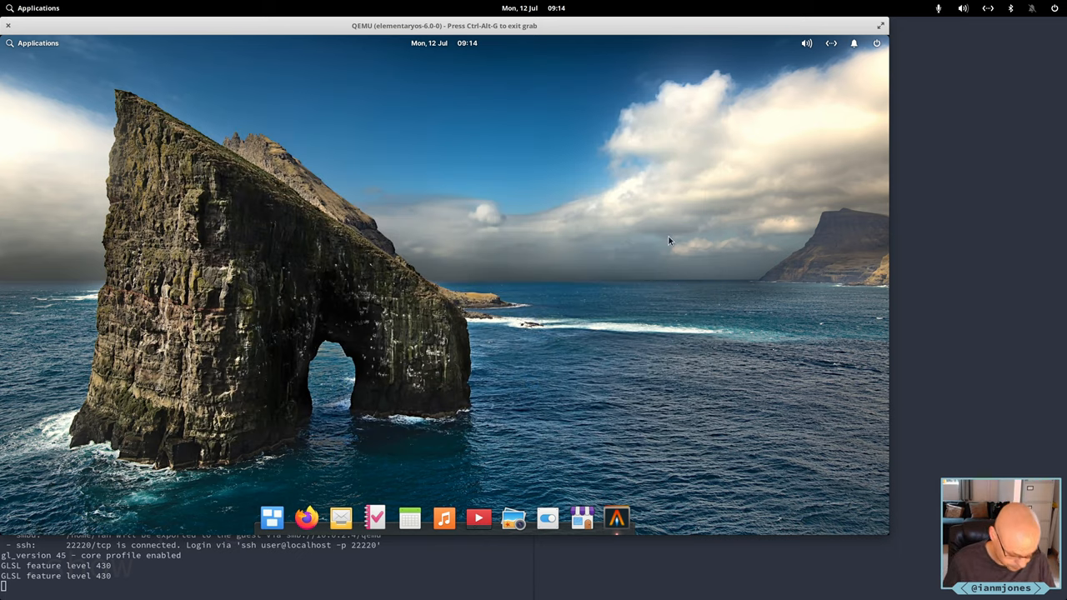
pyautogui.moveTo(686, 208)
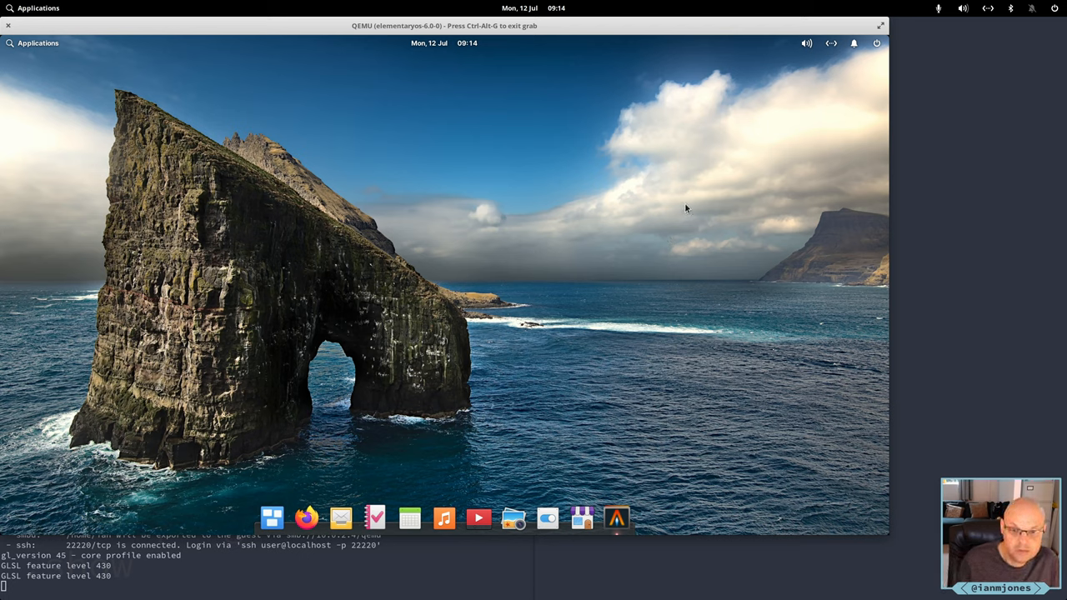
pyautogui.moveTo(494, 262)
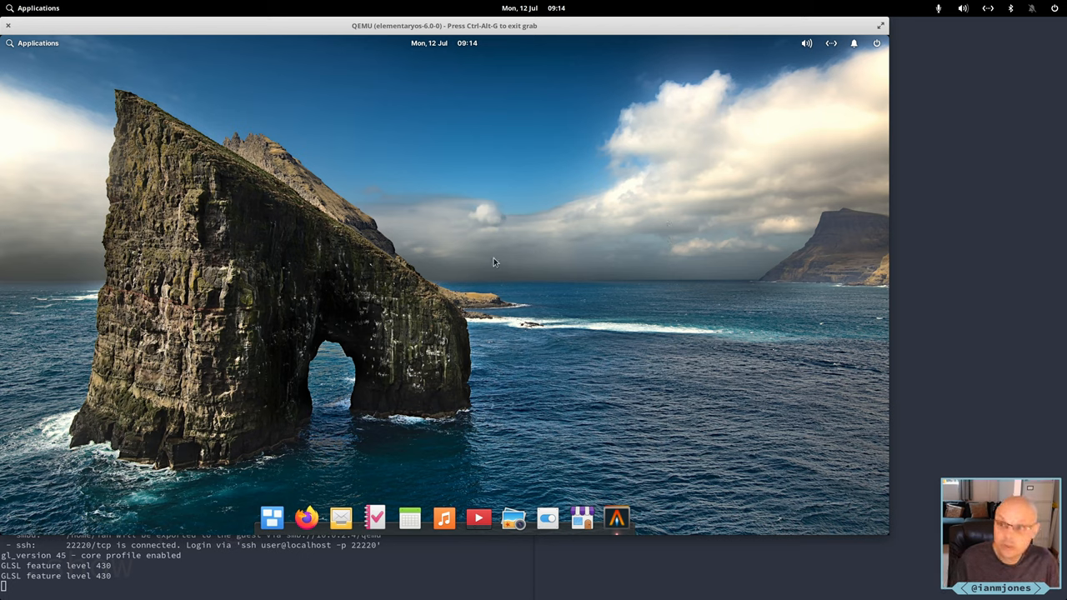
pyautogui.moveTo(511, 226)
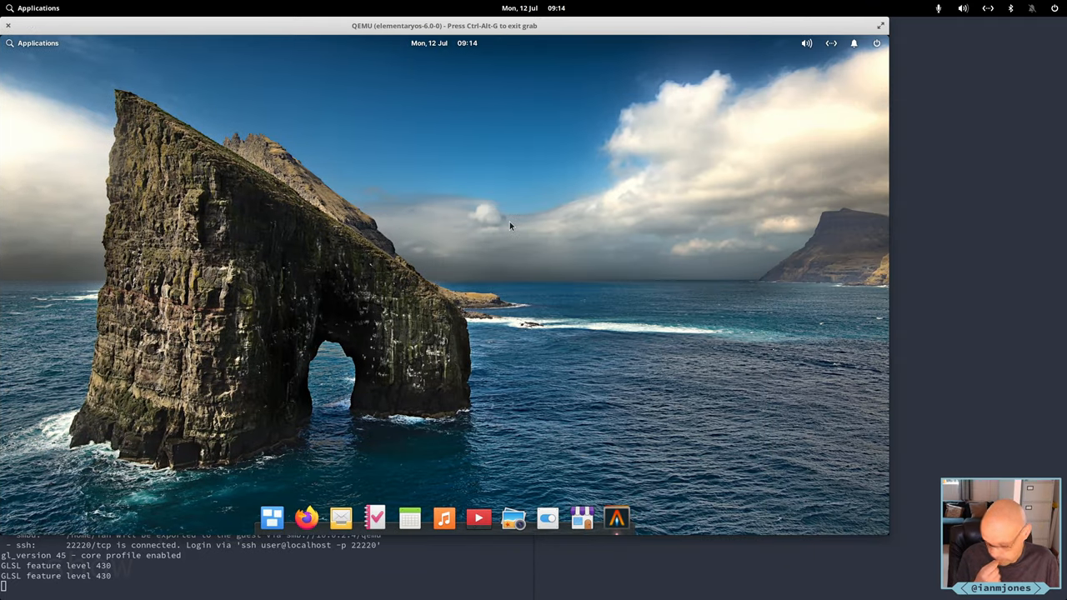
# Search the Applications launcher for 'fire' to start Firefox
pyautogui.write('fire')
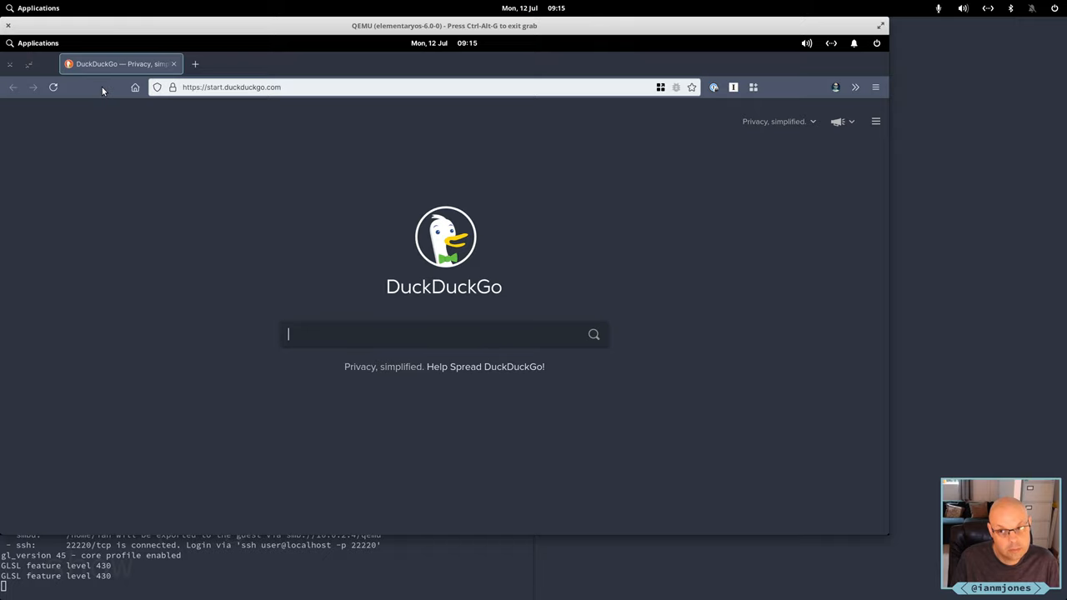
# Enable the Bookmarks Toolbar and open the Flatpak docs' Sandbox Permissions page, scrolling through it
pyautogui.rightClick(102, 87)
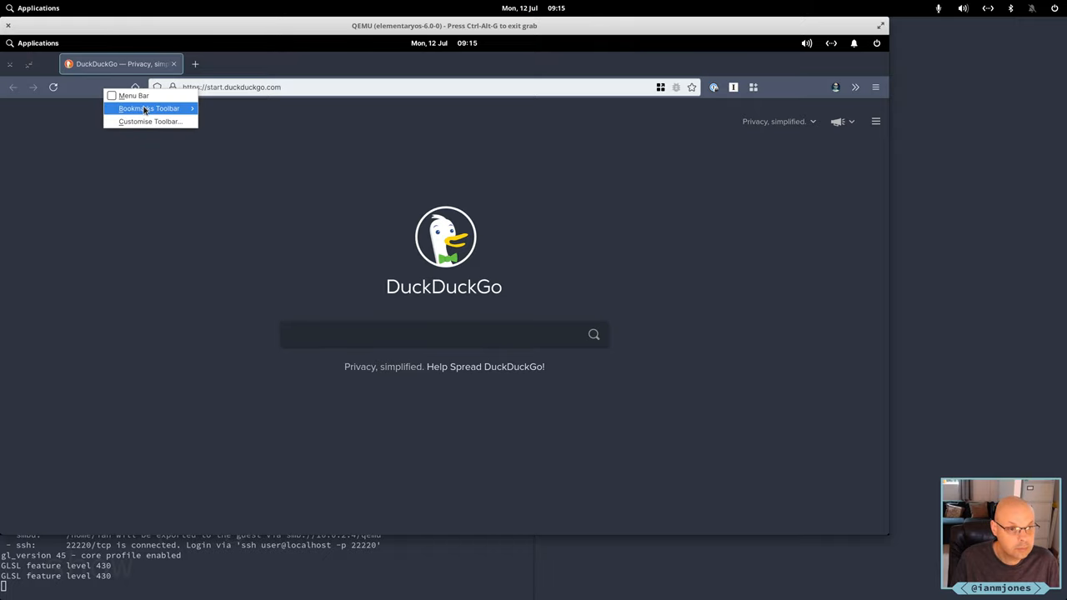
pyautogui.click(149, 108)
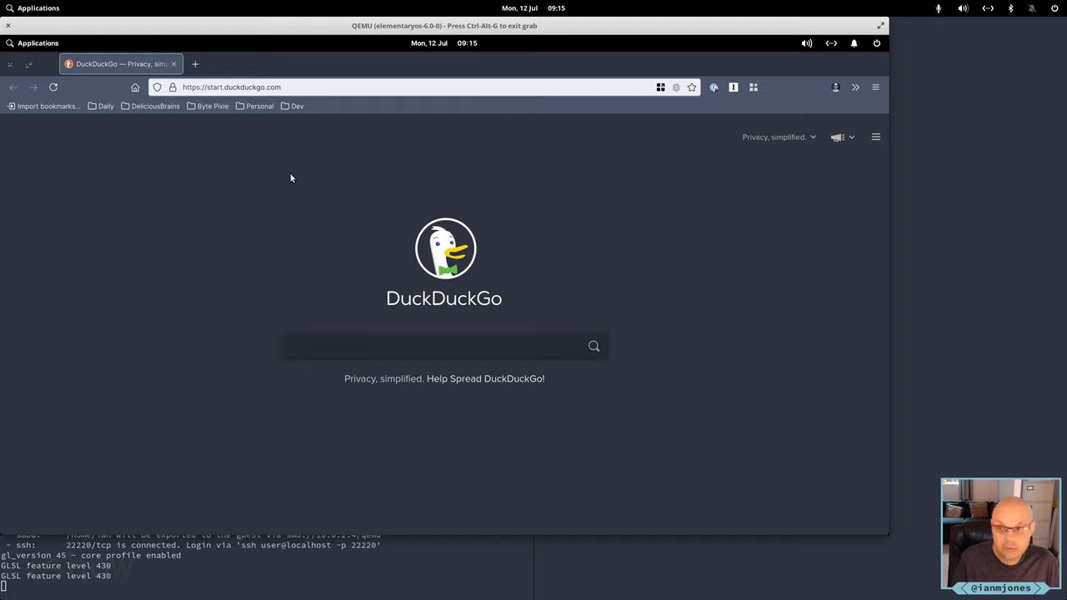
pyautogui.click(296, 105)
pyautogui.write('https://docs.flatpak.org/en/latest/')
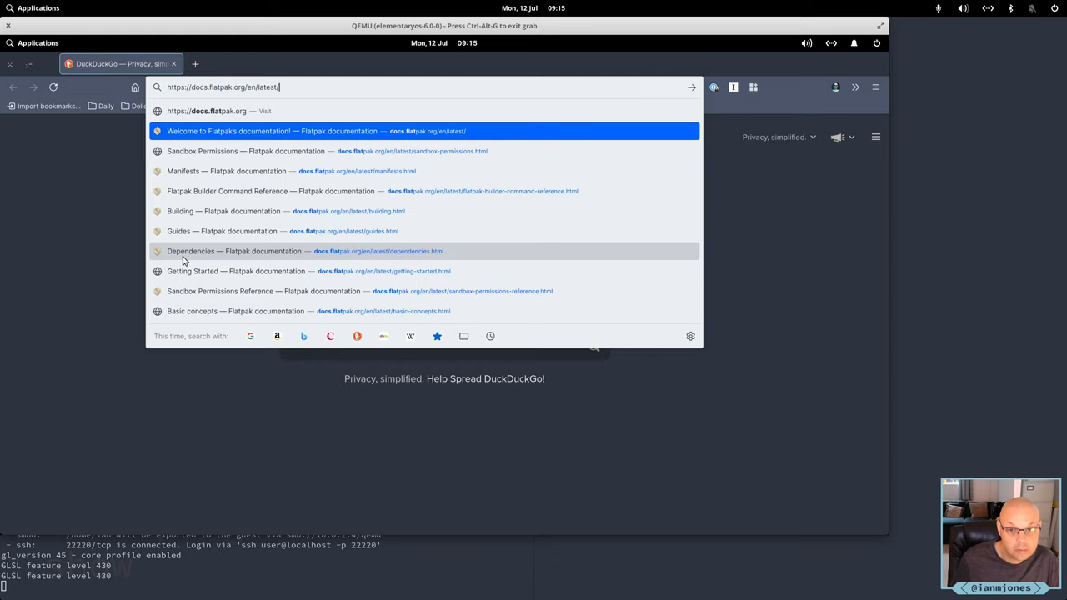
pyautogui.click(246, 151)
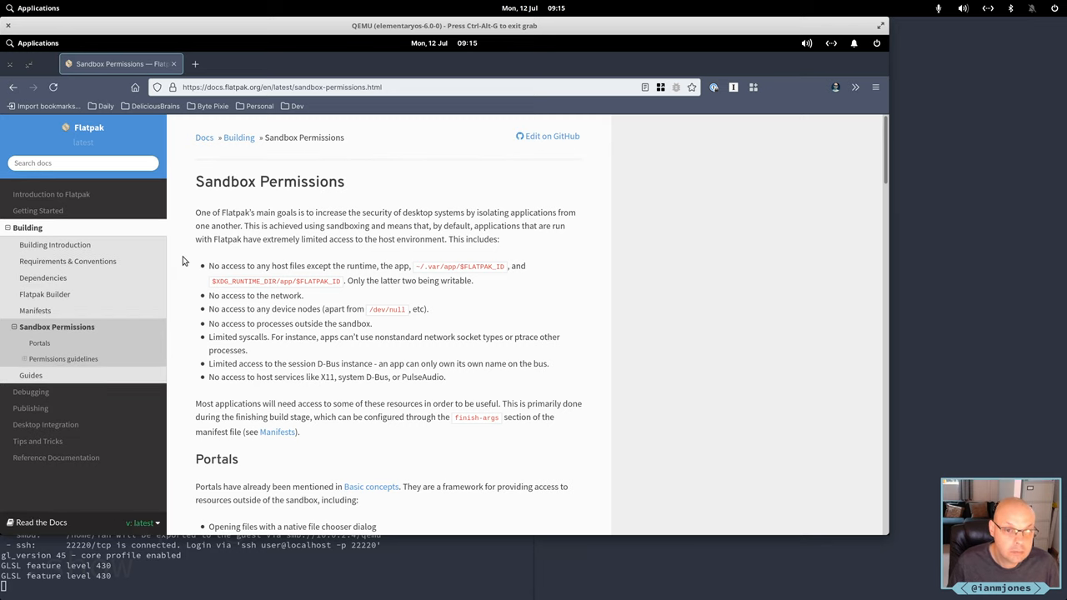
pyautogui.scroll(-3)
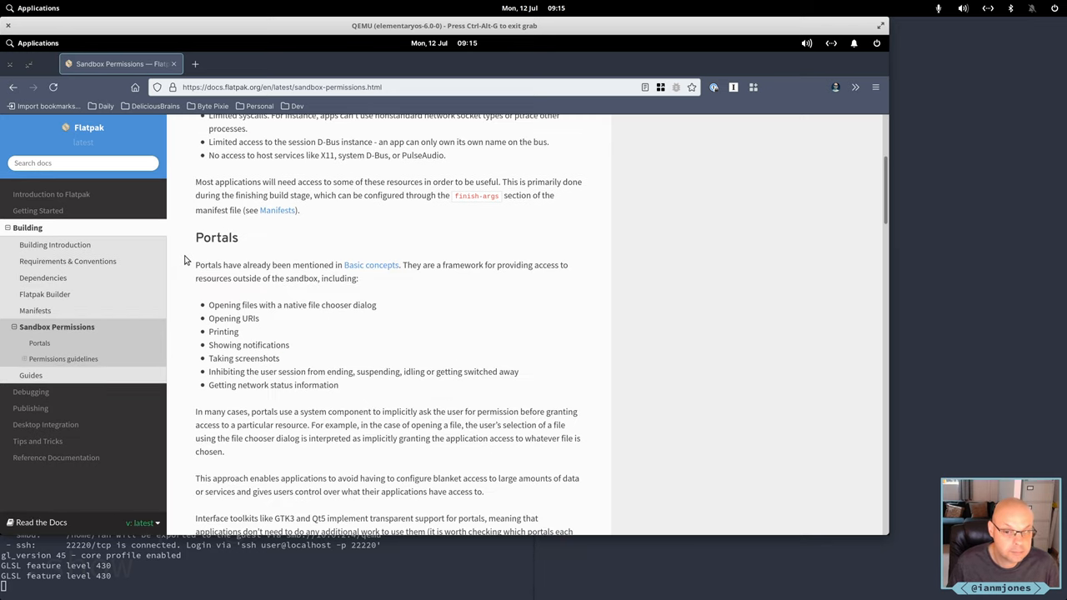
pyautogui.scroll(-3)
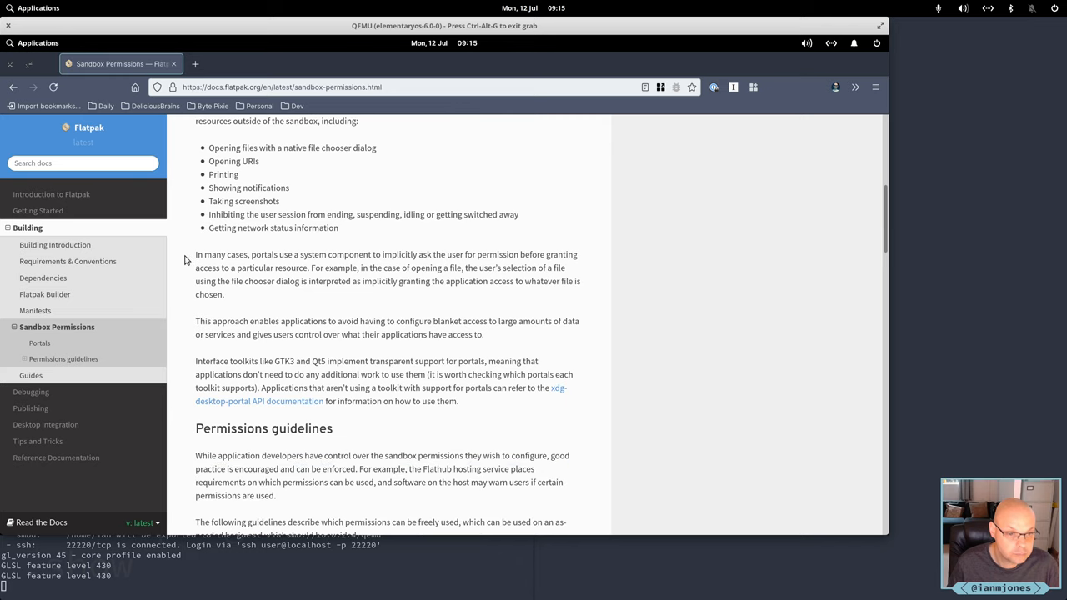
pyautogui.scroll(-3)
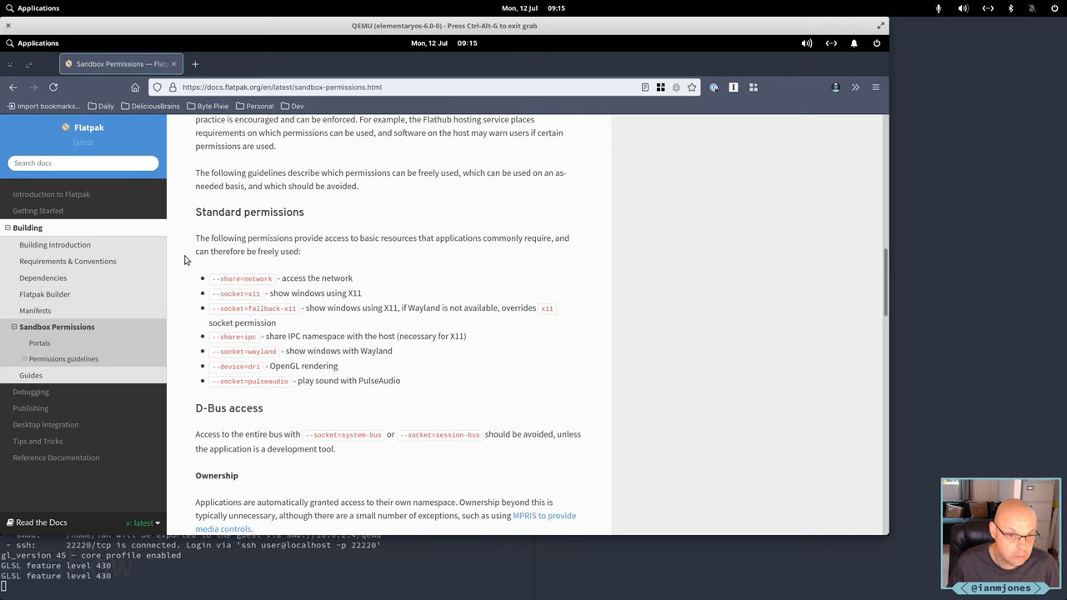
pyautogui.moveTo(190, 257)
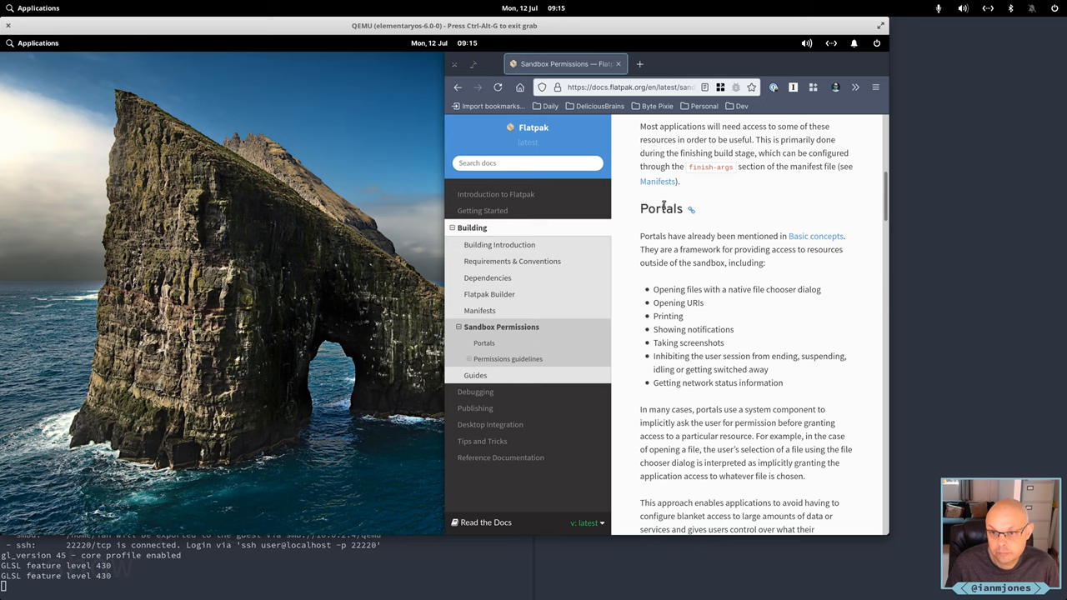
# Scroll the Sandbox Permissions page down to the Standard permissions list
pyautogui.scroll(-3)
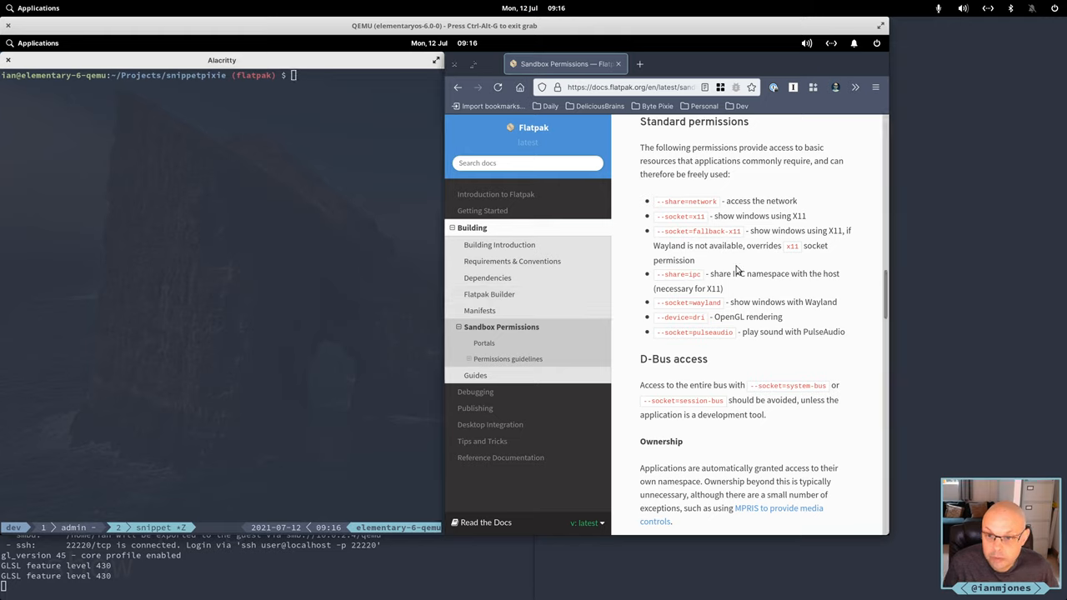
pyautogui.moveTo(731, 201)
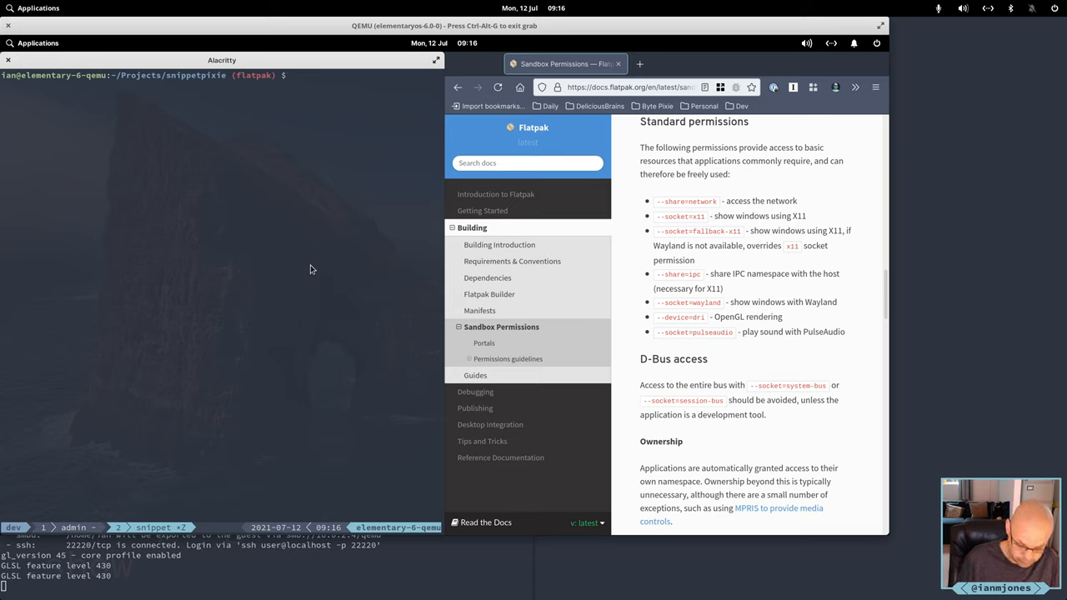
# Open the Snippet Pixie manifest in vim and change its bus permission to '--socket=session-bus'
pyautogui.write('vi com')
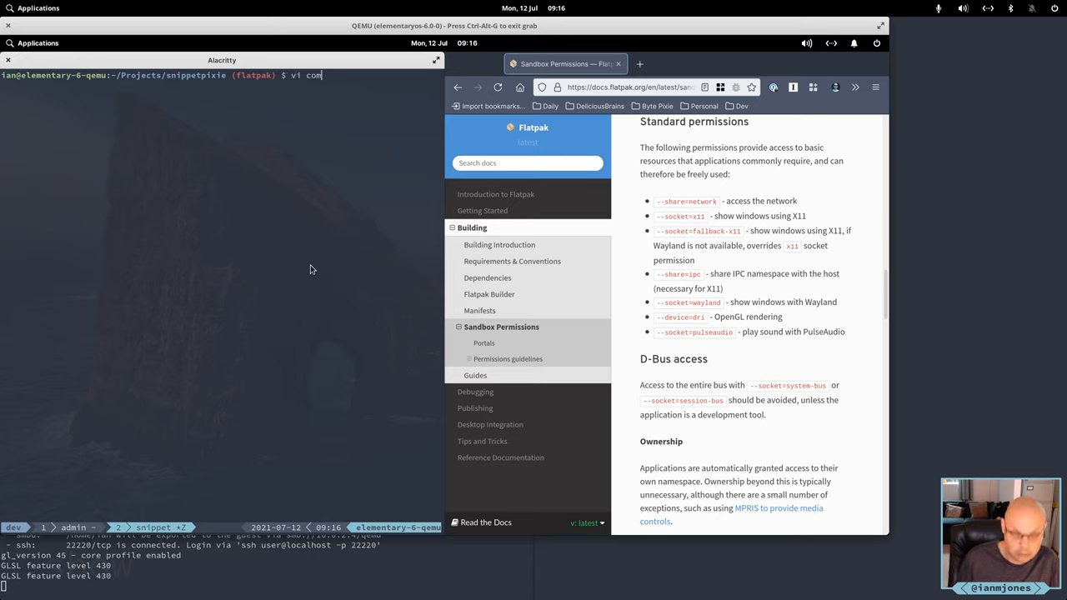
pyautogui.press('Return')
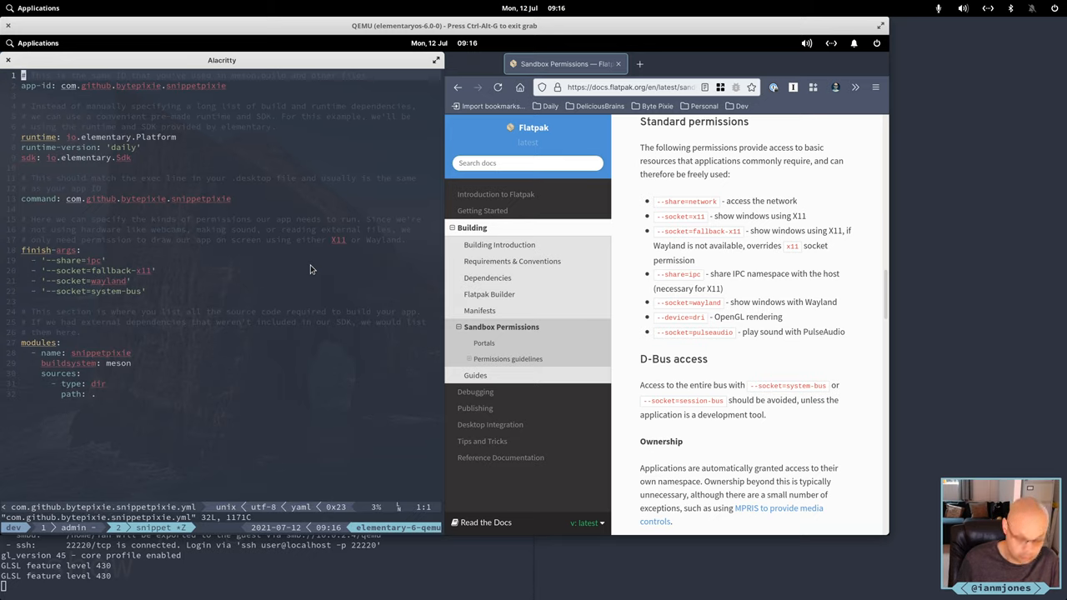
pyautogui.write(':set nop')
pyautogui.click(231, 291)
pyautogui.write('ession')
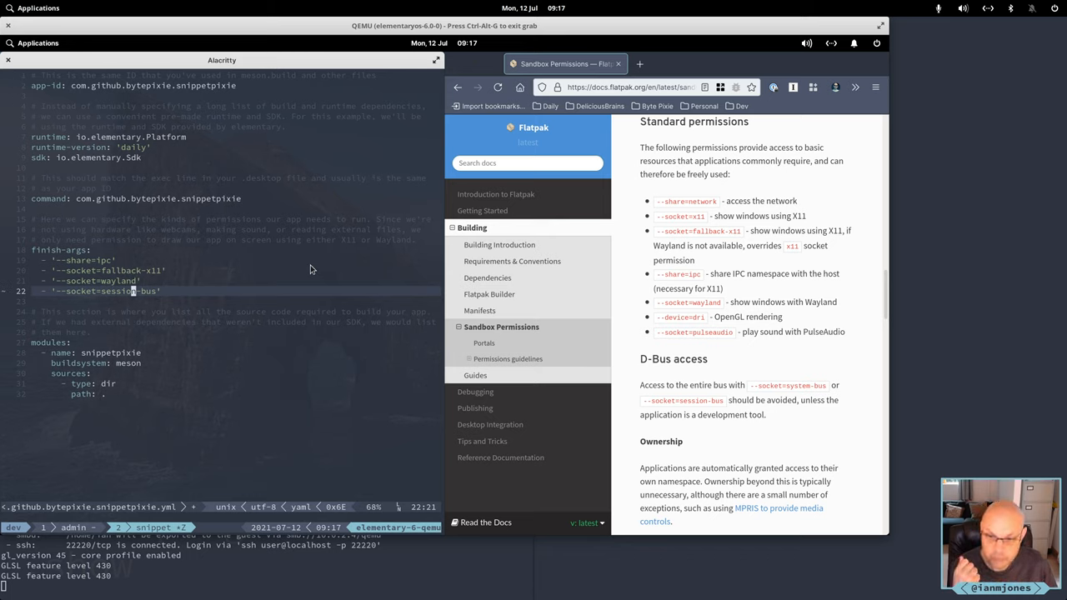
pyautogui.moveTo(628, 299)
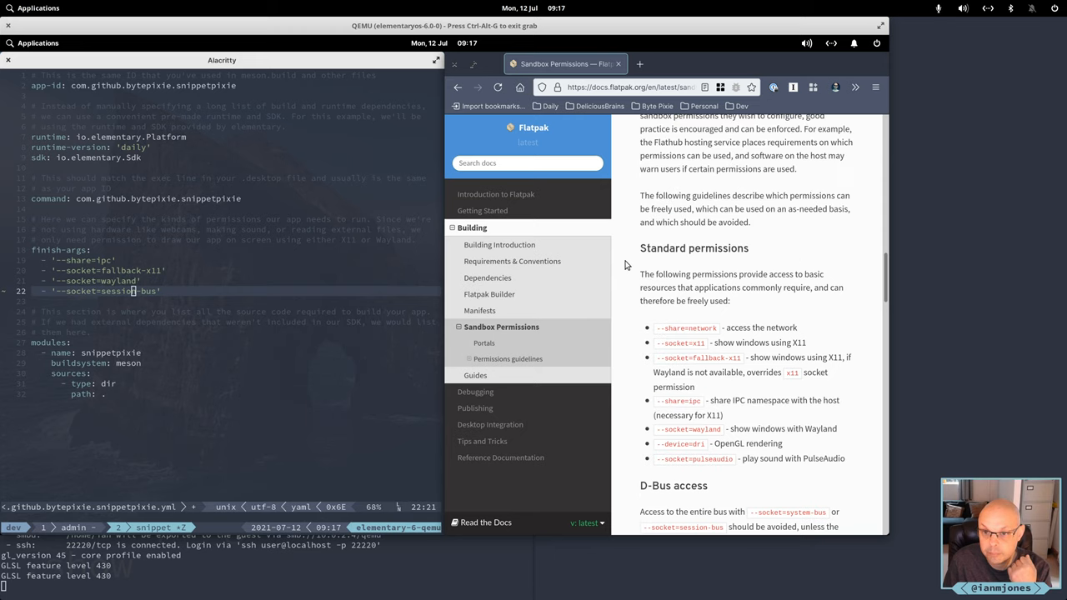
# Scroll the Sandbox Permissions page to Filesystem access and select the --filesystem=home option
pyautogui.scroll(-3)
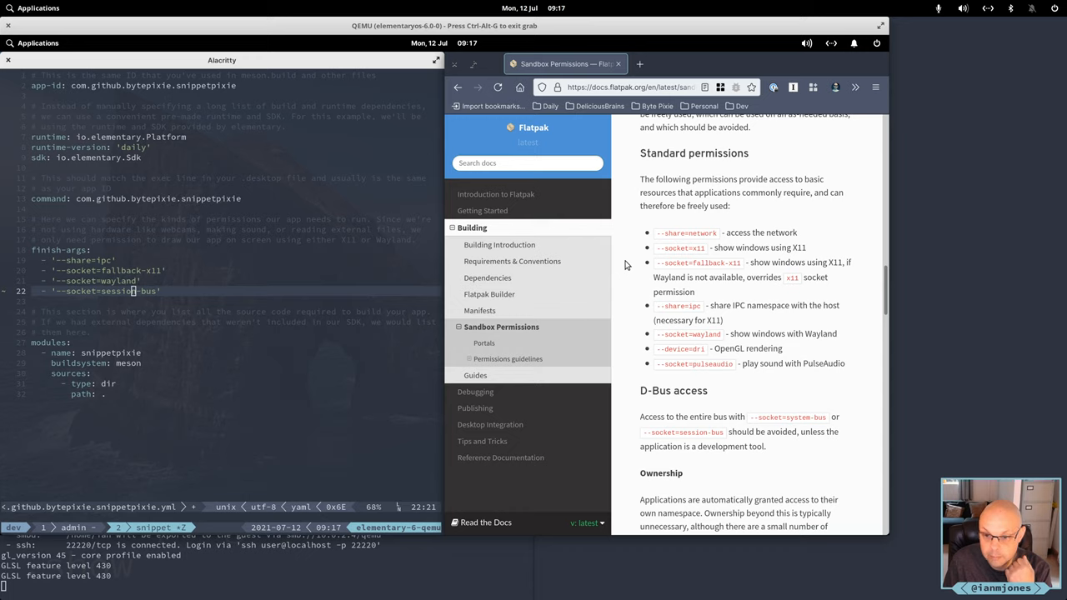
pyautogui.scroll(-3)
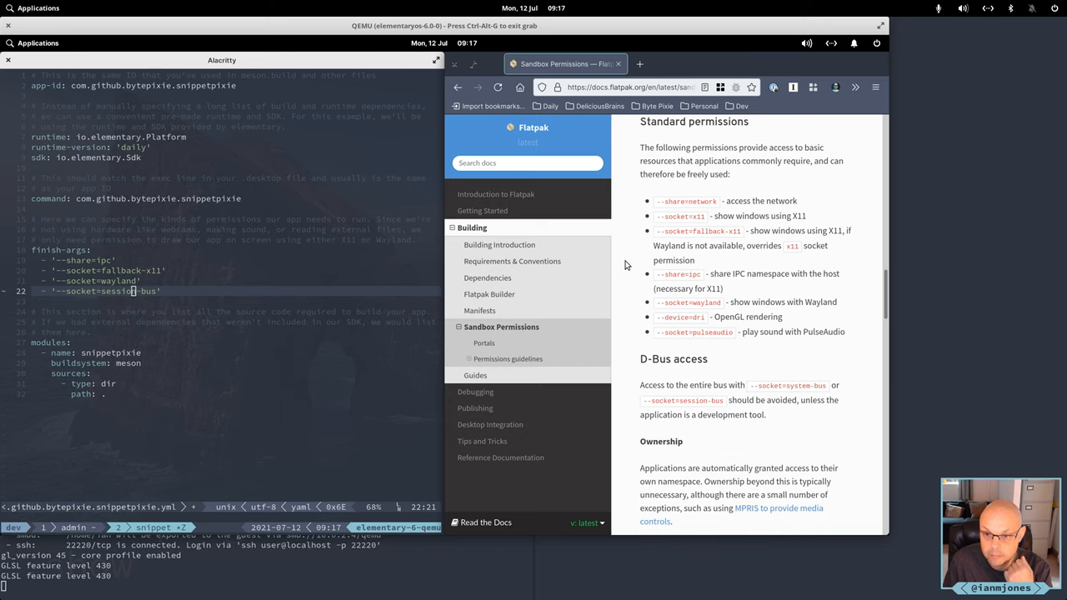
pyautogui.scroll(-3)
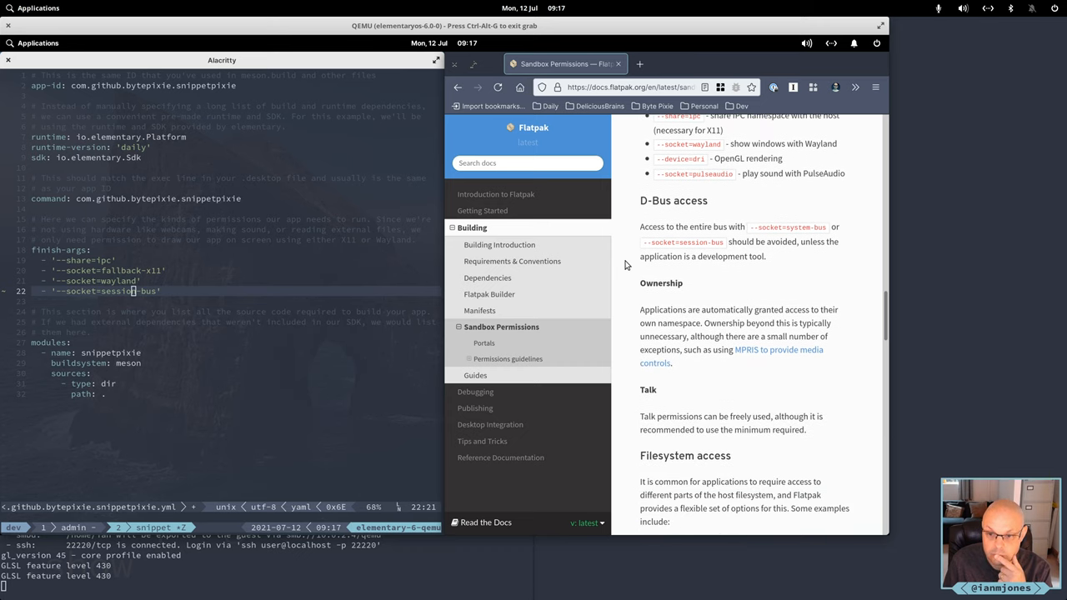
pyautogui.scroll(-3)
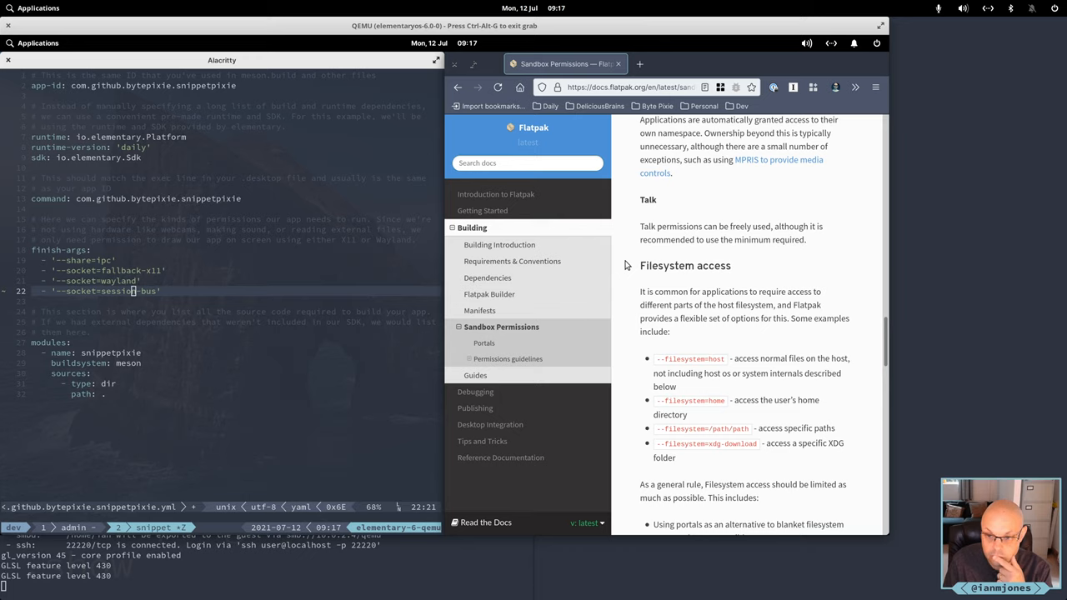
pyautogui.scroll(-3)
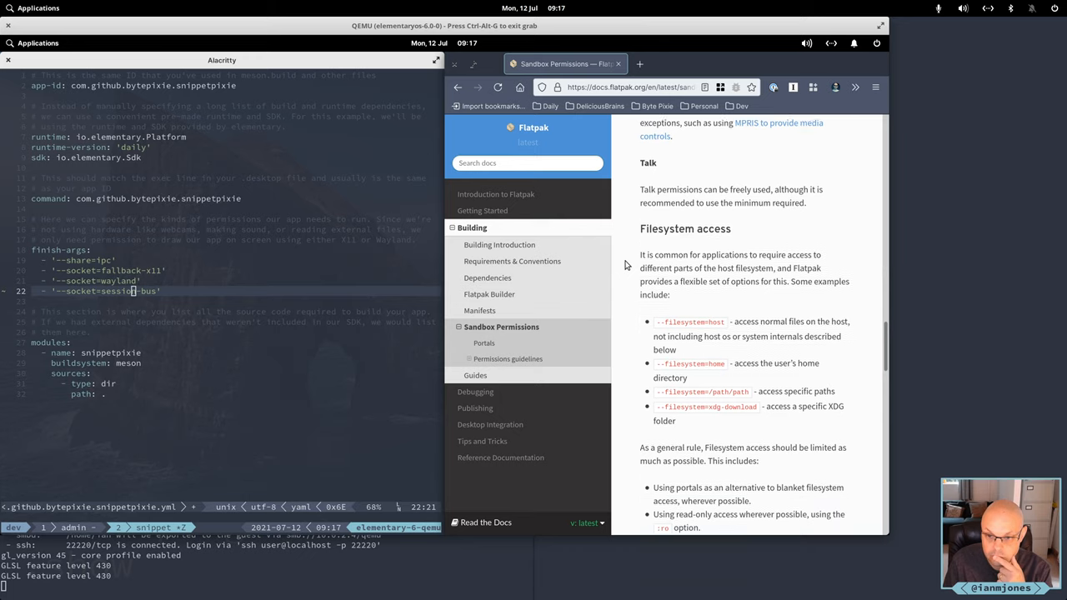
pyautogui.scroll(-3)
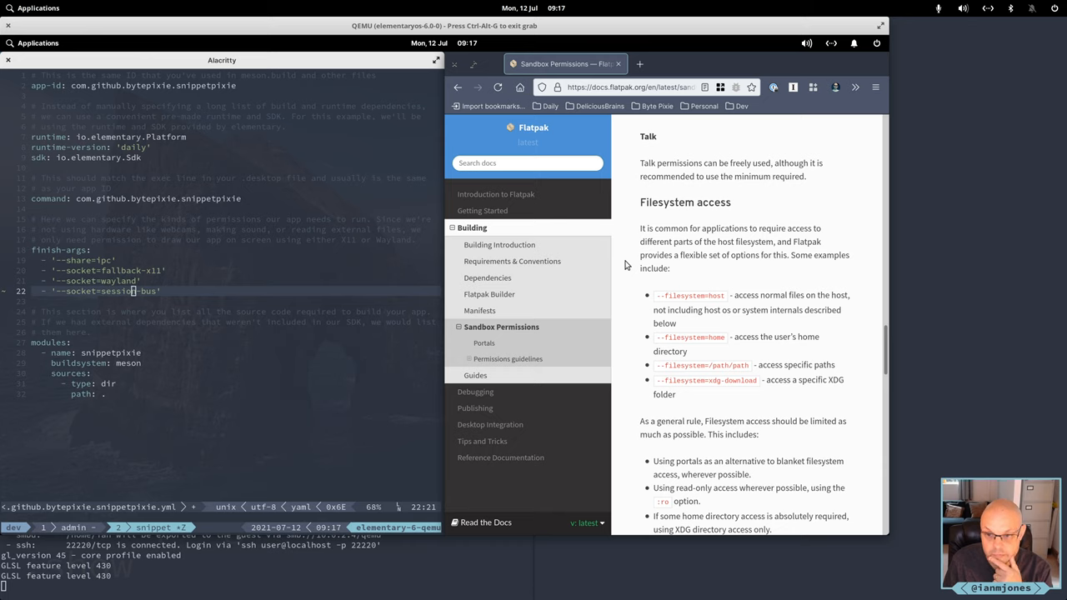
pyautogui.scroll(-3)
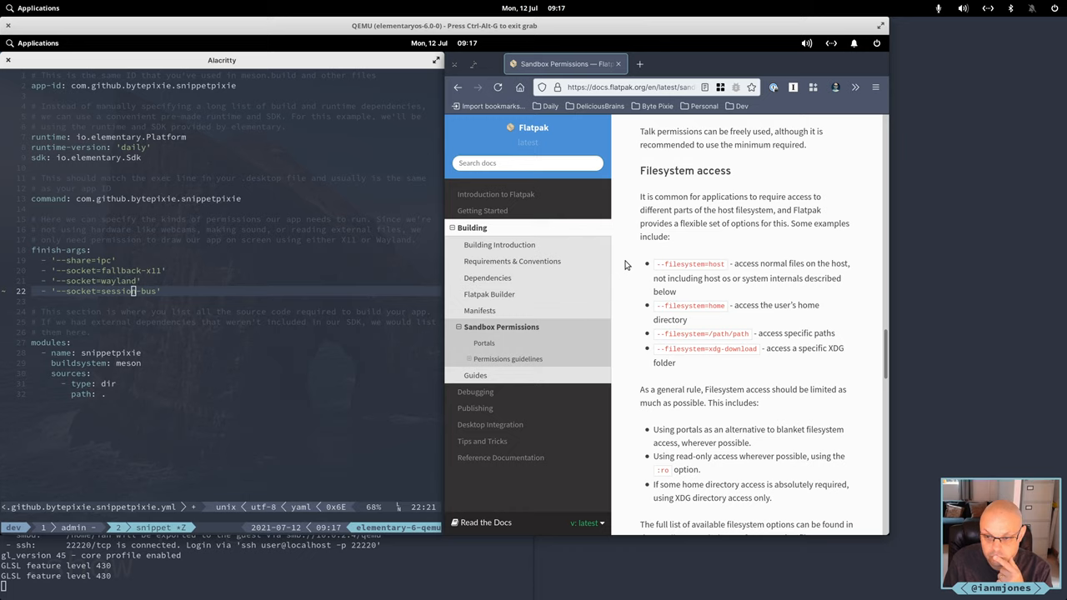
pyautogui.moveTo(655, 290)
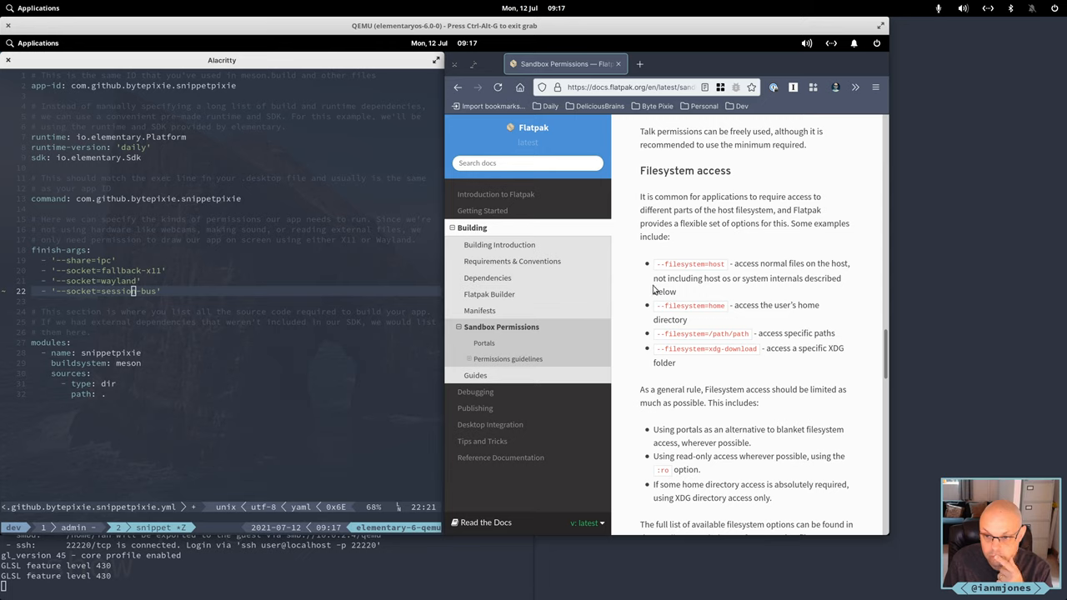
pyautogui.doubleClick(691, 305)
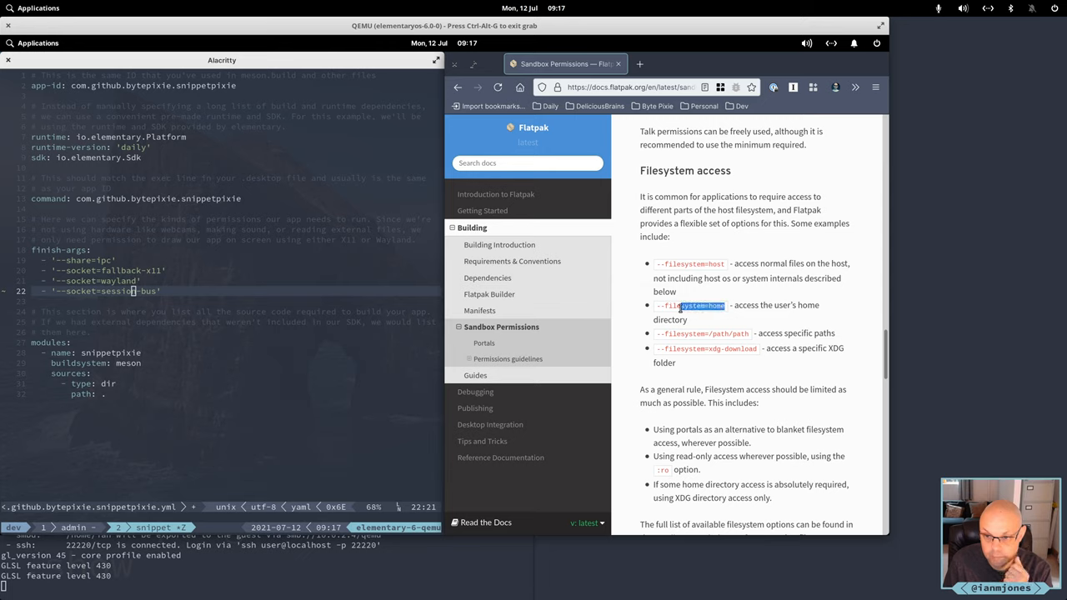
pyautogui.doubleClick(691, 305)
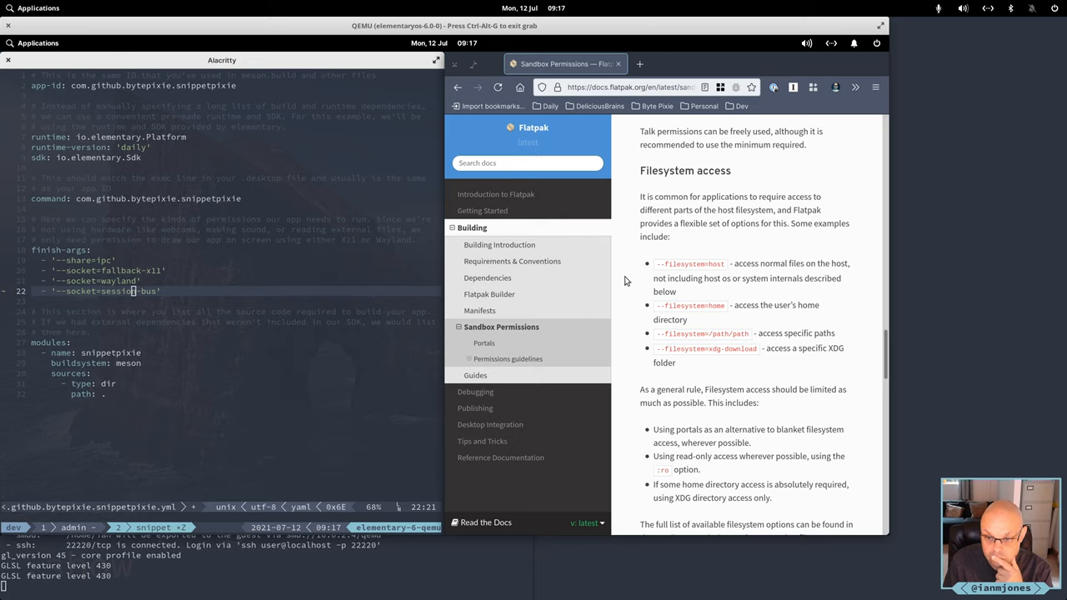
pyautogui.moveTo(627, 281)
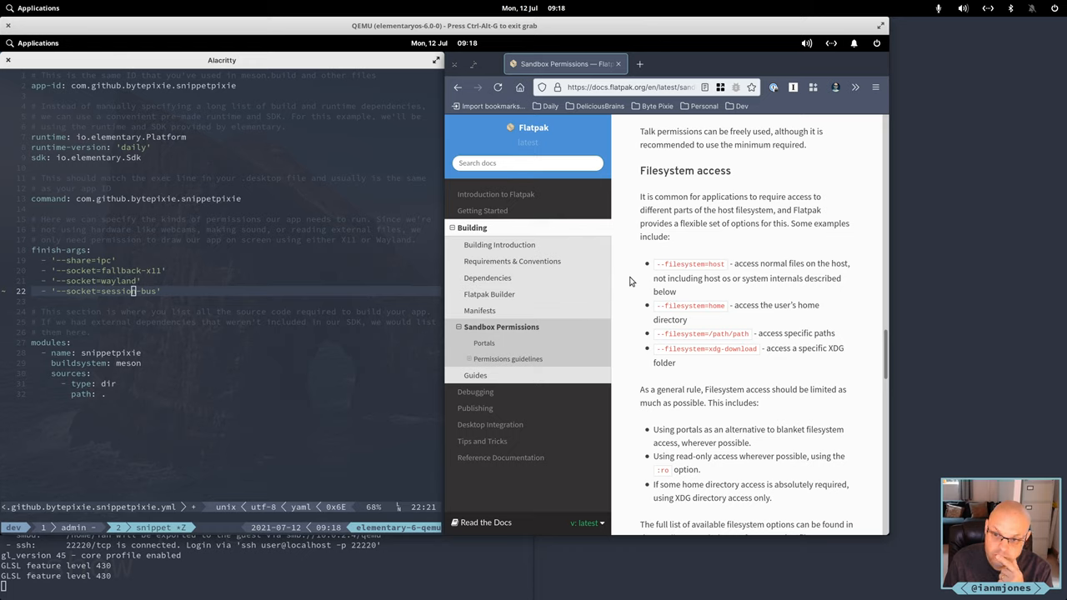
pyautogui.scroll(-3)
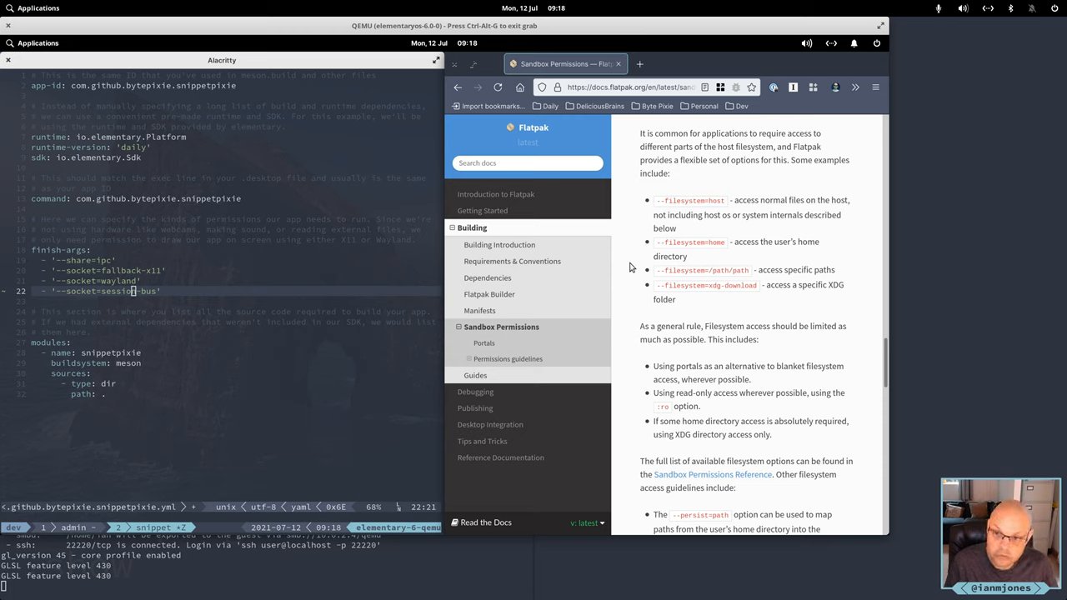
pyautogui.scroll(-3)
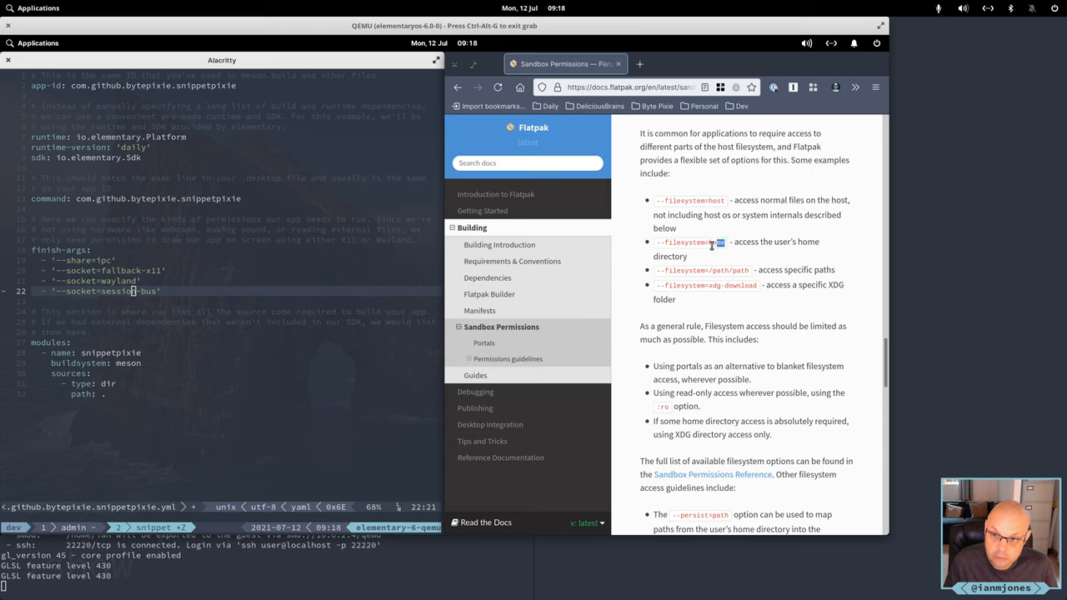
pyautogui.doubleClick(690, 242)
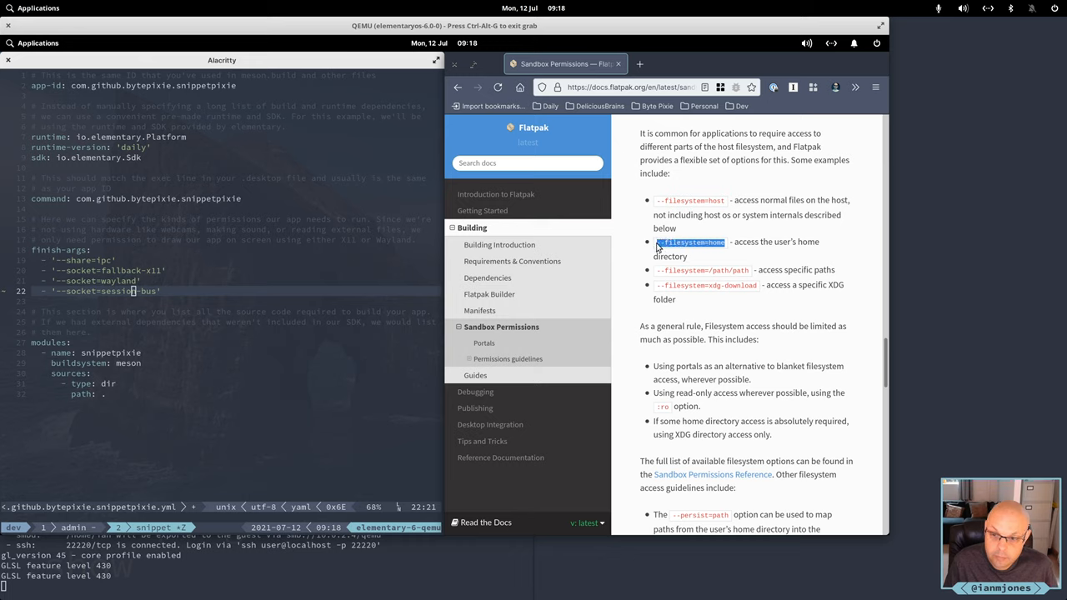
pyautogui.moveTo(592, 261)
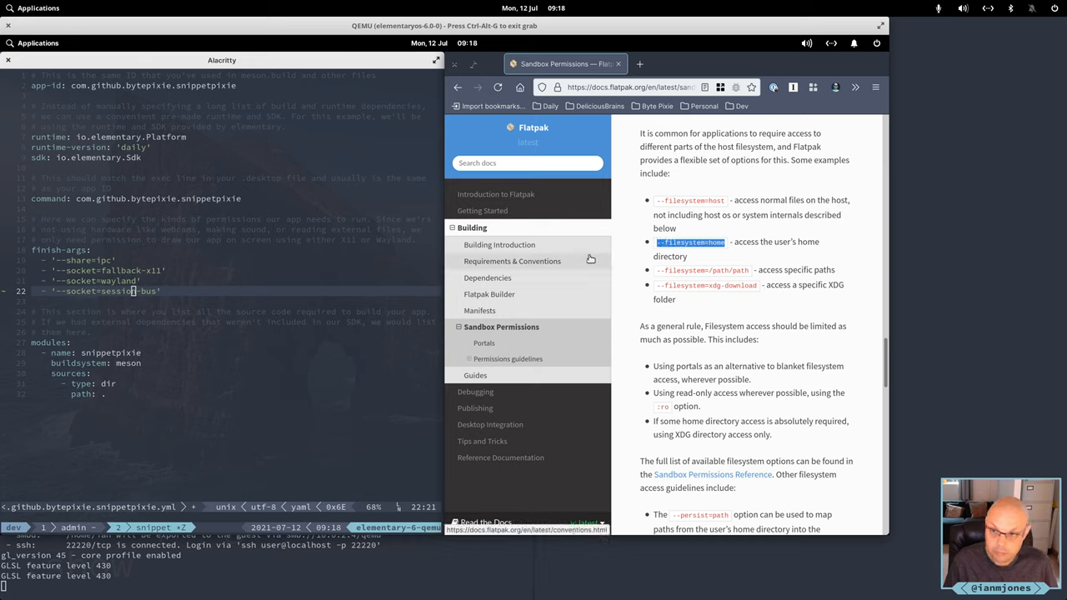
# Add a quoted '--filesystem=home' line after '--socket=session-bus' in finish-args
pyautogui.click(512, 261)
pyautogui.write("- '--filesystem=home'")
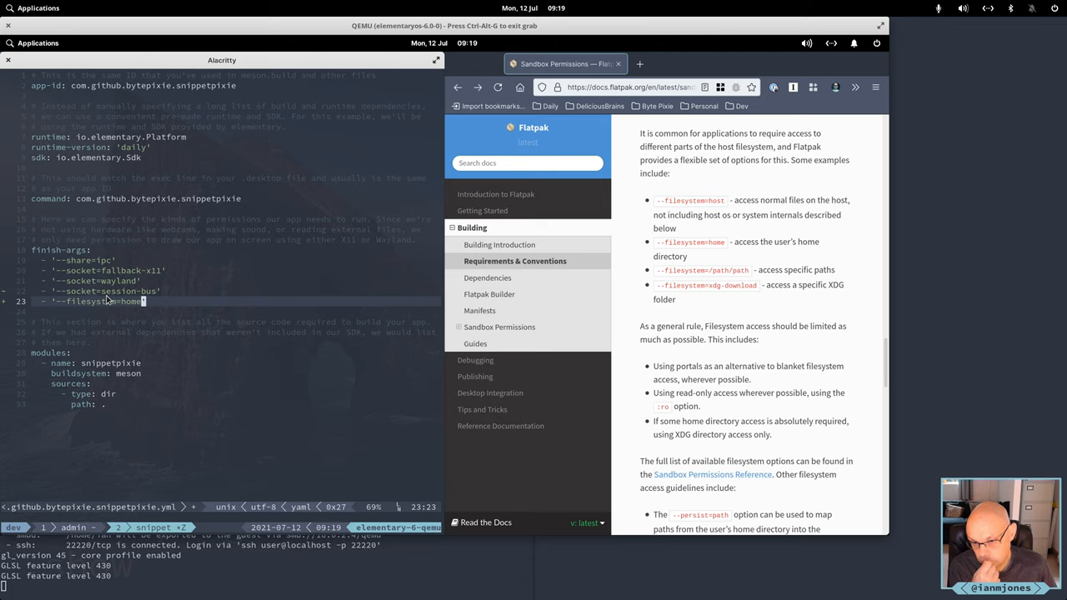
pyautogui.moveTo(491, 235)
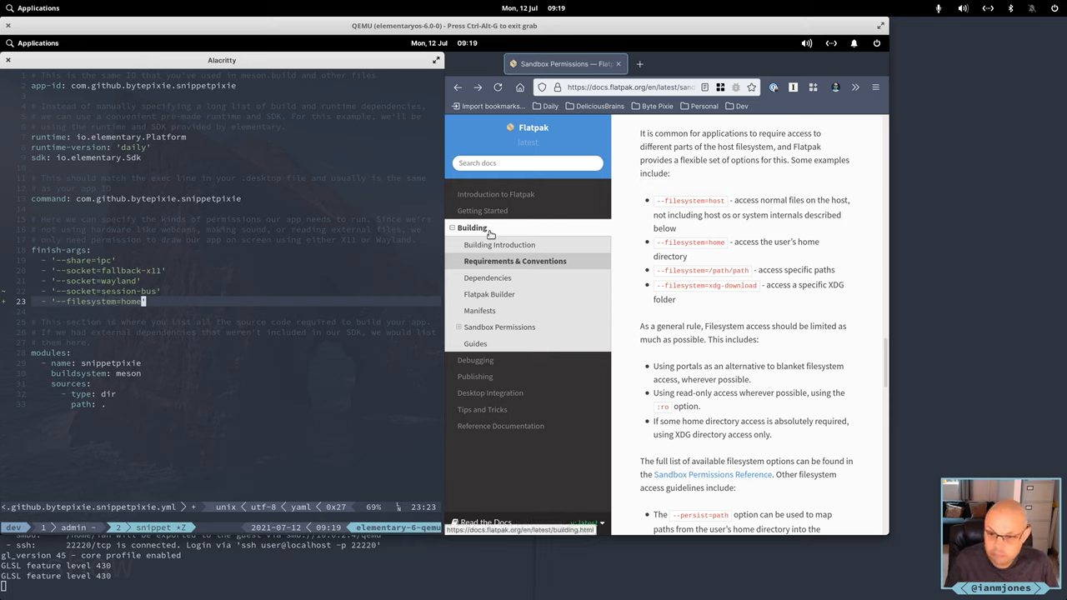
# Scroll through the rest of the Sandbox Permissions page, including the dconf access notes
pyautogui.scroll(-3)
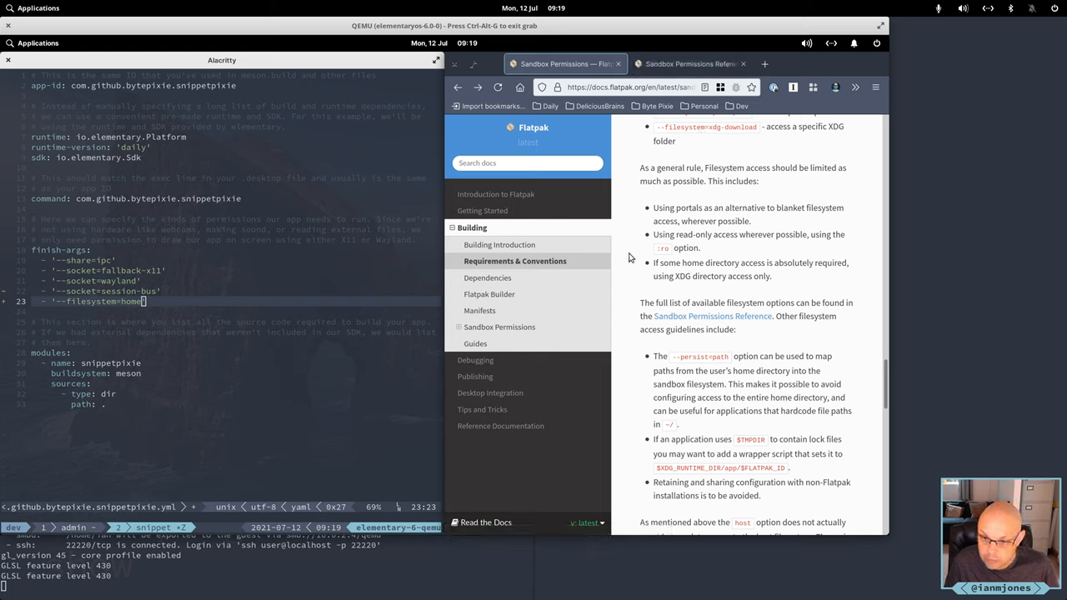
pyautogui.scroll(-3)
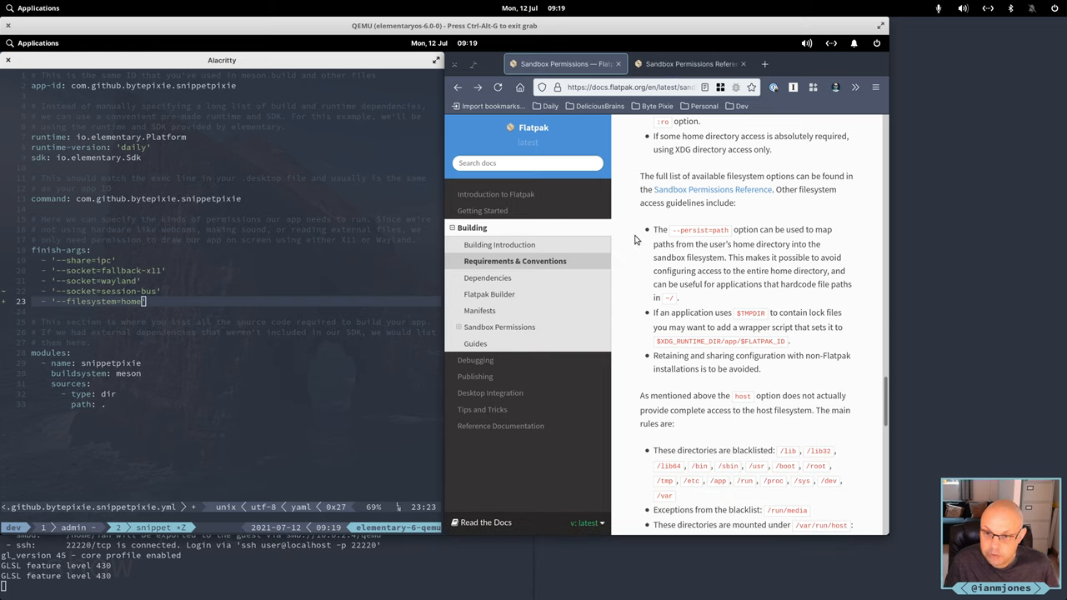
pyautogui.moveTo(684, 249)
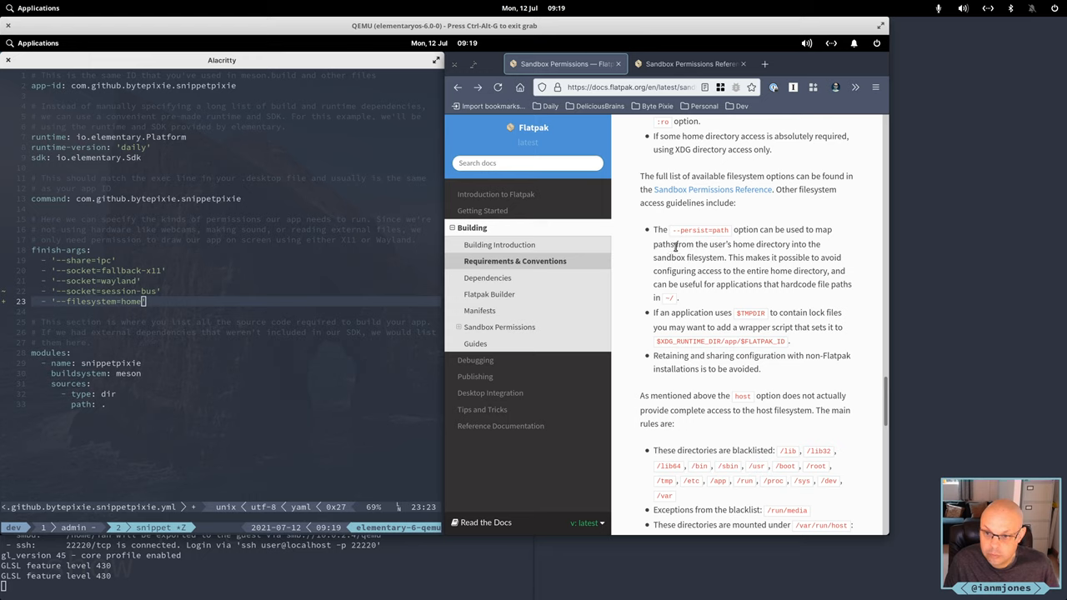
pyautogui.moveTo(642, 248)
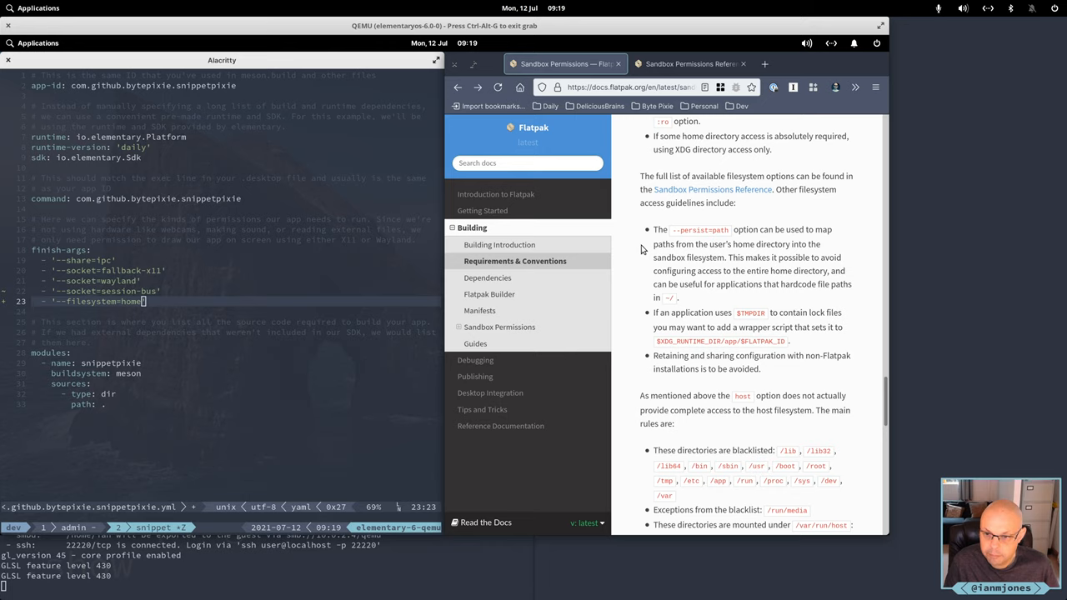
pyautogui.moveTo(642, 254)
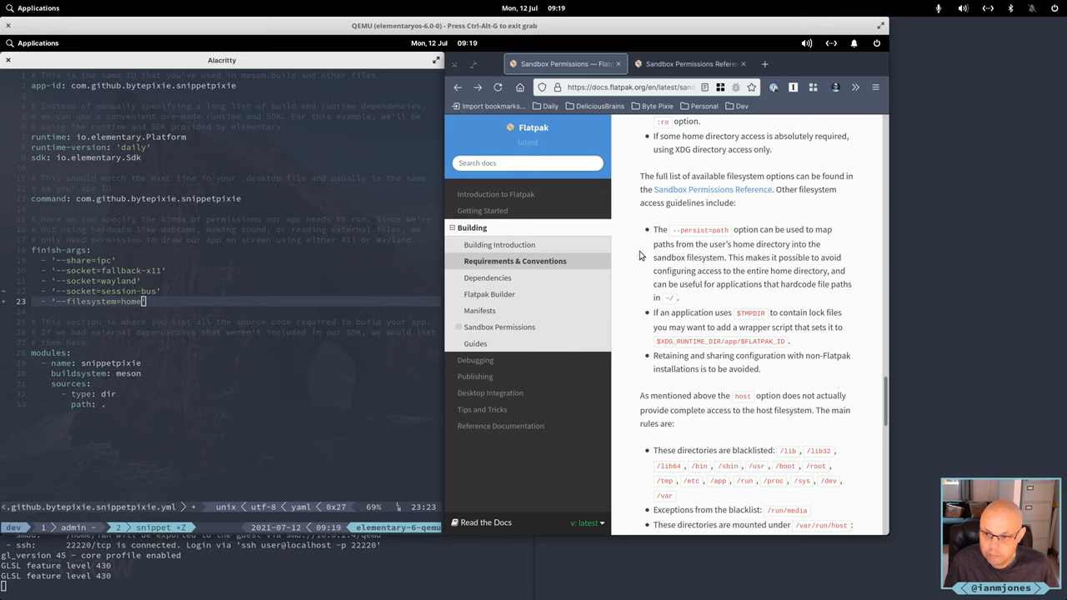
pyautogui.scroll(-3)
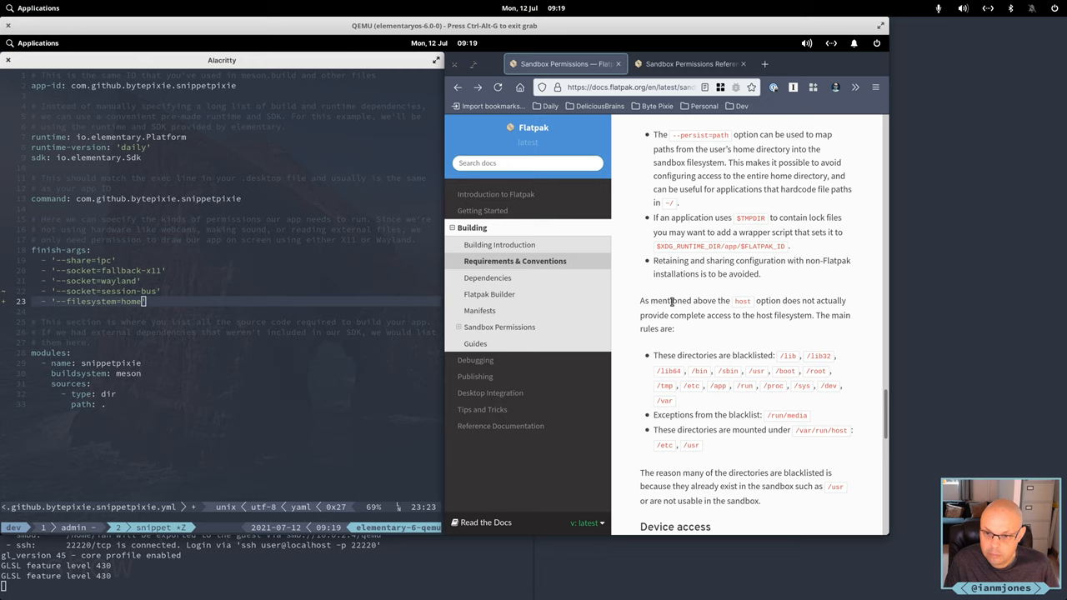
pyautogui.moveTo(640, 292)
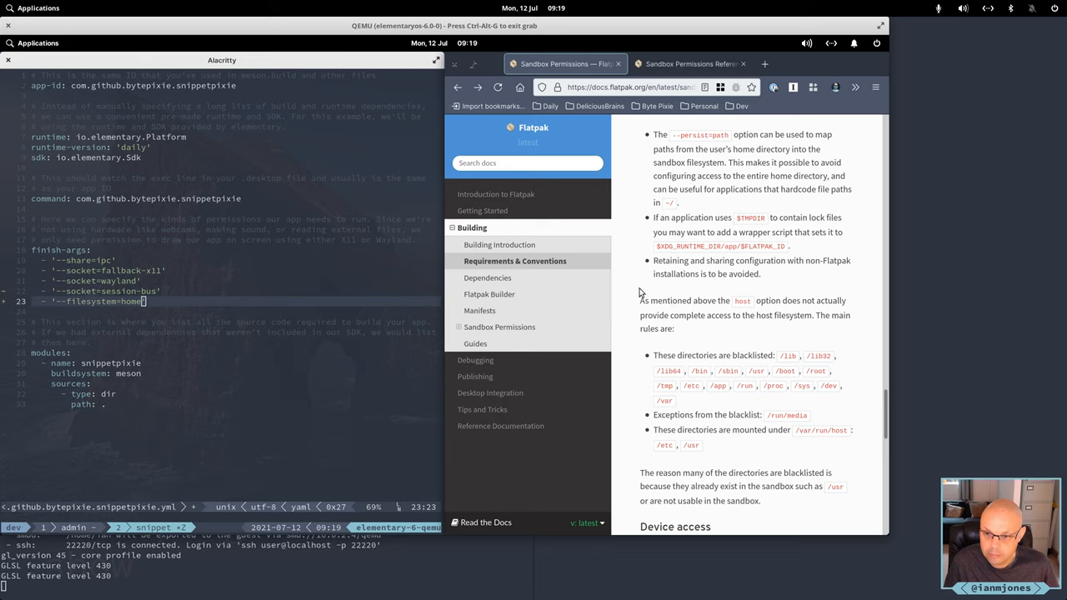
pyautogui.scroll(-3)
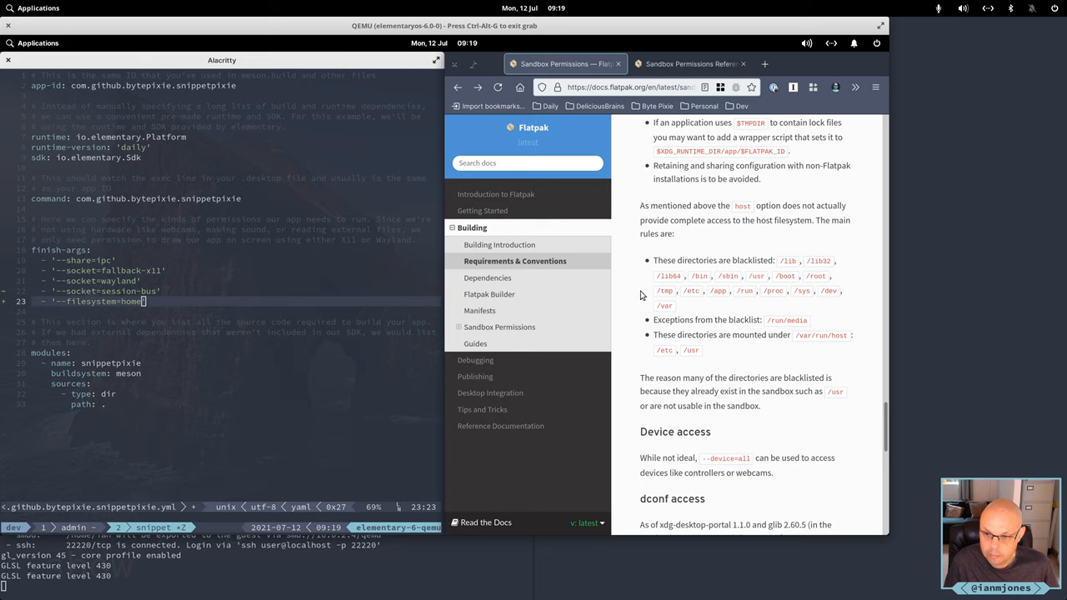
pyautogui.moveTo(707, 323)
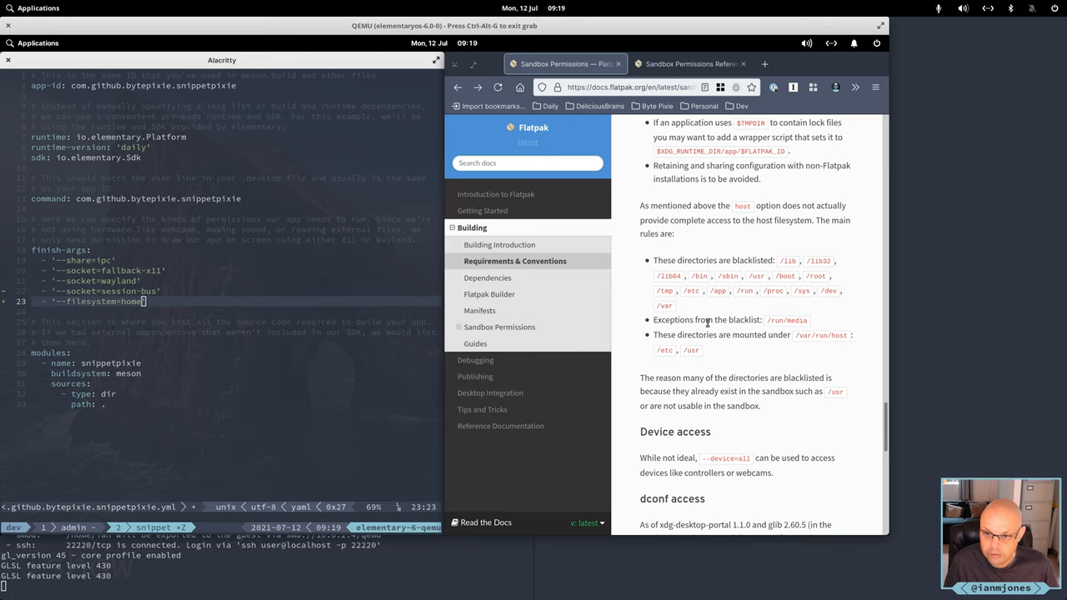
pyautogui.moveTo(692, 330)
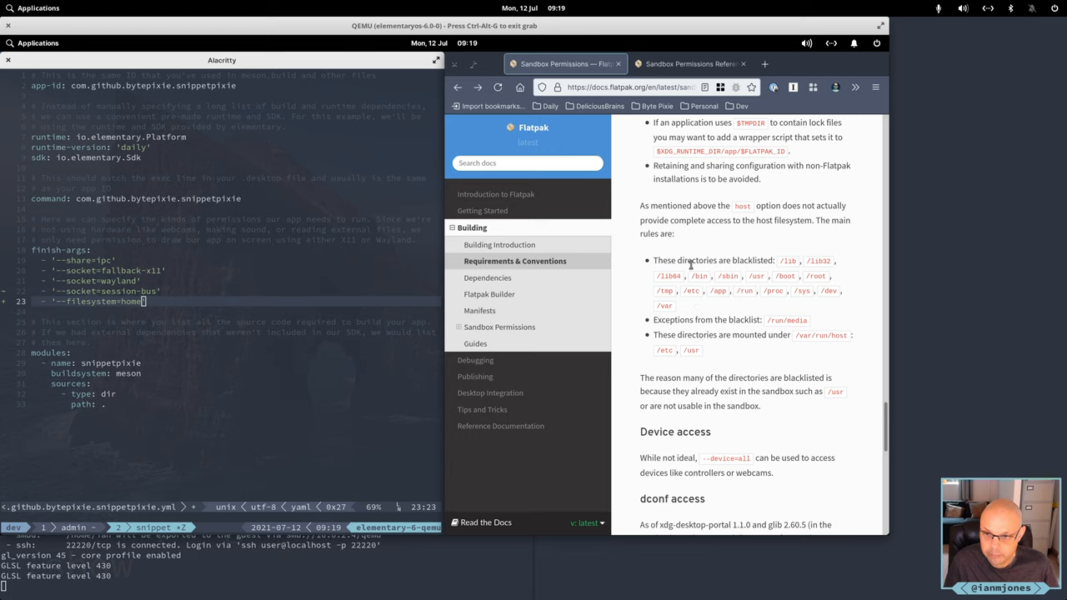
pyautogui.moveTo(645, 340)
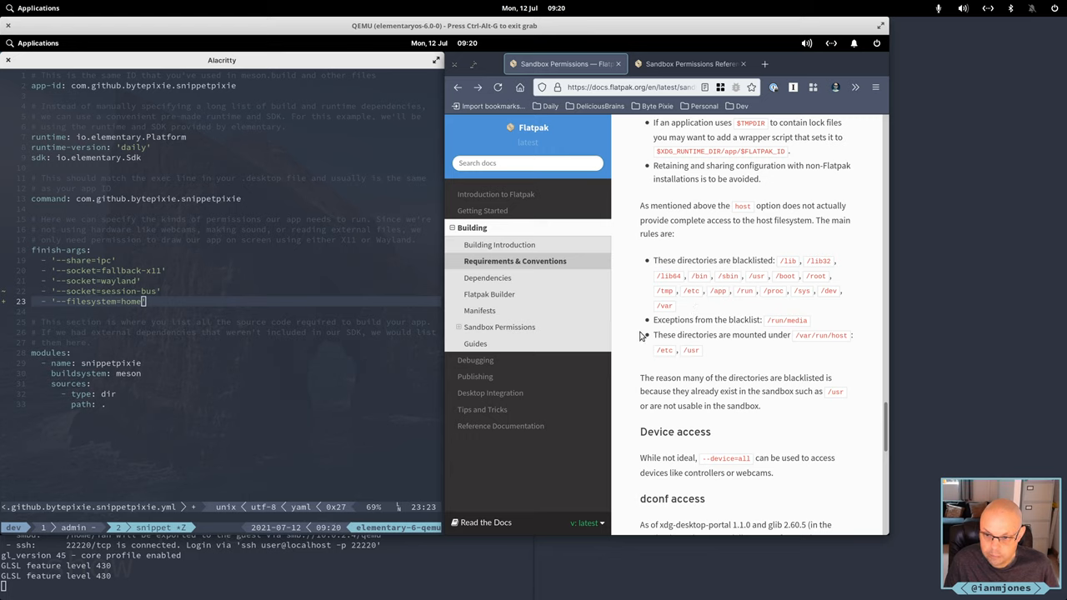
pyautogui.scroll(-3)
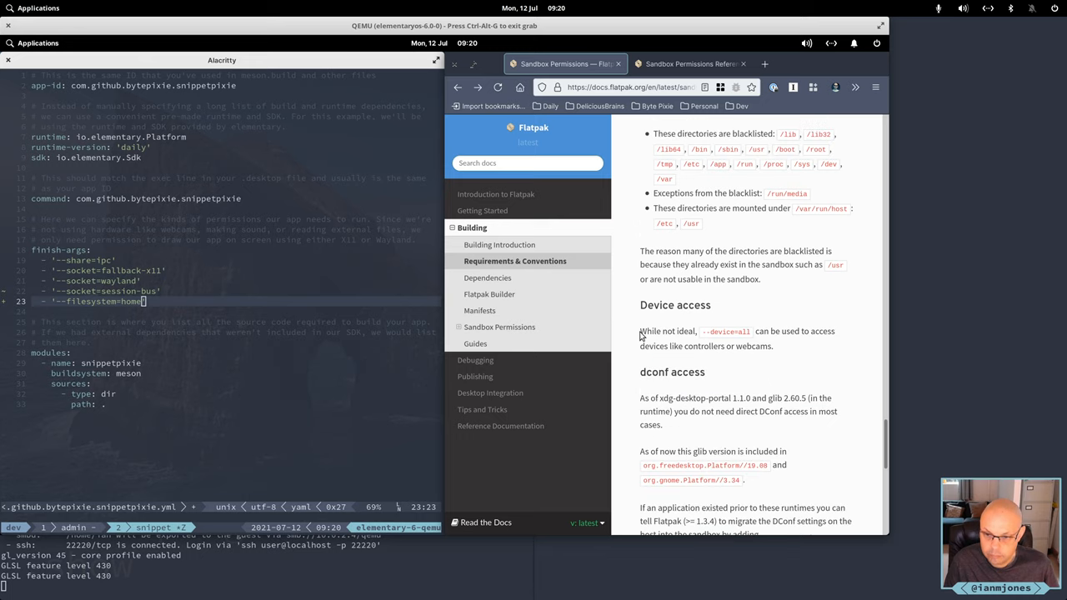
pyautogui.moveTo(657, 334)
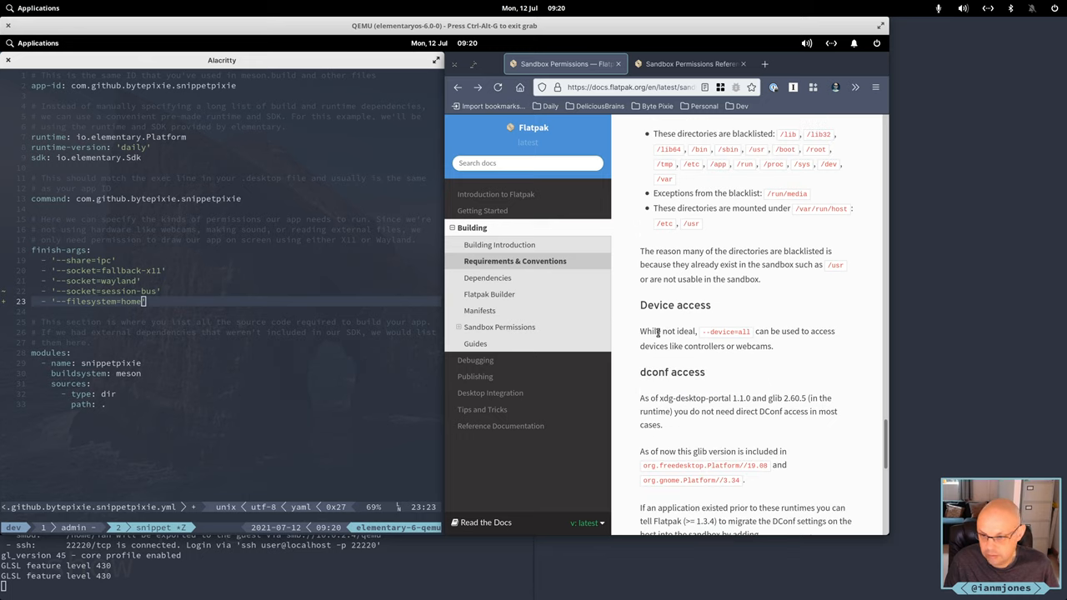
pyautogui.moveTo(628, 306)
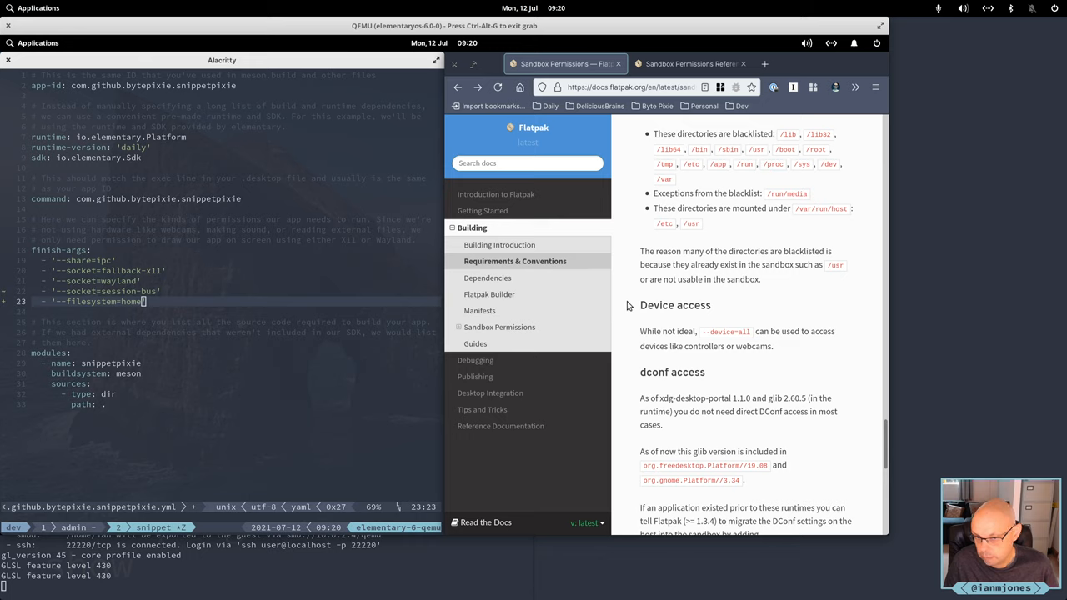
pyautogui.scroll(-3)
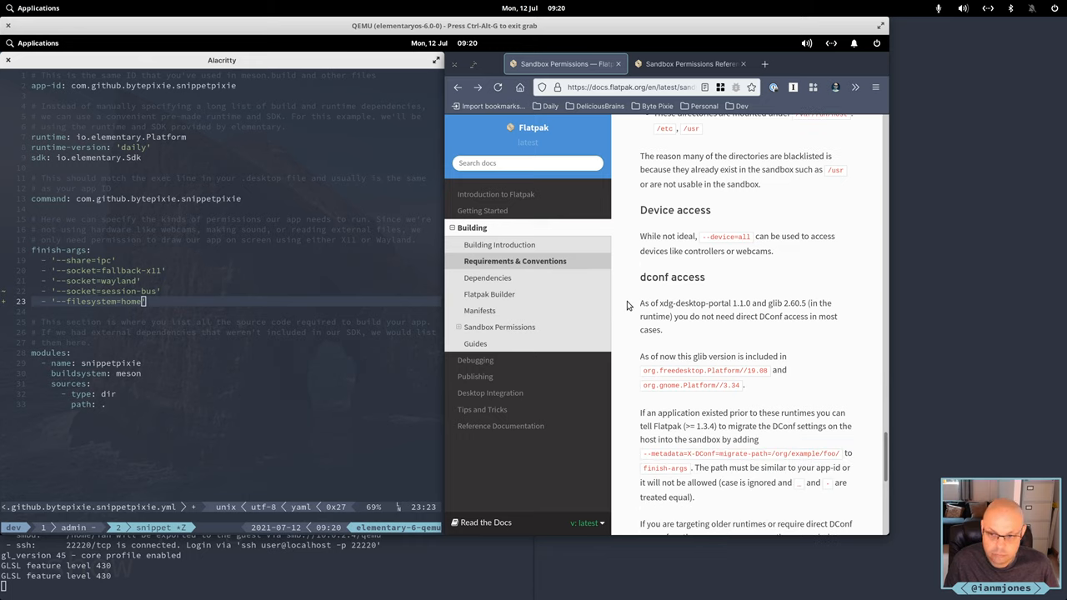
pyautogui.scroll(-3)
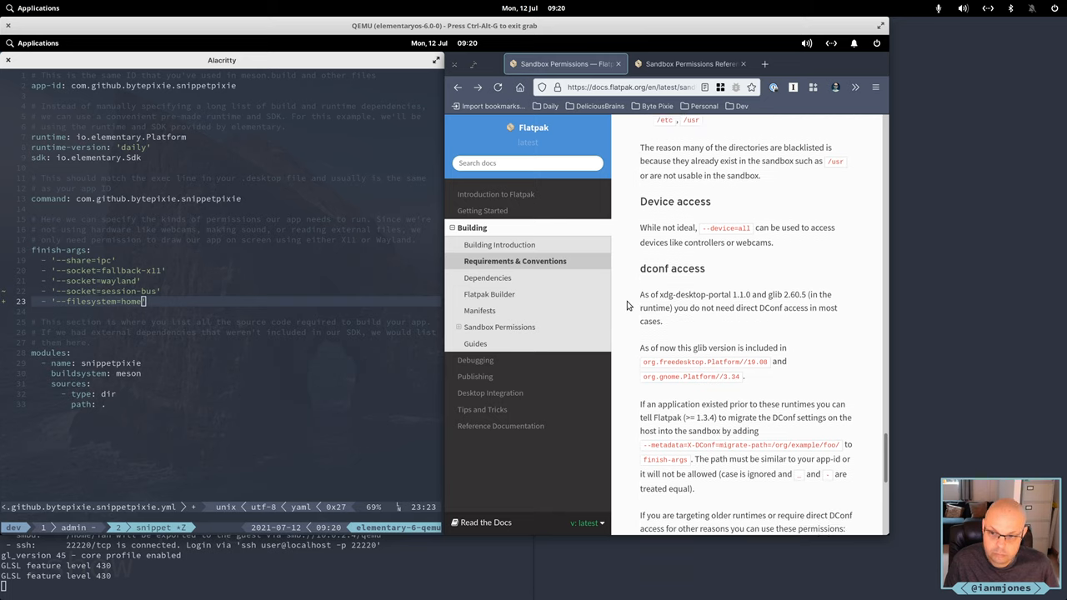
pyautogui.scroll(-3)
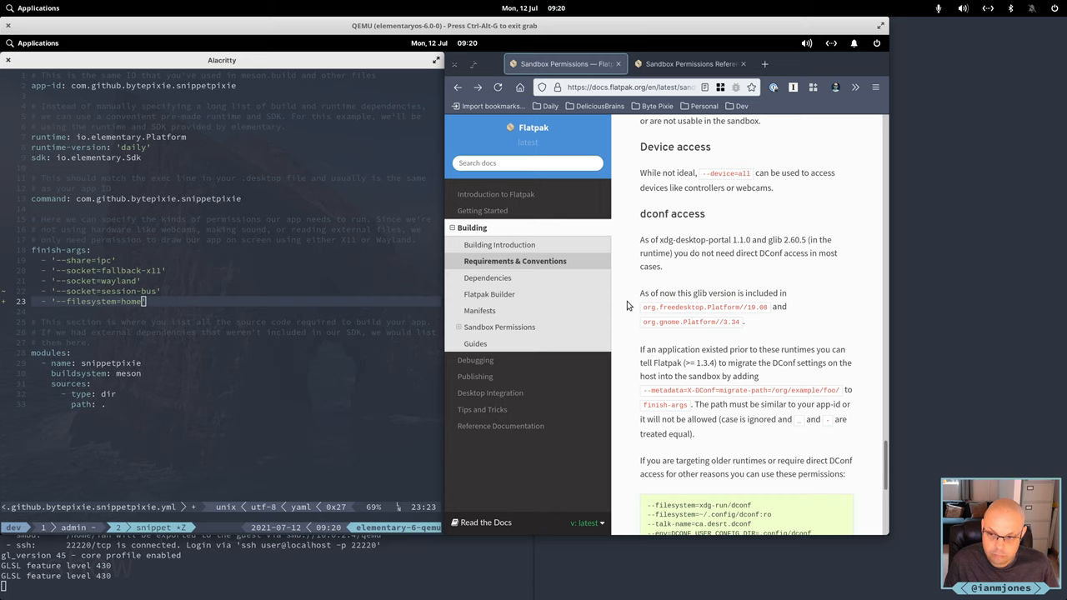
pyautogui.scroll(-3)
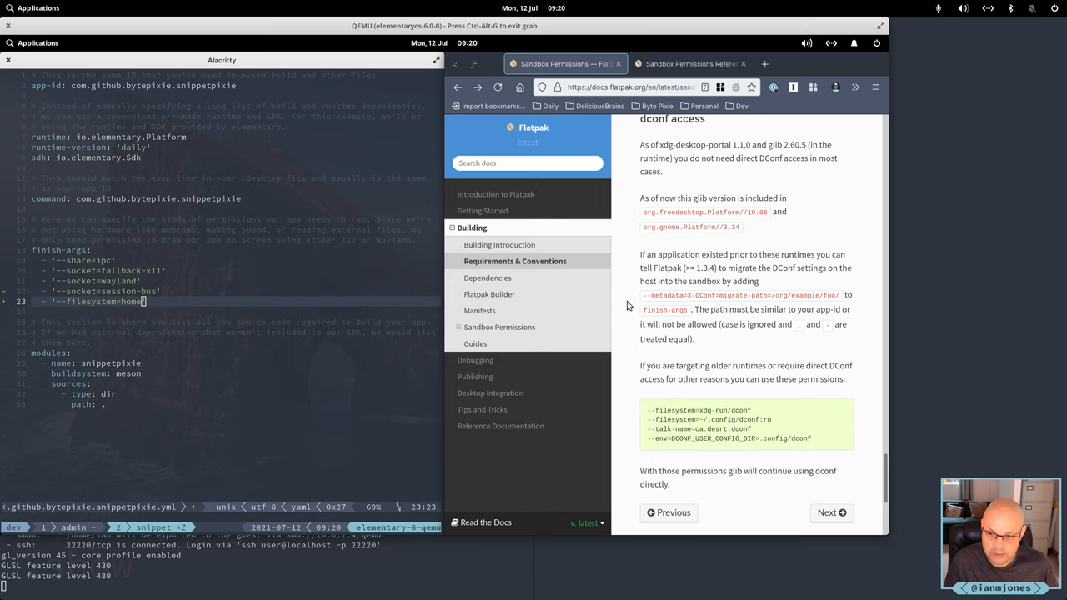
pyautogui.scroll(-3)
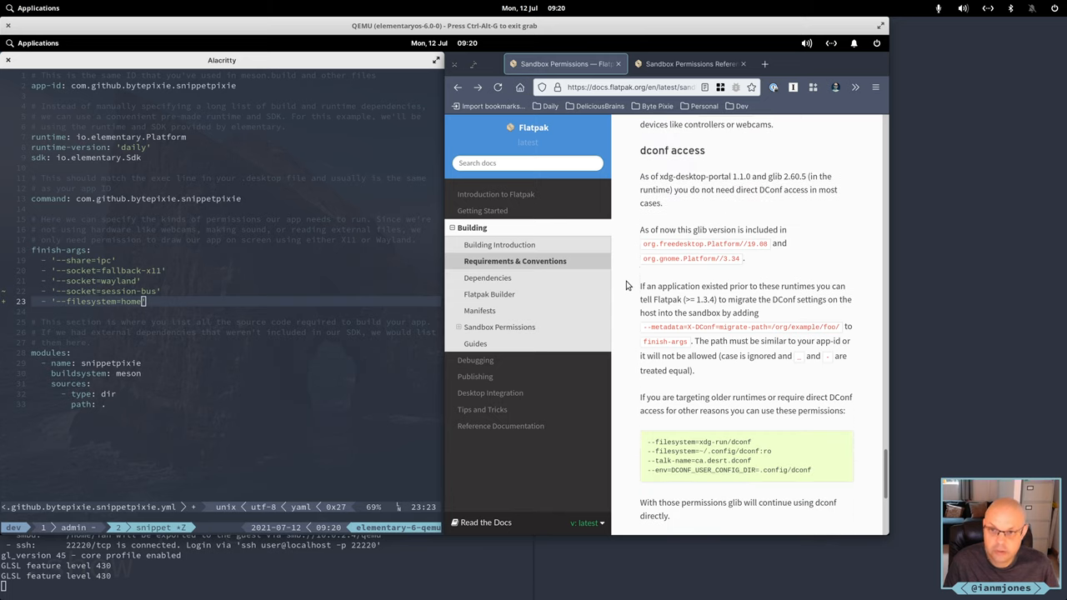
# Switch to the Sandbox Permissions Reference tab and scroll to its permission options table
pyautogui.click(690, 63)
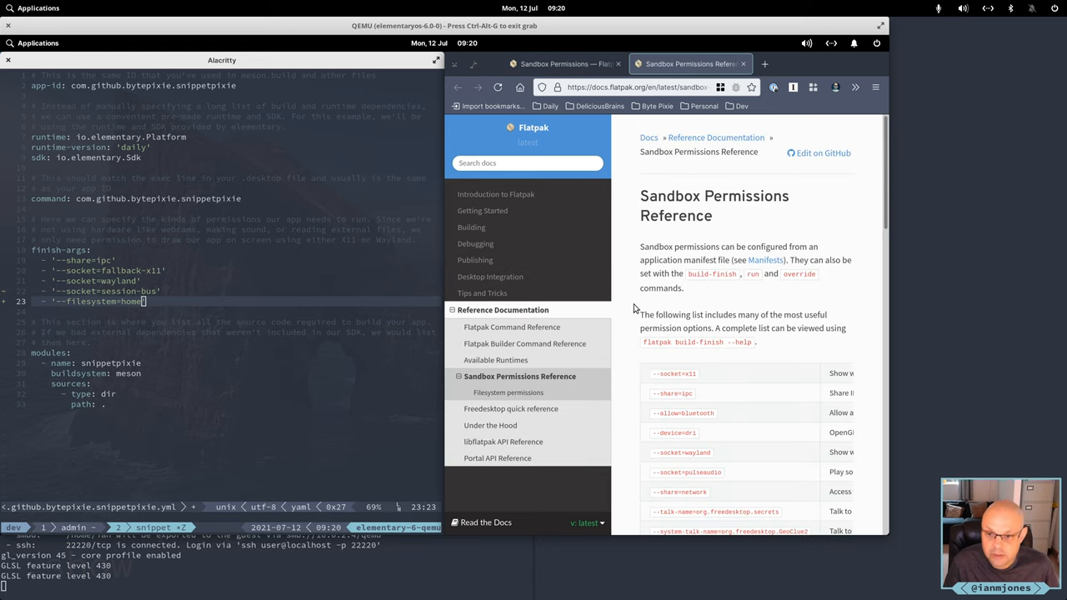
pyautogui.scroll(-3)
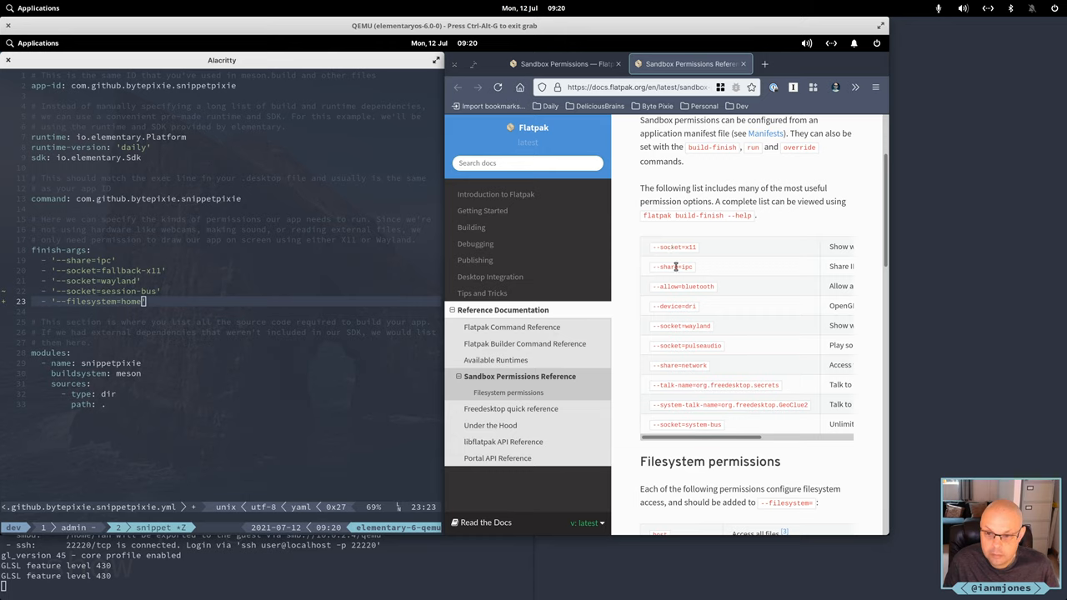
pyautogui.moveTo(697, 355)
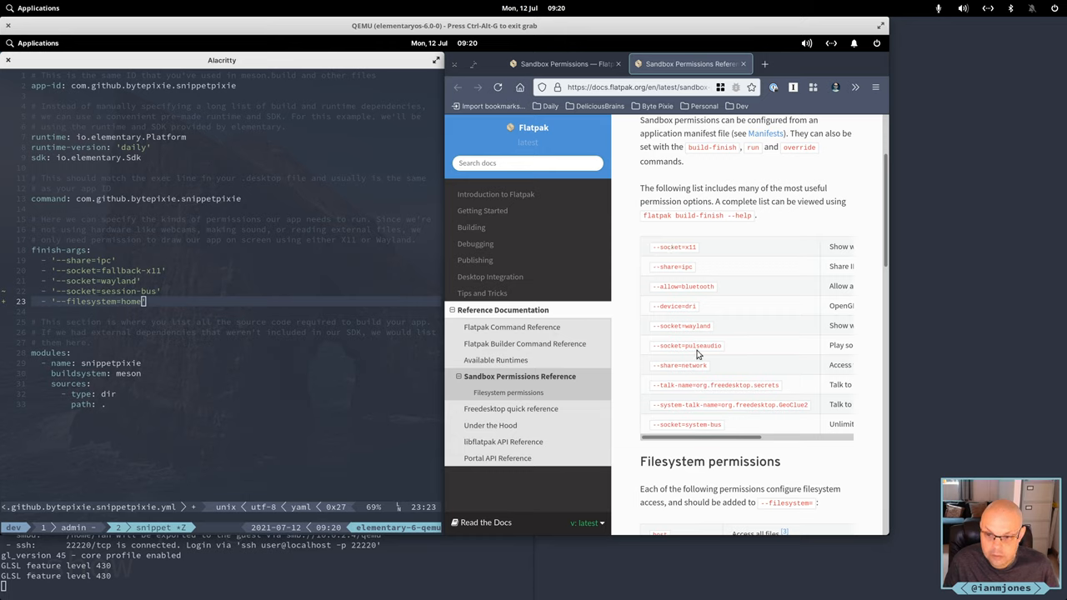
pyautogui.moveTo(704, 367)
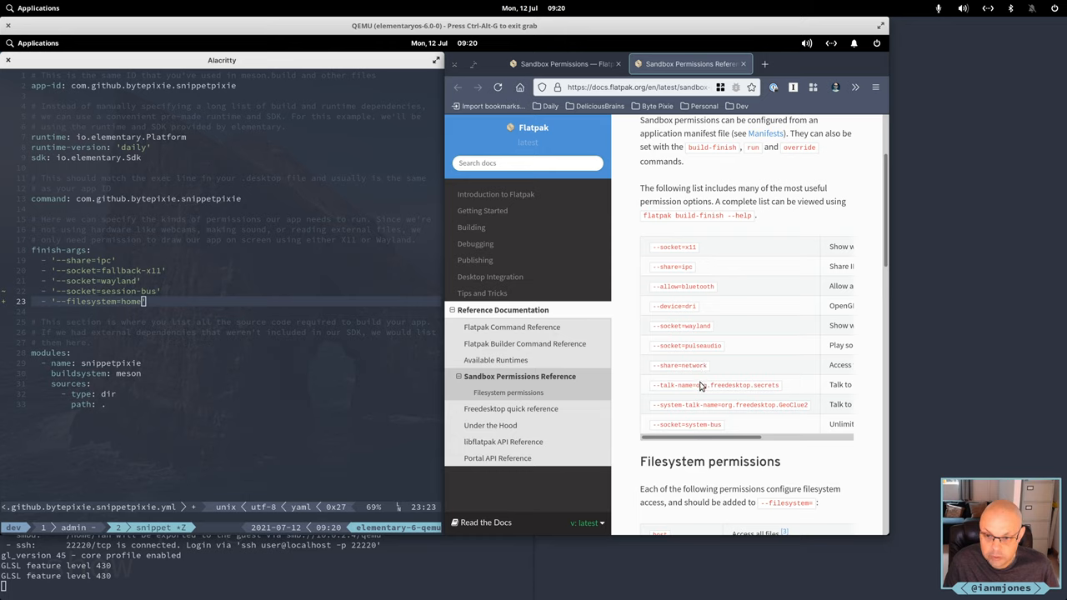
pyautogui.moveTo(742, 386)
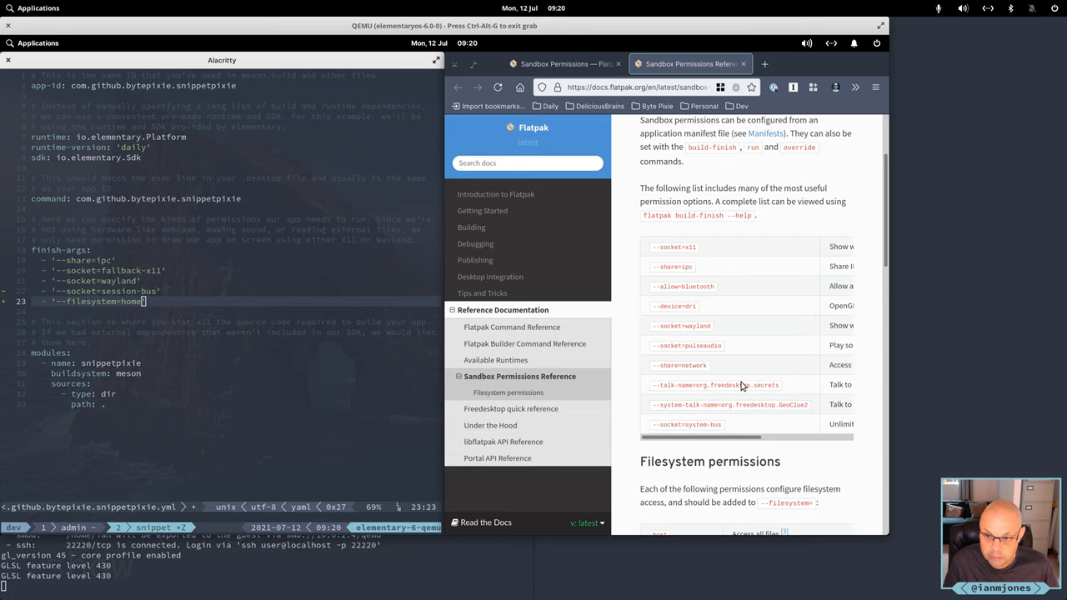
pyautogui.moveTo(743, 384)
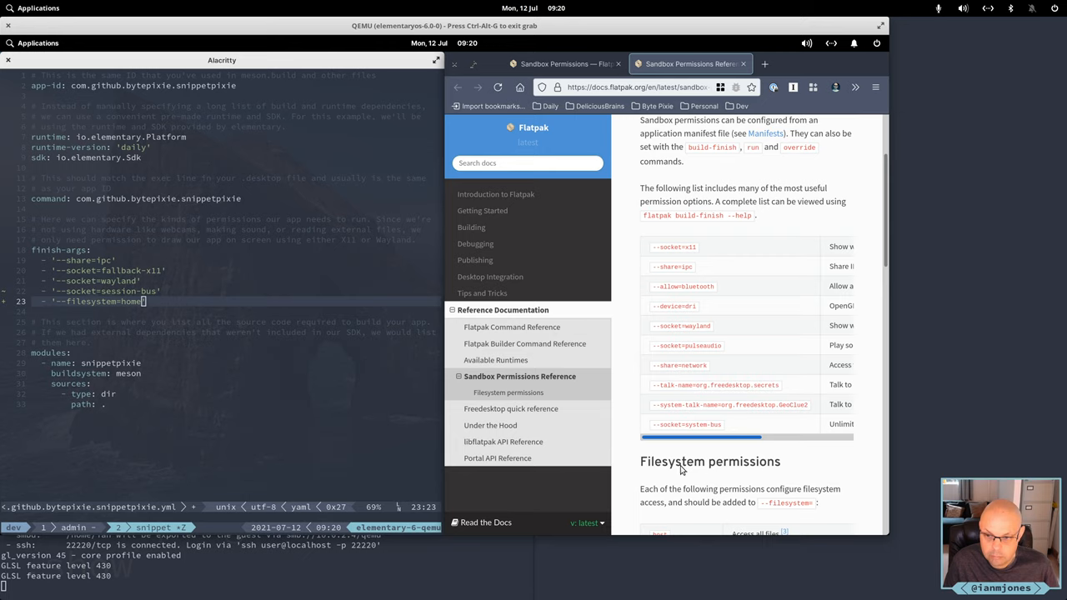
pyautogui.moveTo(665, 416)
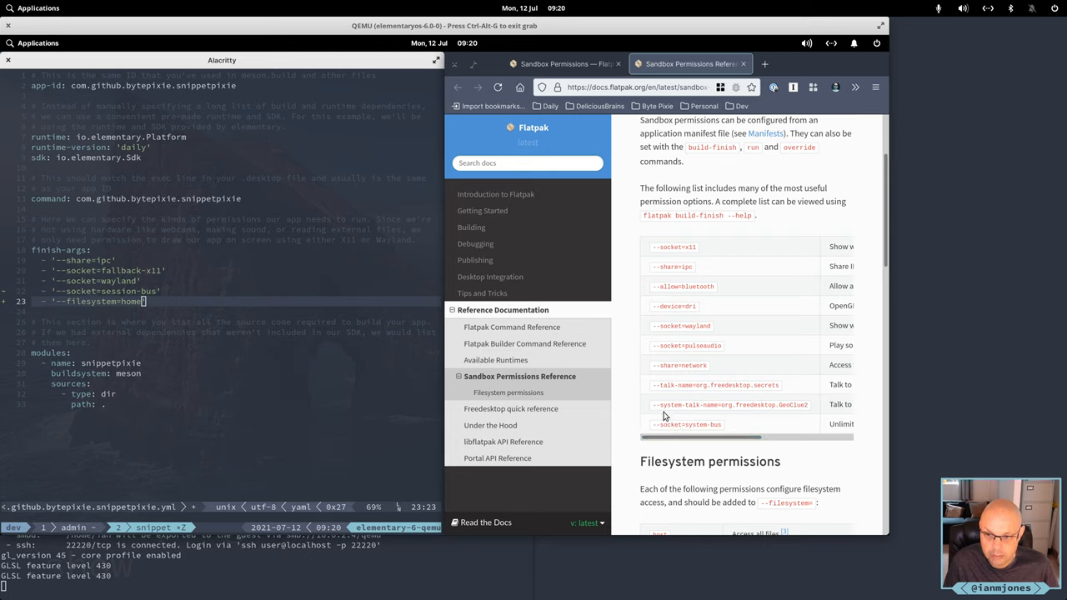
pyautogui.doubleClick(671, 385)
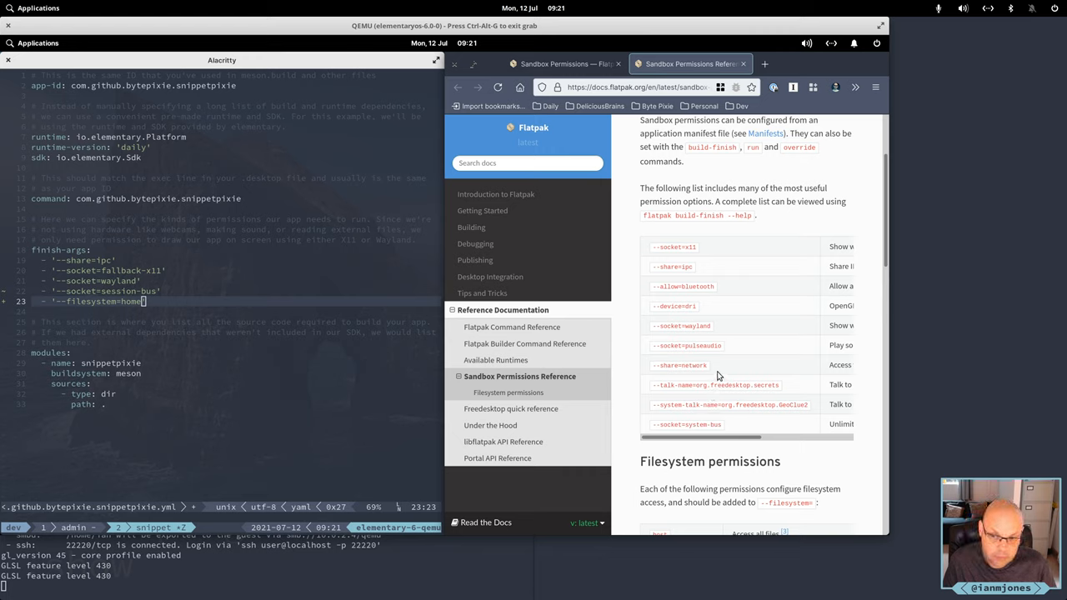
pyautogui.moveTo(723, 364)
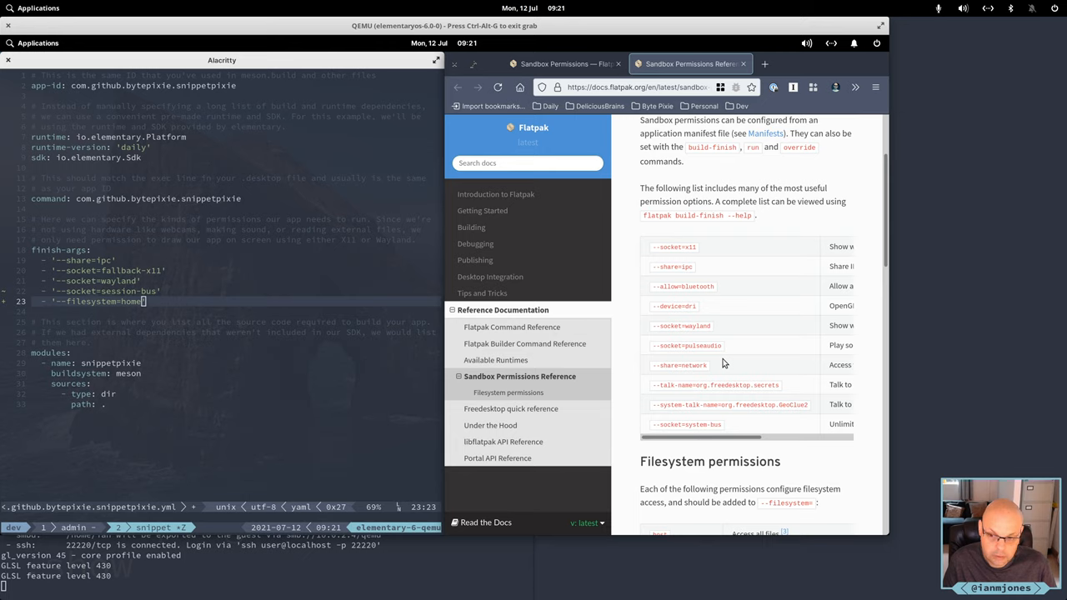
pyautogui.moveTo(649, 386)
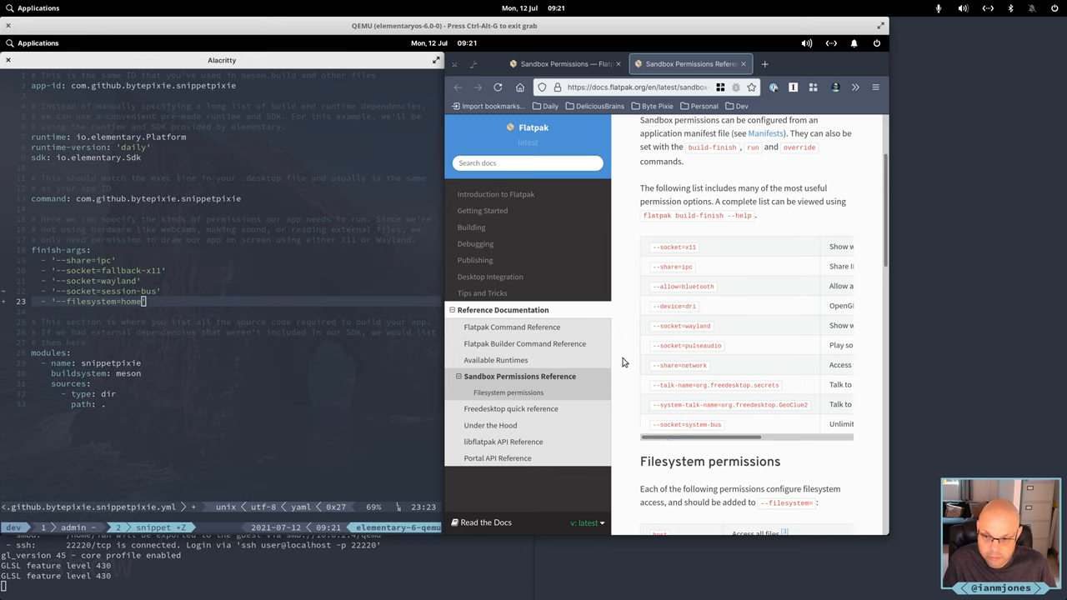
# Scroll through the Filesystem permissions table, home to xdg-run/path and :ro/:rw/:create, then back up
pyautogui.scroll(-3)
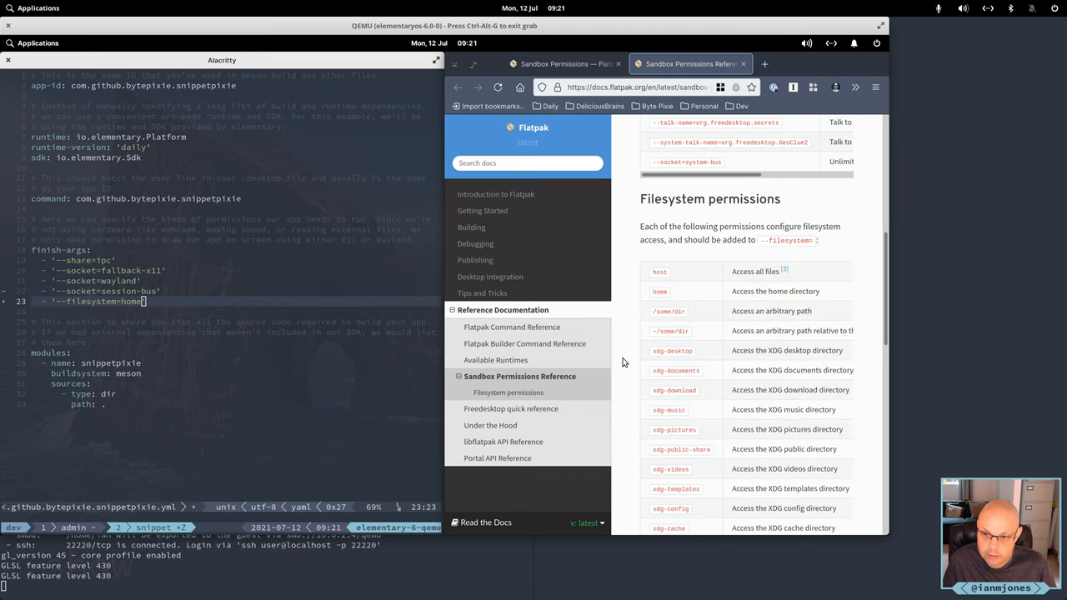
pyautogui.scroll(-3)
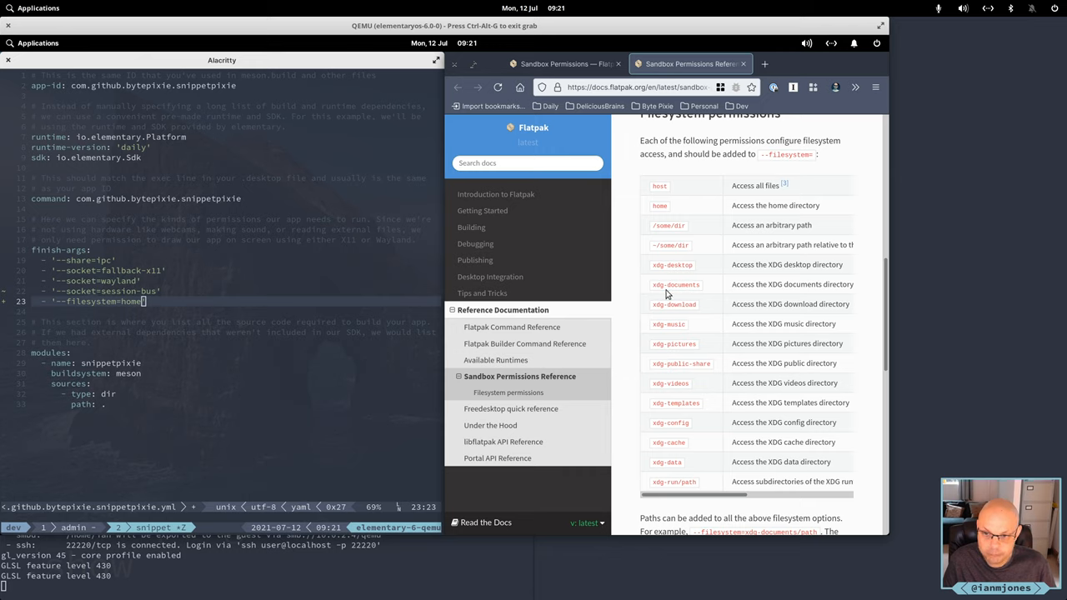
pyautogui.moveTo(693, 304)
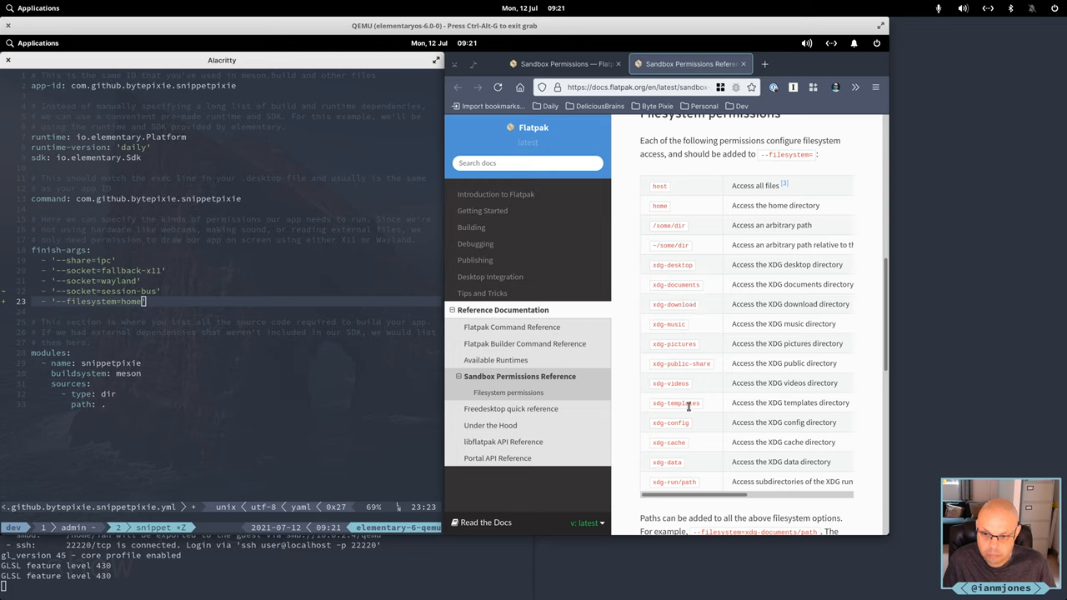
pyautogui.moveTo(659, 215)
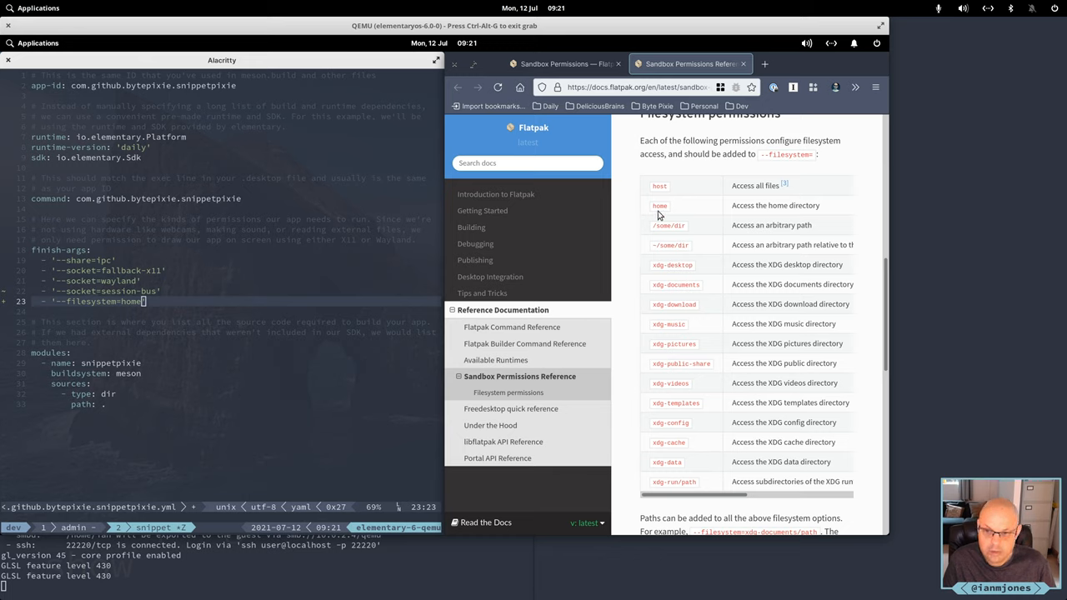
pyautogui.moveTo(622, 224)
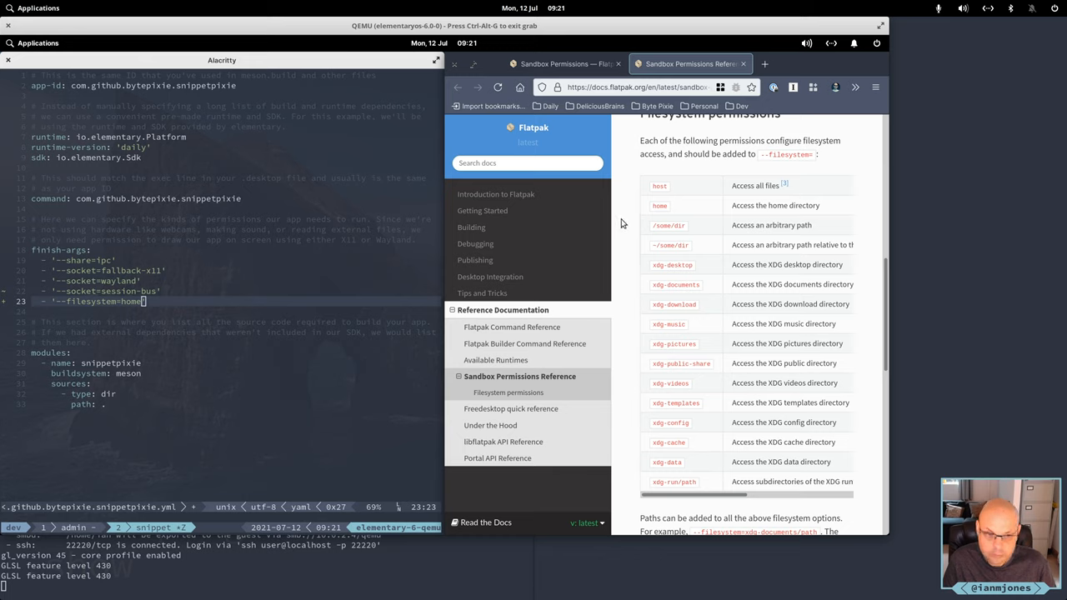
pyautogui.scroll(-3)
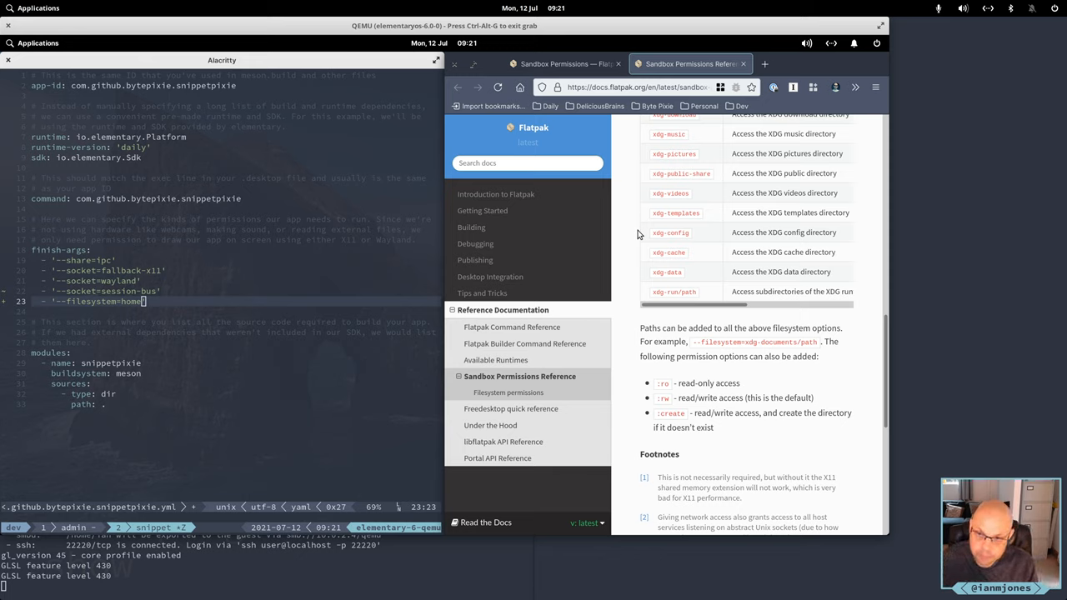
pyautogui.scroll(-3)
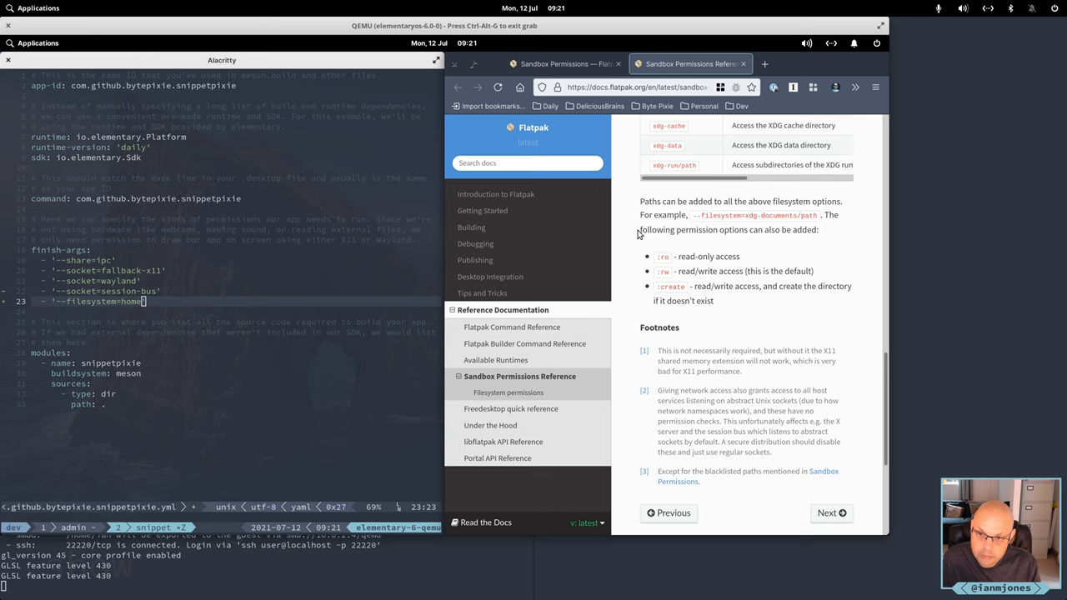
pyautogui.scroll(3)
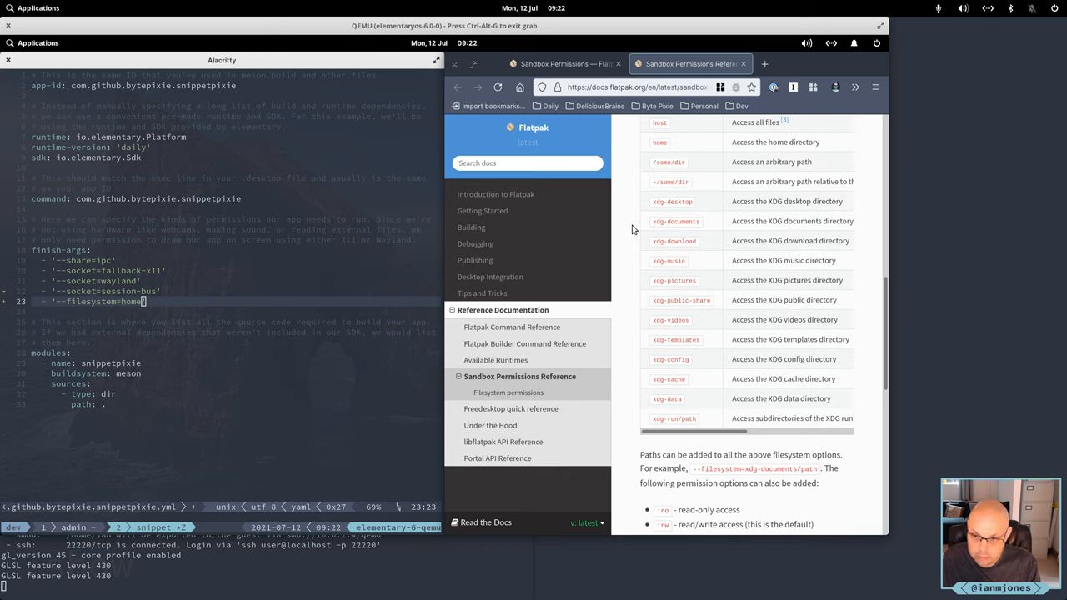
pyautogui.moveTo(308, 295)
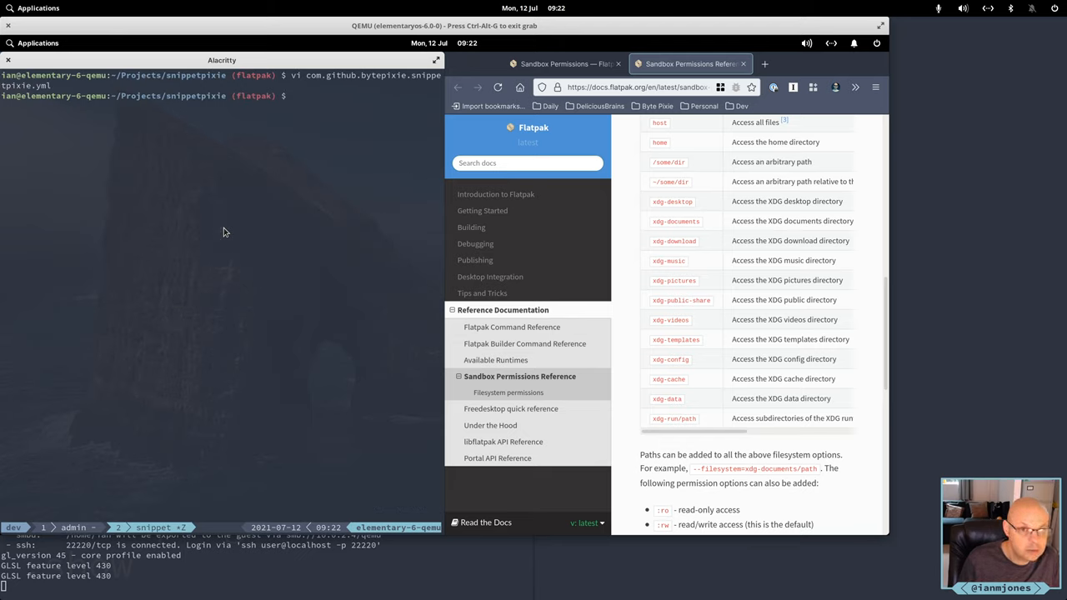
# Rebuild and install Snippet Pixie with ./04-build-flatpak.sh, then list snippet processes
pyautogui.write('./04')
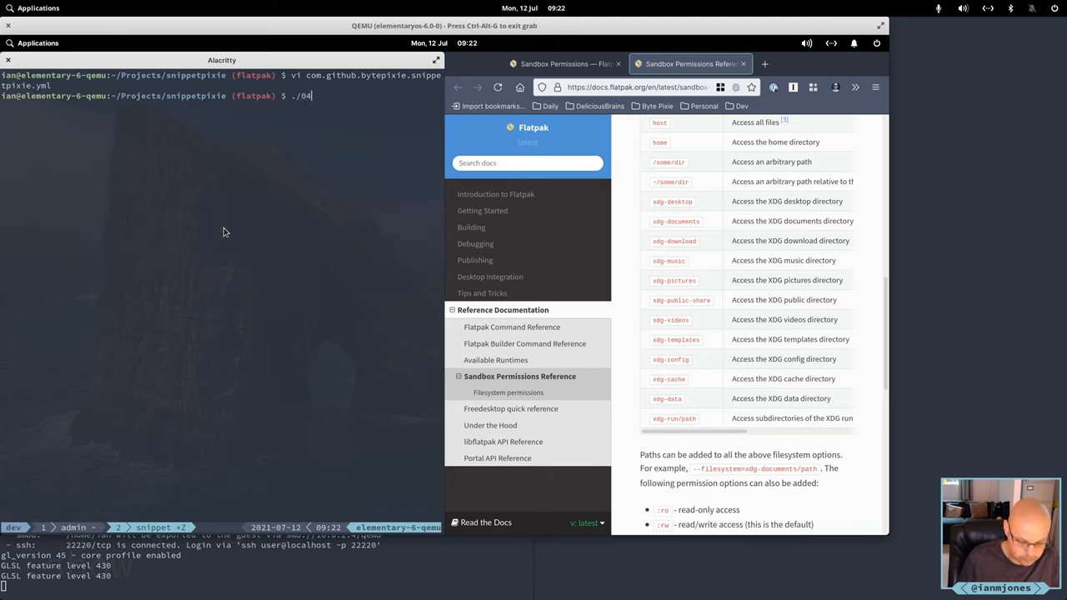
pyautogui.press('Return')
pyautogui.write('ps -ef | grep snippet')
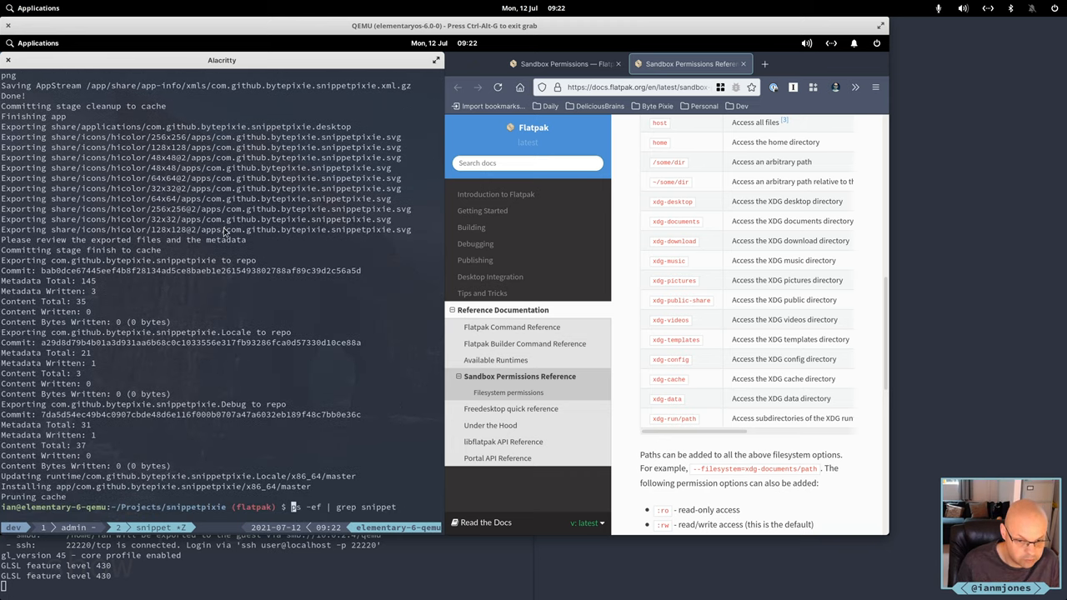
pyautogui.press('Return')
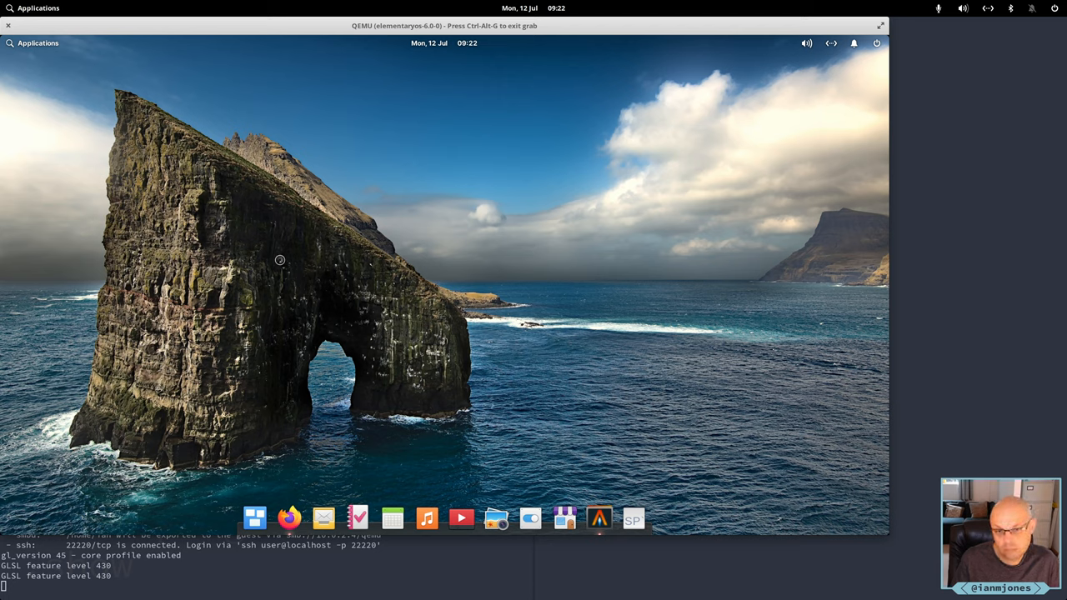
pyautogui.moveTo(329, 245)
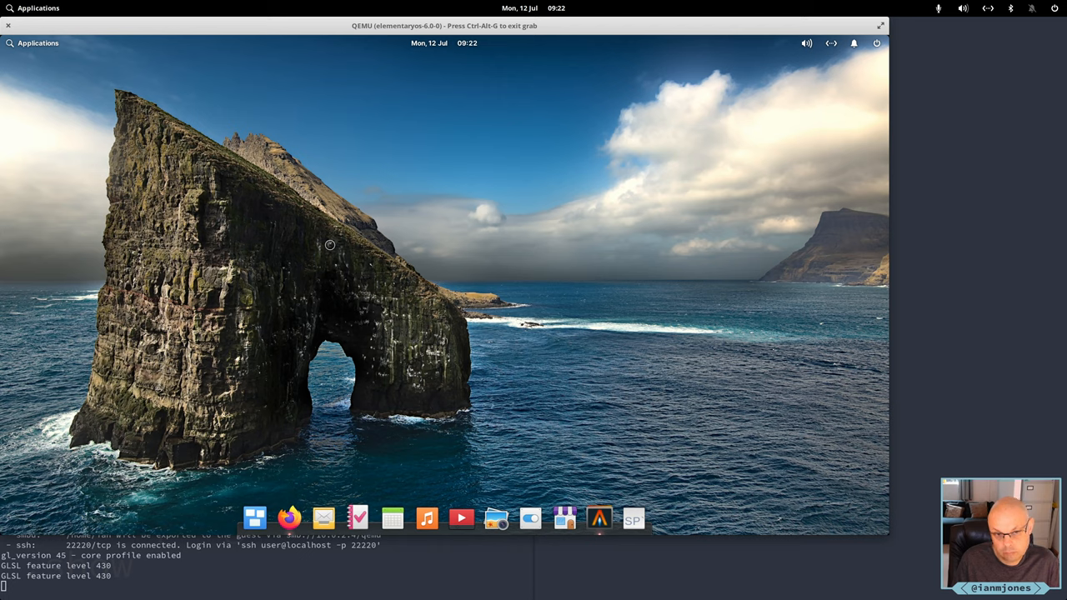
pyautogui.moveTo(263, 246)
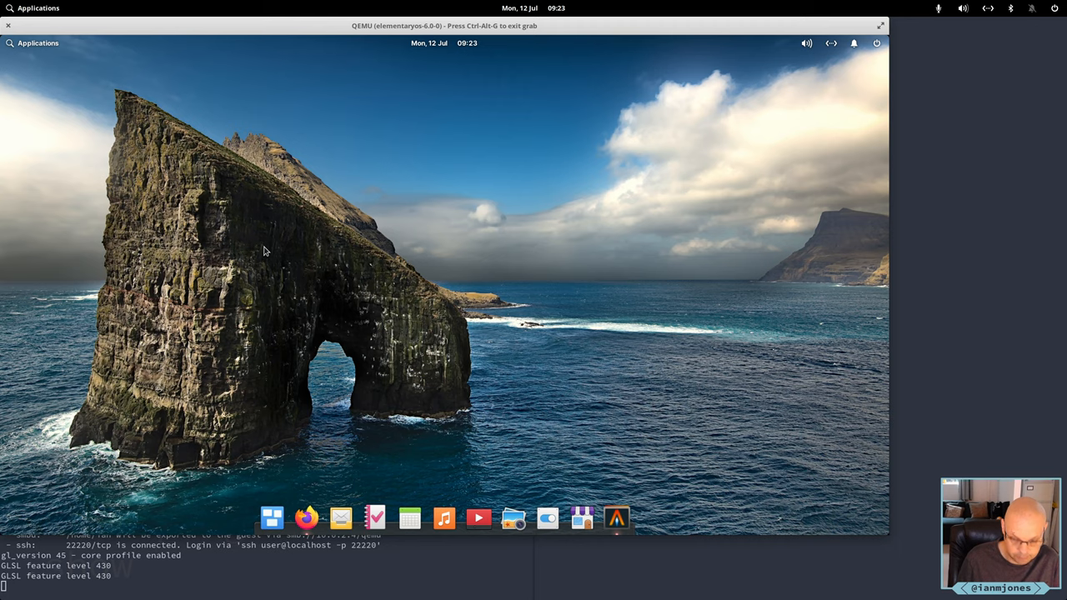
# Launch a new Alacritty terminal from the Pantheon dock
pyautogui.click(616, 518)
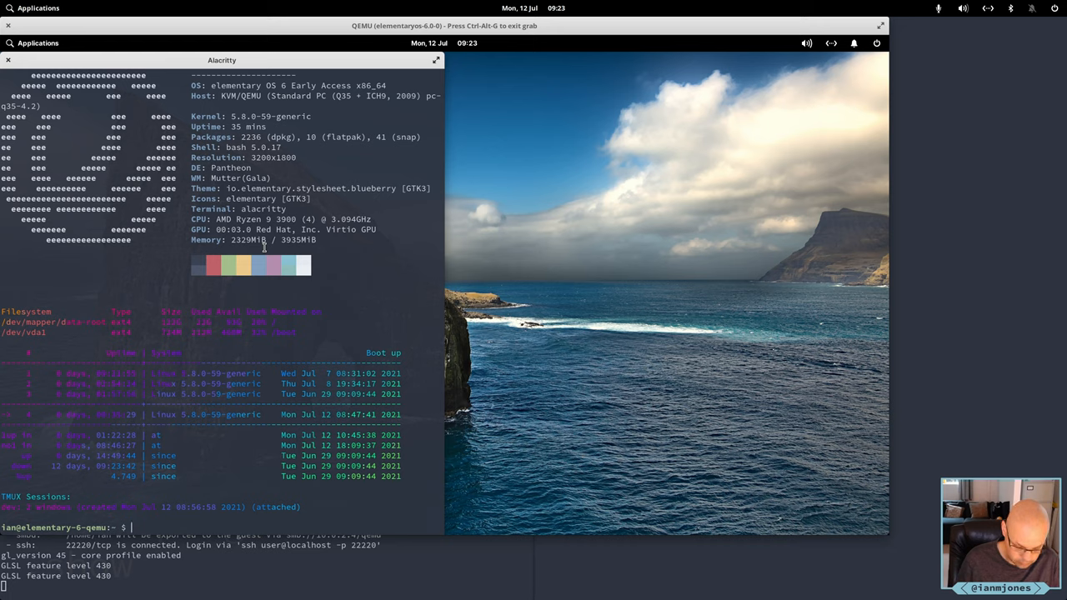
# Run flatpak run com.github.bytepixie.snippetpixie and show its exit code with echo $?
pyautogui.write('flatpak run')
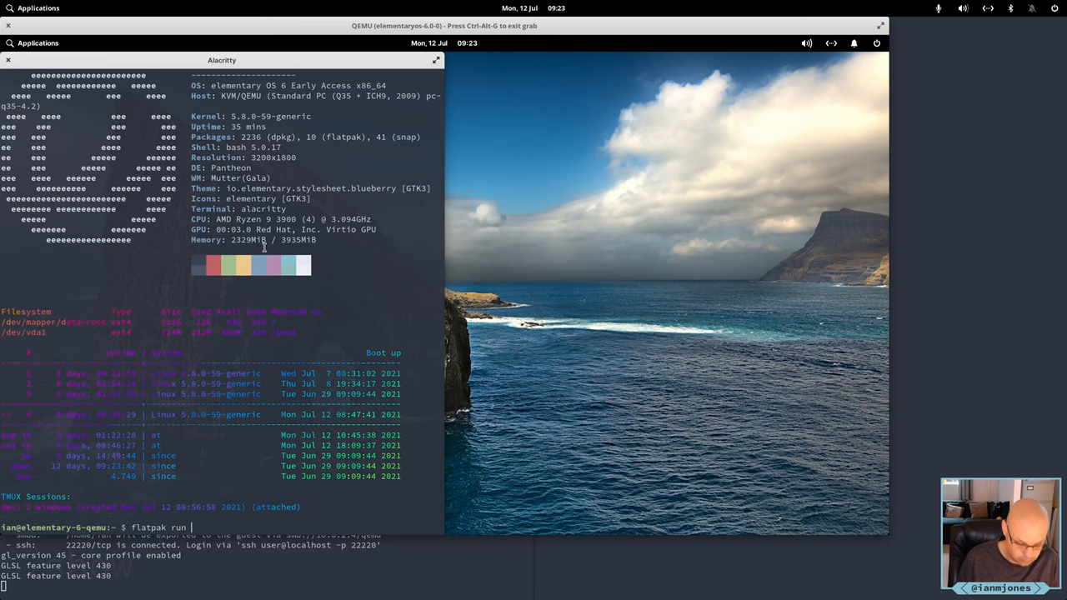
pyautogui.write('com.github.bytepixie.snippetpixie')
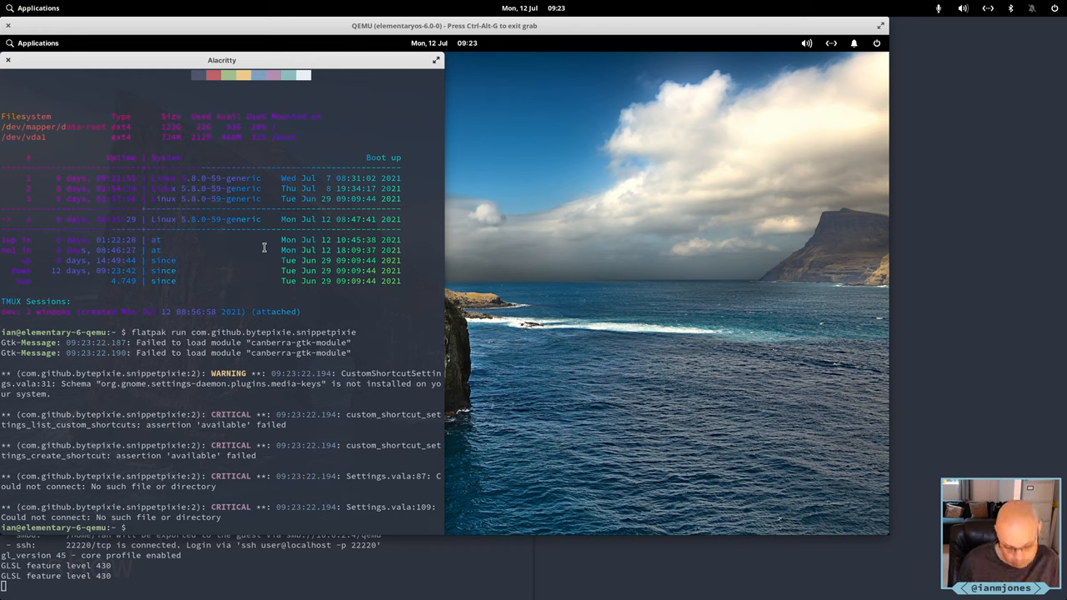
pyautogui.write('echo $?')
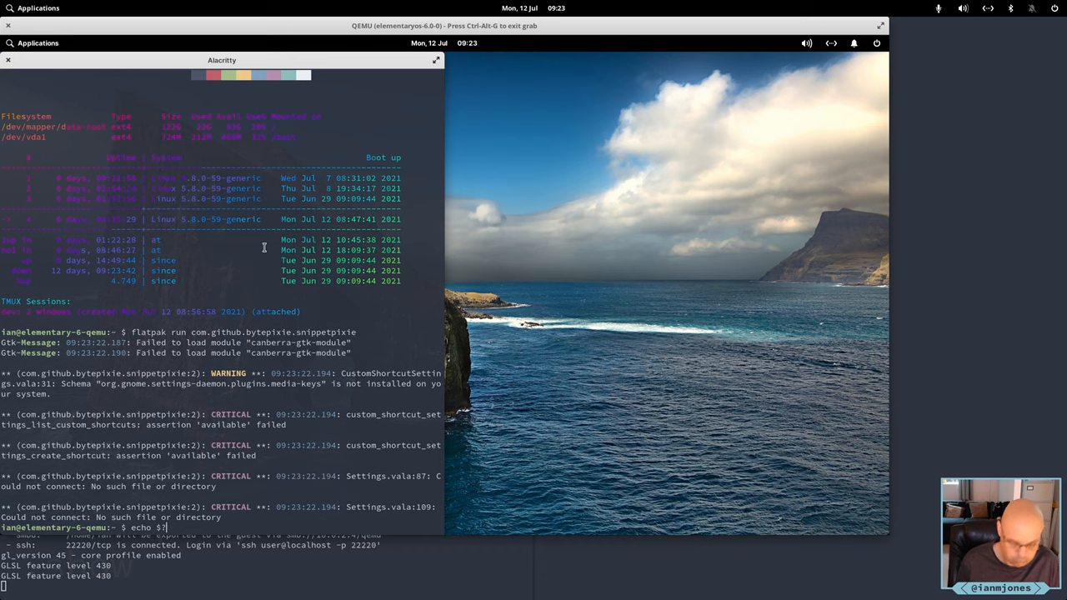
pyautogui.press('Return')
pyautogui.write('vi com.github.bytepixie.snippetpixie.yml')
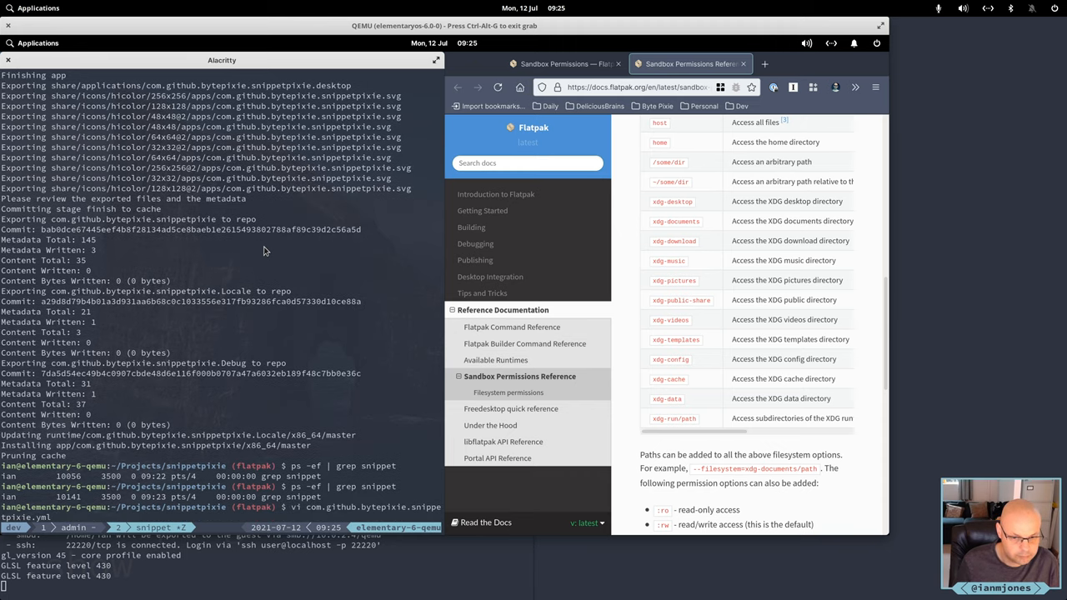
# Check for snippet processes with ps -ef | grep snippet and rerun the Flatpak
pyautogui.press('Return')
pyautogui.write('ps -ef | grep snippet')
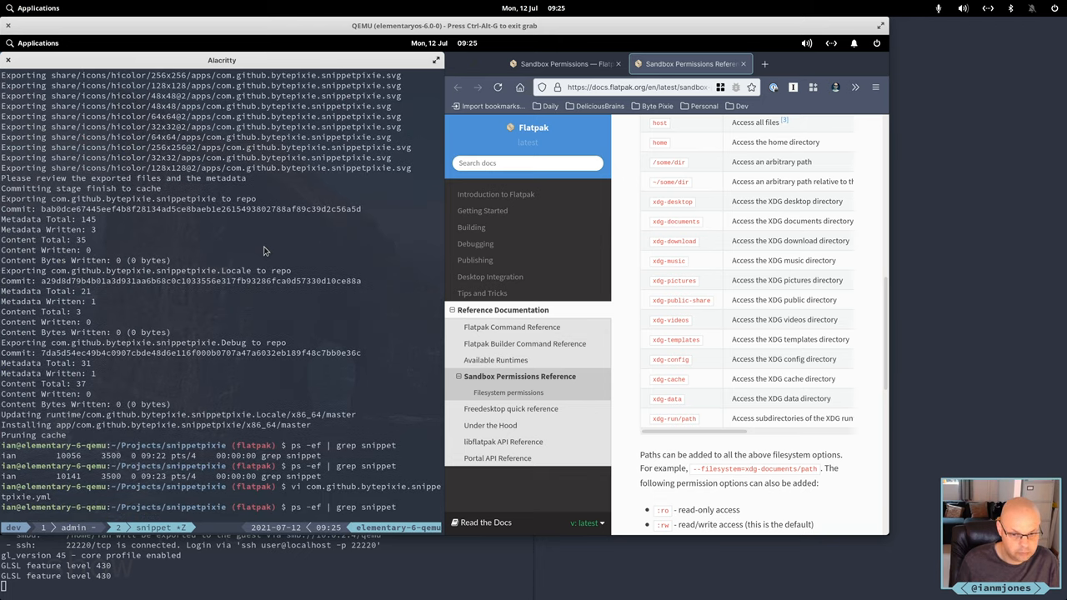
pyautogui.press('Return')
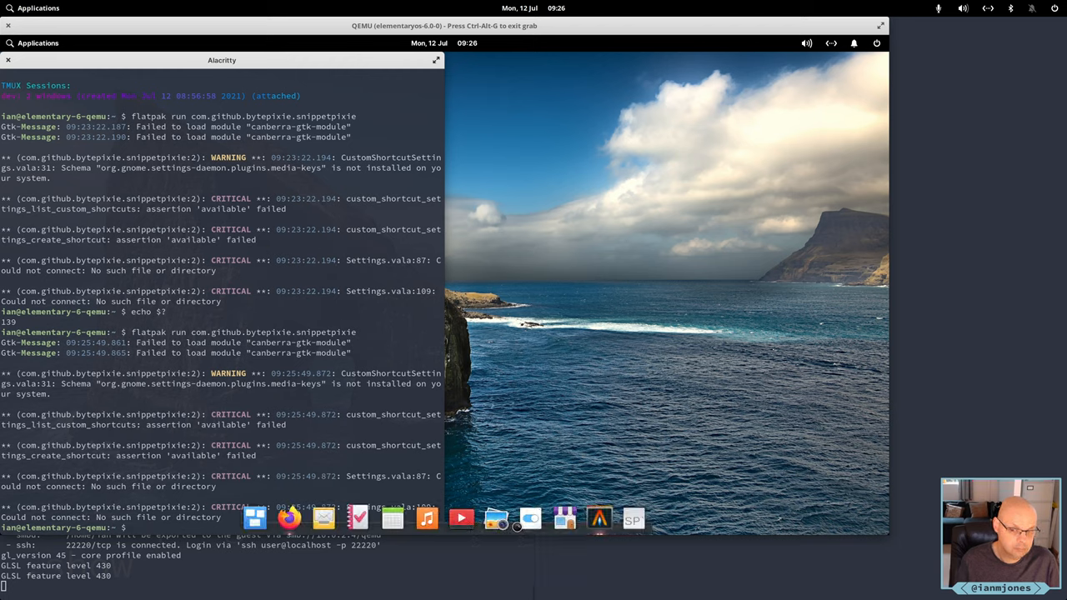
pyautogui.moveTo(531, 519)
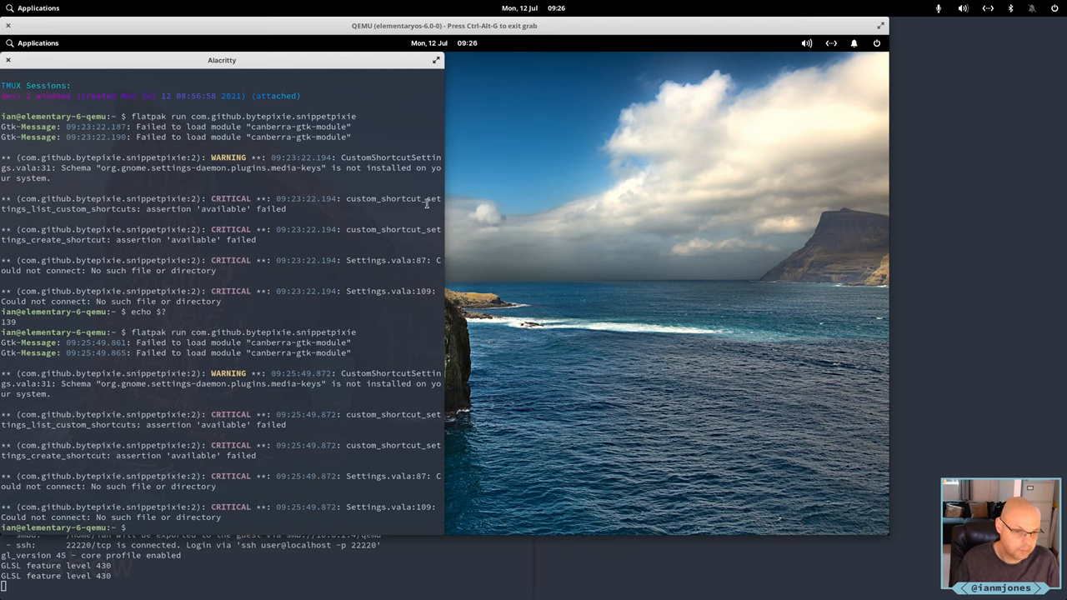
pyautogui.moveTo(514, 169)
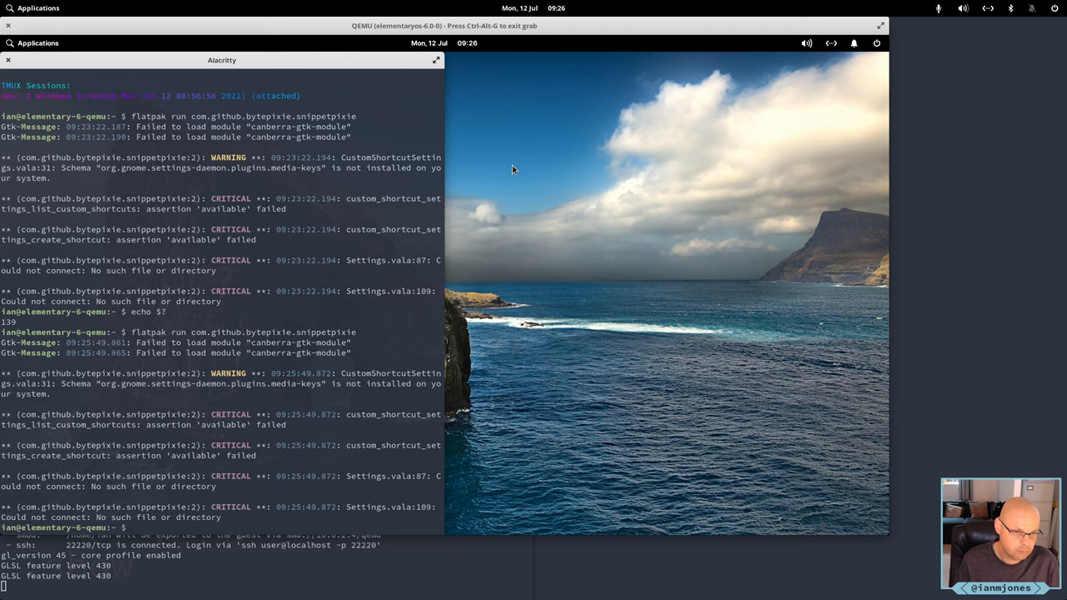
pyautogui.moveTo(534, 183)
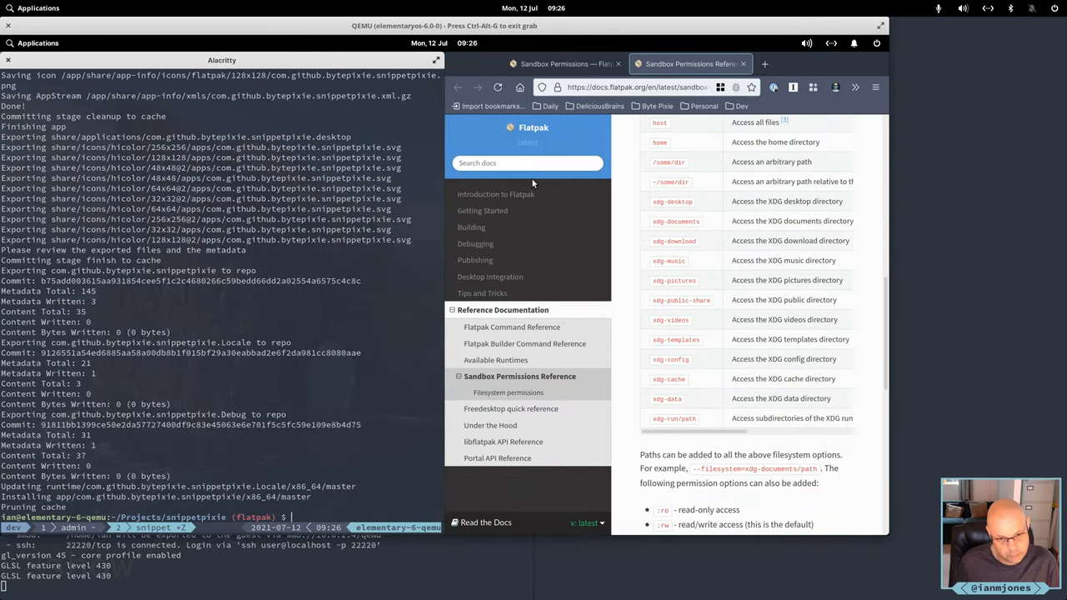
# Delete the build and .flatpak-builder directories and start ./04-build-flatpak.sh
pyautogui.write('rm')
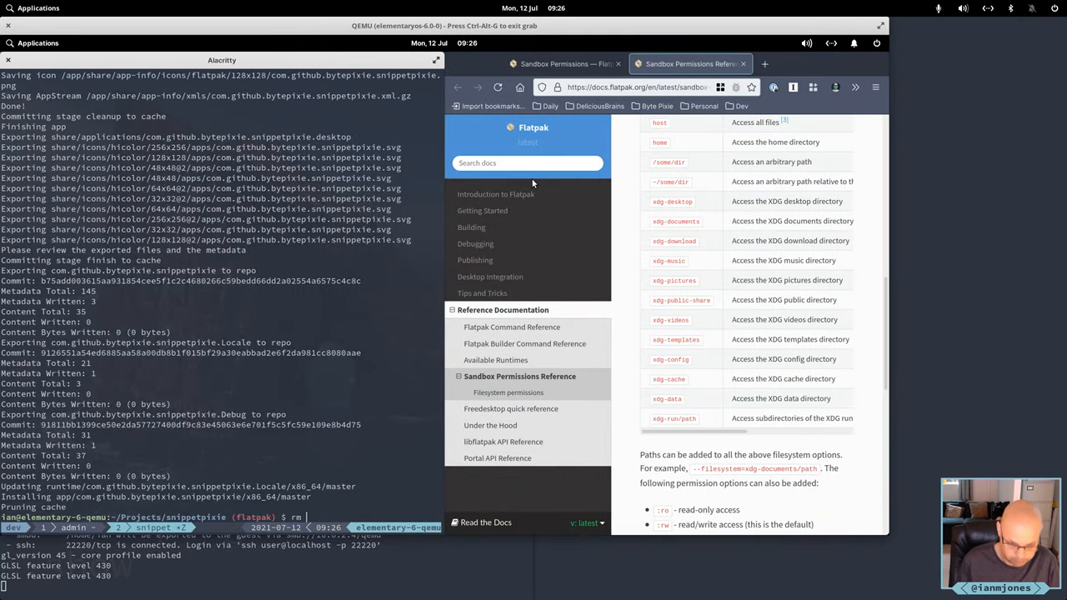
pyautogui.write('-rf')
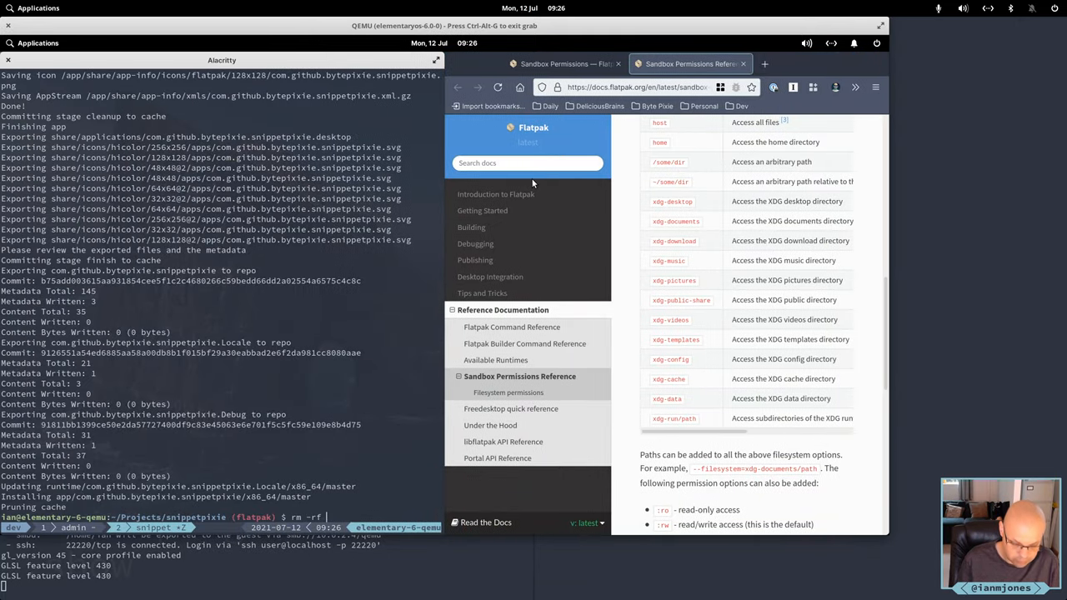
pyautogui.write('build')
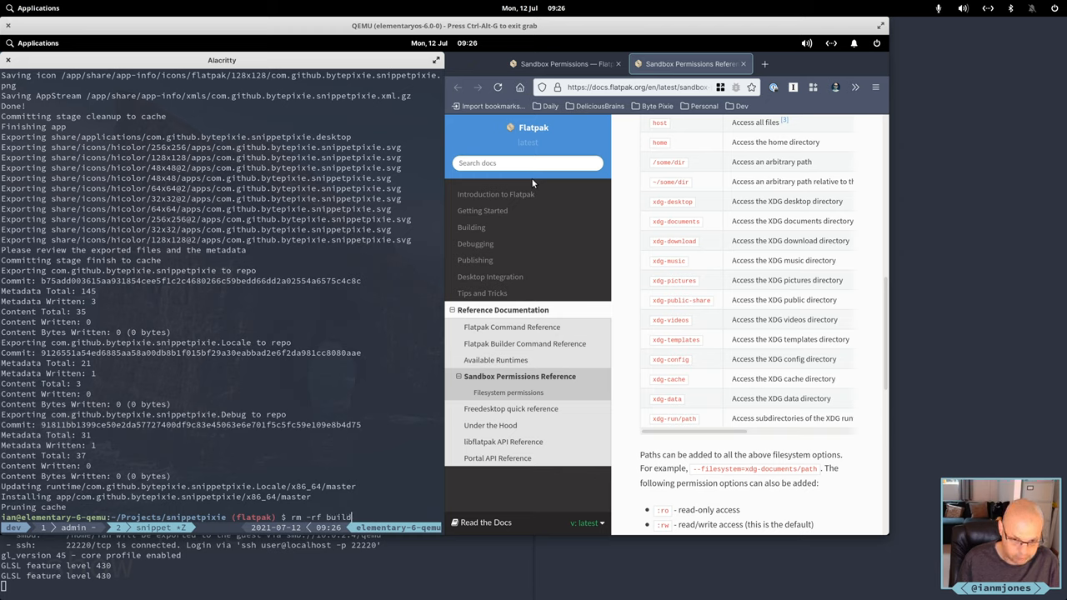
pyautogui.write('.flatpak-builder')
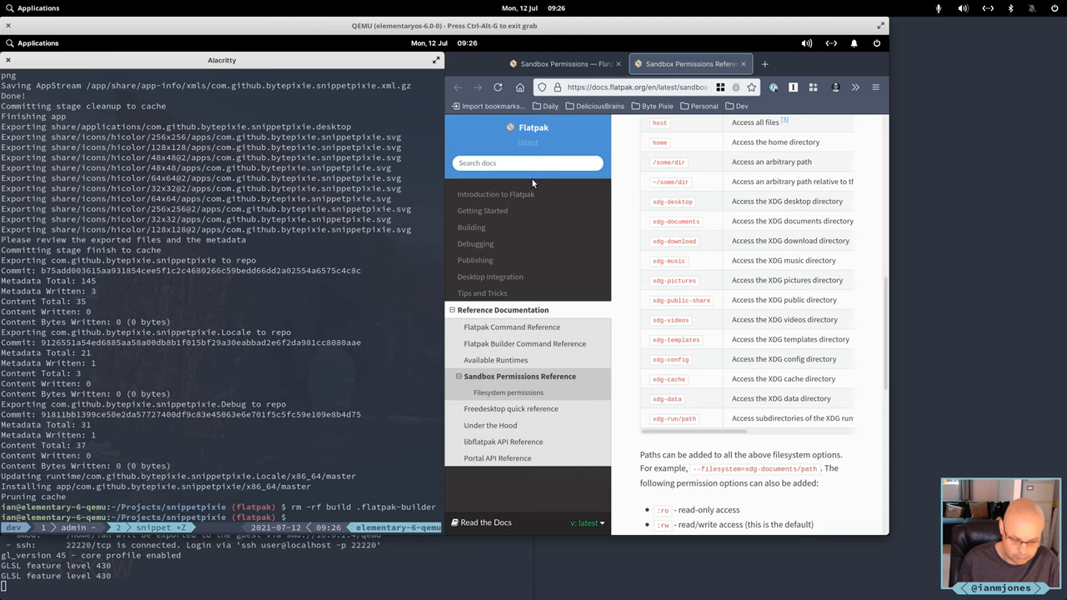
pyautogui.write('./04-build-flatpak.sh')
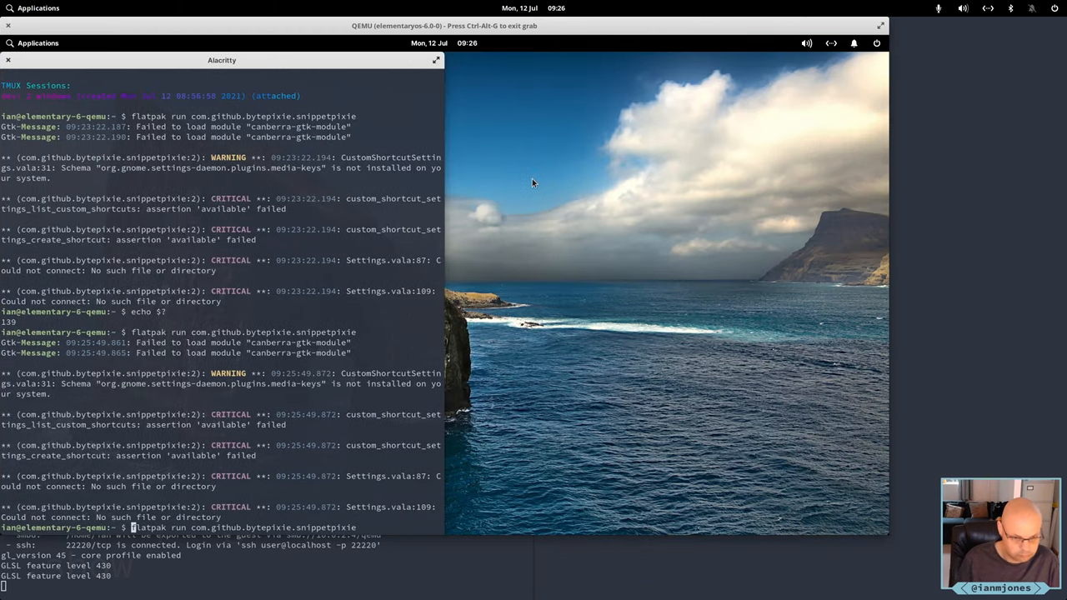
# Confirm the clean rebuild committed and installed com.github.bytepixie.snippetpixie
pyautogui.press('Return')
pyautogui.write('g')
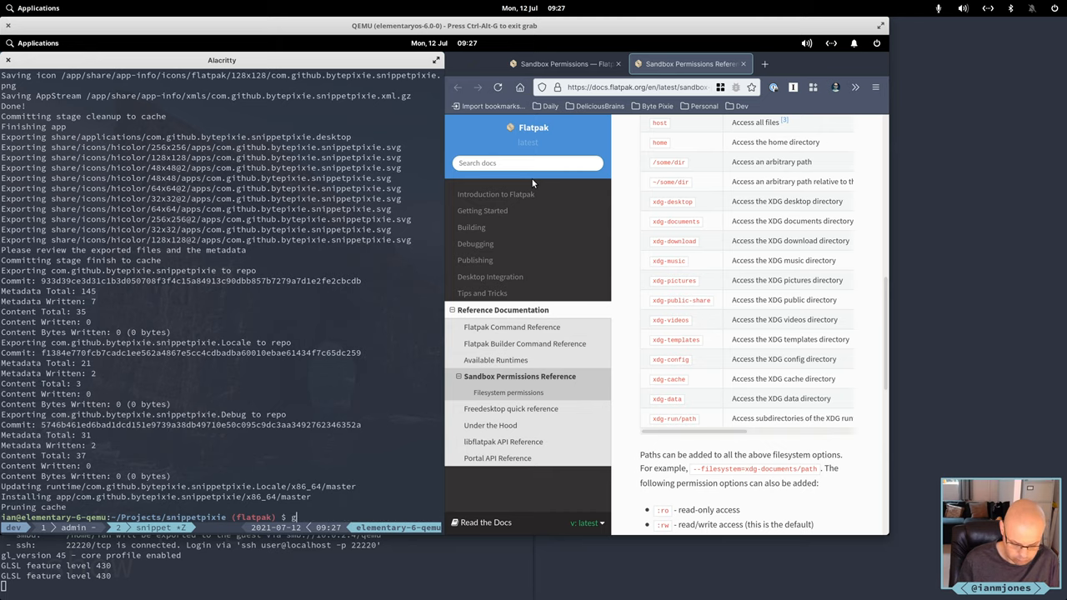
# Review git diff, remove build and .flatpak-builder, and edit the manifest's --socket bus line
pyautogui.write('it diff')
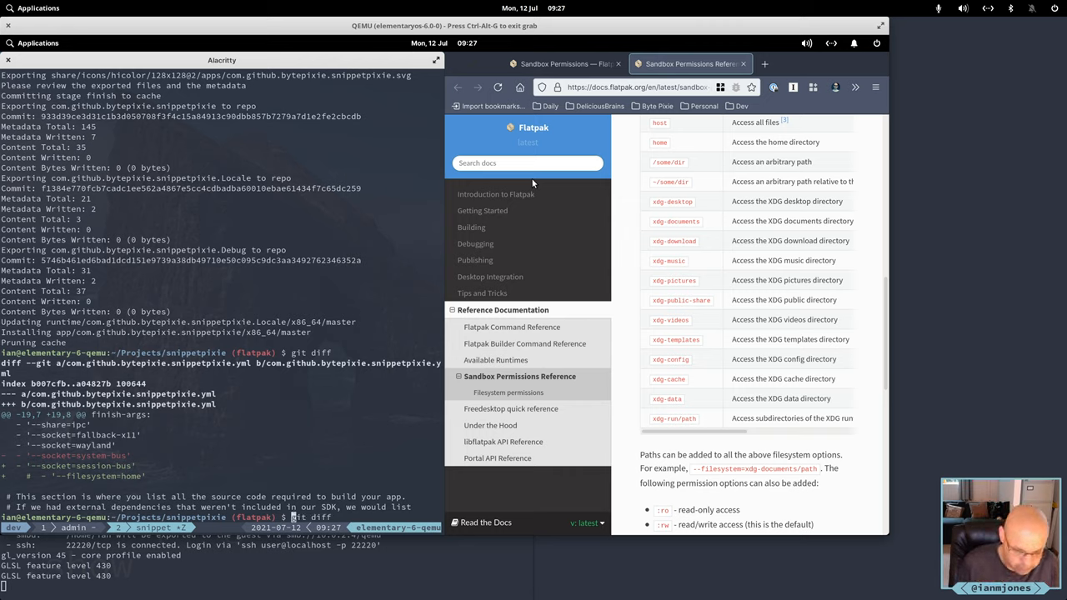
pyautogui.write('./04-build-flatpak.sh')
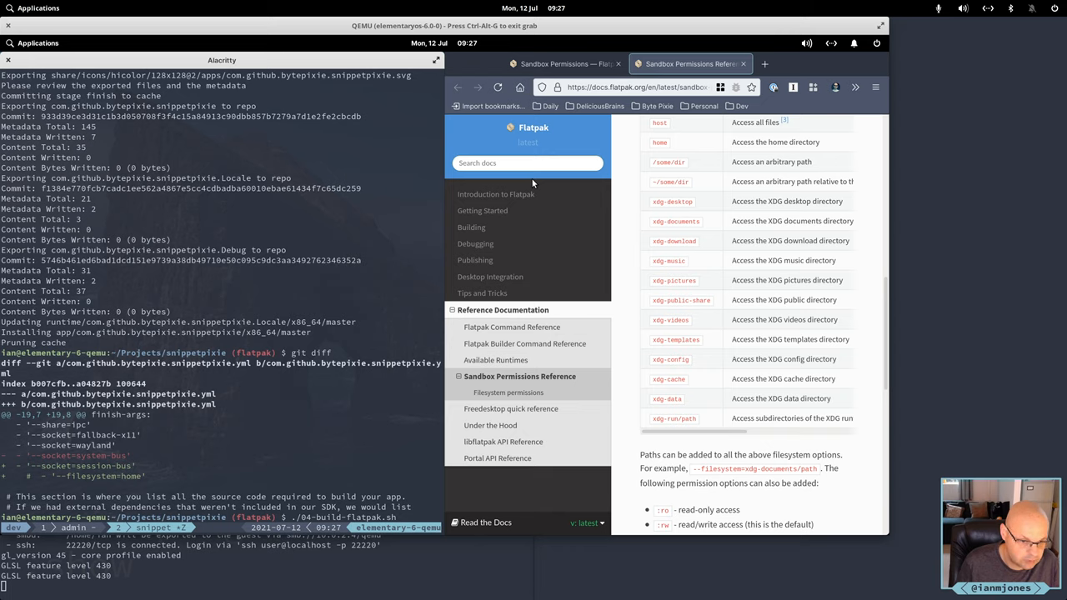
pyautogui.write('rm -rf build .flatpak-builder')
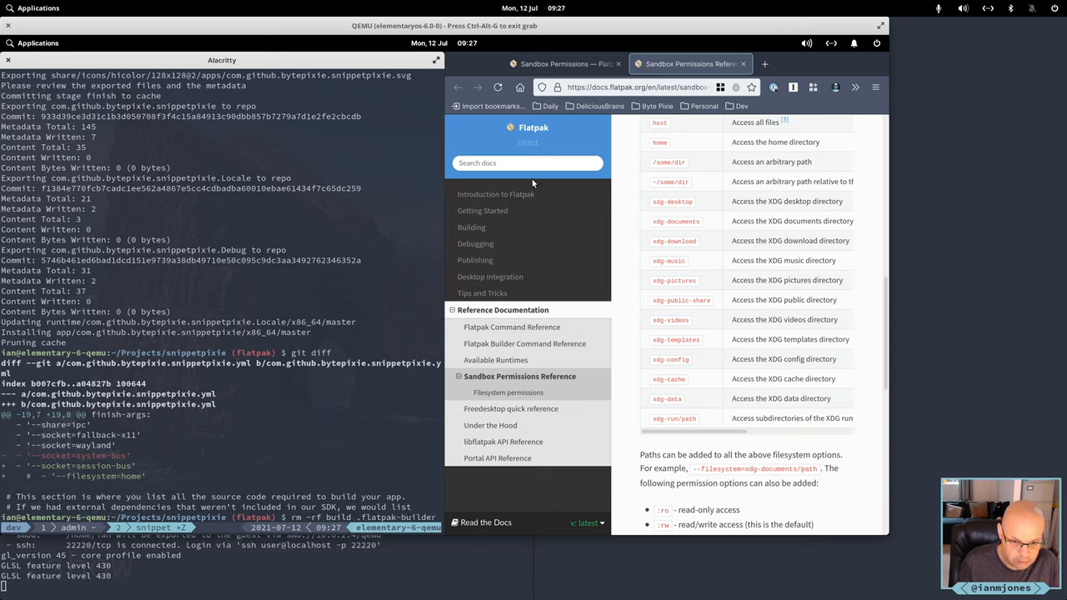
pyautogui.press('Return')
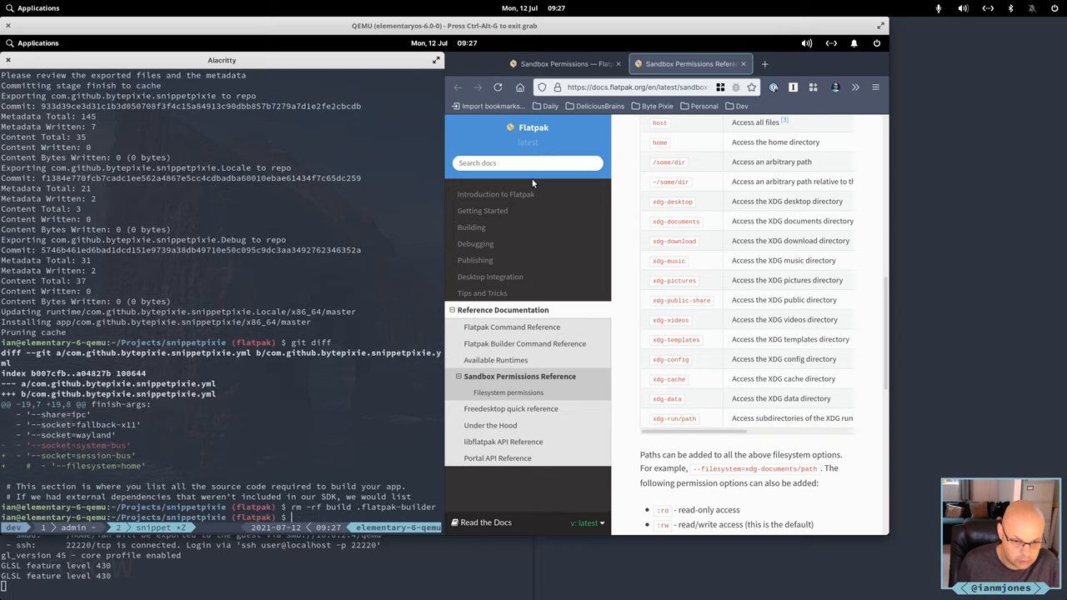
pyautogui.write('/04-build-flatpak.sh')
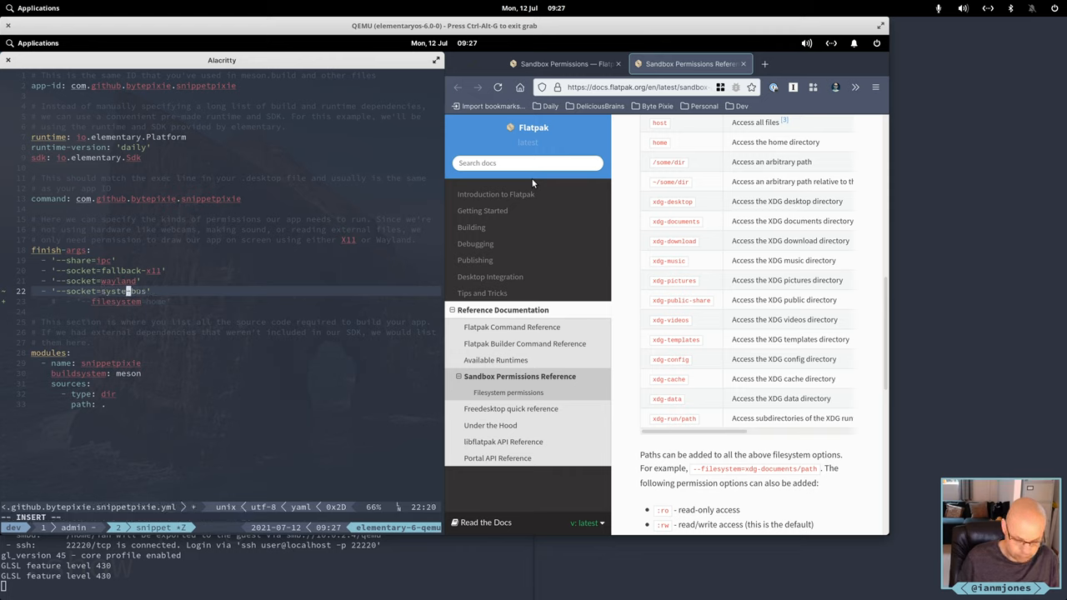
pyautogui.write('-bus')
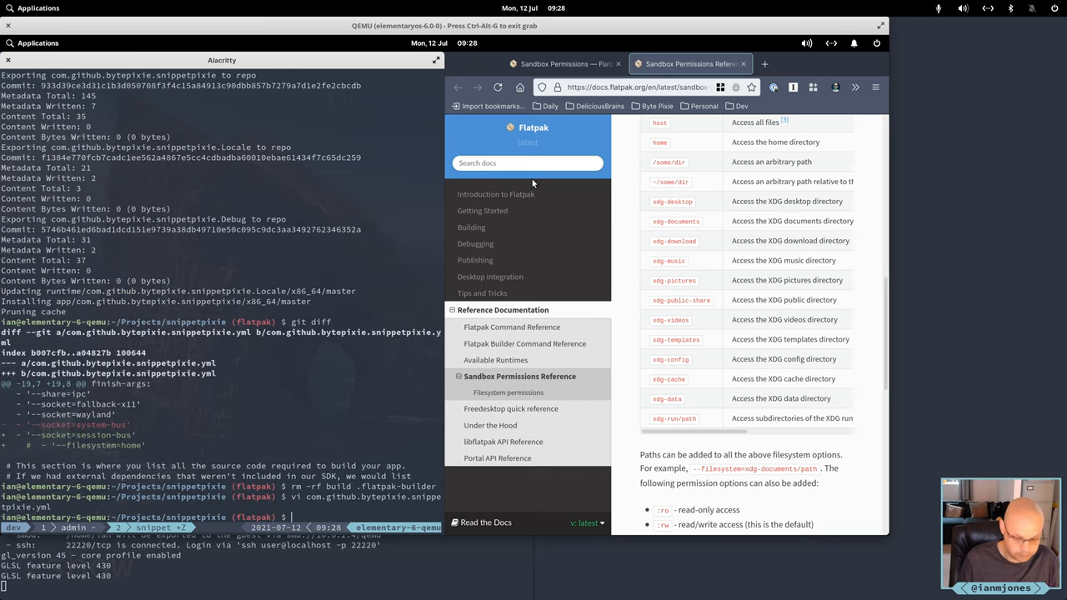
# Rebuild with ./04-build-flatpak.sh, run Snippet Pixie, then stop it with --stop
pyautogui.write('./04-build-flatpak.sh')
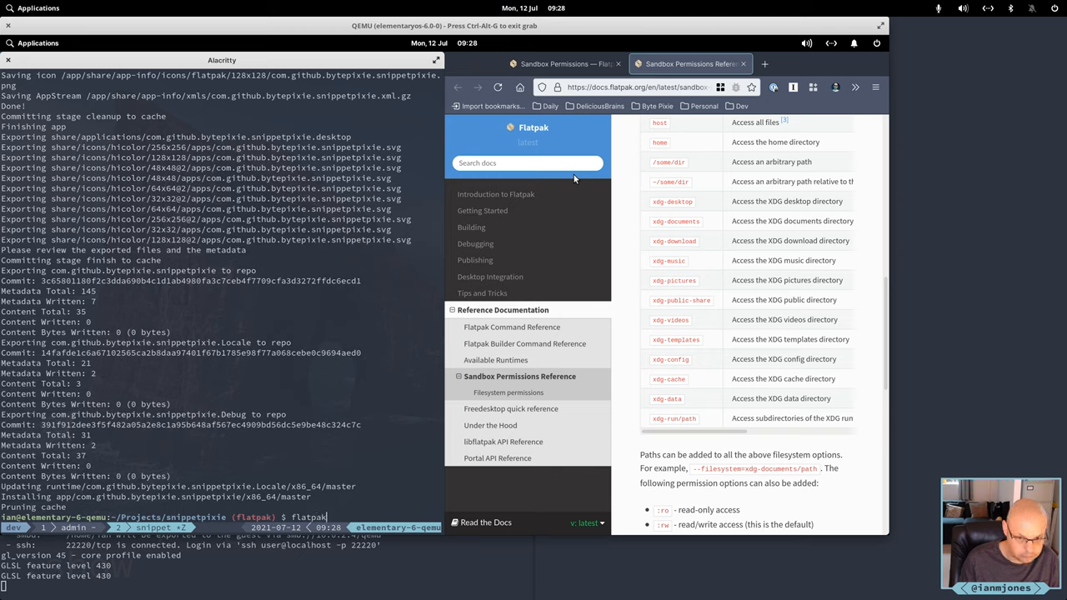
pyautogui.write('run')
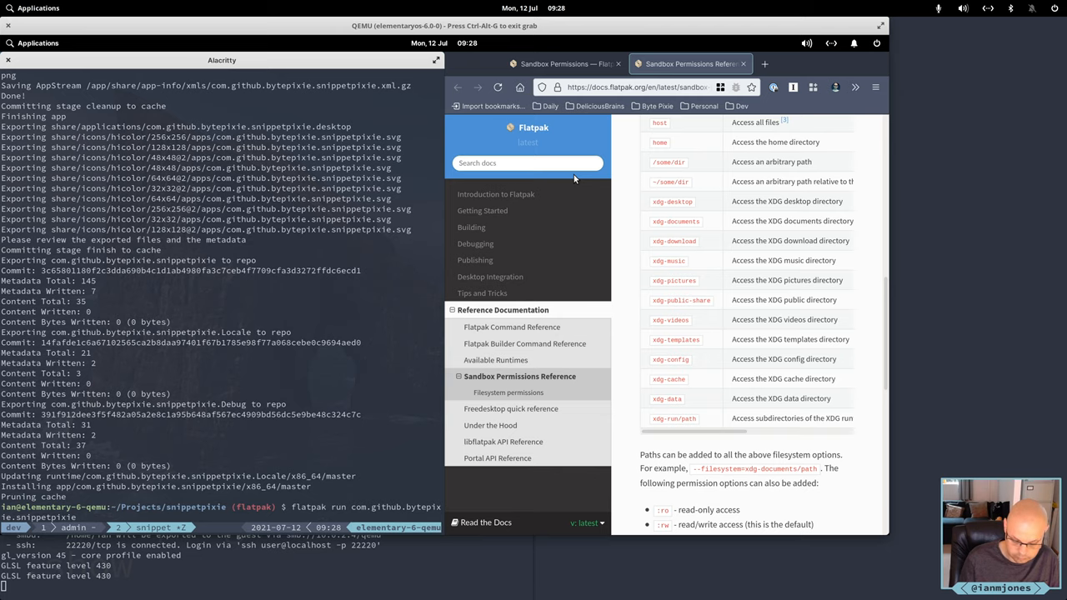
pyautogui.write('--stop')
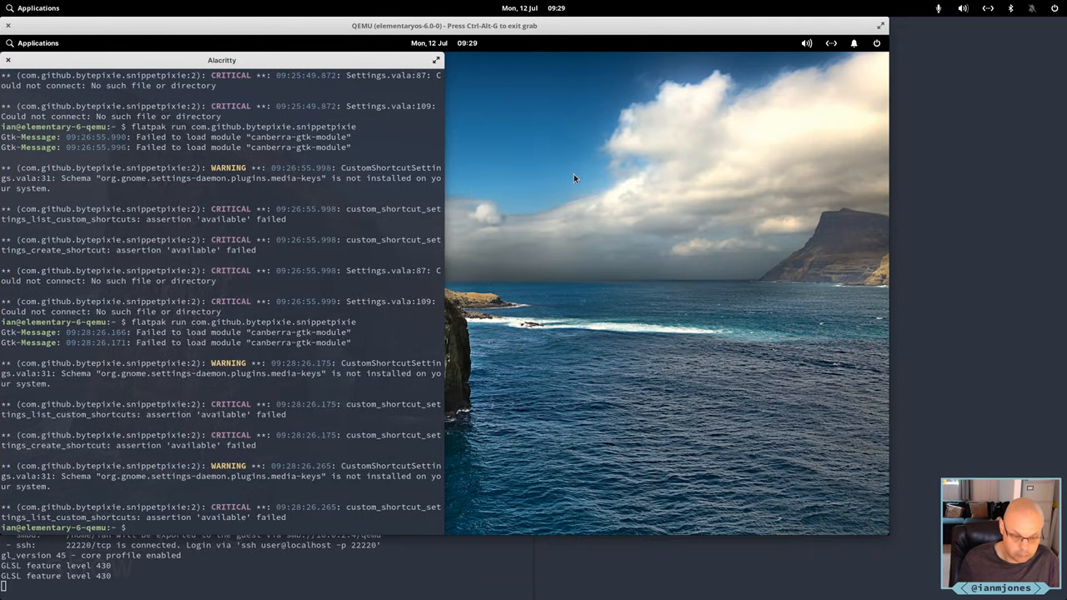
# Launch Snippet Pixie from the launcher search and start exporting snippets
pyautogui.write('snip')
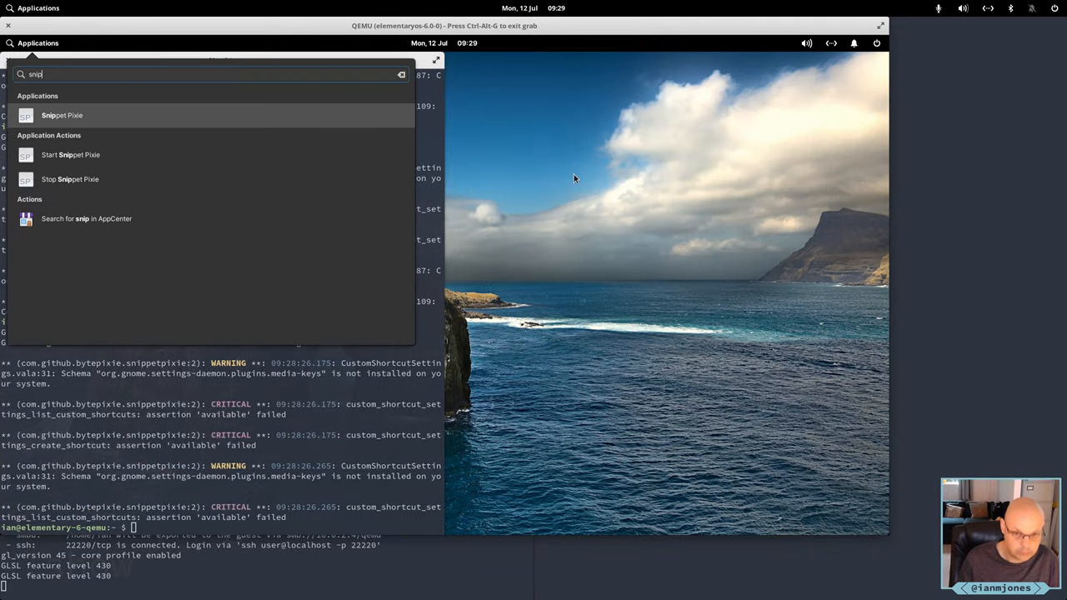
pyautogui.click(61, 115)
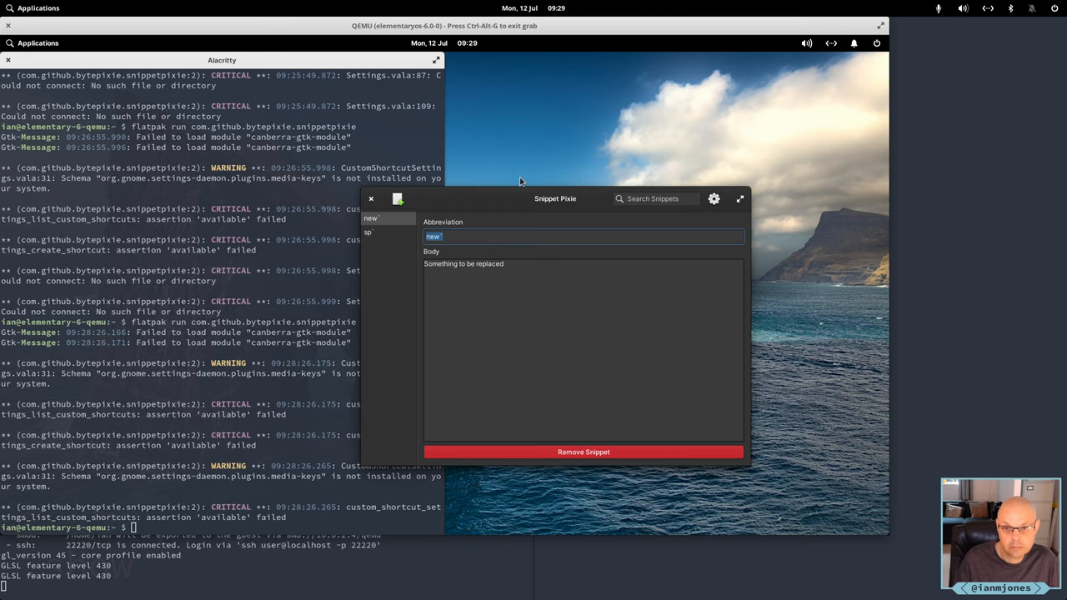
pyautogui.click(714, 199)
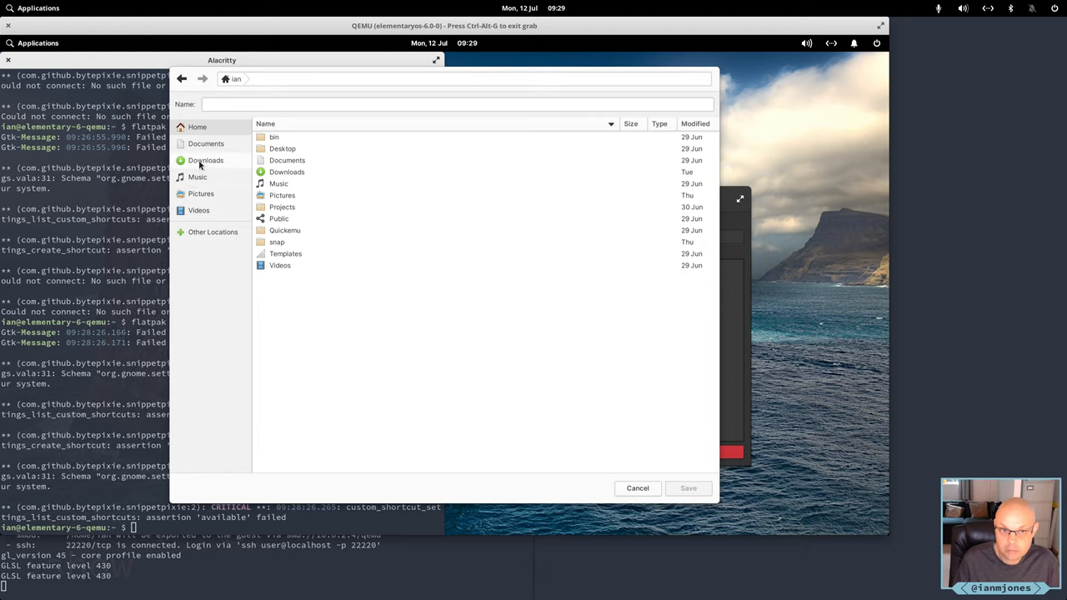
# Save the export as wibble.json in Downloads and close the success notice
pyautogui.click(206, 160)
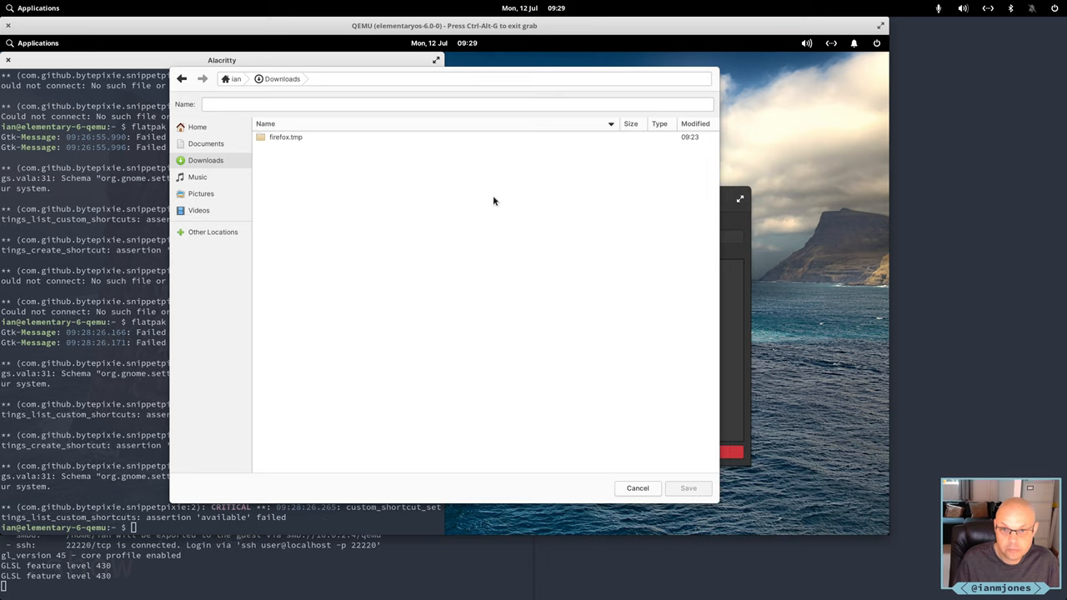
pyautogui.write('w')
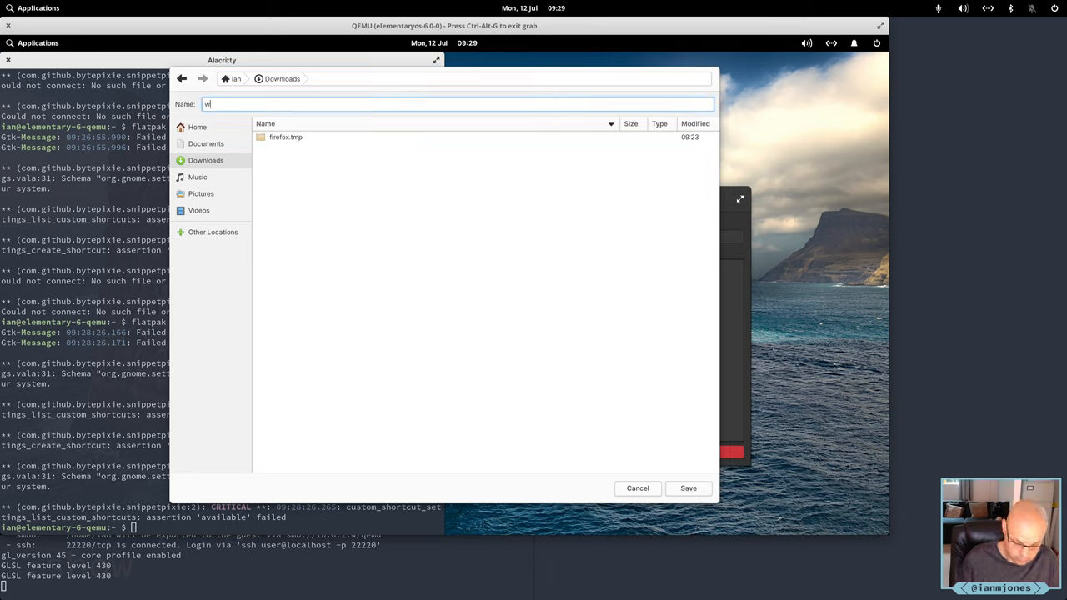
pyautogui.write('ibble.')
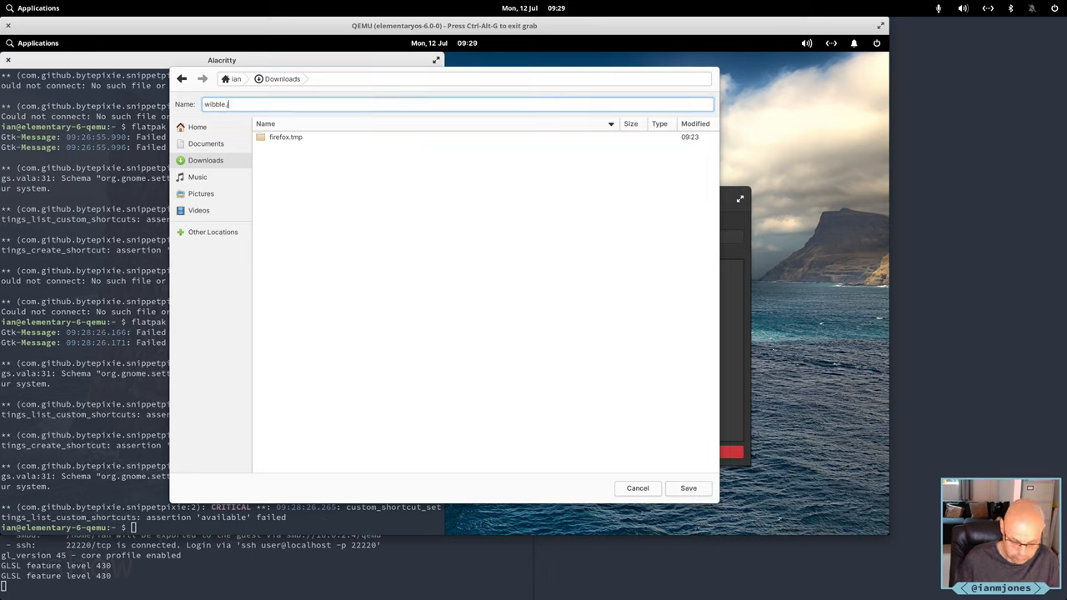
pyautogui.write('json')
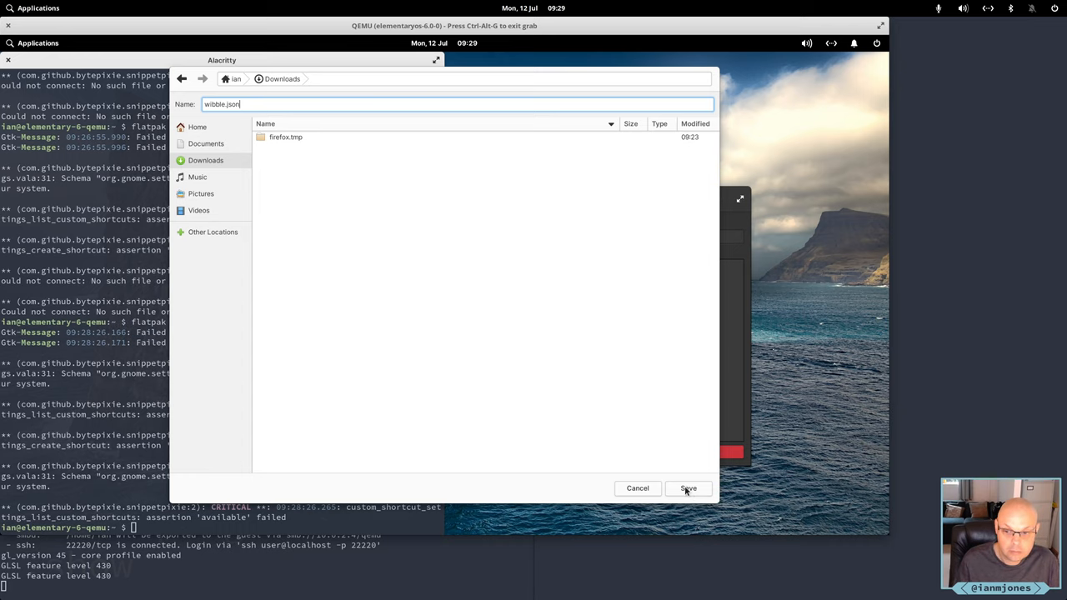
pyautogui.click(688, 488)
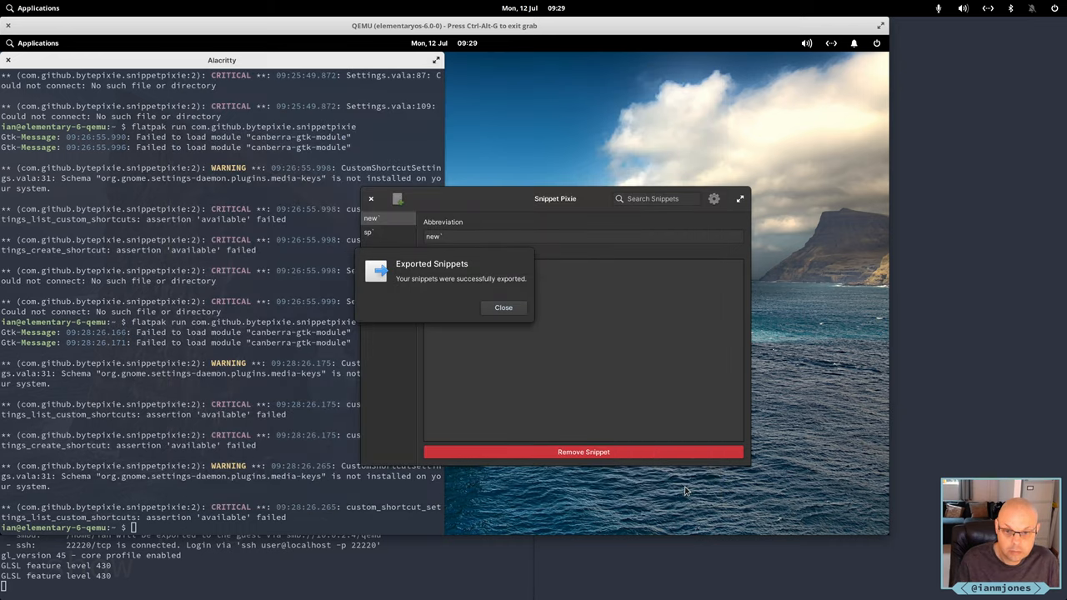
pyautogui.click(504, 308)
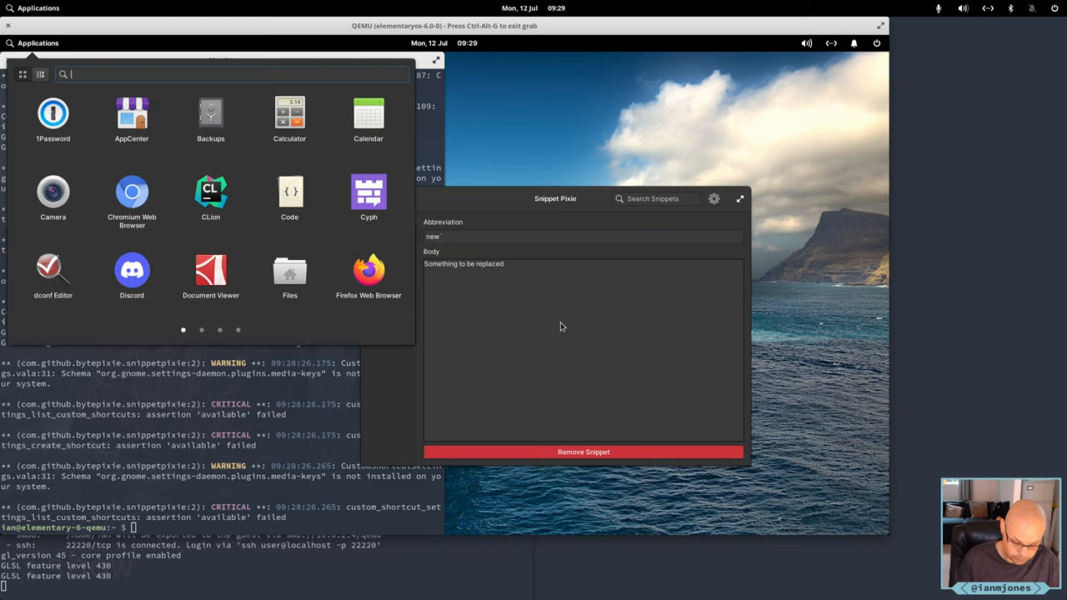
# Launch Files and open the Downloads folder containing the exported wibble.json
pyautogui.write('file')
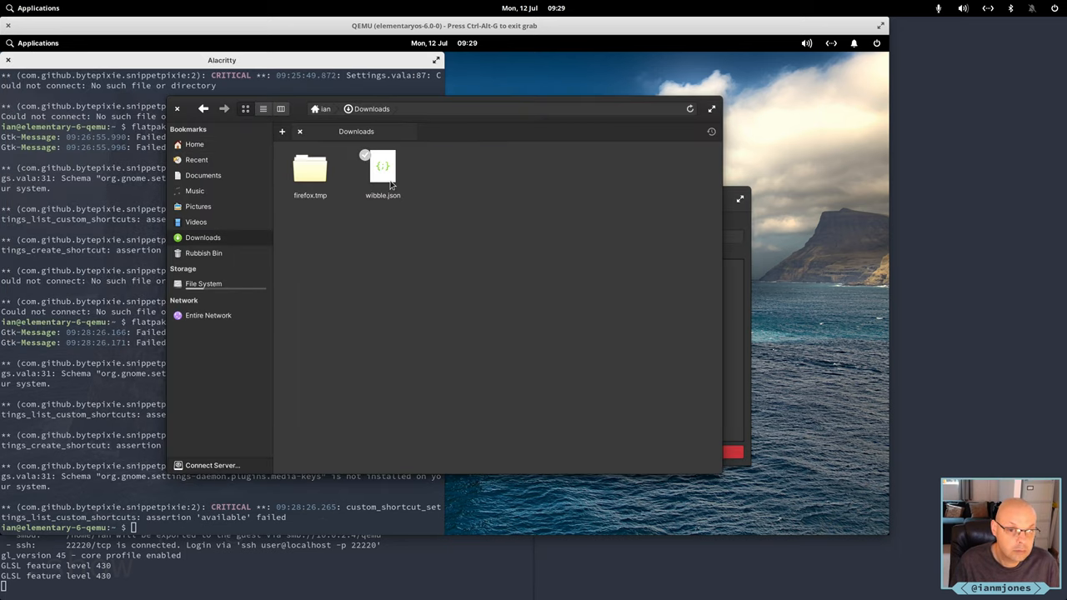
pyautogui.moveTo(383, 171)
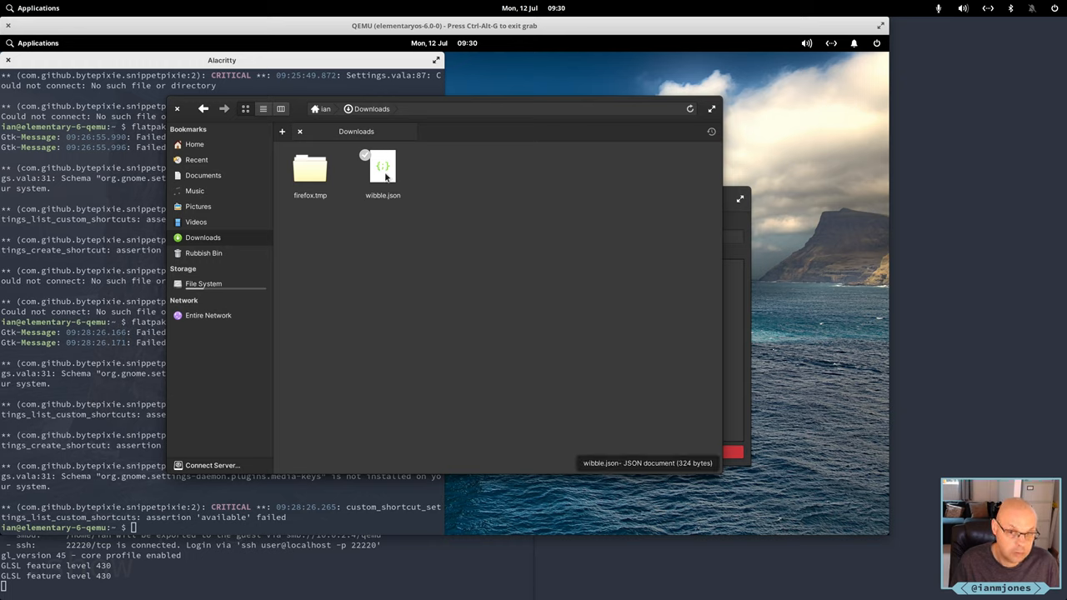
pyautogui.click(382, 171)
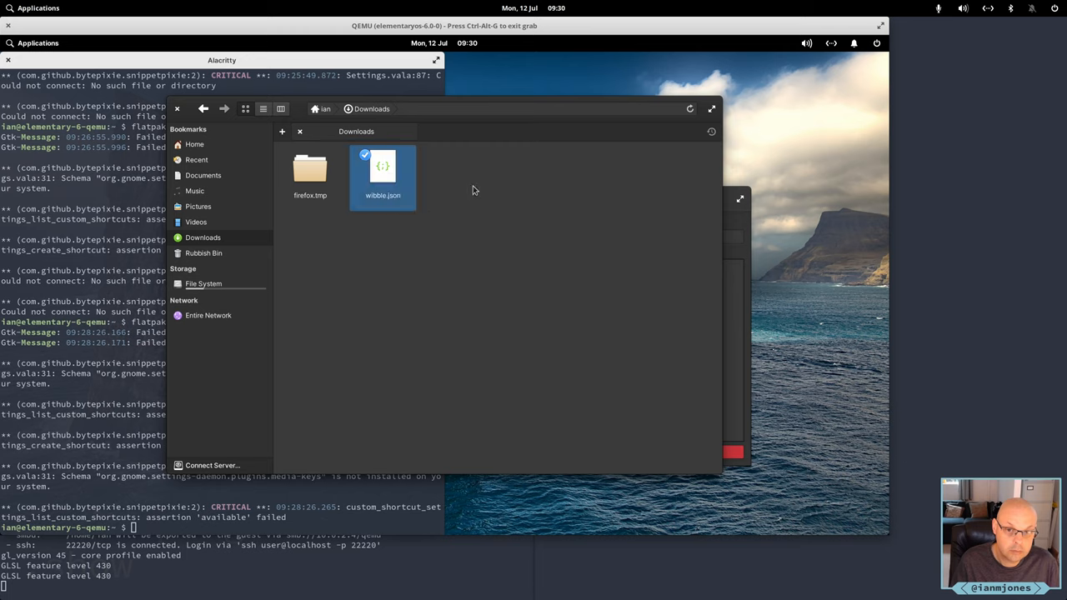
pyautogui.doubleClick(383, 170)
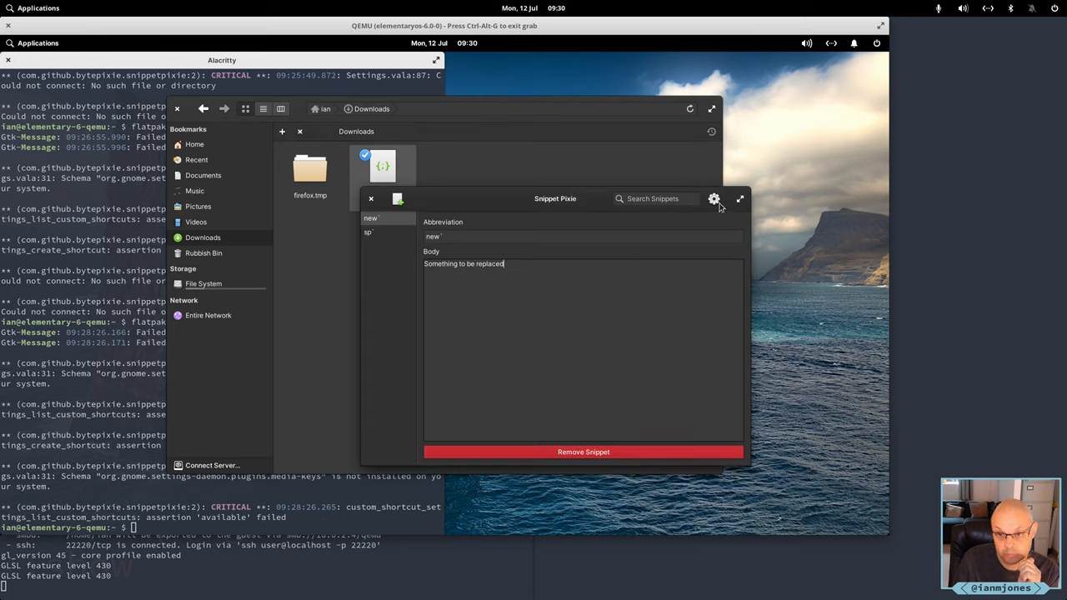
# Select wibble.json, then bring up and dismiss its right-click actions menu
pyautogui.click(713, 198)
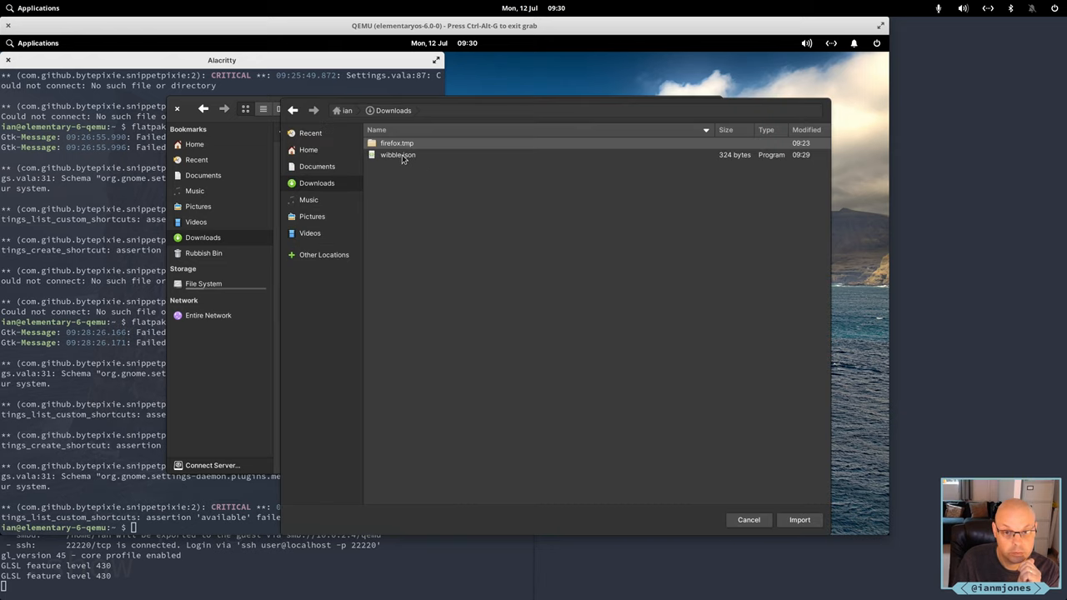
pyautogui.click(798, 519)
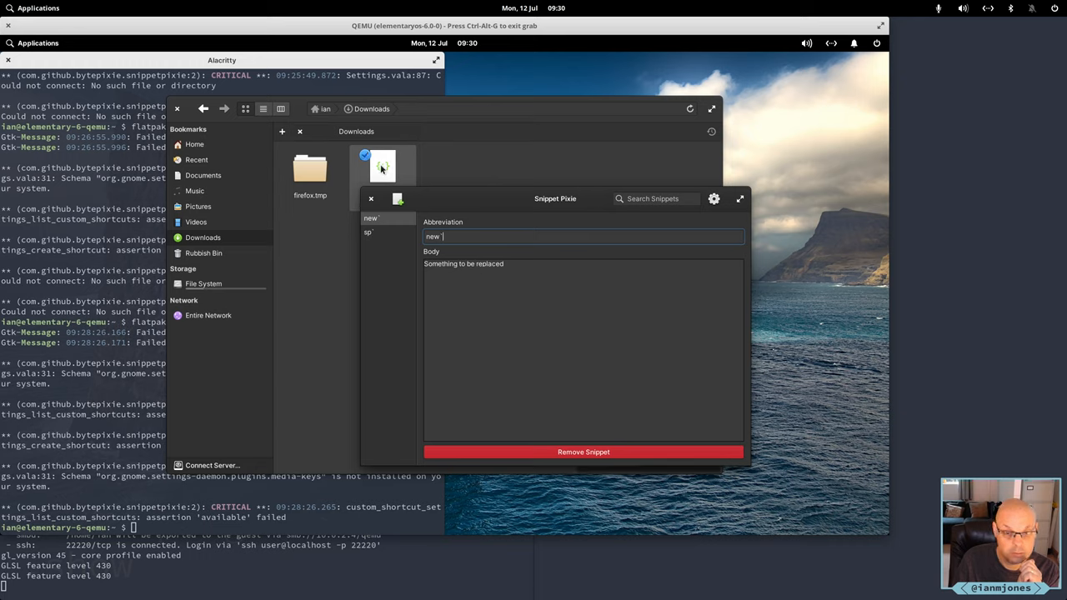
pyautogui.rightClick(382, 167)
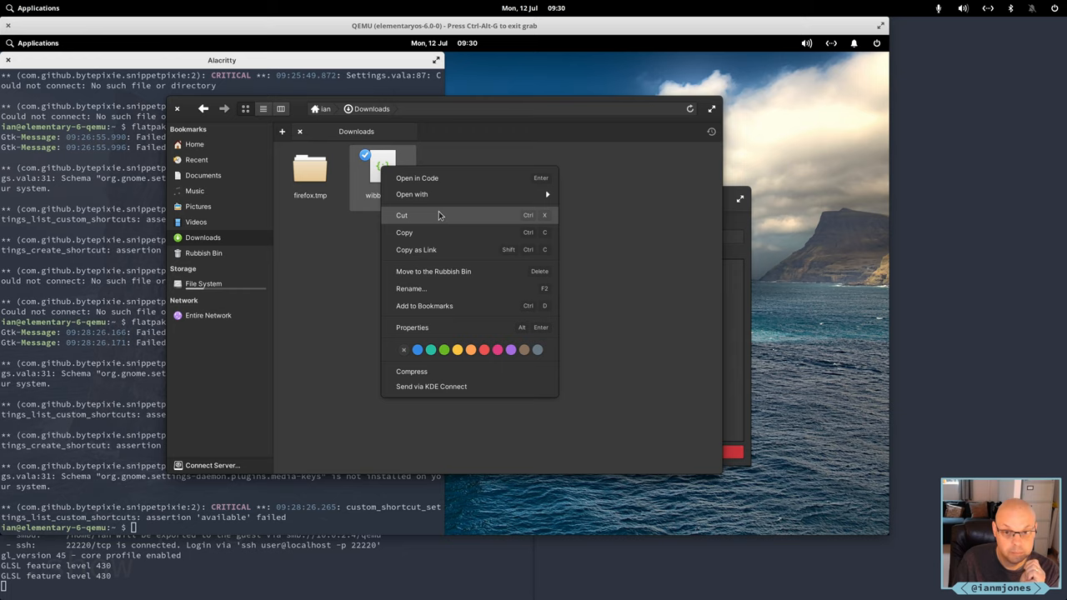
pyautogui.click(382, 166)
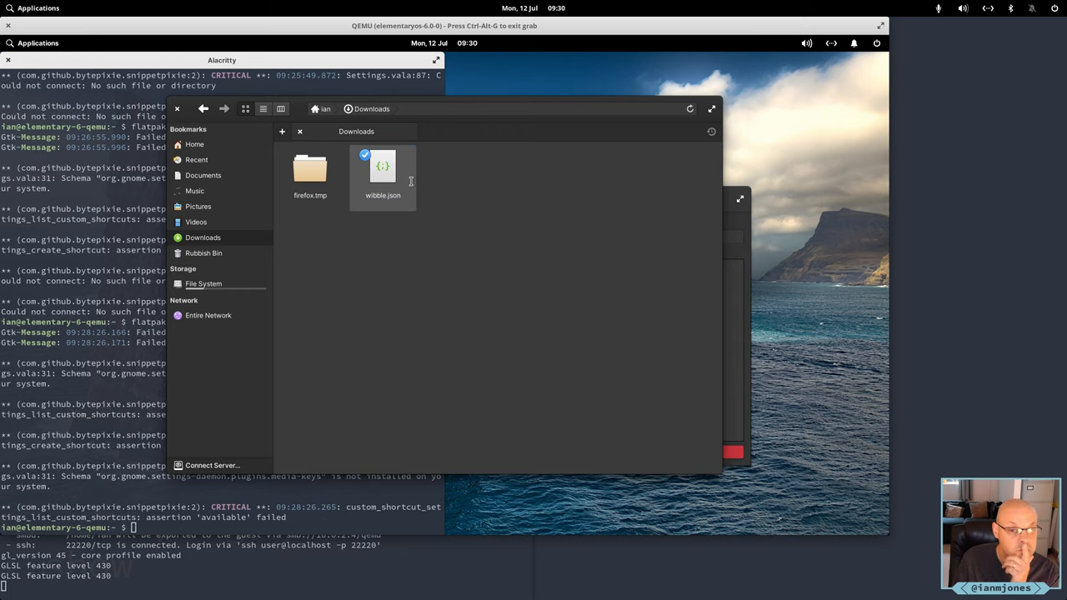
# Open wibble.json in Code, insert 'has been' into the first body, and close it
pyautogui.doubleClick(383, 171)
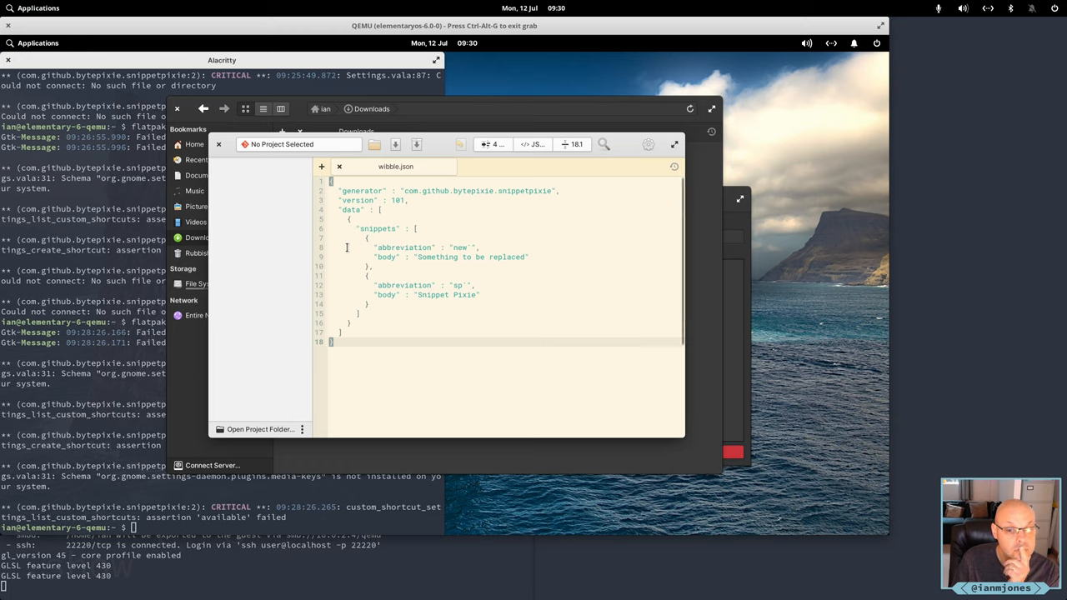
pyautogui.moveTo(440, 257)
pyautogui.write('hat')
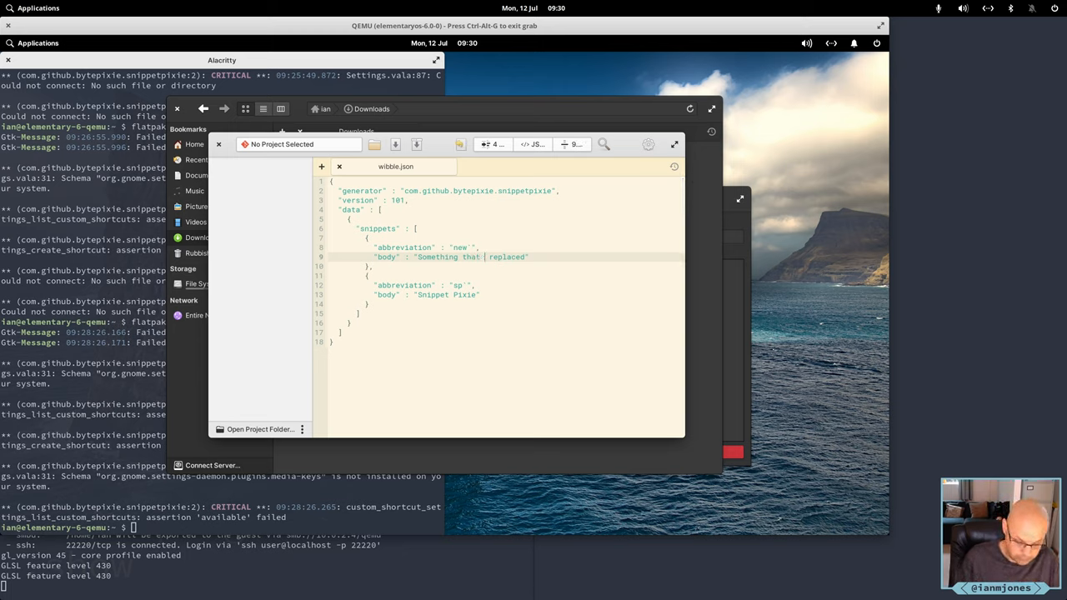
pyautogui.write('has')
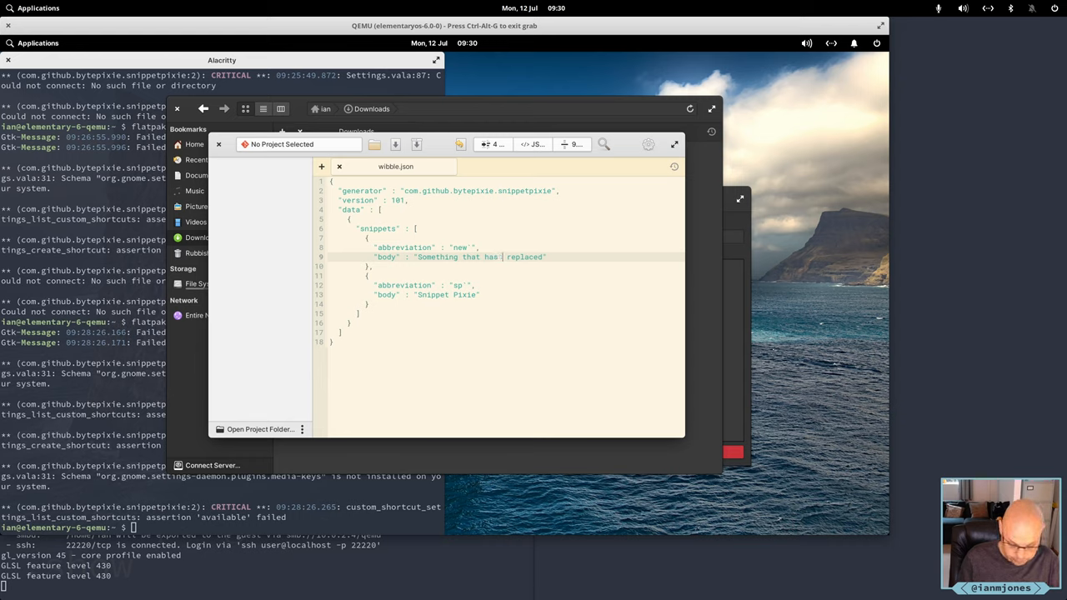
pyautogui.write('been')
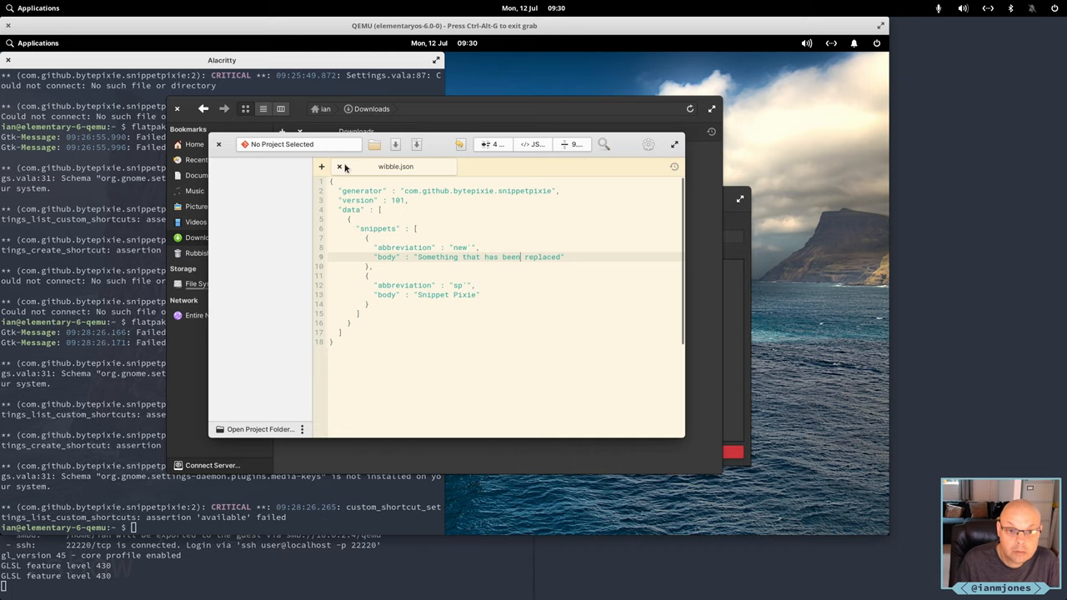
pyautogui.click(339, 166)
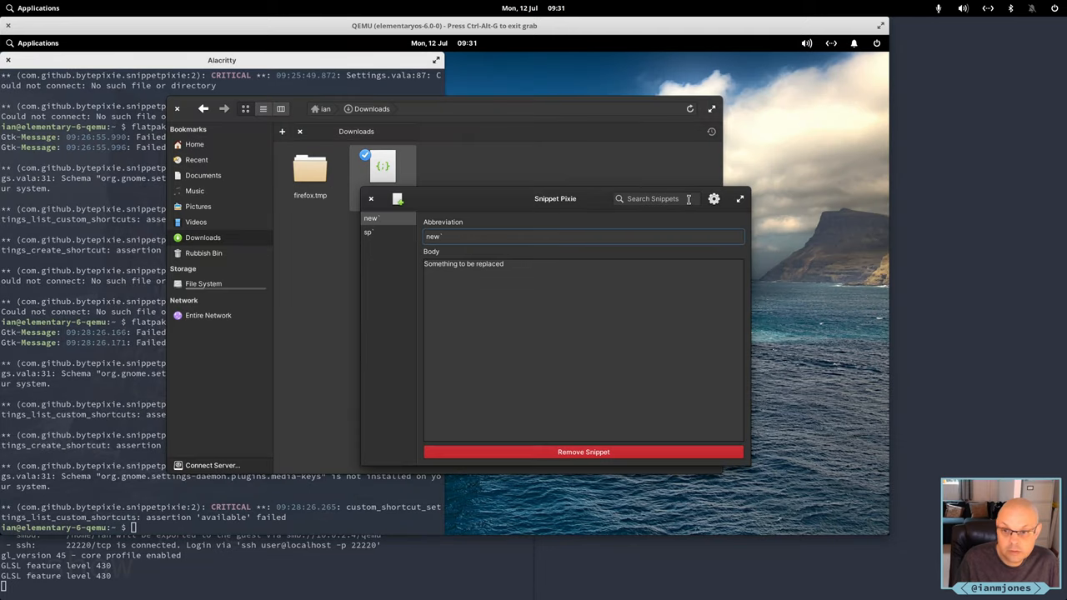
# Import the edited wibble.json, choosing Update Existing at the overwrite prompt
pyautogui.click(714, 199)
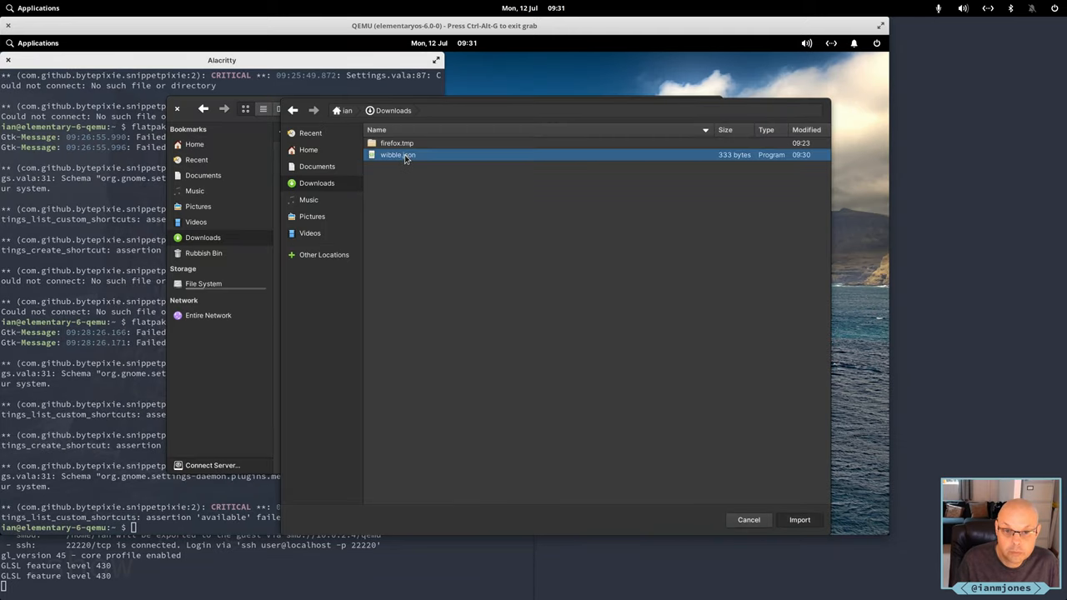
pyautogui.click(798, 520)
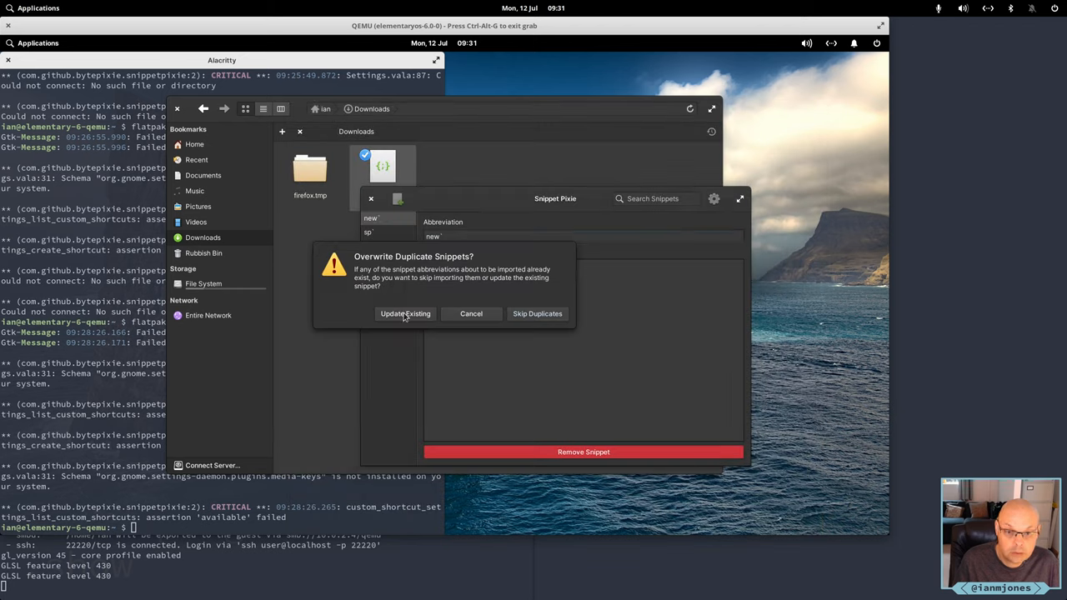
pyautogui.click(404, 314)
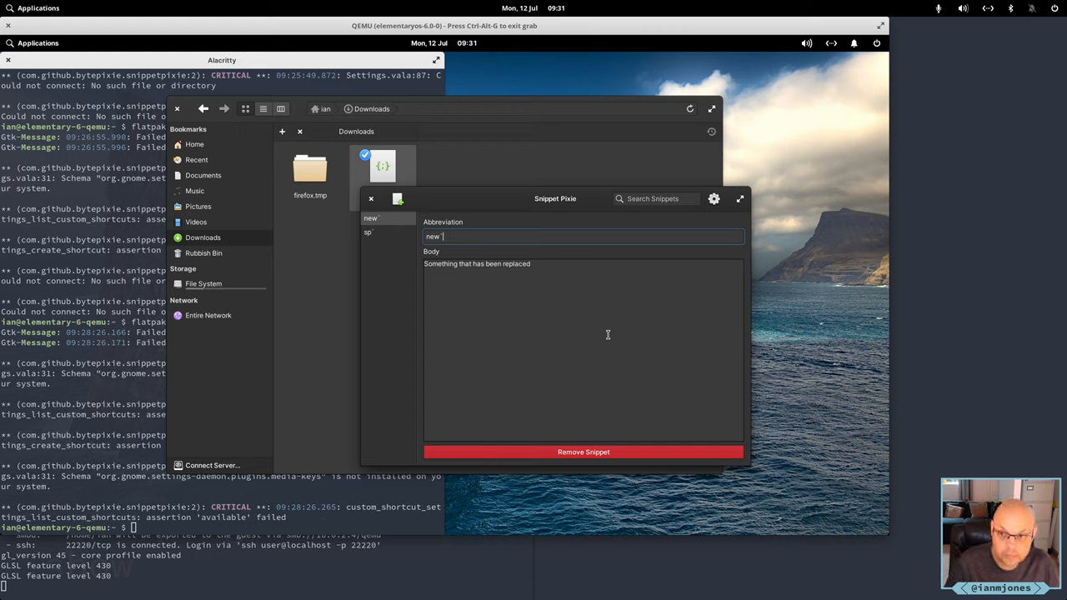
# Toggle automatic snippet expansion from Snippet Pixie's gear menu
pyautogui.click(714, 199)
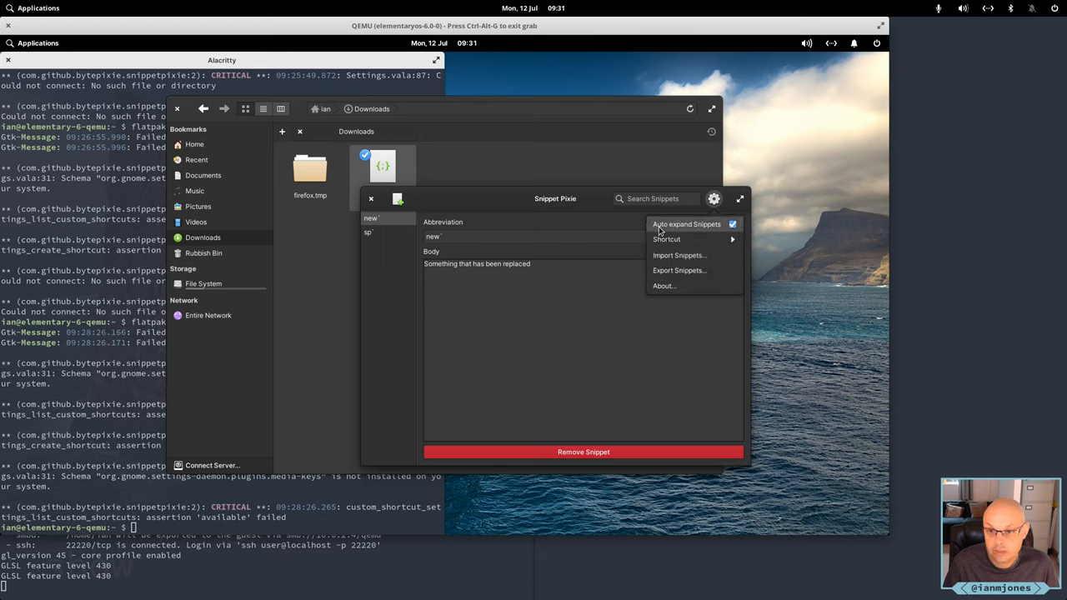
pyautogui.click(667, 240)
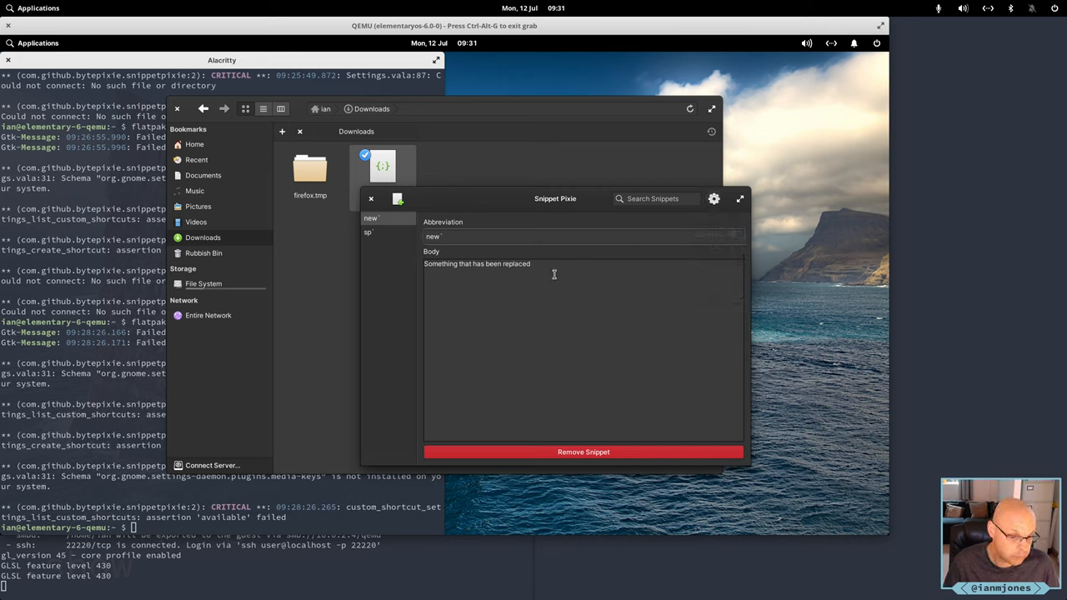
pyautogui.click(584, 237)
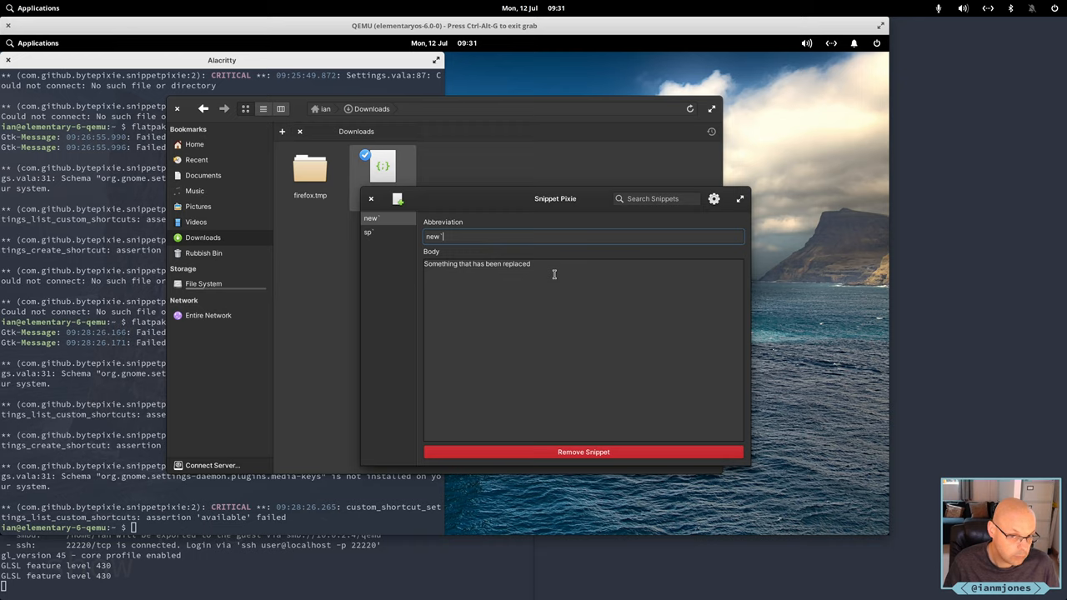
pyautogui.moveTo(532, 307)
pyautogui.write('sys')
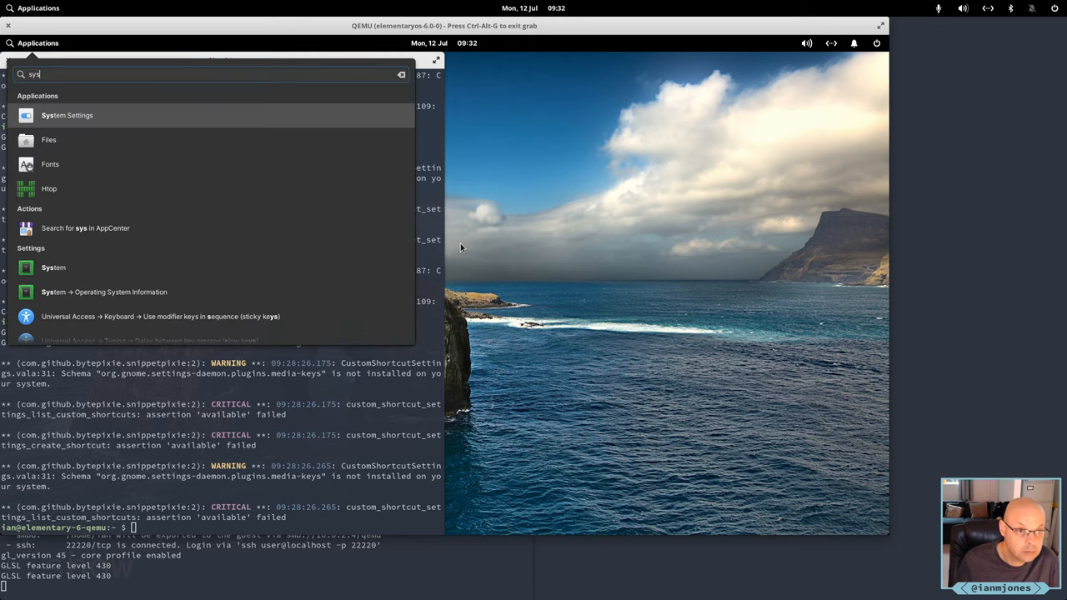
# Review the Applications and Custom keyboard shortcuts in System Settings, then close Settings
pyautogui.click(66, 115)
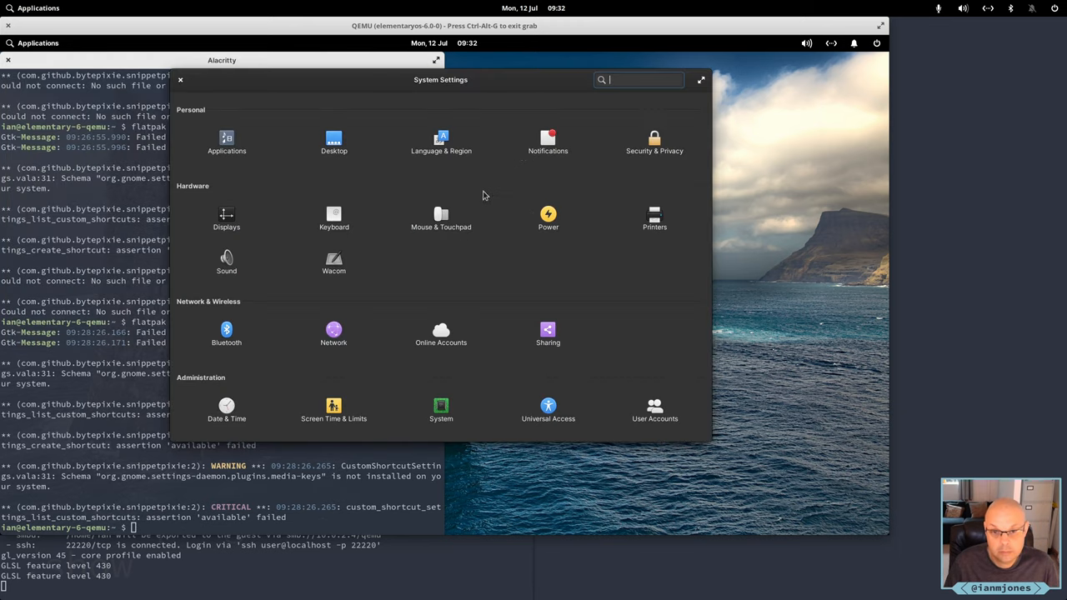
pyautogui.click(333, 217)
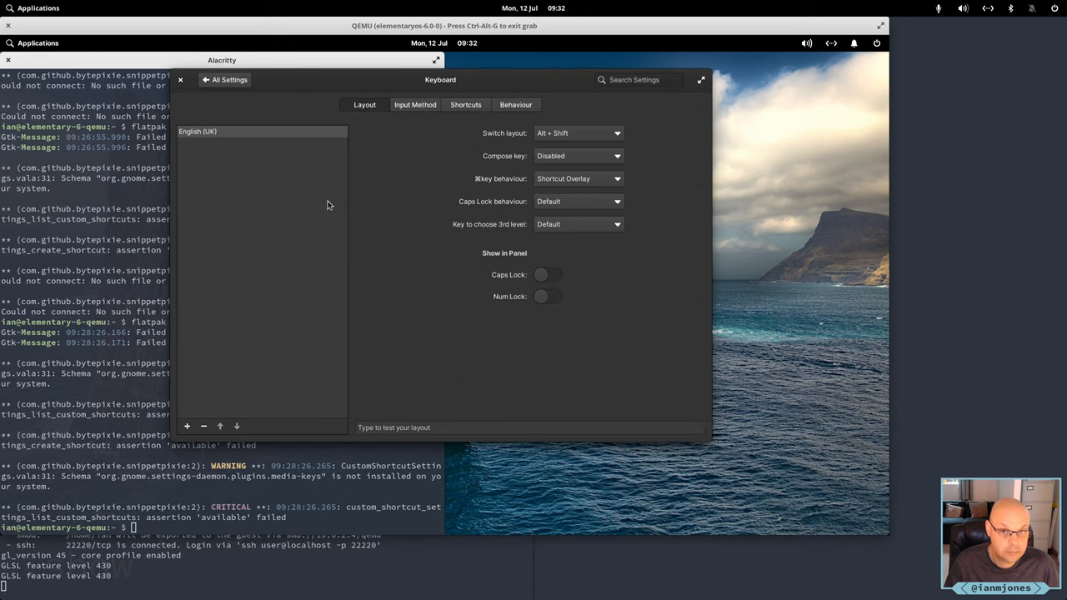
pyautogui.click(465, 104)
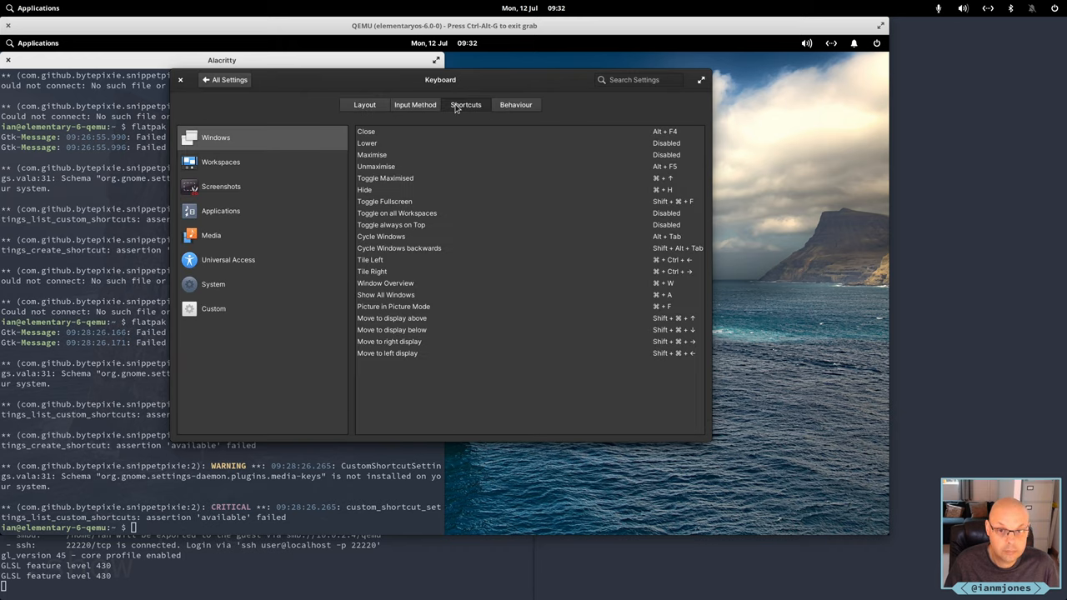
pyautogui.click(214, 308)
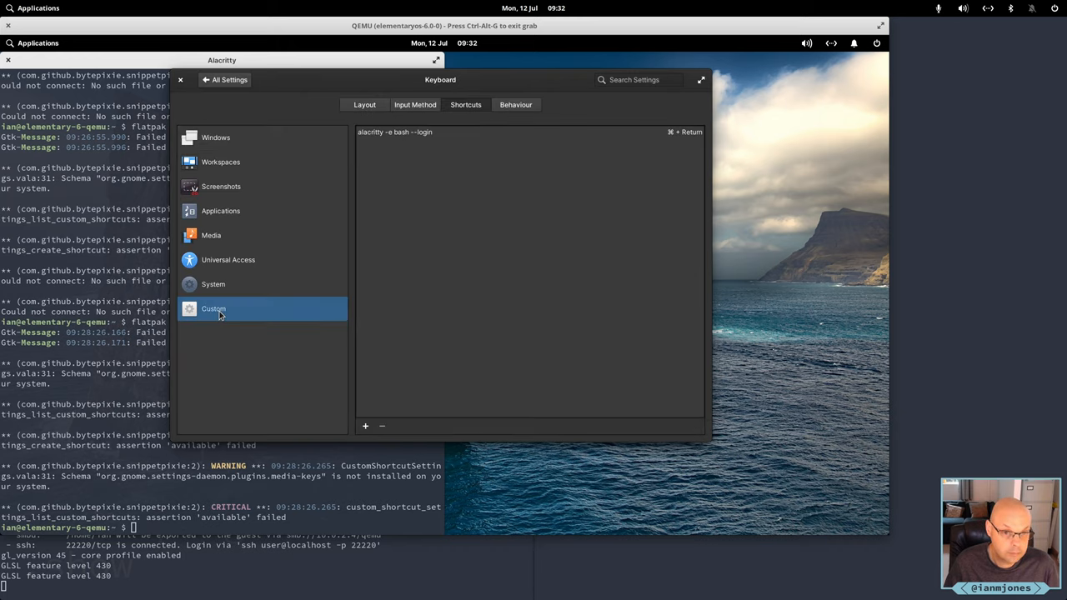
pyautogui.click(221, 210)
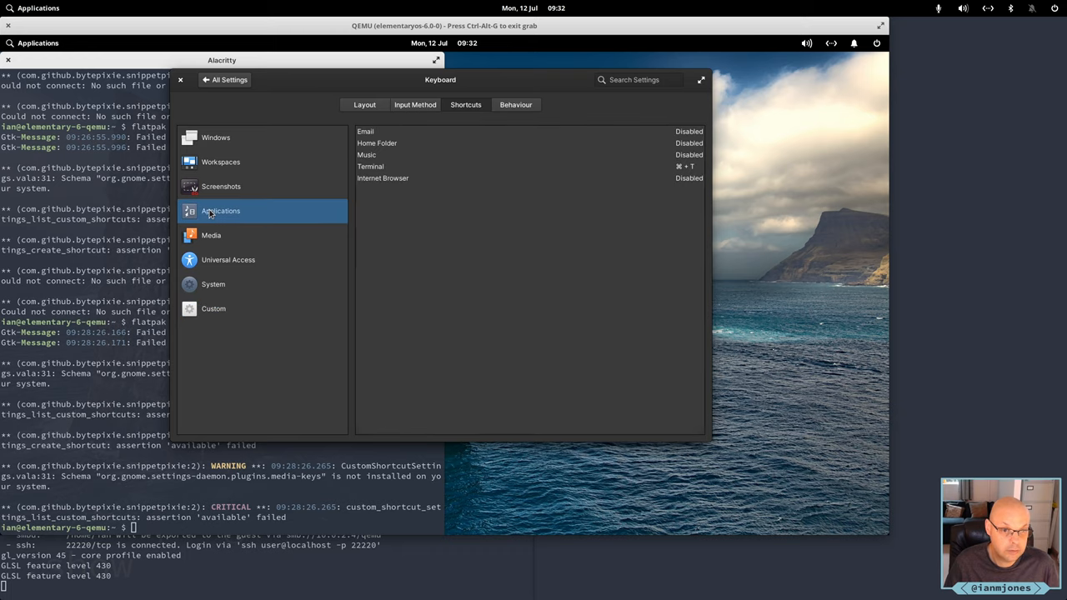
pyautogui.click(213, 309)
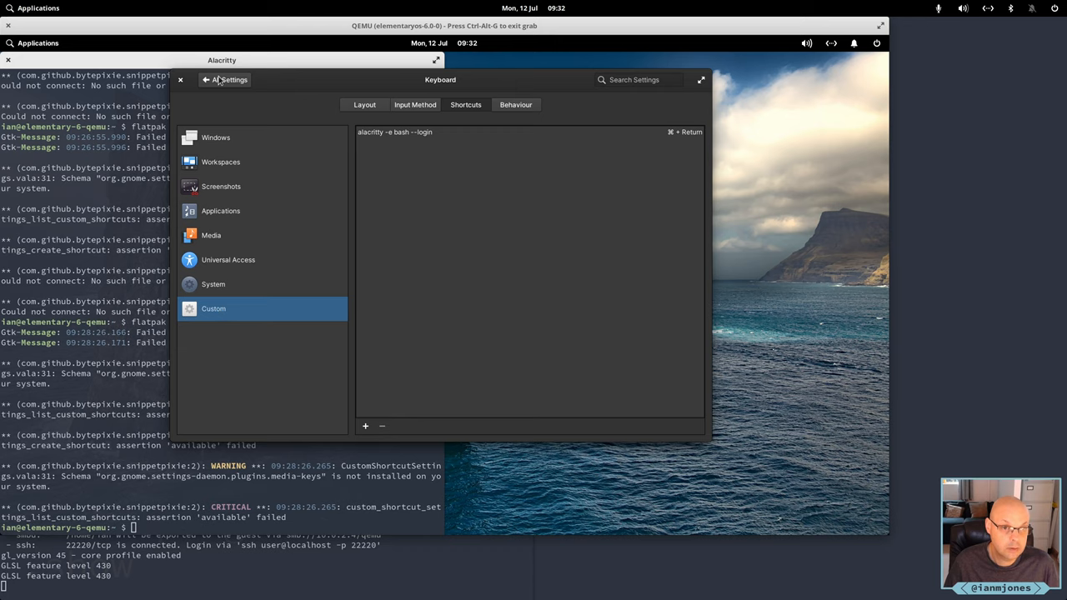
pyautogui.click(180, 79)
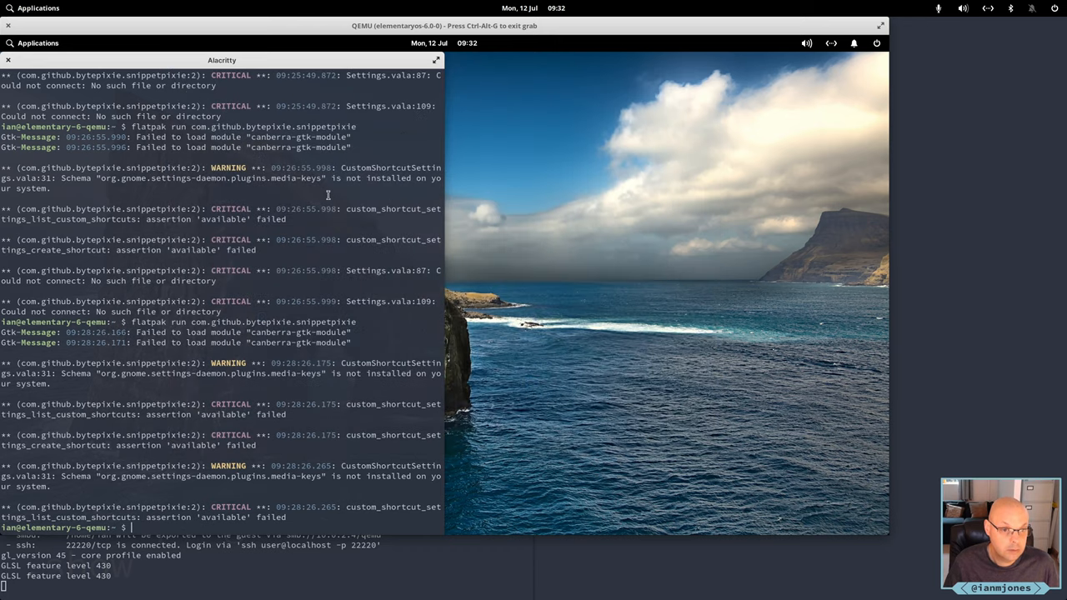
pyautogui.moveTo(665, 324)
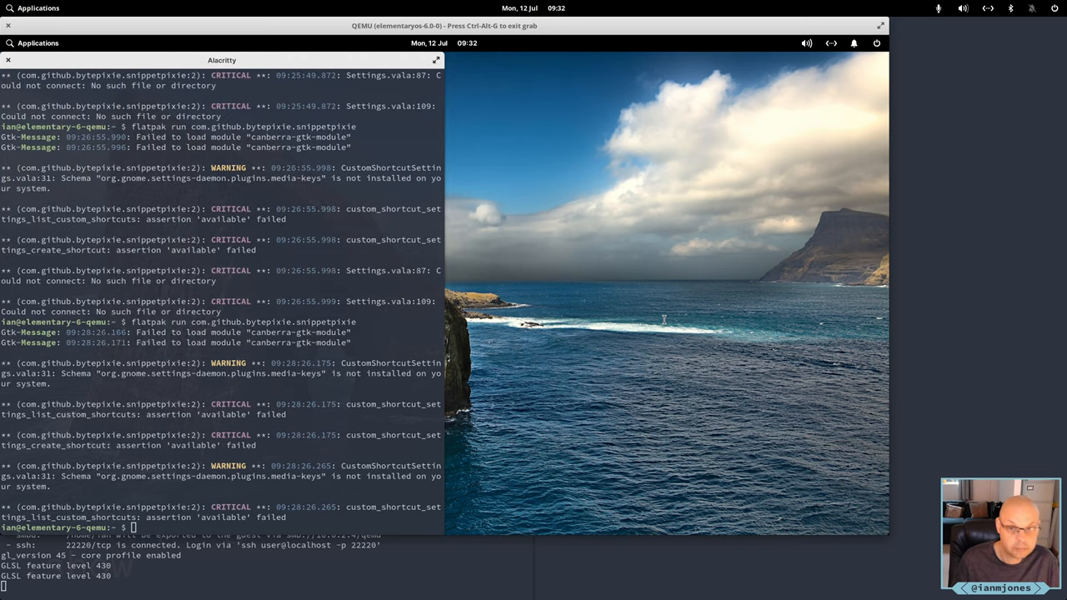
# Open and dismiss Snippet Pixie's settings menu, then close the Snippet Pixie window
pyautogui.click(741, 219)
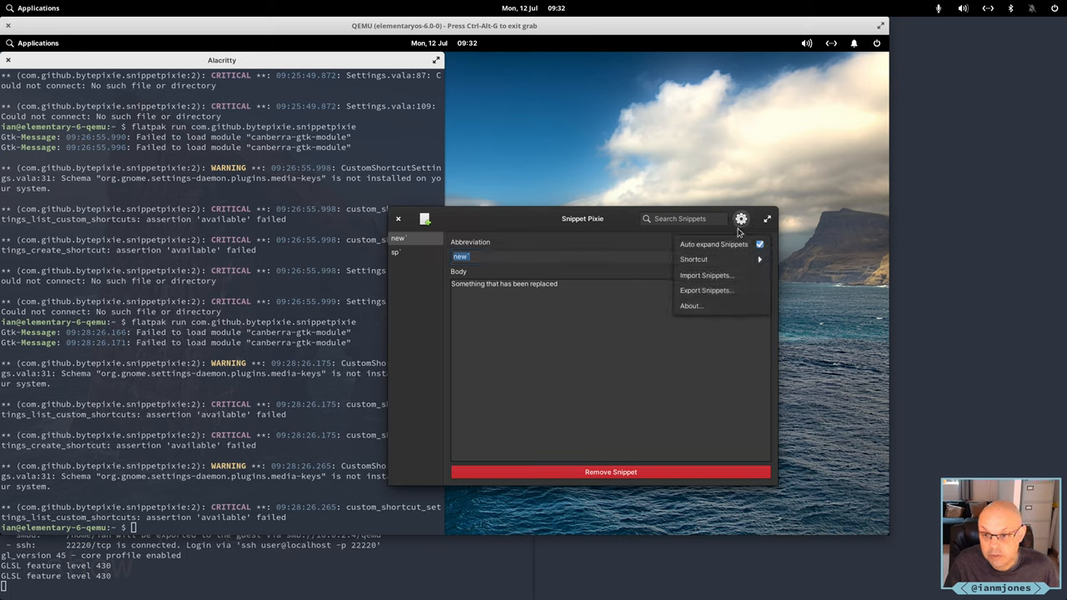
pyautogui.click(694, 260)
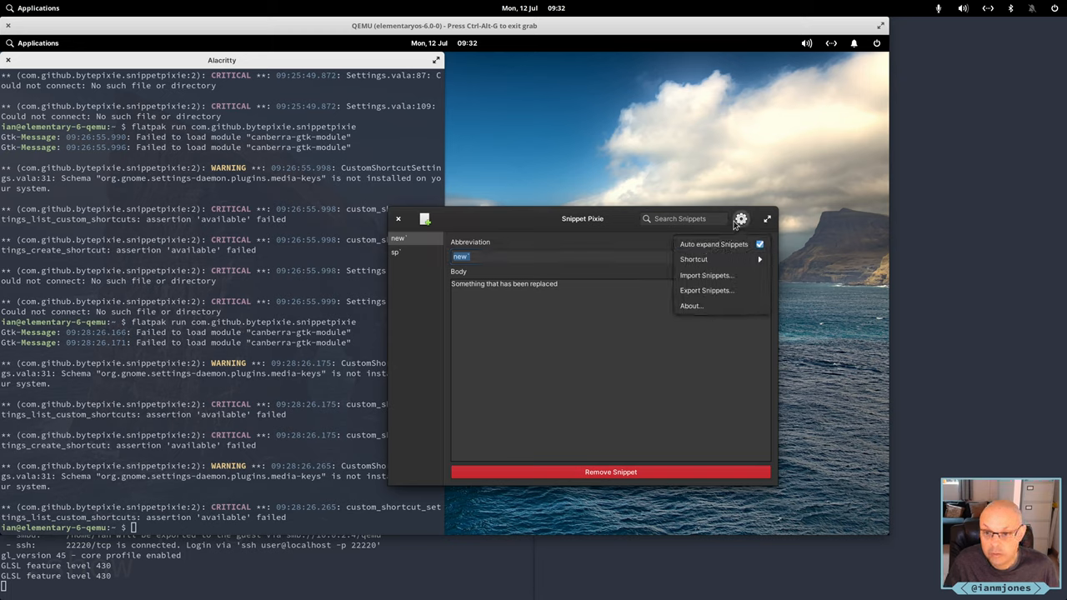
pyautogui.click(740, 218)
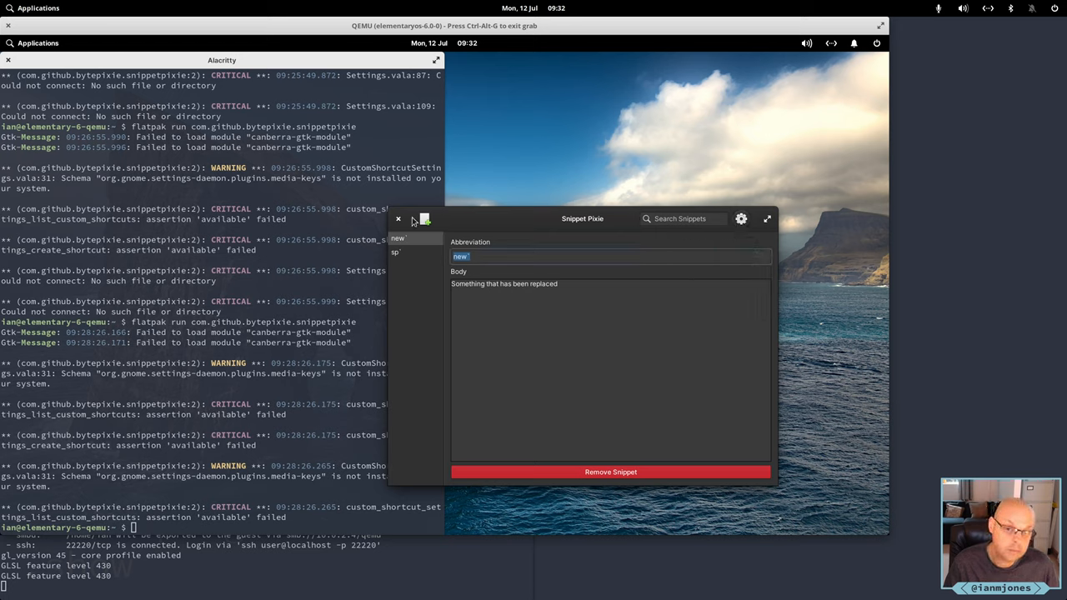
pyautogui.click(398, 218)
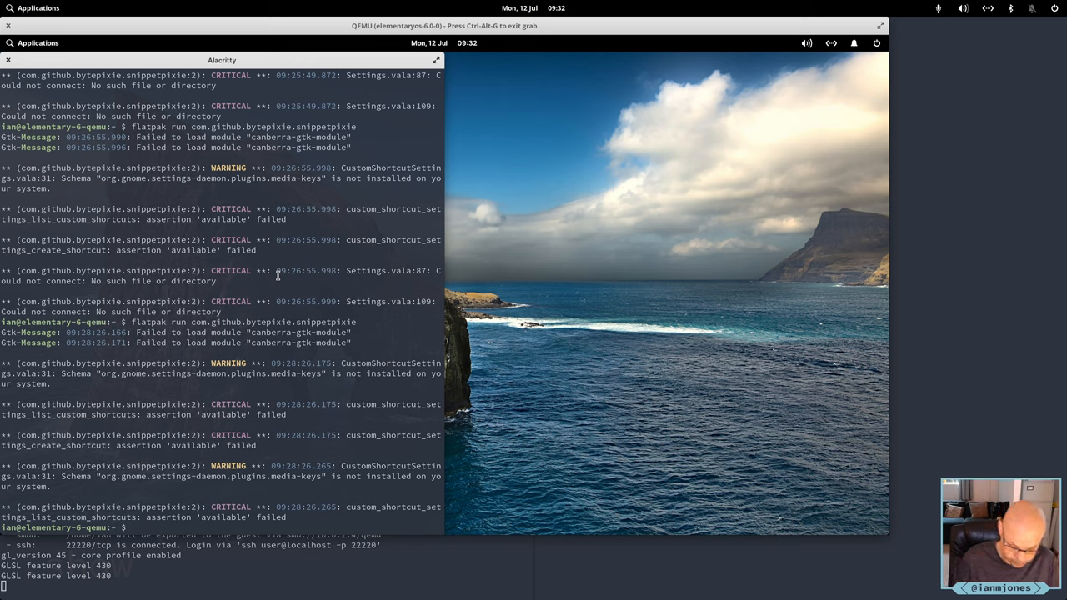
# Run 'ps -ef | grep snipp' to check for a running Snippet Pixie process
pyautogui.write('ps -ef')
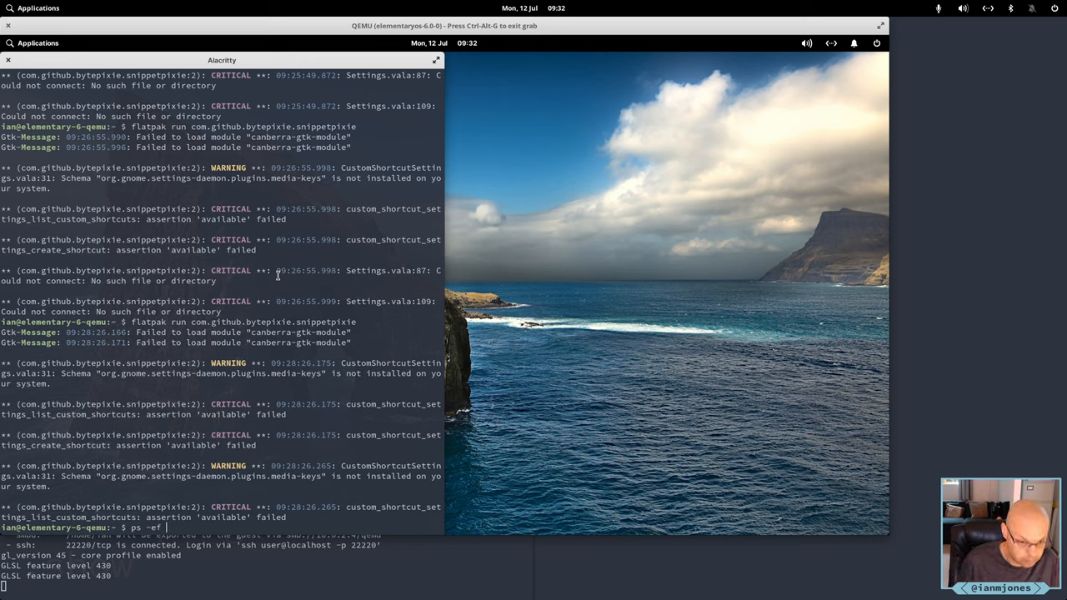
pyautogui.write('| g')
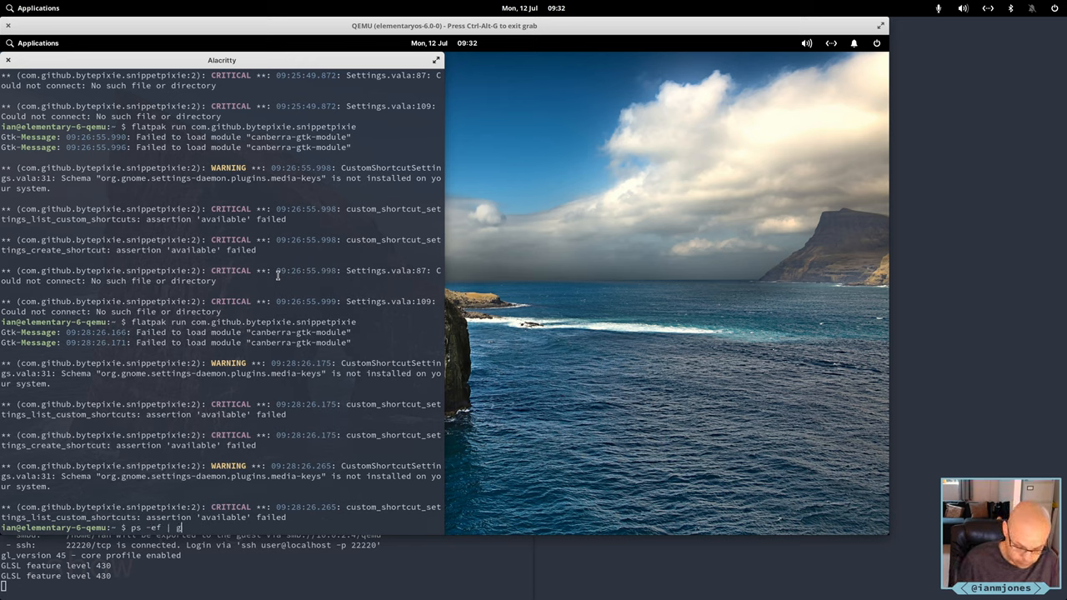
pyautogui.write('grep snipp')
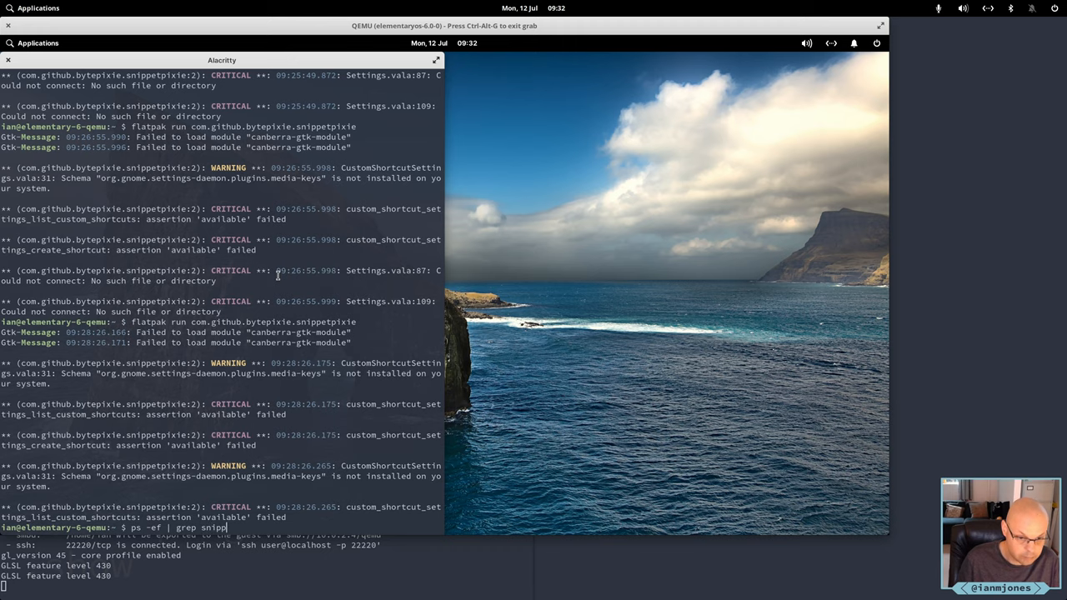
pyautogui.press('Return')
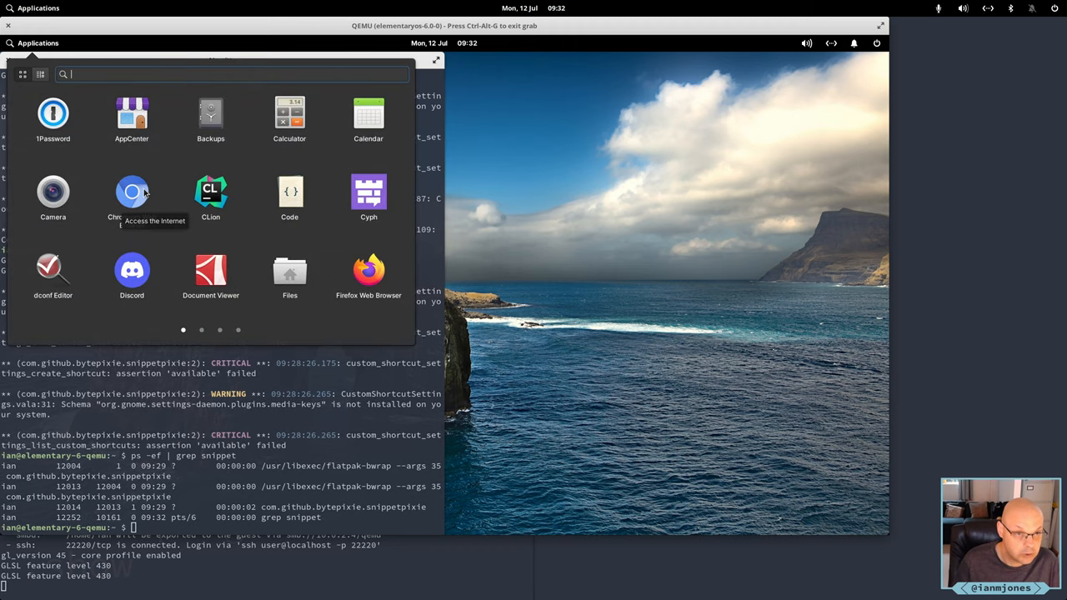
# Search Applications for 'snip', choose Stop Snippet Pixie, and clear the terminal
pyautogui.write('s')
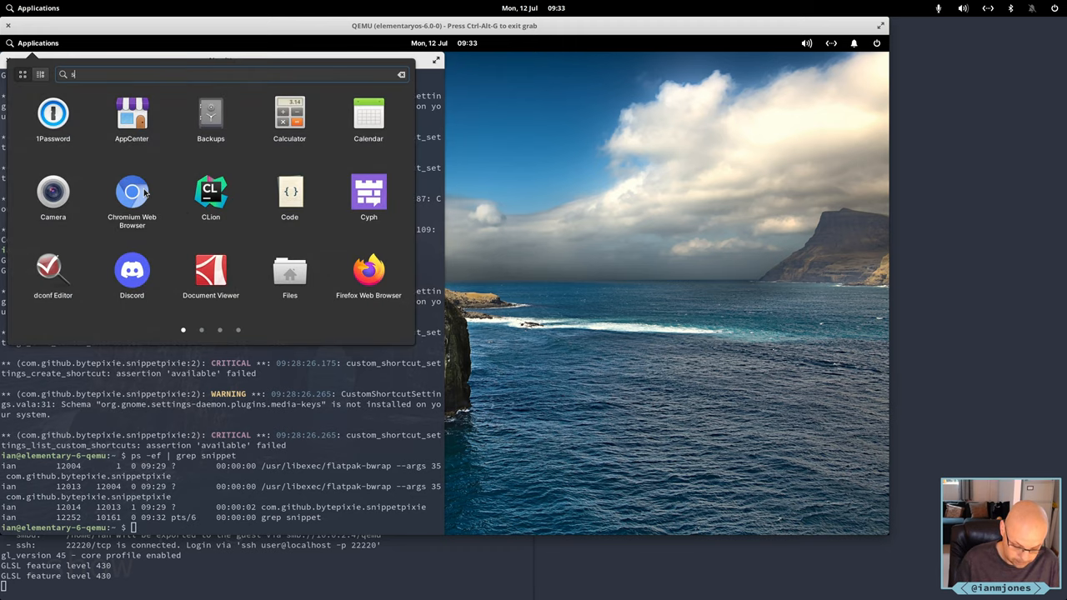
pyautogui.write('nip')
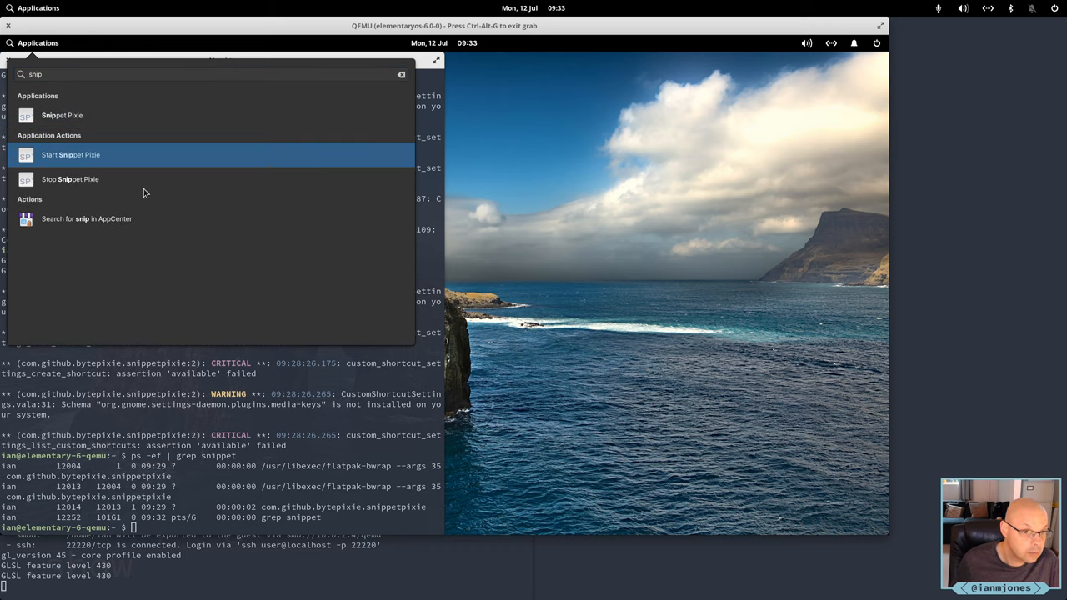
pyautogui.click(70, 154)
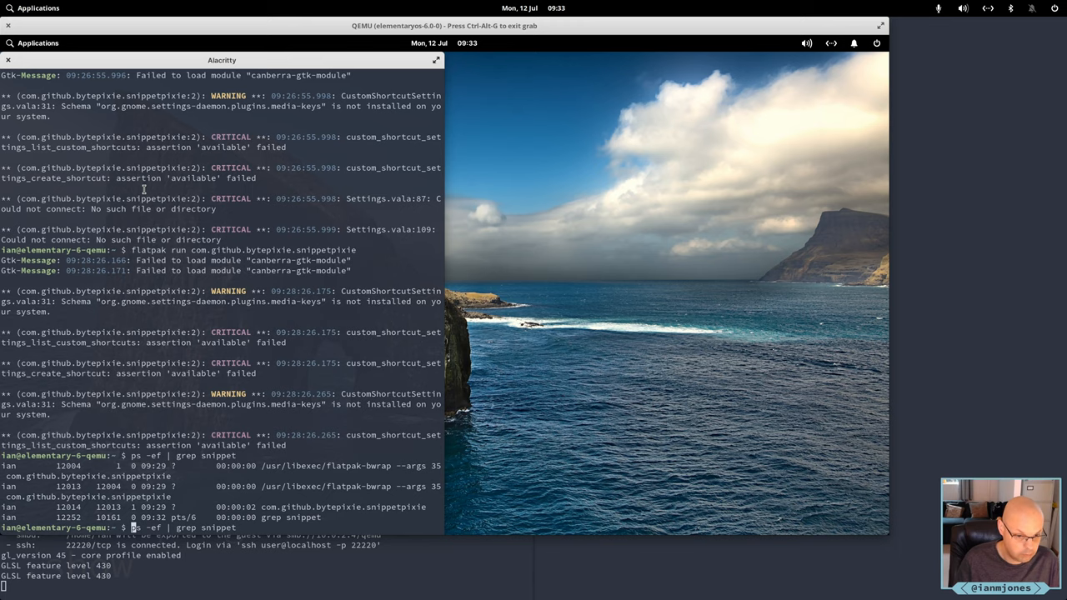
pyautogui.press('Return')
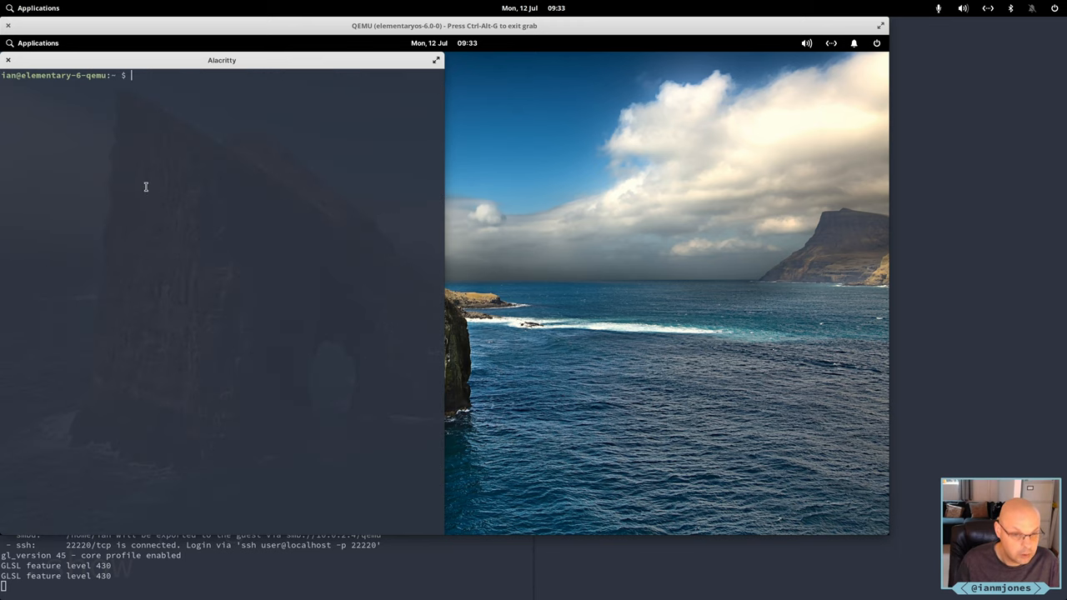
pyautogui.moveTo(210, 231)
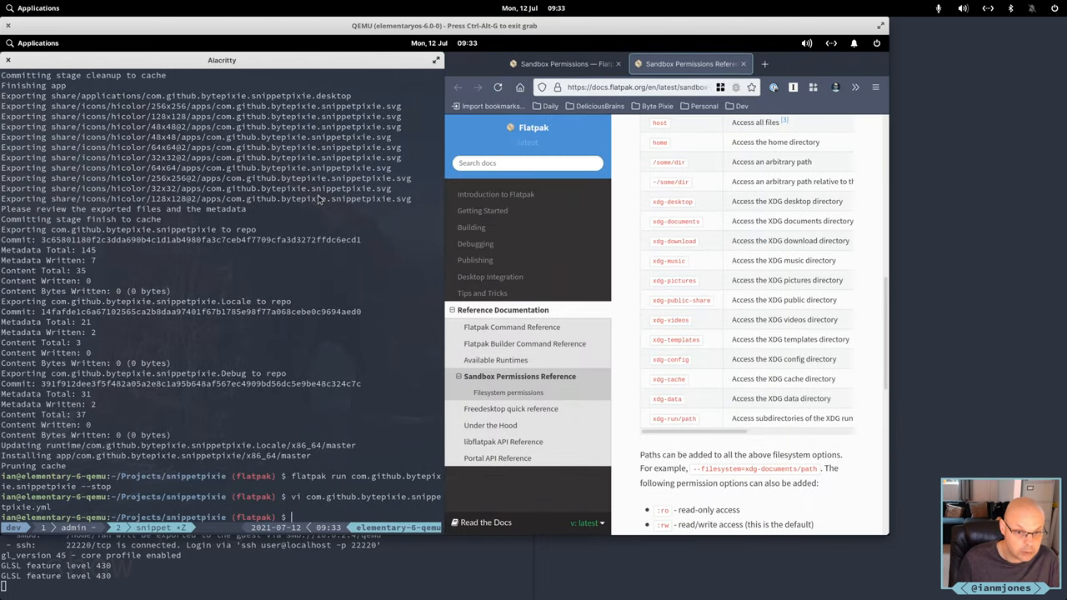
# Run git diff, delete the build and .flatpak-builder directories, and run ./04-build-flatpak.sh
pyautogui.write('git diff')
pyautogui.write('rm -rf build/')
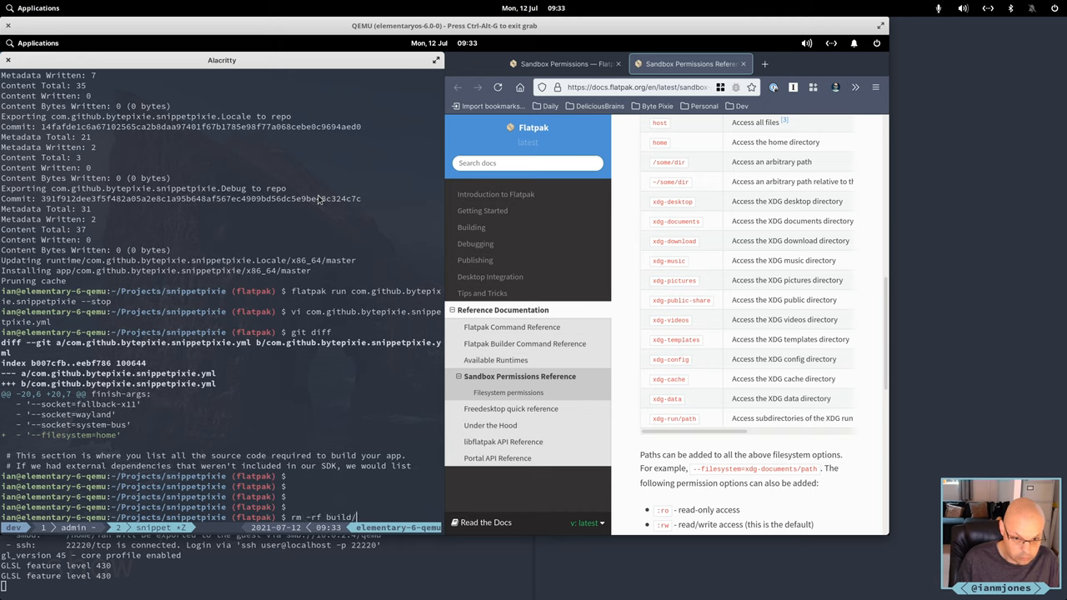
pyautogui.press('BackSpace')
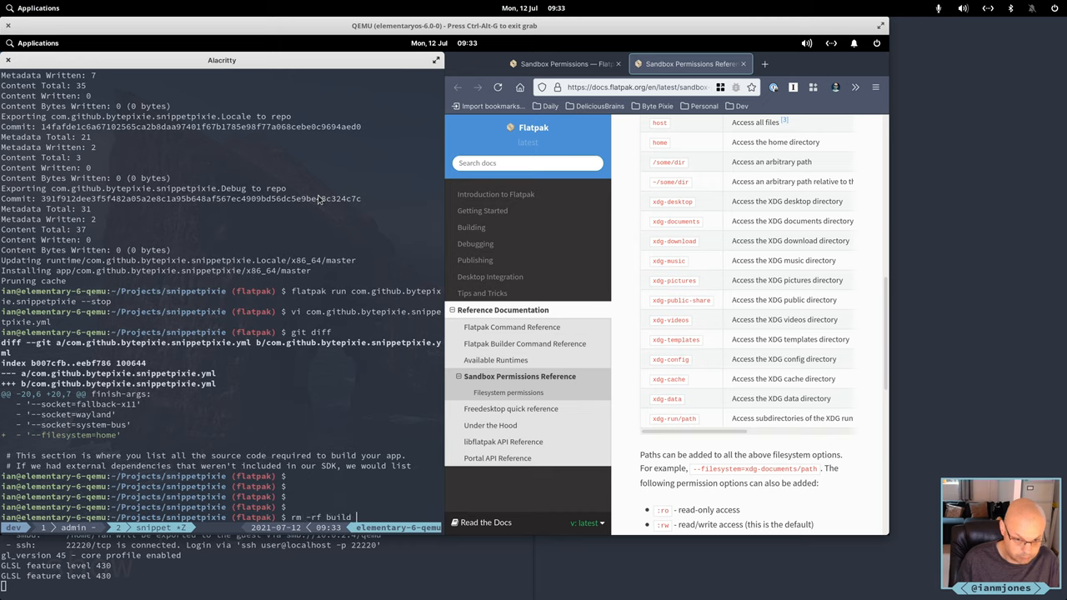
pyautogui.write('.flatpak-builder')
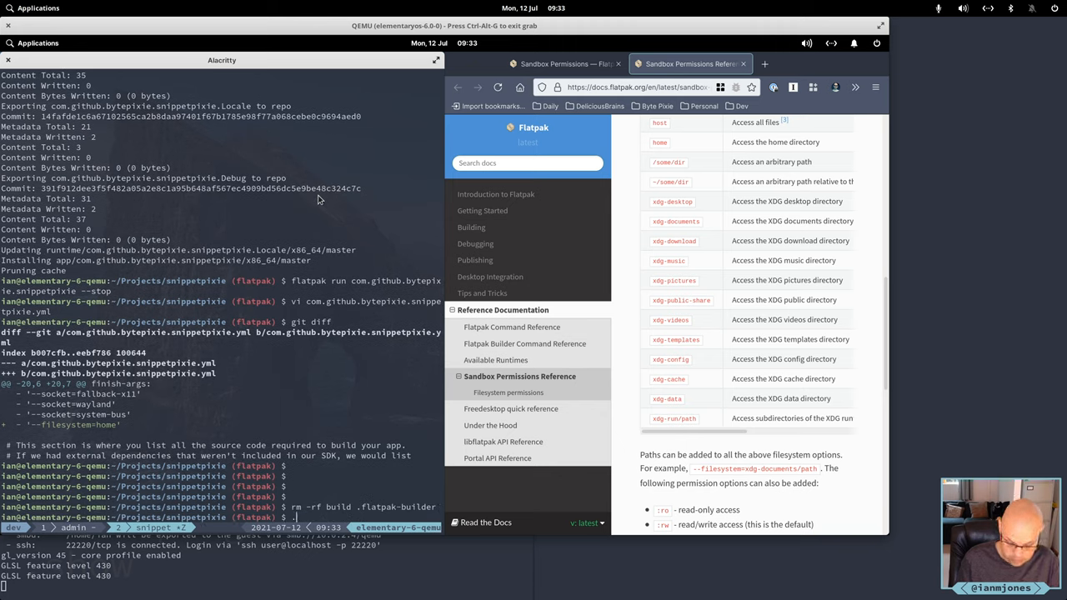
pyautogui.write('./04-build-flatpak.sh')
pyautogui.write('snip')
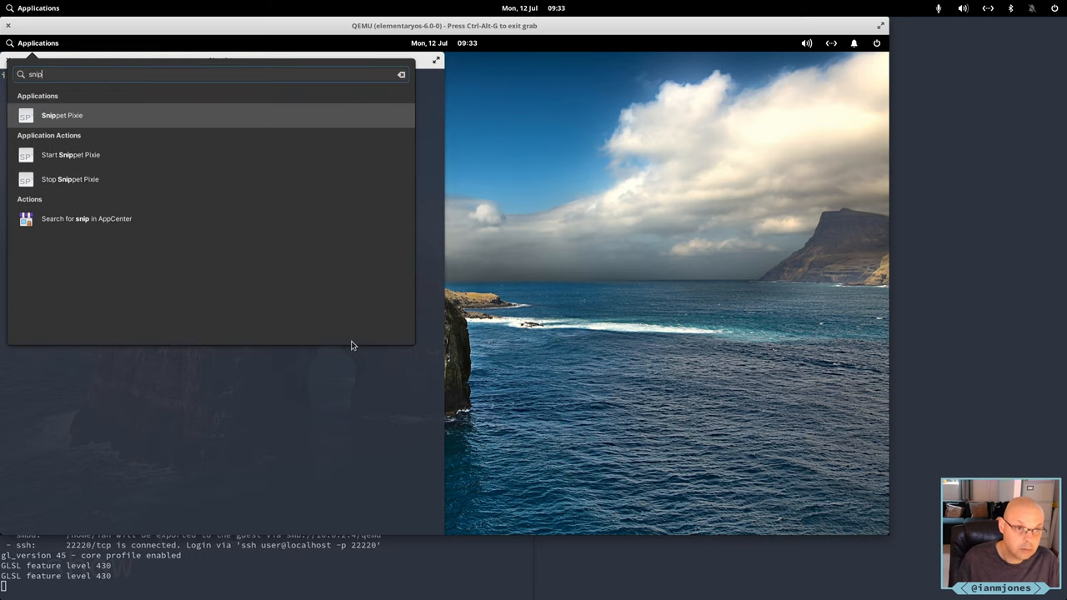
# Relaunch Snippet Pixie, view its gear-menu Shortcut setting, then search the launcher for 'sys'
pyautogui.click(61, 115)
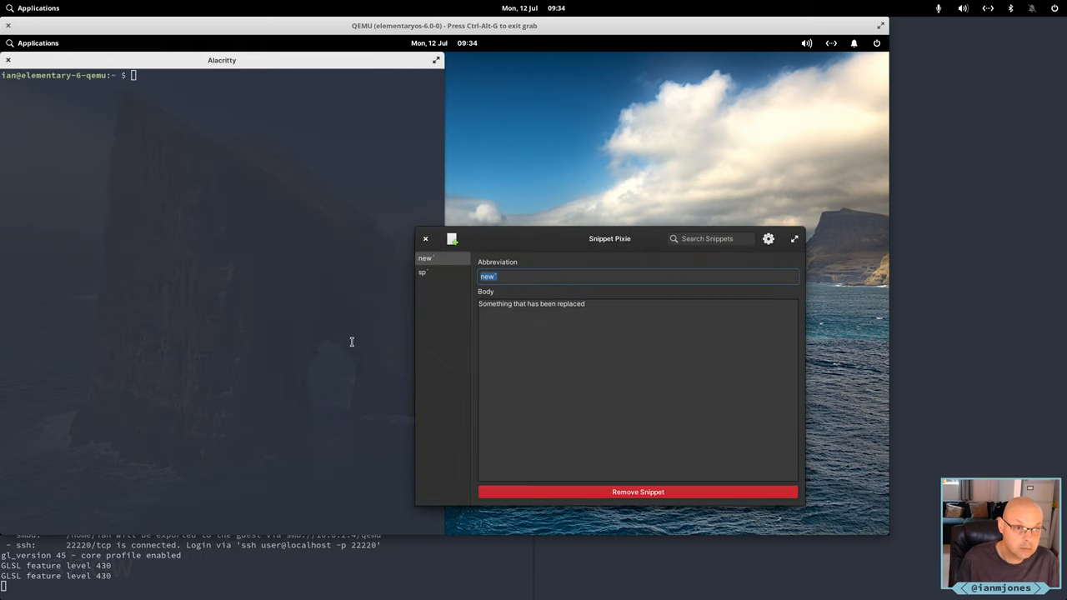
pyautogui.moveTo(702, 249)
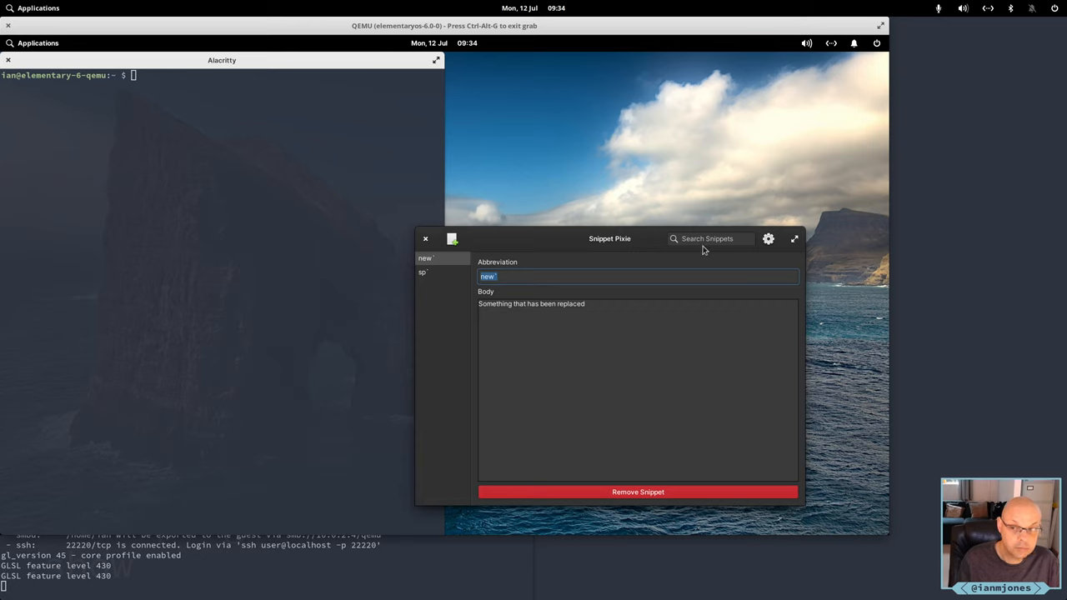
pyautogui.click(768, 240)
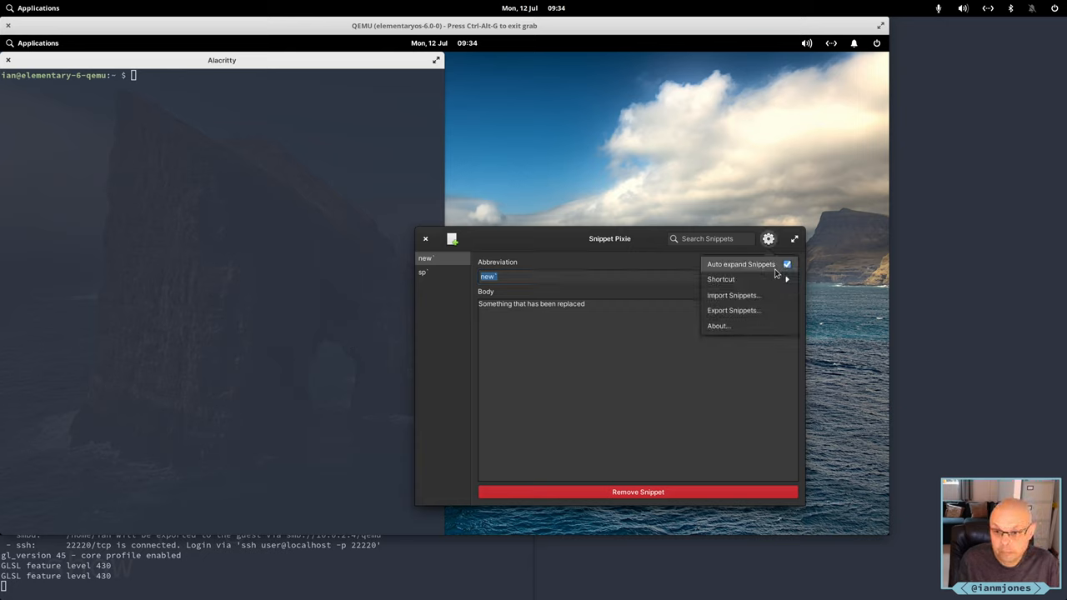
pyautogui.click(721, 279)
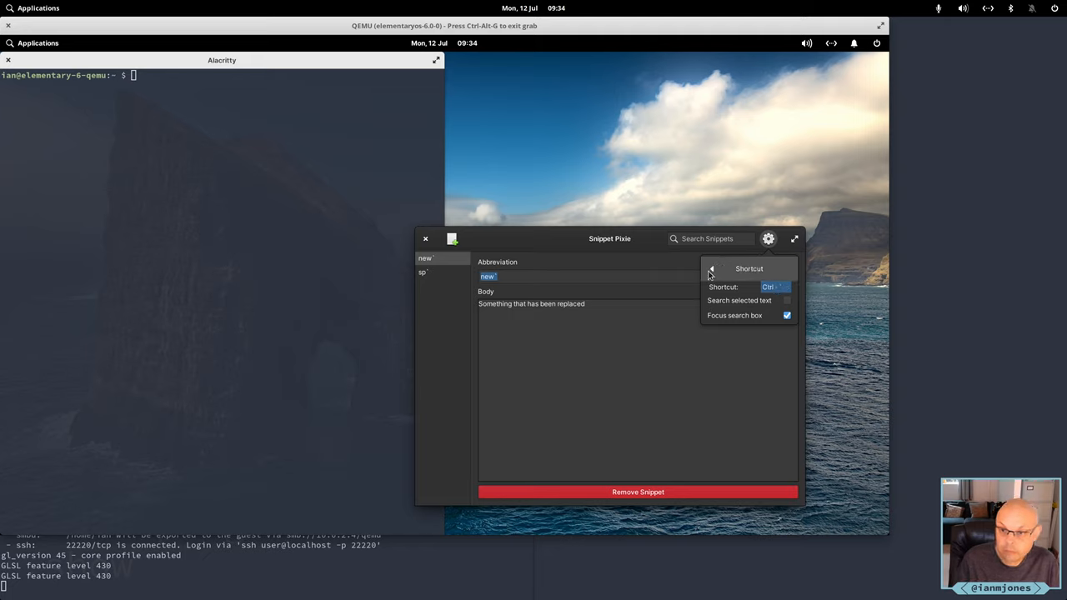
pyautogui.click(767, 239)
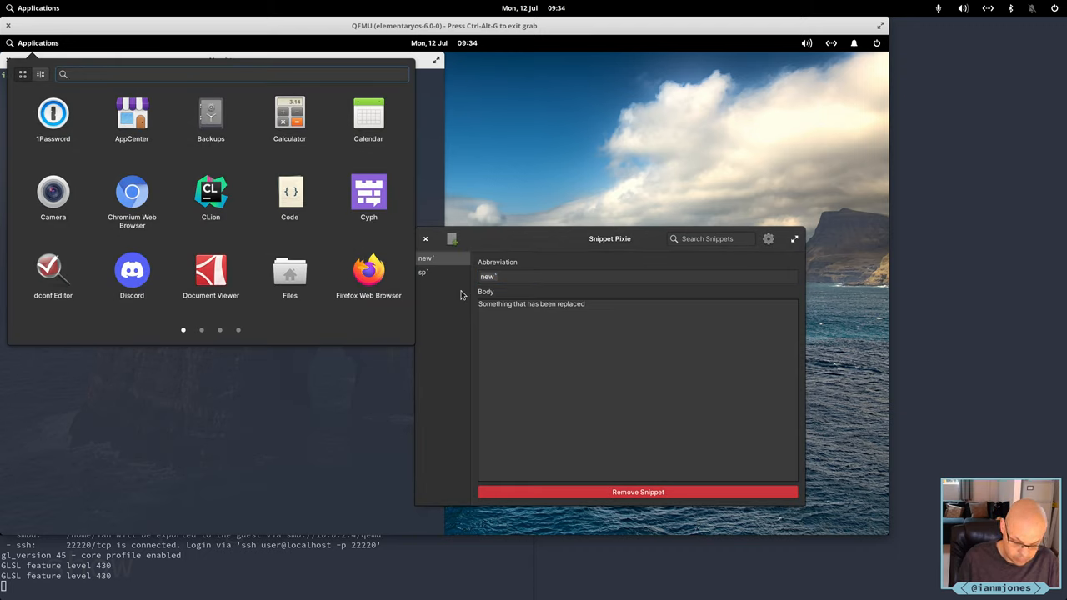
pyautogui.write('sys')
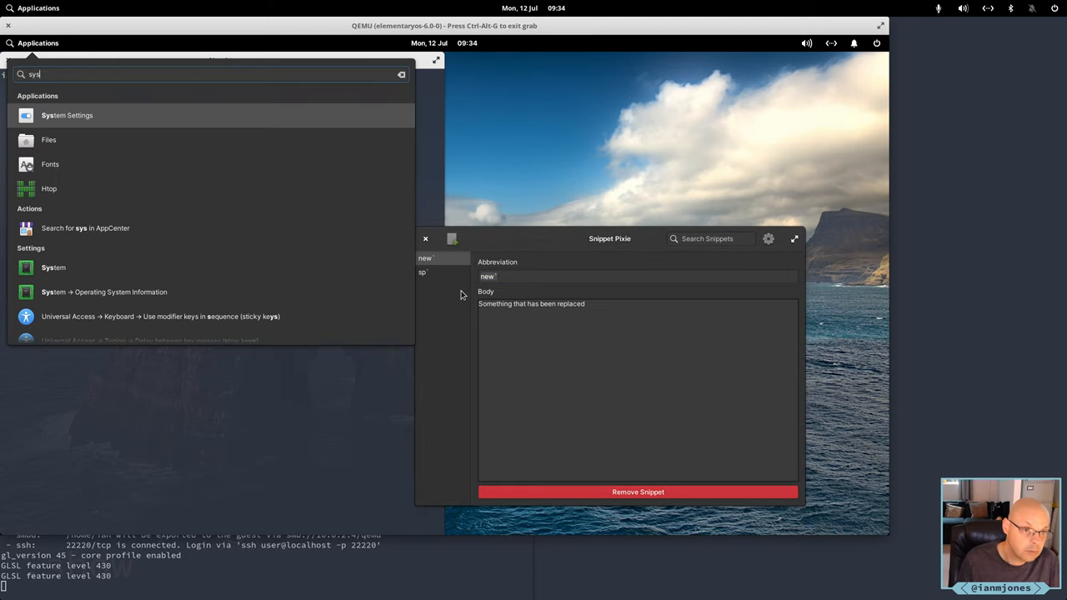
# Open System Settings' Keyboard shortcuts, view the custom list, then close Settings
pyautogui.click(67, 115)
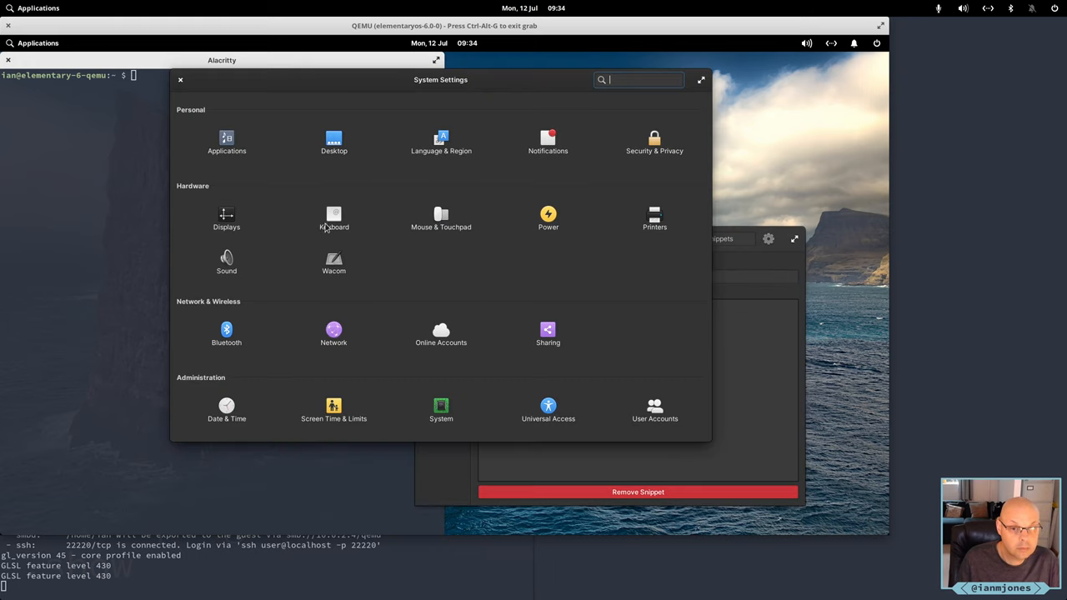
pyautogui.click(334, 218)
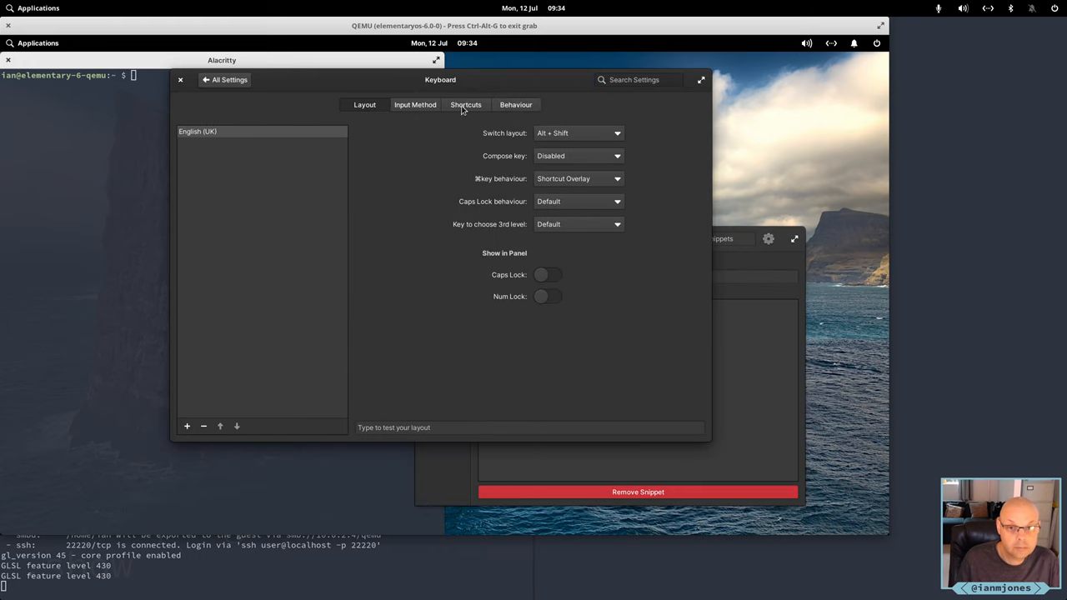
pyautogui.click(465, 104)
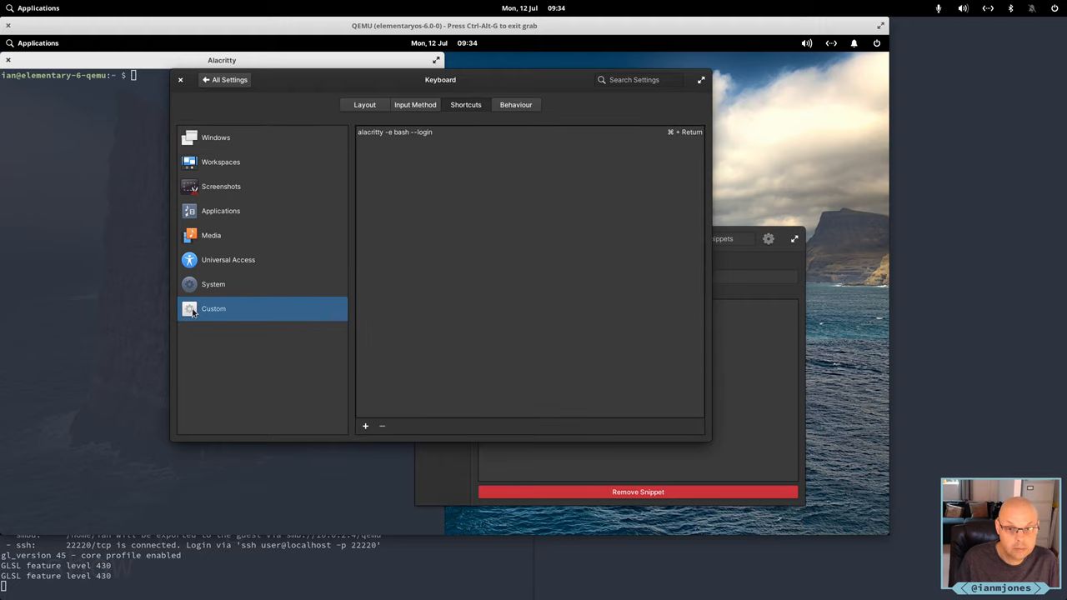
pyautogui.click(225, 79)
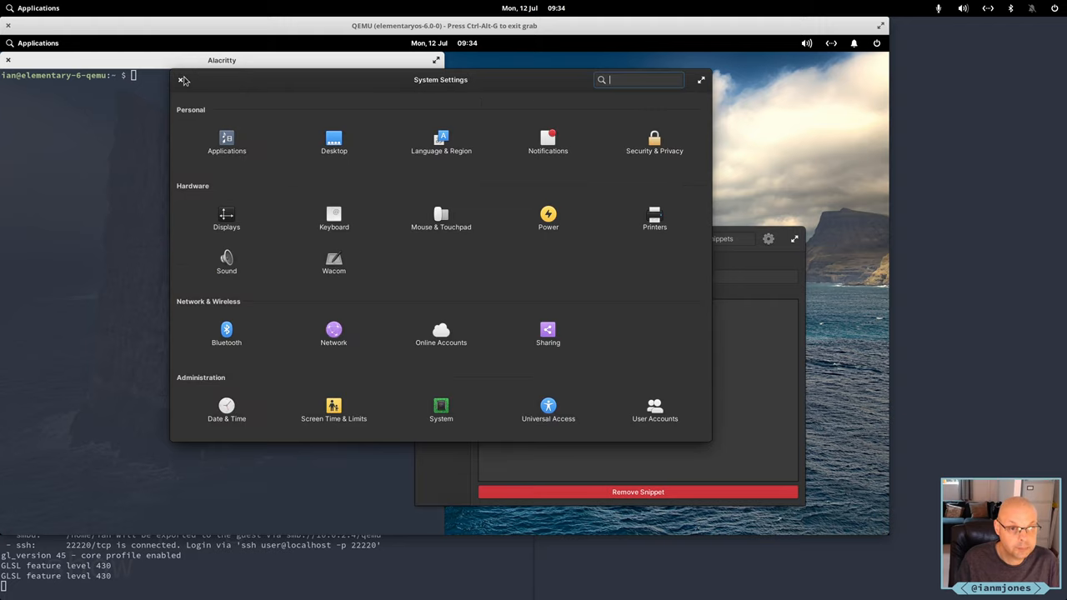
pyautogui.click(181, 79)
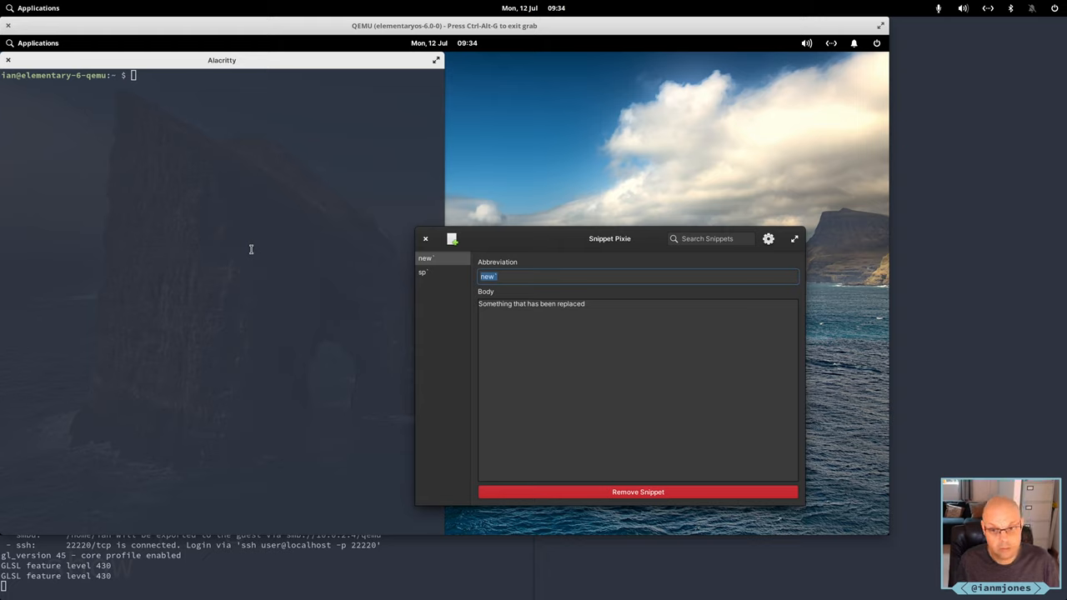
pyautogui.moveTo(630, 259)
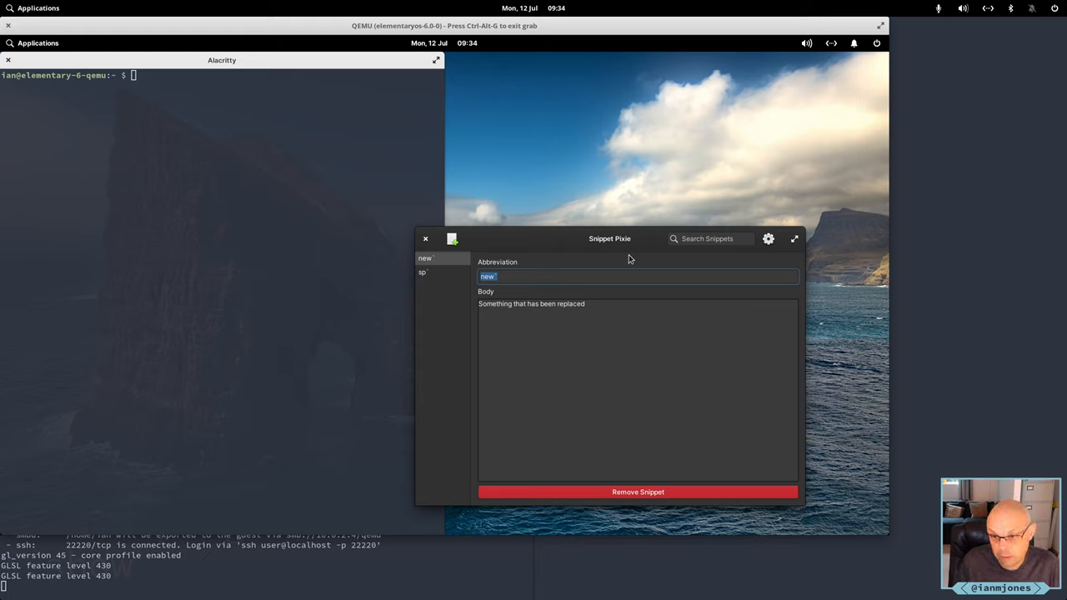
# Close and relaunch Snippet Pixie, then stop it and clear the terminal
pyautogui.click(426, 239)
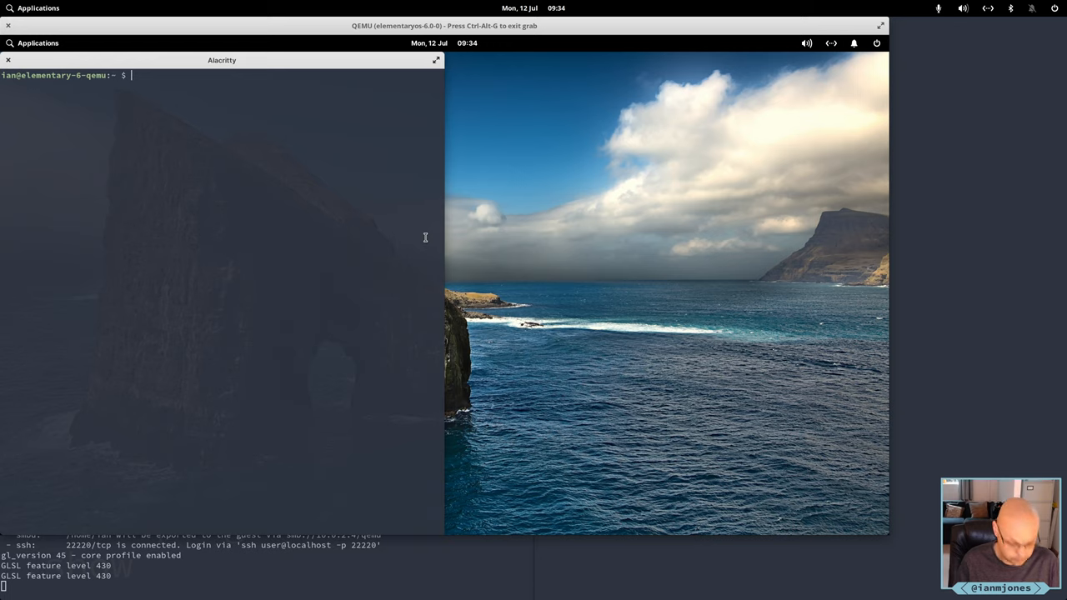
pyautogui.write('sni')
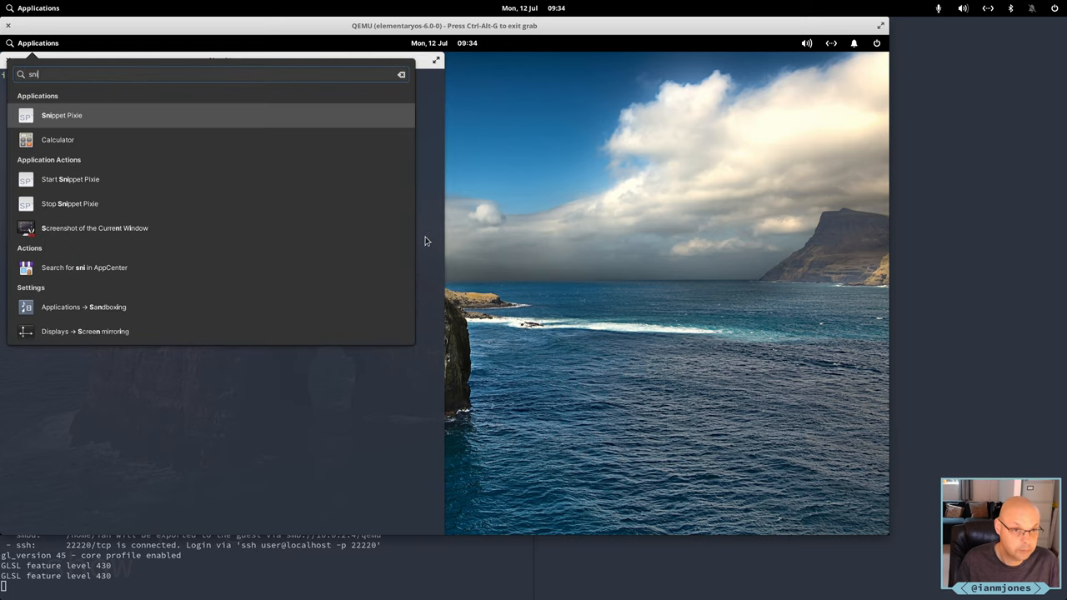
pyautogui.click(62, 115)
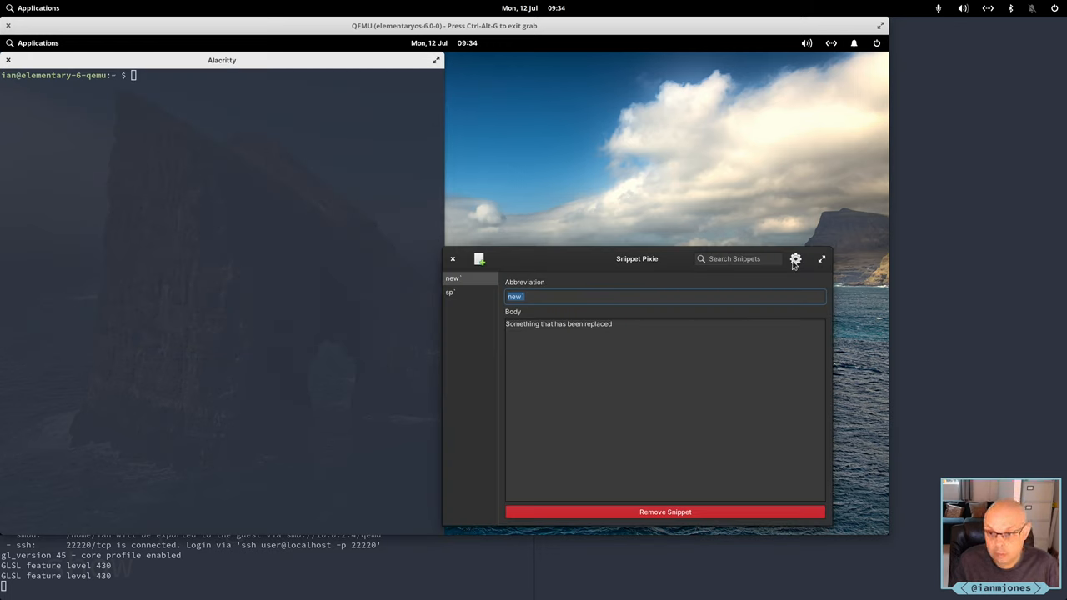
pyautogui.click(795, 258)
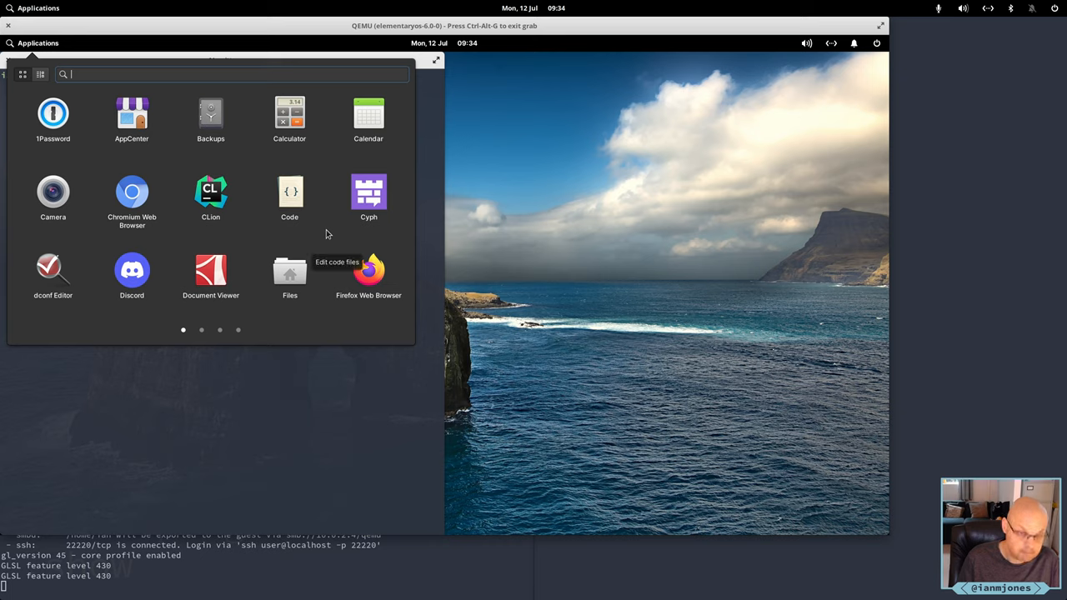
pyautogui.write('stop')
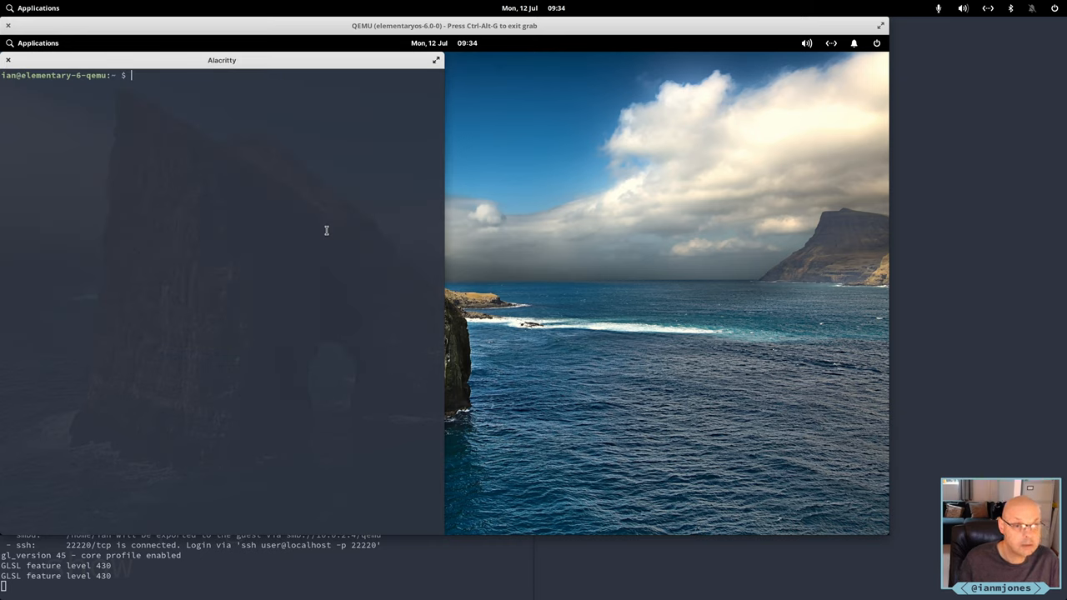
pyautogui.write('clear')
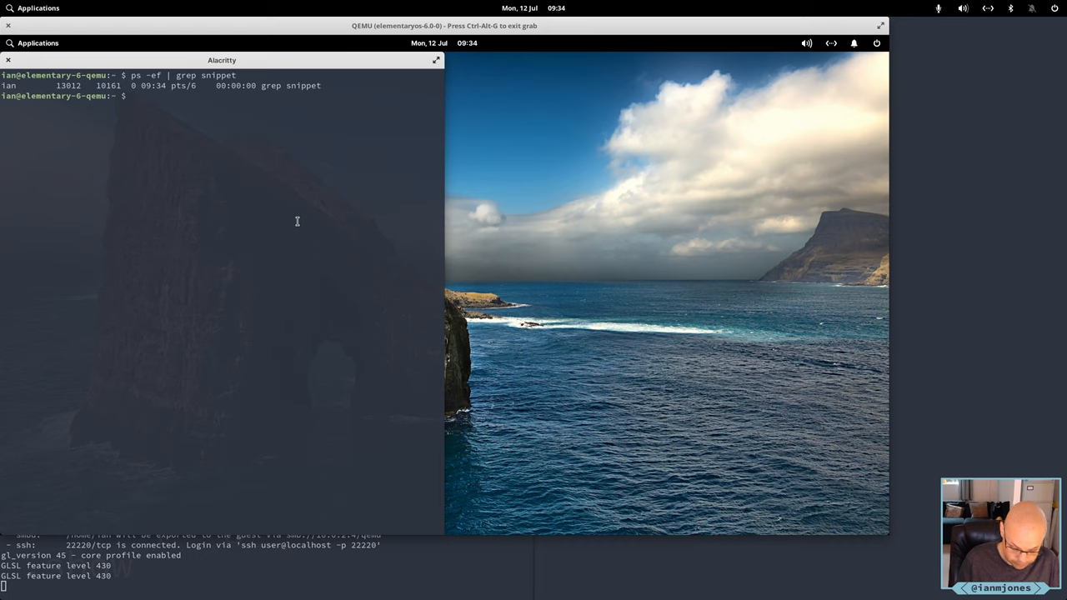
# Run 'flatpak run com.github.bytepixie.snippetpixie' and drag its window up beside the log
pyautogui.write('flat')
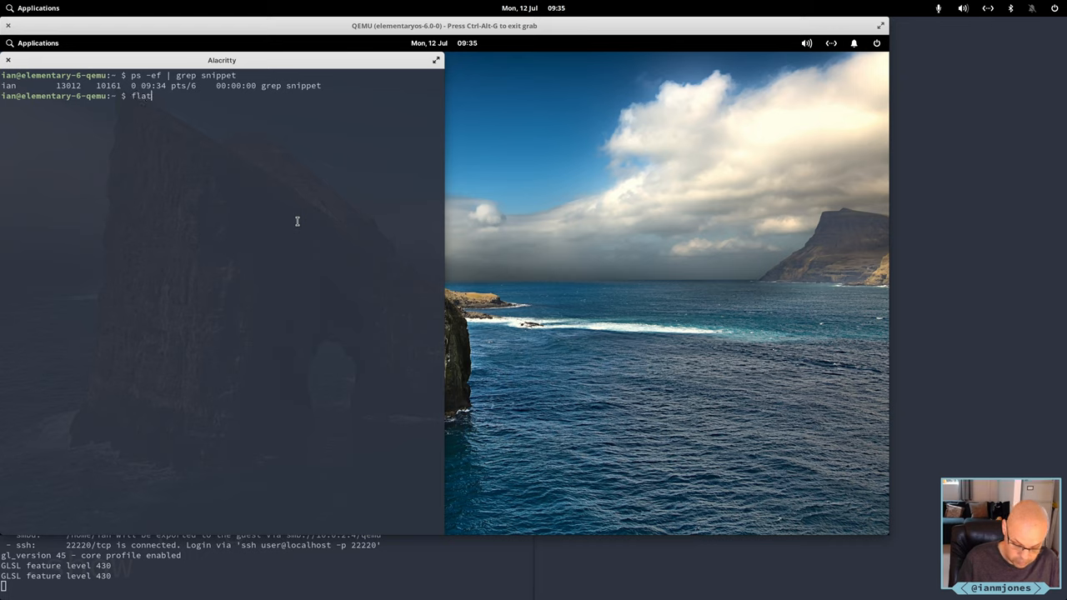
pyautogui.write('pak')
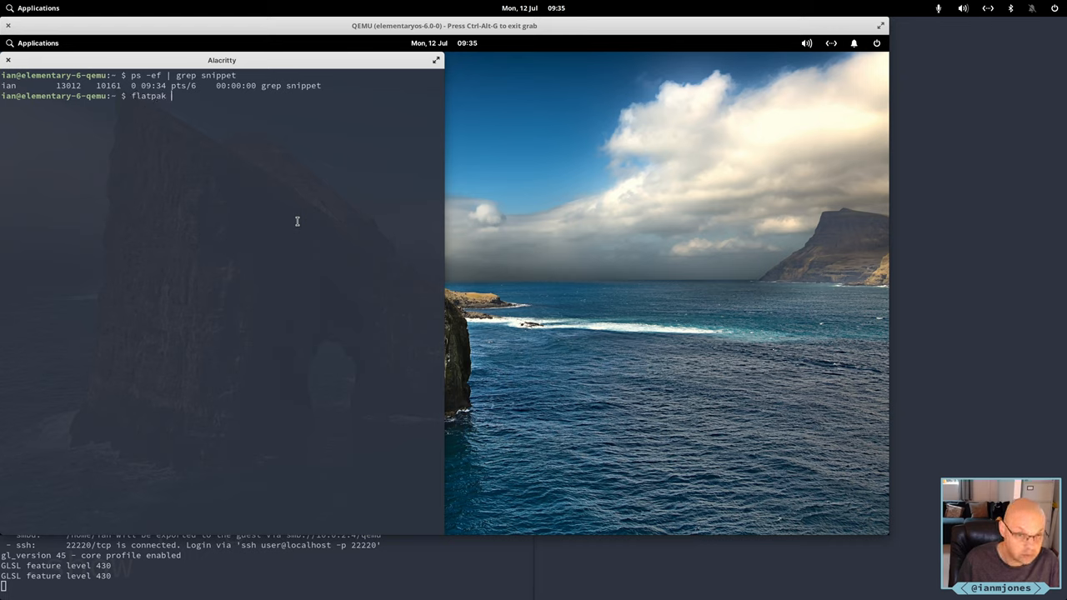
pyautogui.write('run')
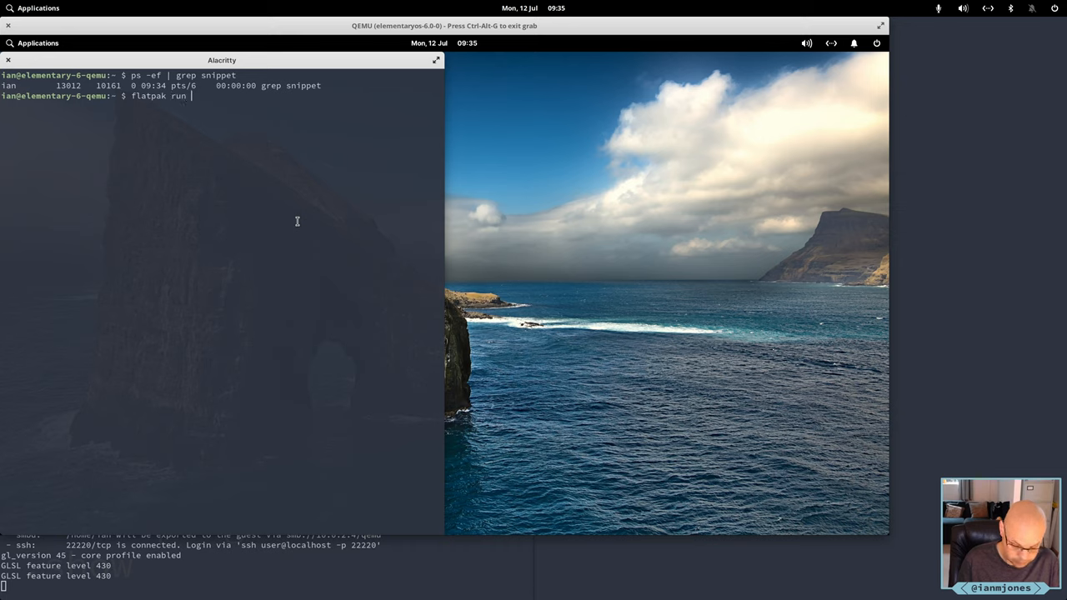
pyautogui.write('com.github.bytepixie.snippetpixie')
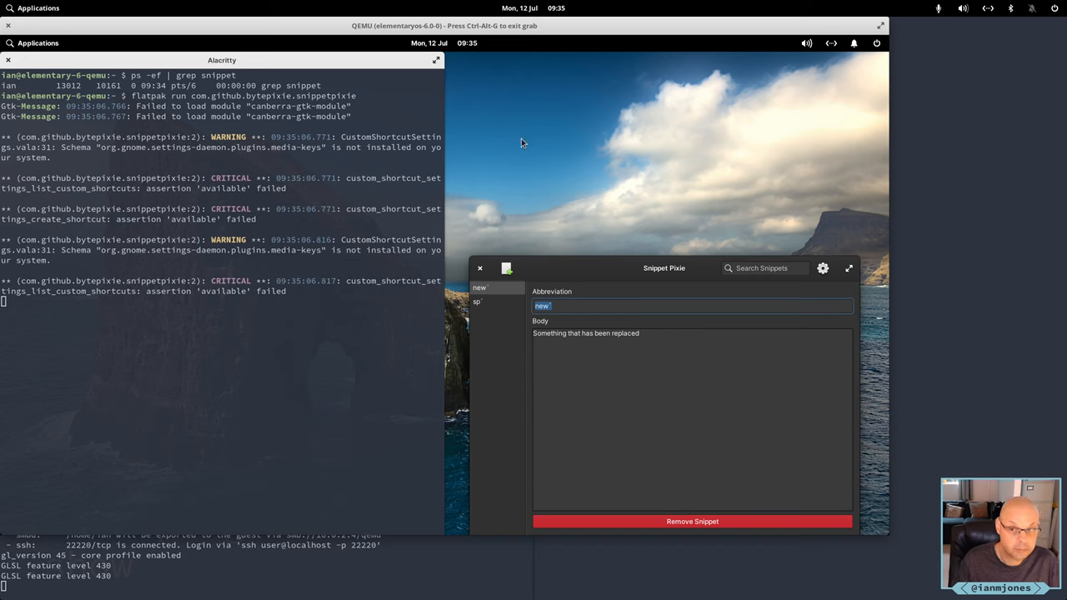
pyautogui.moveTo(663, 268); pyautogui.dragTo(655, 149)
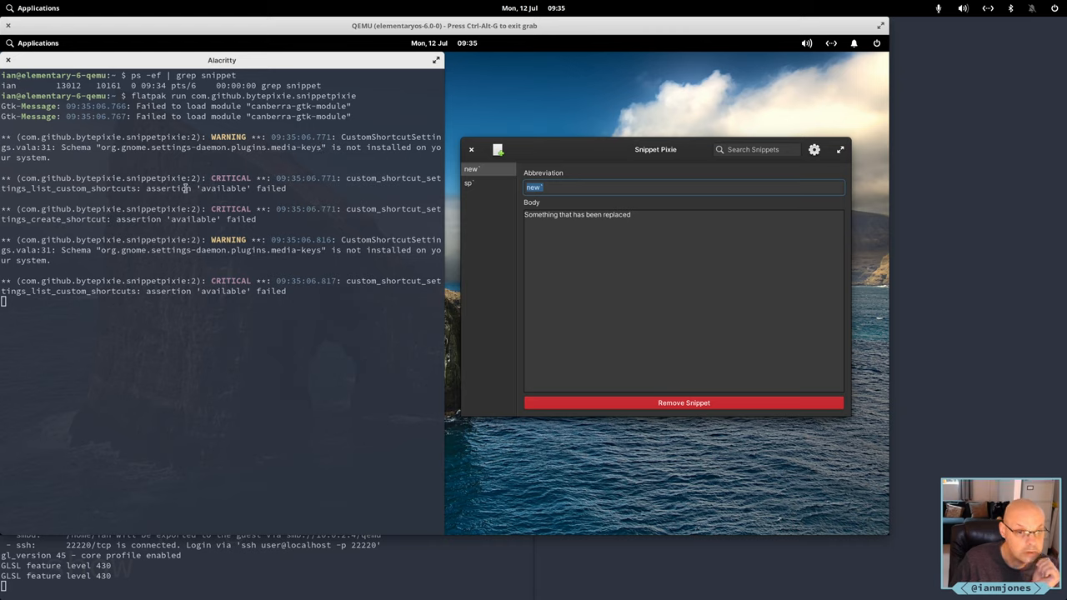
pyautogui.moveTo(82, 161)
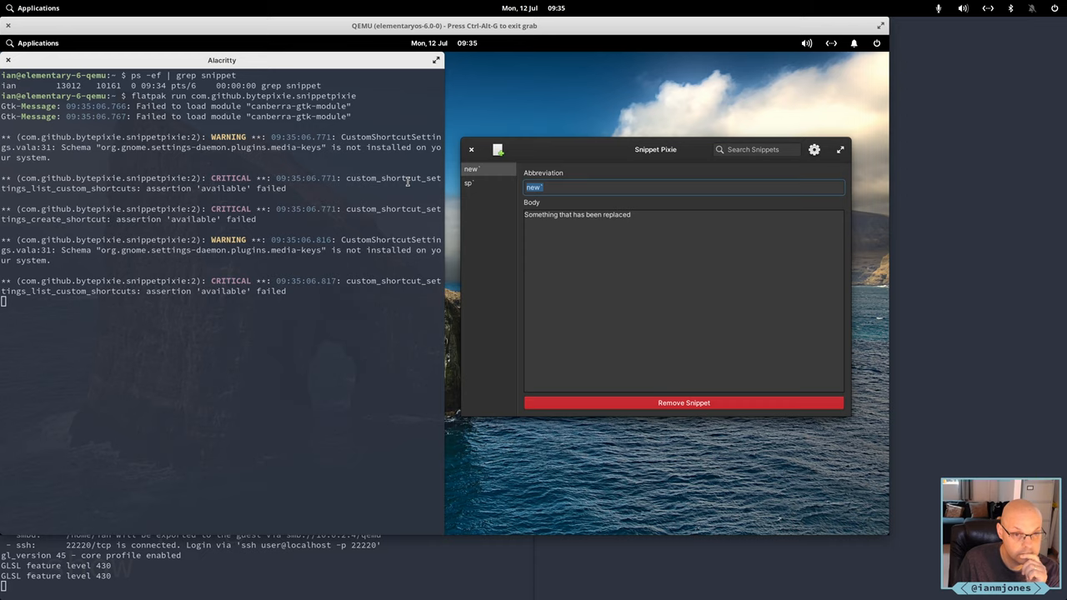
pyautogui.moveTo(403, 182)
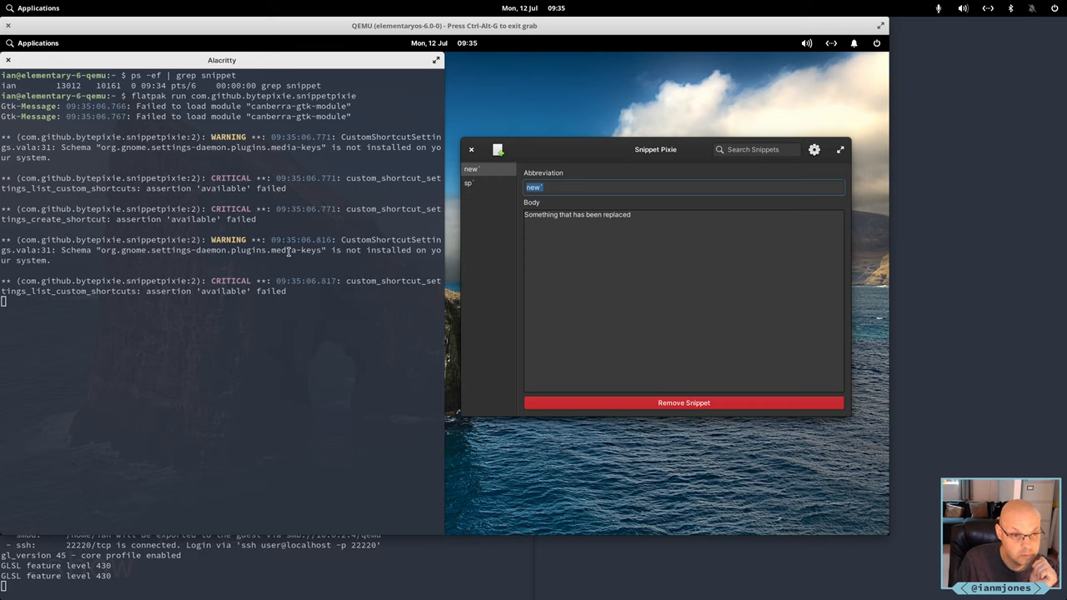
pyautogui.moveTo(356, 271)
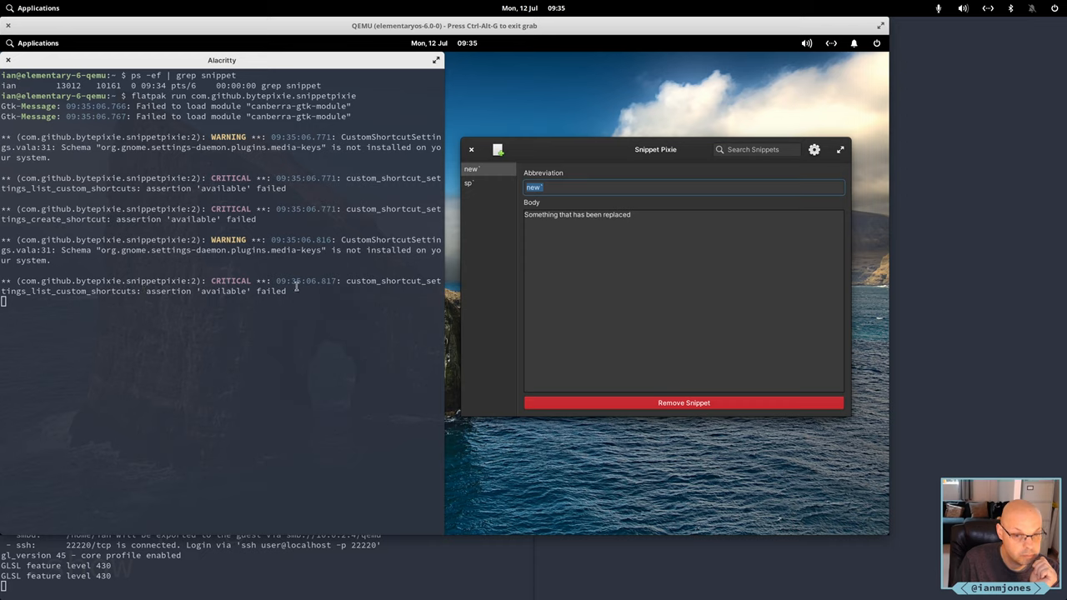
pyautogui.moveTo(309, 303)
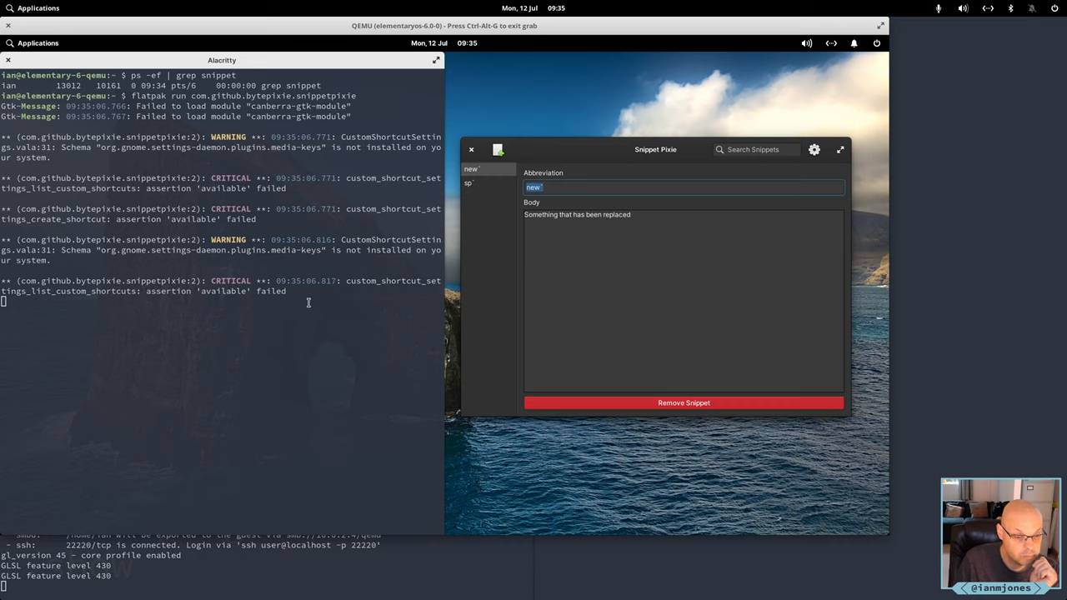
pyautogui.moveTo(420, 264)
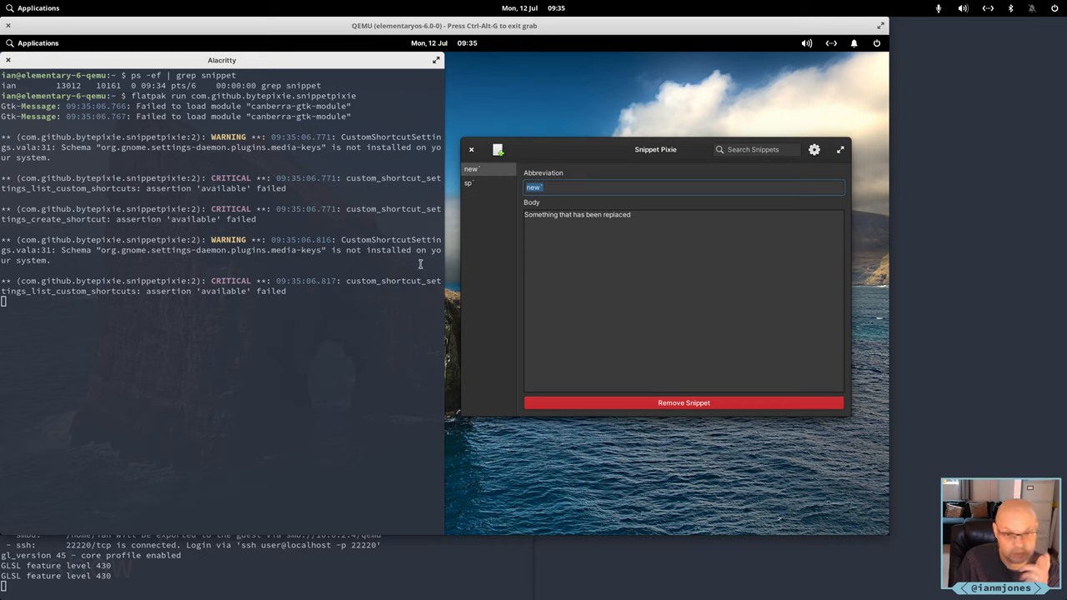
pyautogui.moveTo(682, 172)
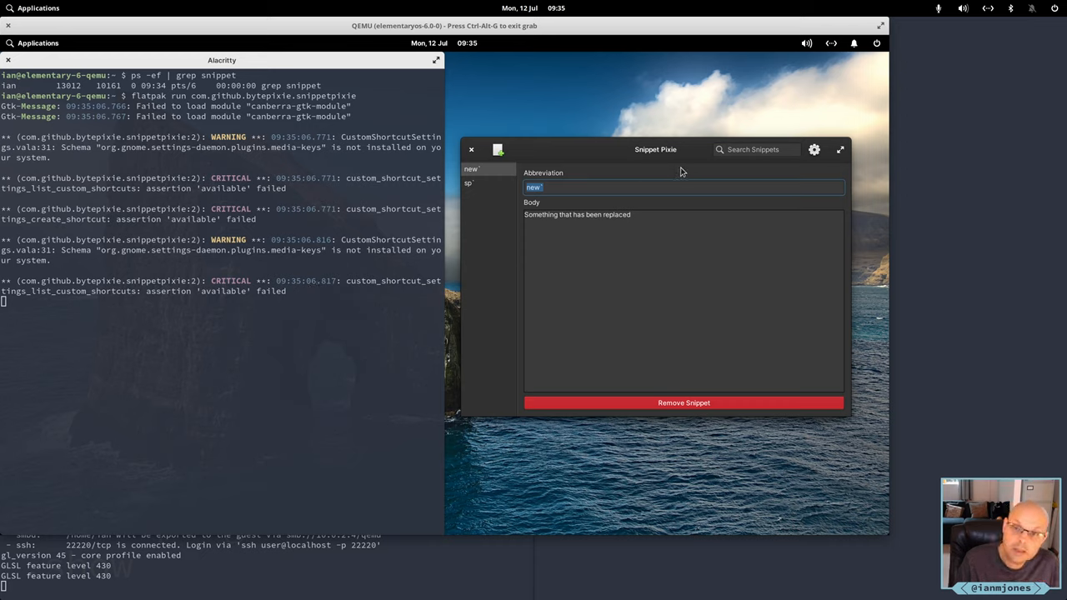
# Open Snippet Pixie's Shortcut setting, try recording over 'Disabled', then quit the app
pyautogui.click(814, 149)
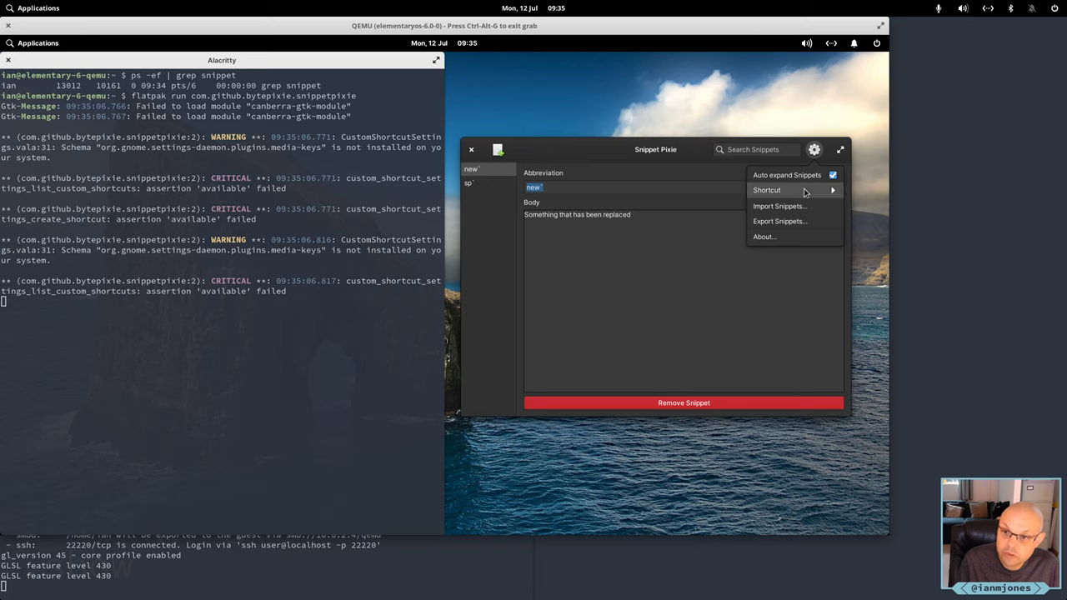
pyautogui.click(767, 190)
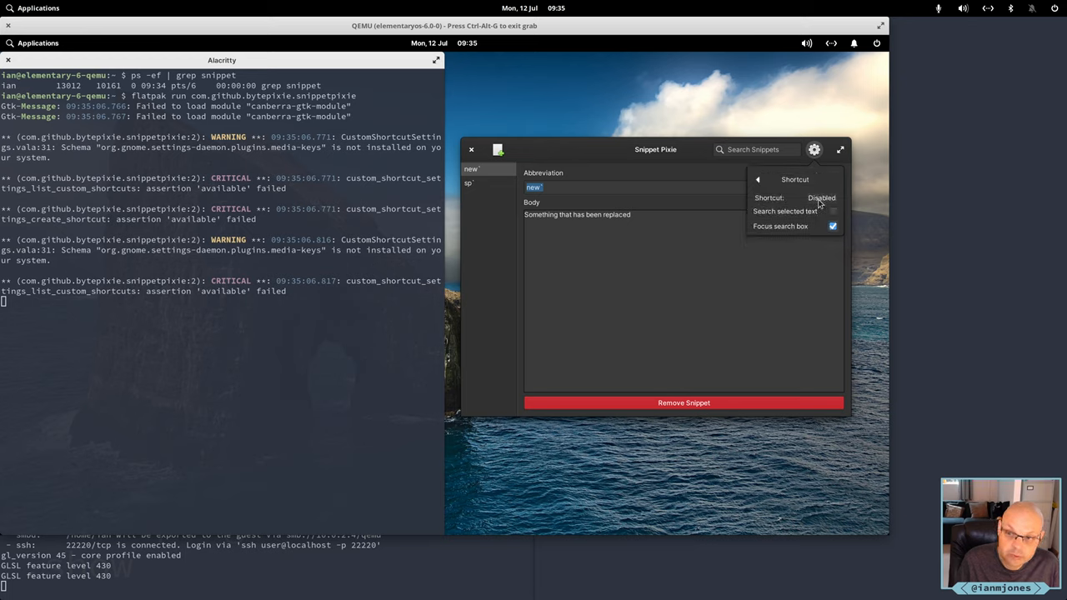
pyautogui.click(821, 197)
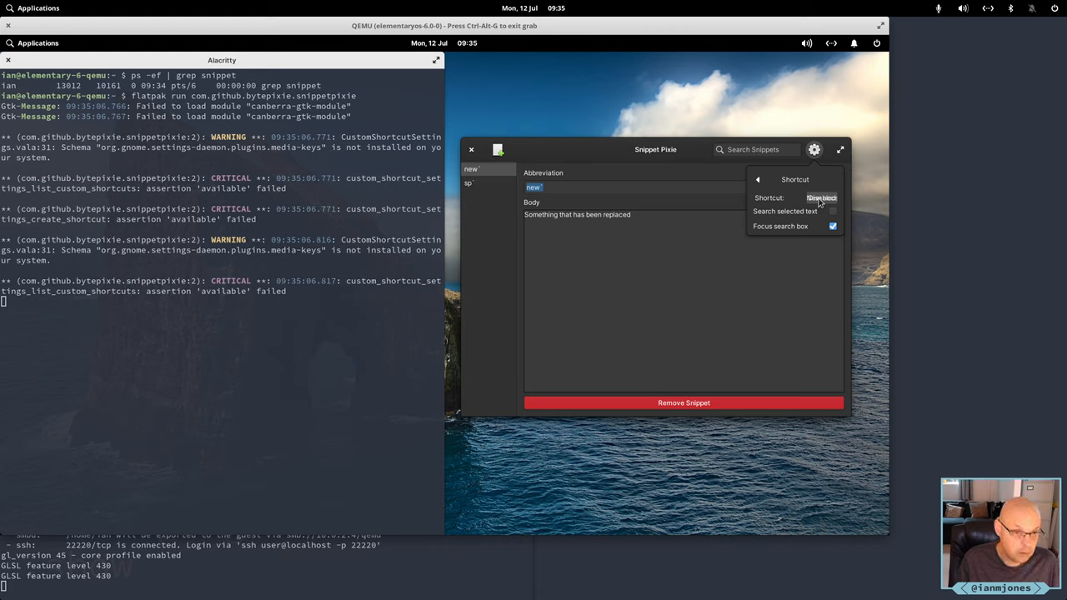
pyautogui.click(822, 197)
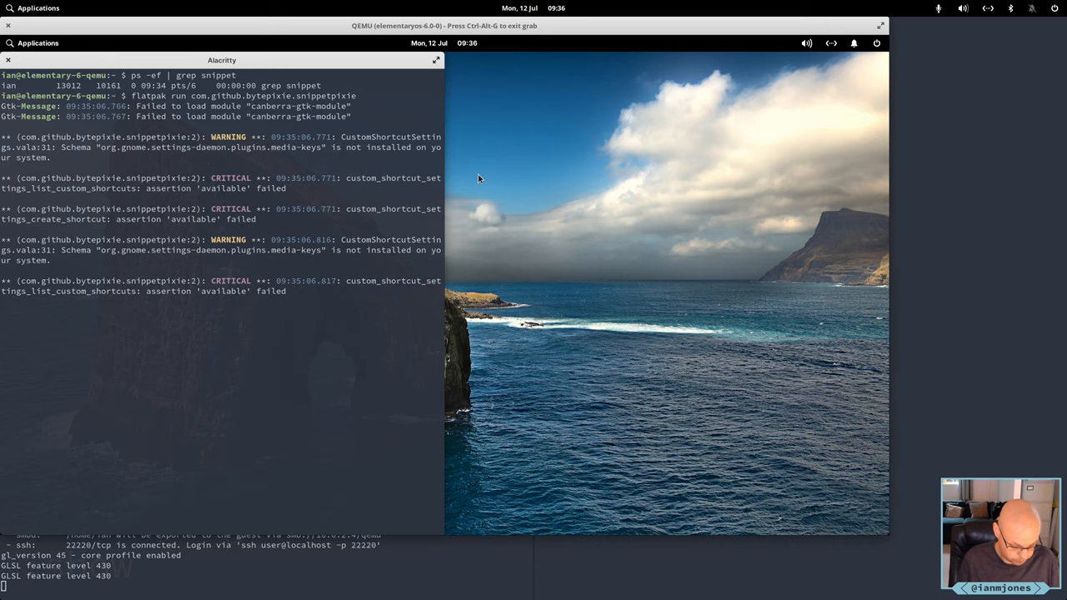
# Look for running Snippet Pixie processes with 'ps -ef | grep snippet'
pyautogui.click(33, 43)
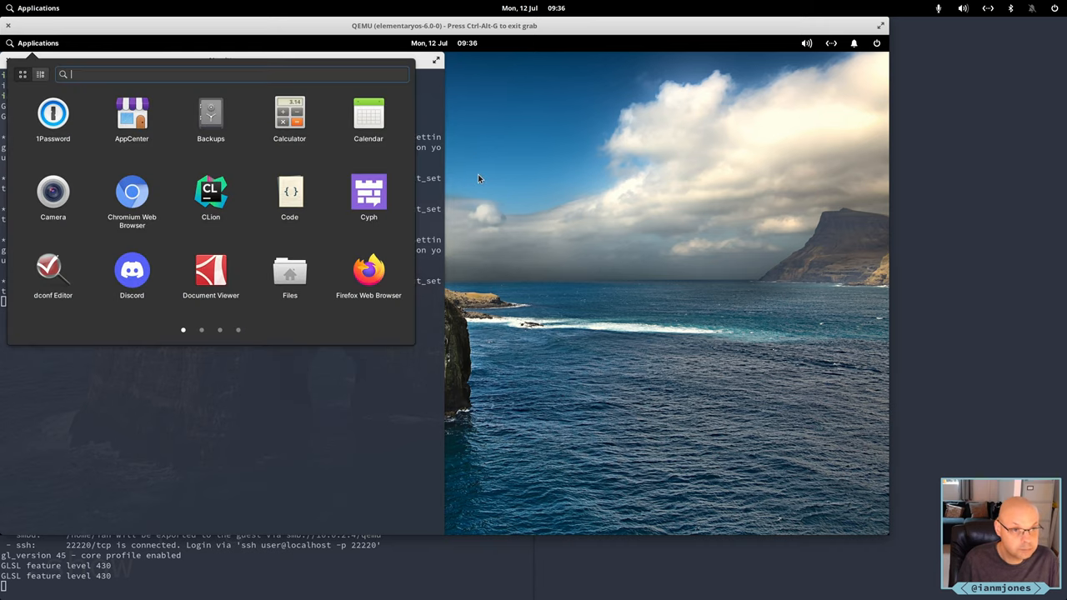
pyautogui.write('stop')
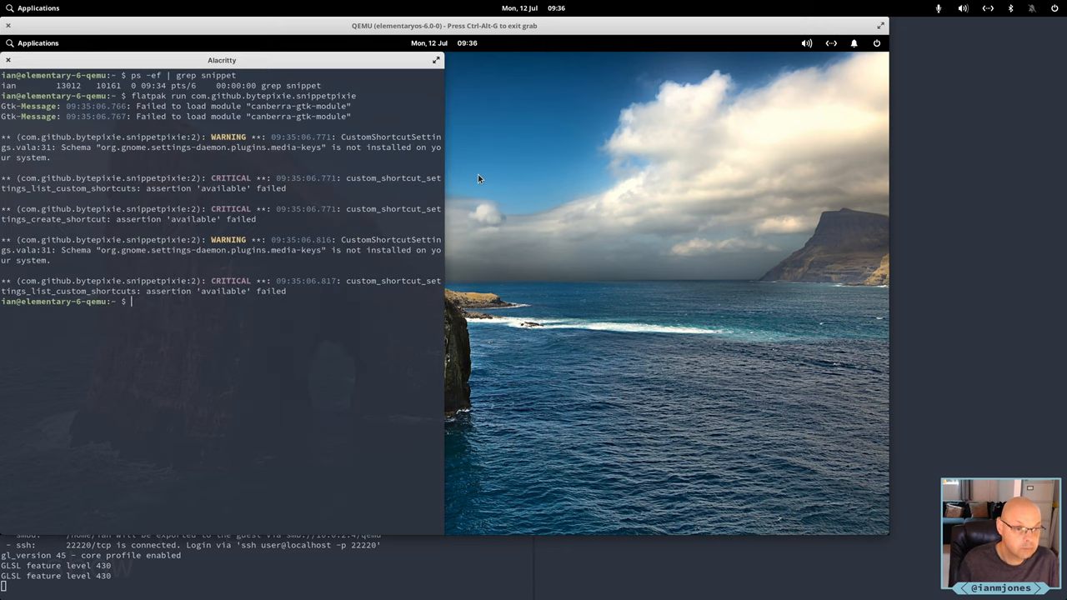
pyautogui.write('ps -ef | grep snippet')
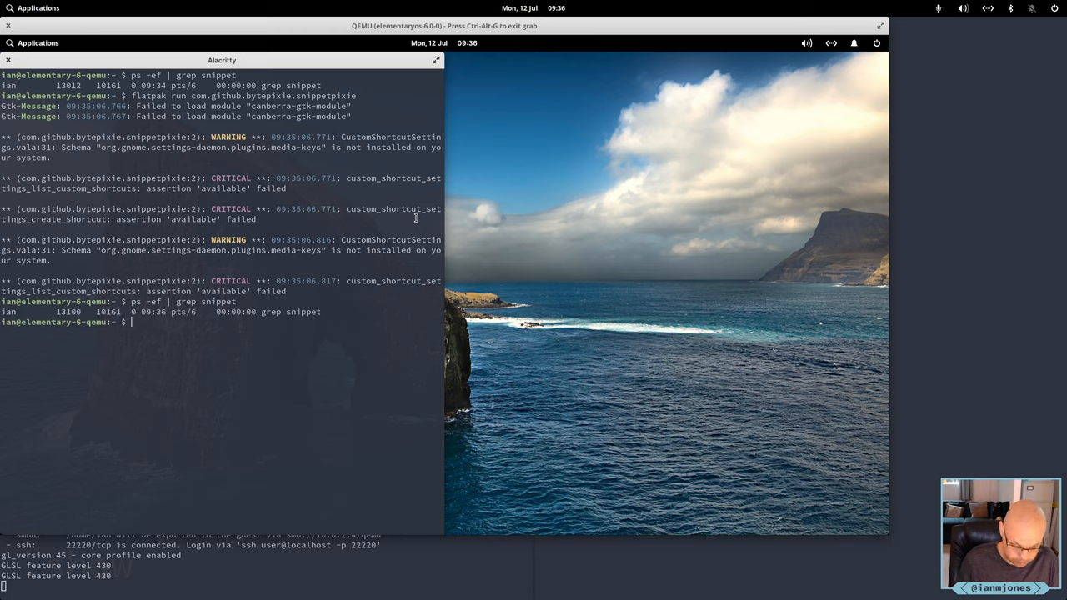
# Relaunch com.github.bytepixie.snippetpixie via flatpak run with G_MESSAGES_DEBUG=all
pyautogui.write('G_')
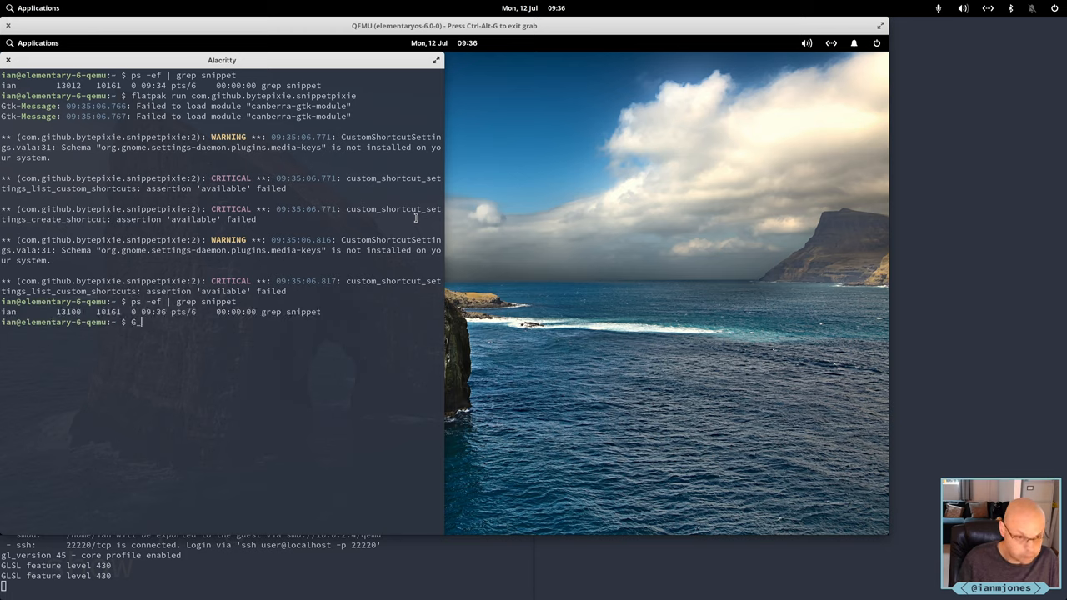
pyautogui.write('_MESSAG')
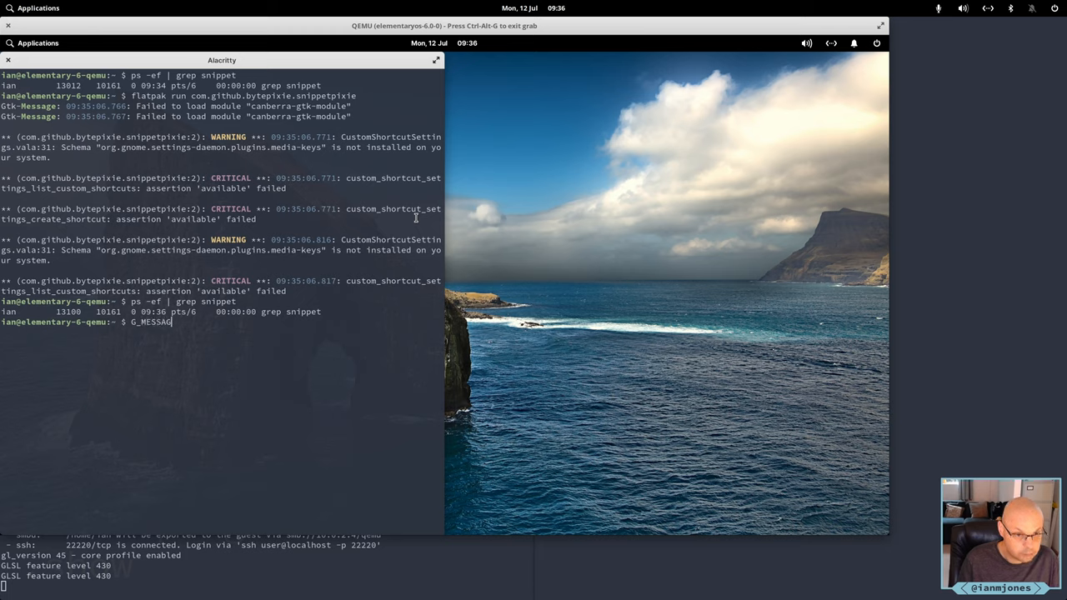
pyautogui.write('ES_DEBUG')
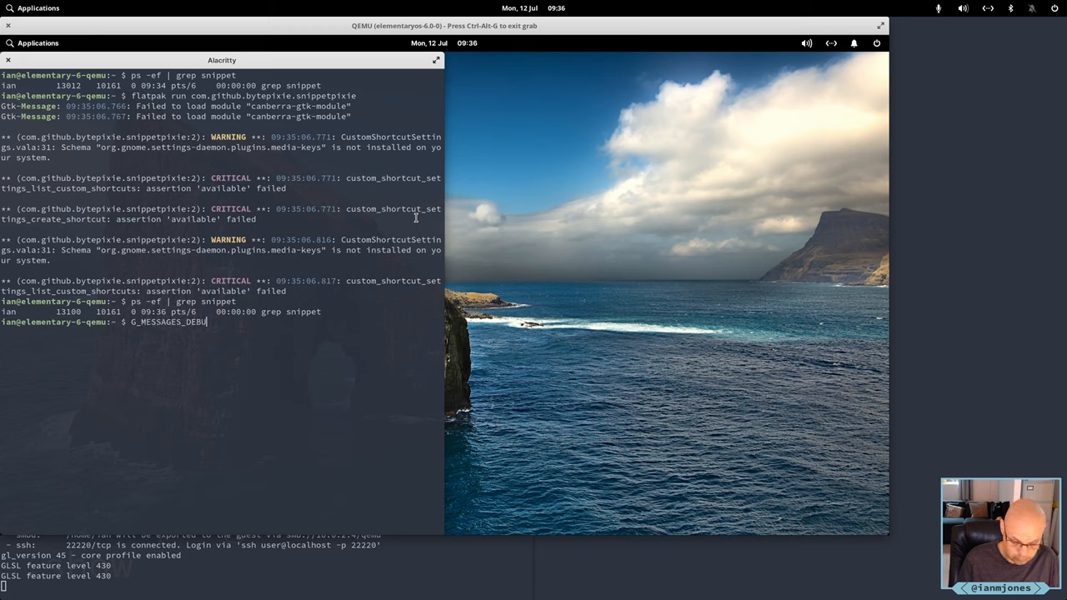
pyautogui.write('G')
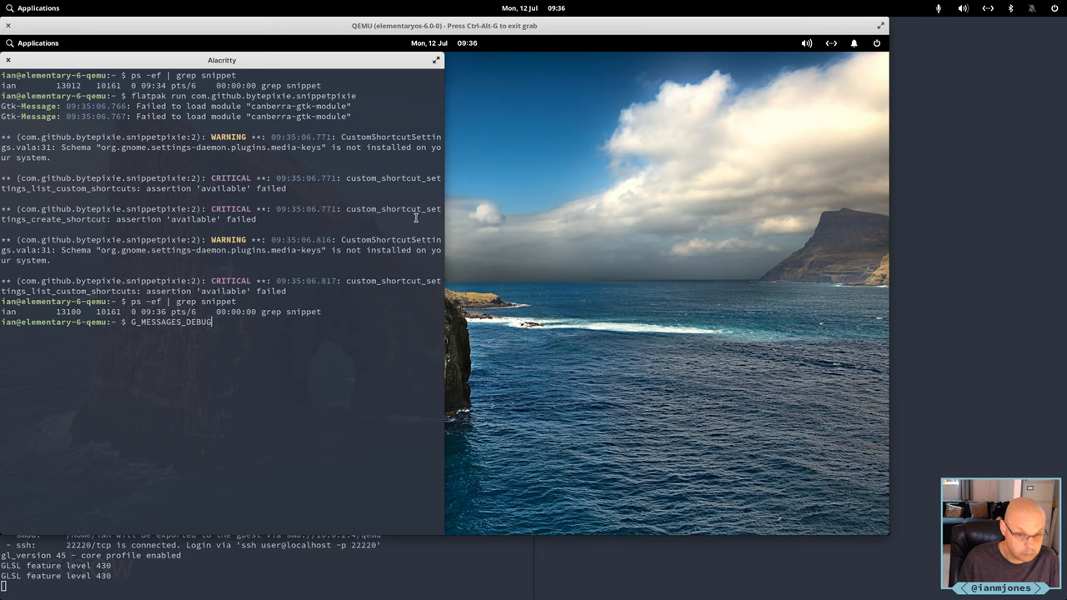
pyautogui.write('=all flat')
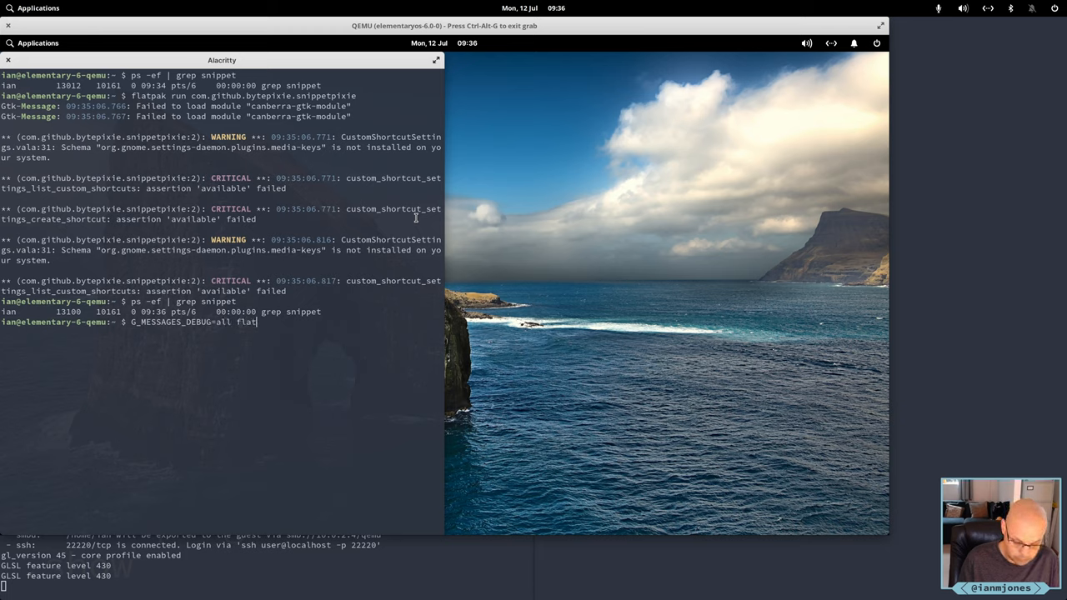
pyautogui.write('pak ru')
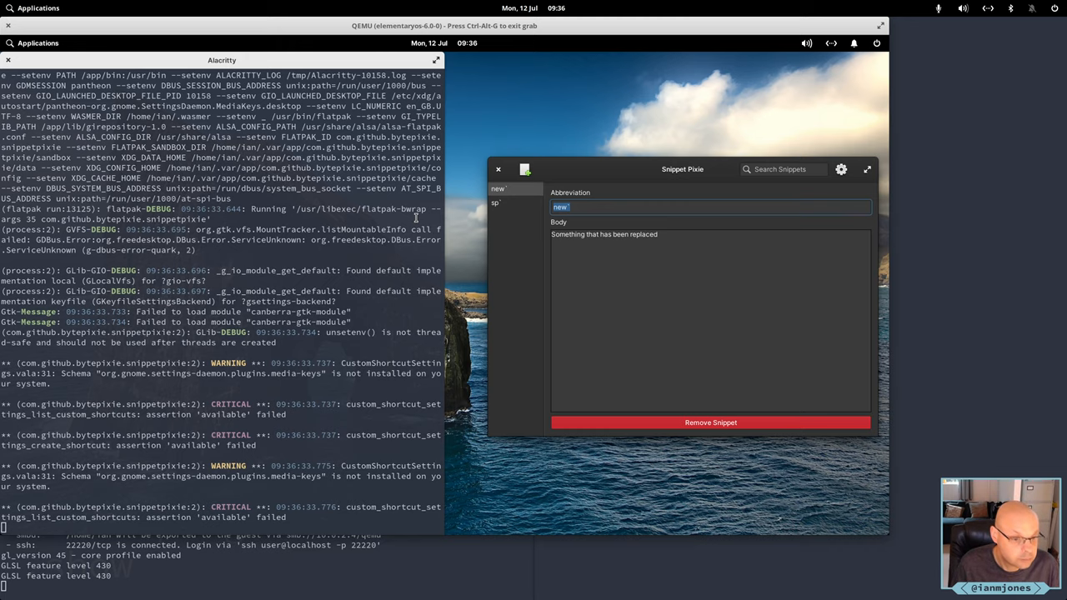
pyautogui.moveTo(303, 252)
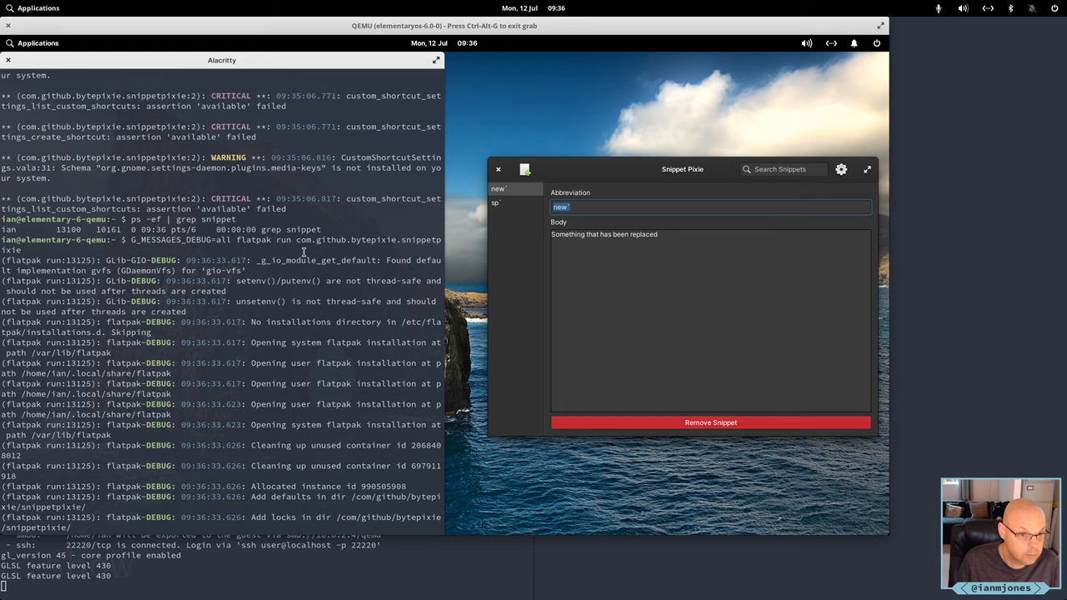
# Scroll the new debug output and bring Alacritty in front of Snippet Pixie
pyautogui.scroll(-3)
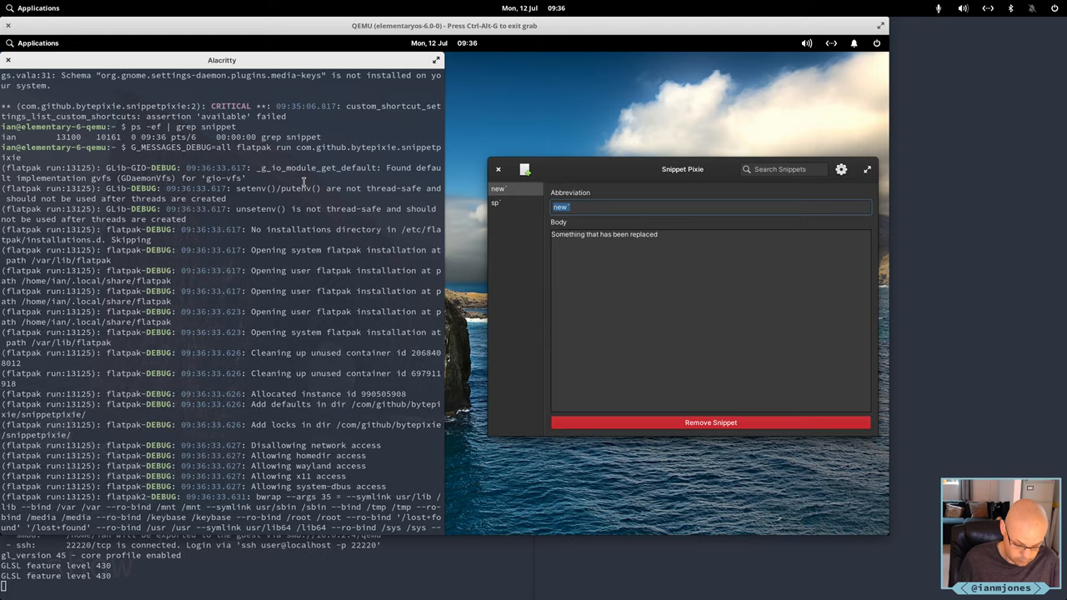
pyautogui.click(867, 169)
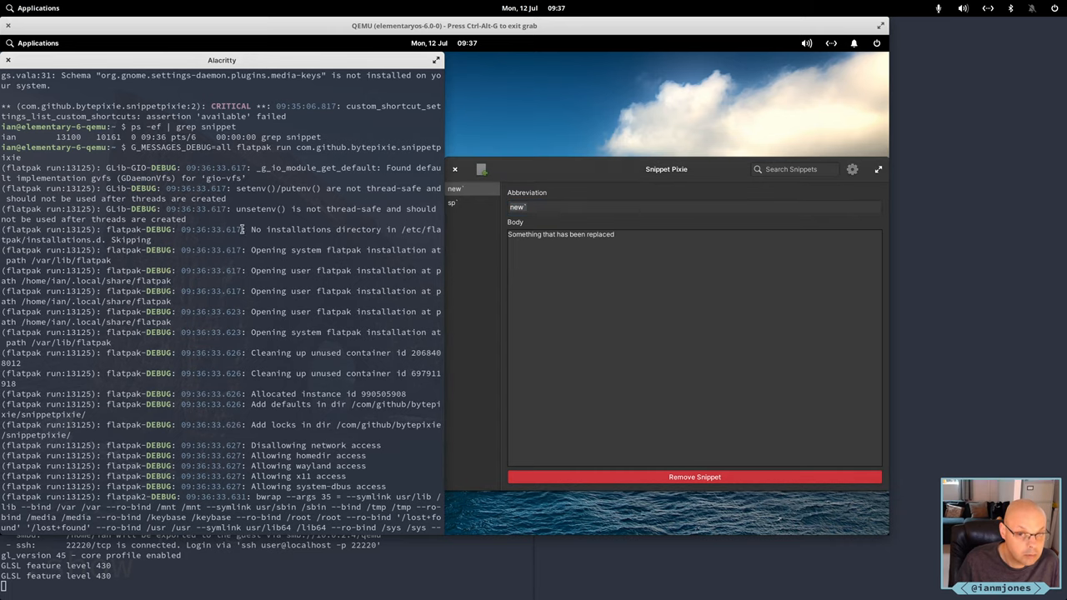
pyautogui.moveTo(285, 294)
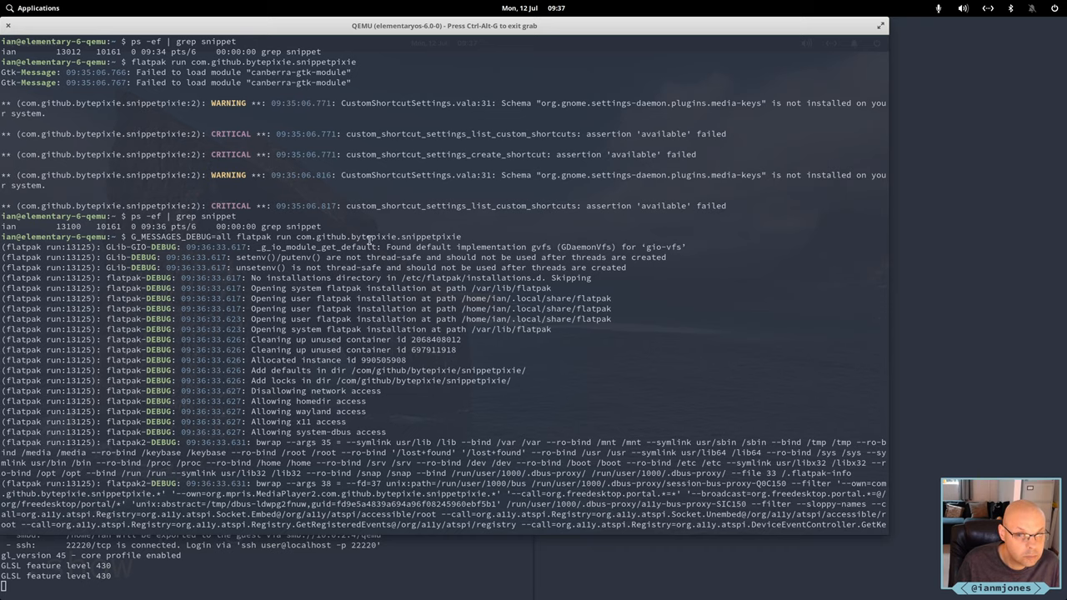
# Read the bwrap sandbox command and canberra failures, then restore Alacritty to half-screen
pyautogui.scroll(-3)
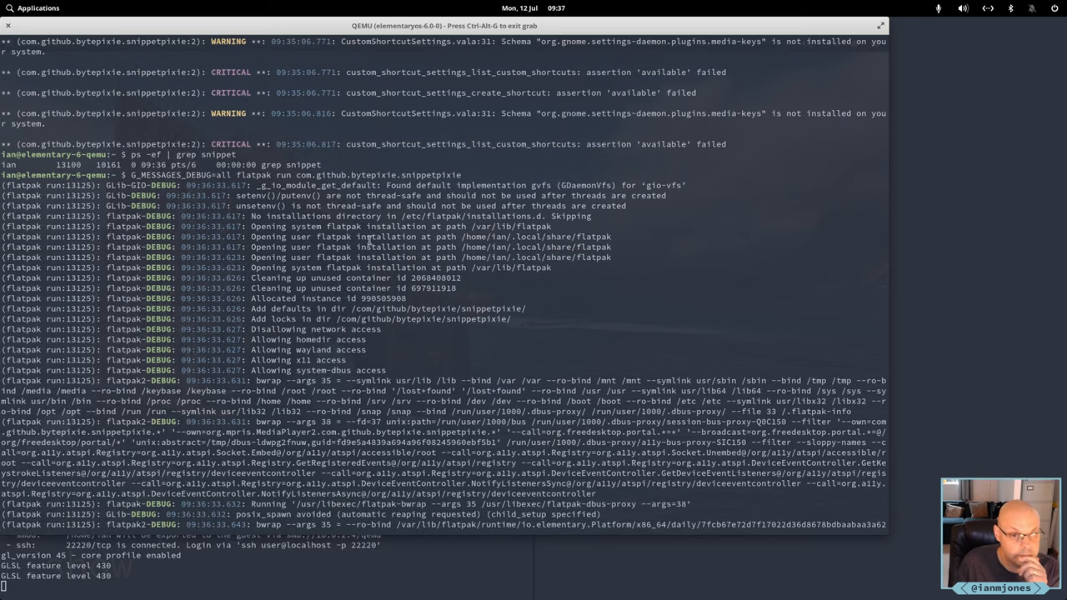
pyautogui.moveTo(283, 186)
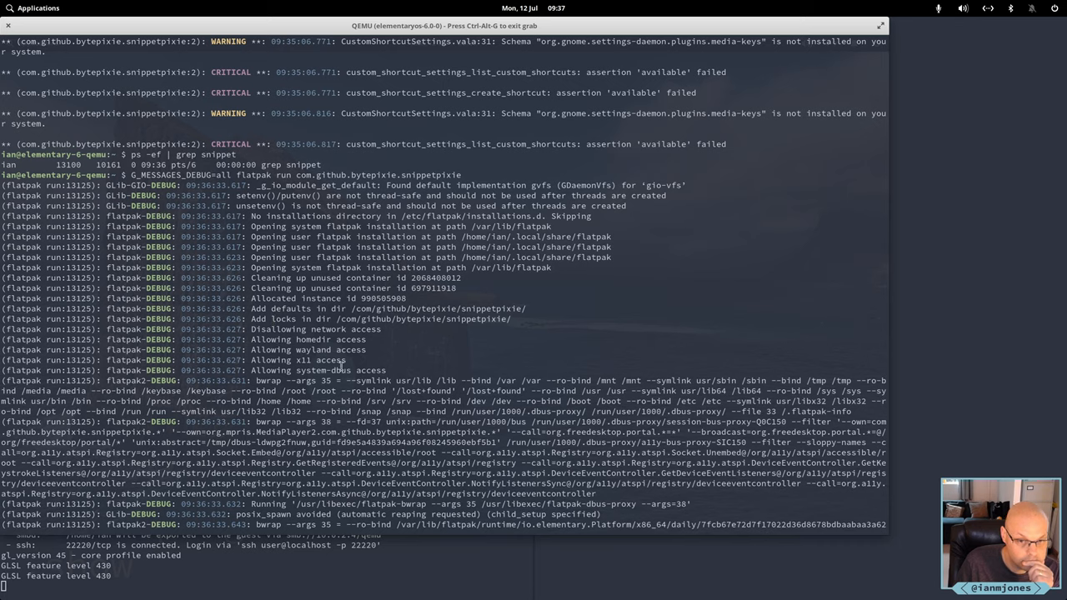
pyautogui.moveTo(298, 295)
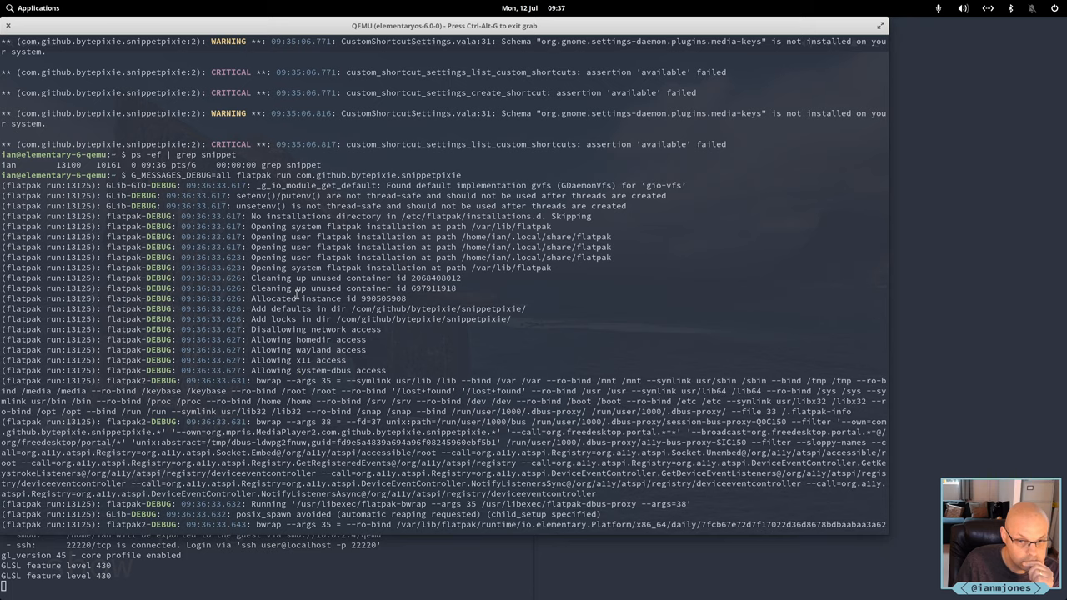
pyautogui.scroll(-3)
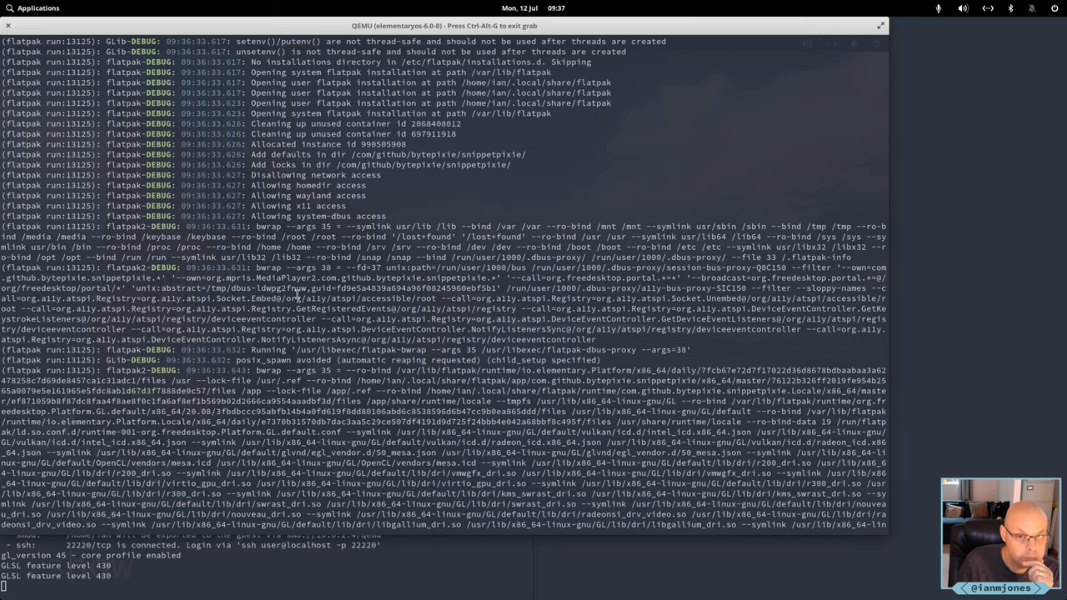
pyautogui.moveTo(314, 237)
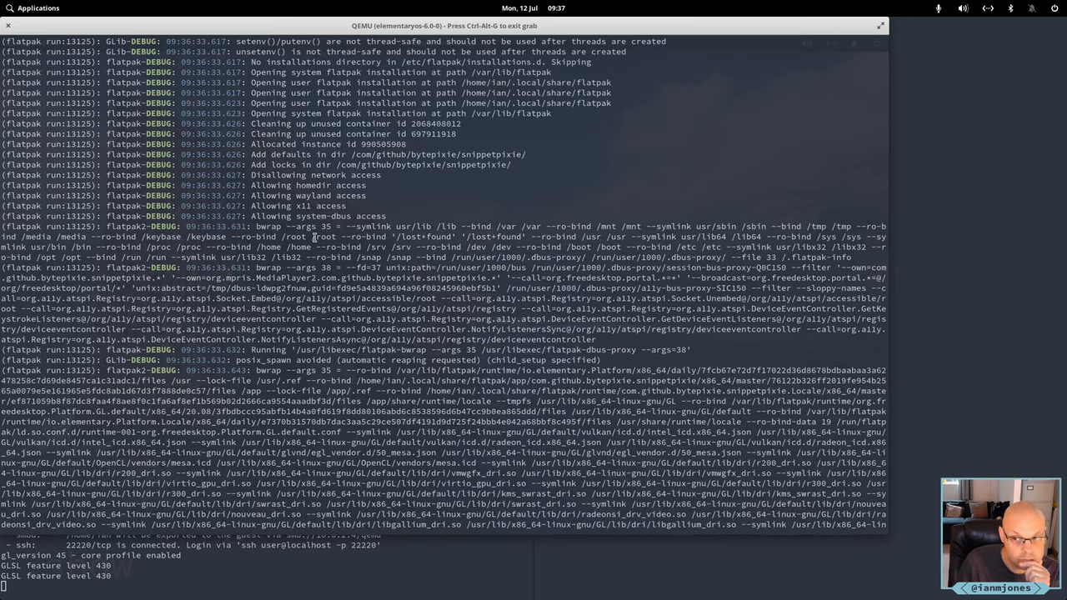
pyautogui.moveTo(375, 284)
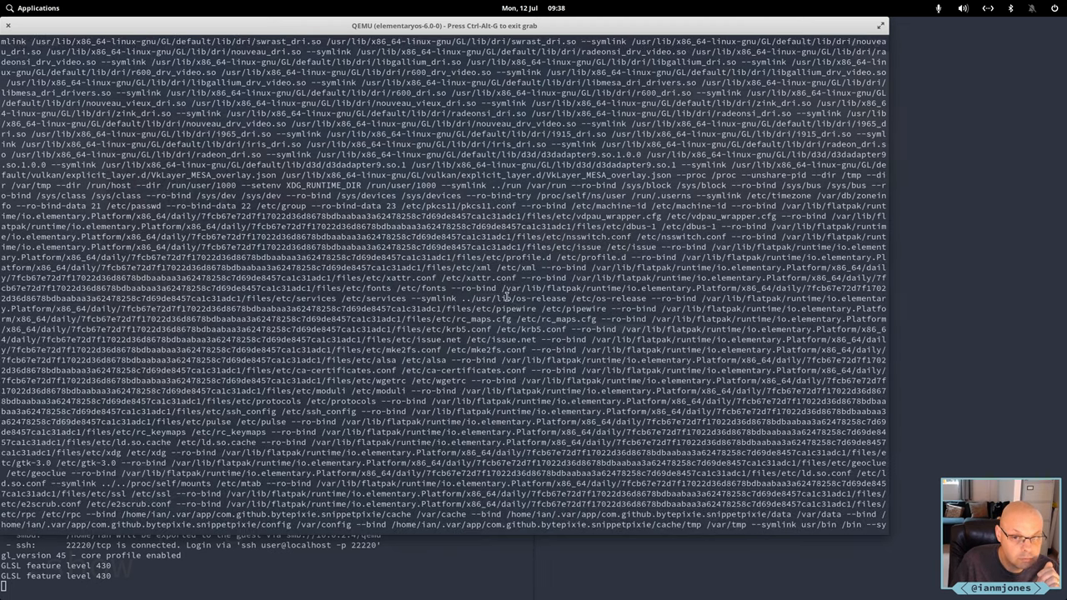
pyautogui.scroll(-3)
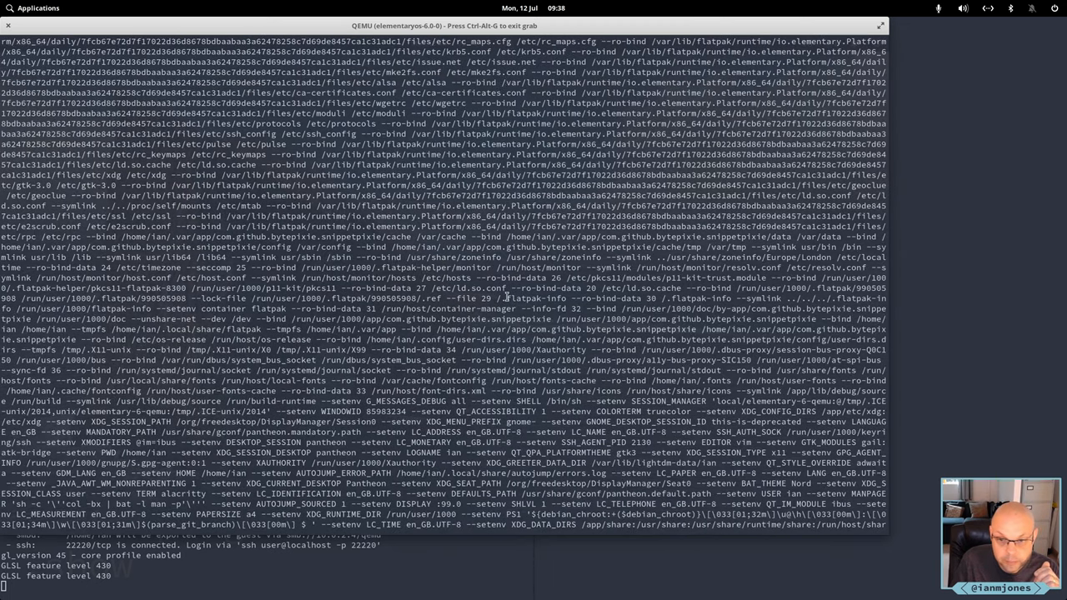
pyautogui.scroll(-3)
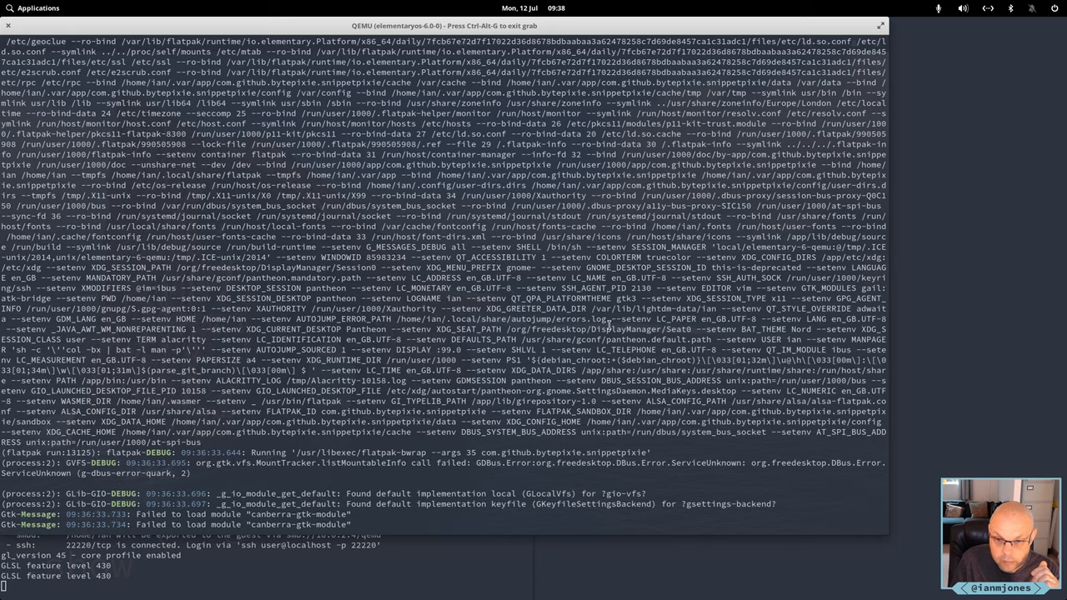
pyautogui.moveTo(681, 327)
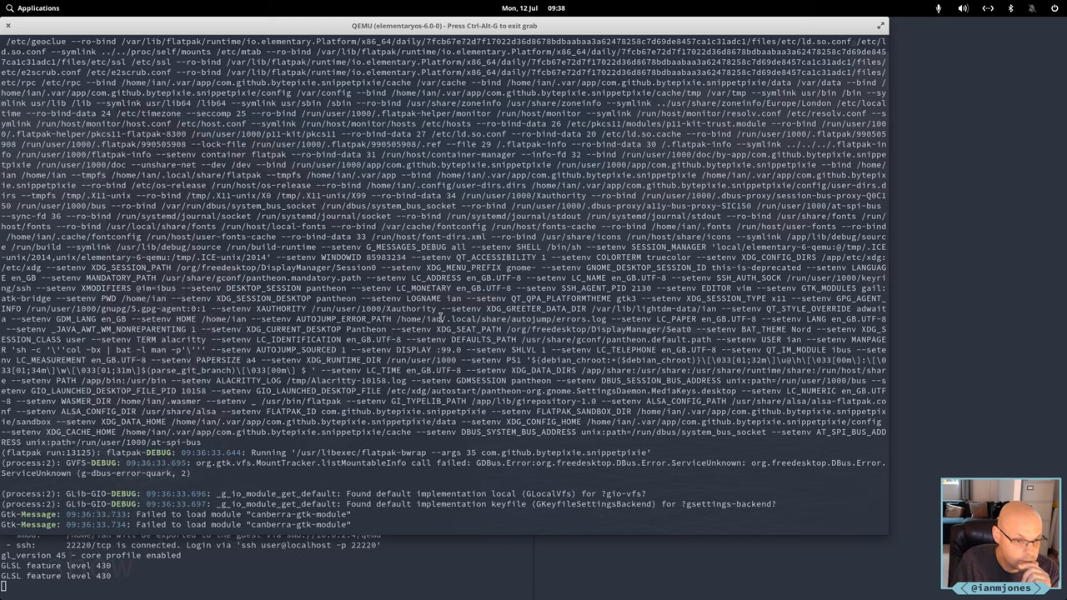
pyautogui.scroll(-3)
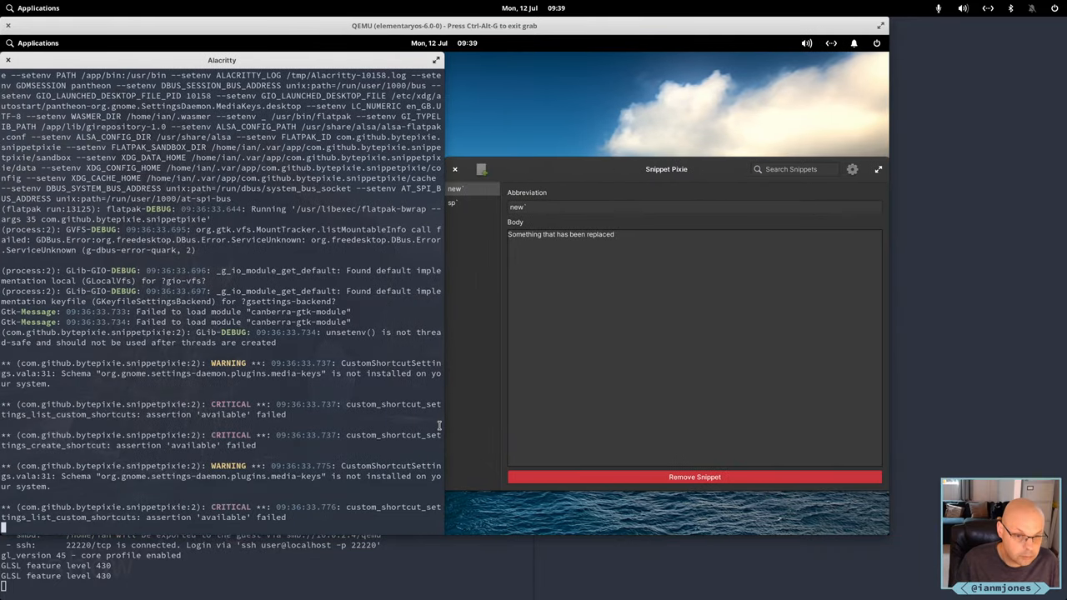
pyautogui.moveTo(318, 392)
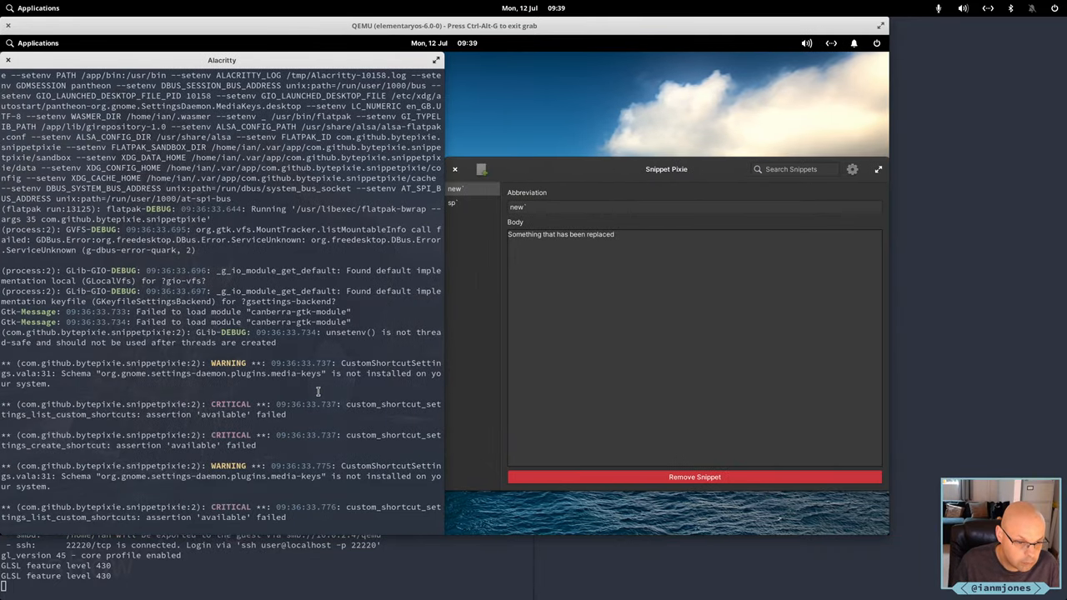
# Bring Snippet Pixie forward and check its assigned activation shortcut in the gear popover
pyautogui.click(692, 207)
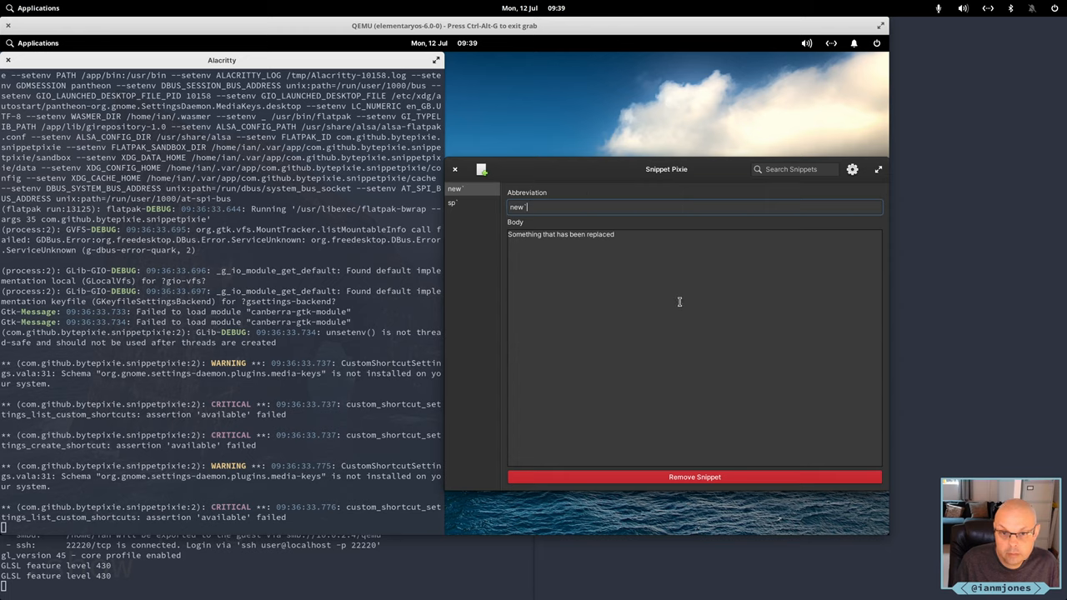
pyautogui.moveTo(887, 491)
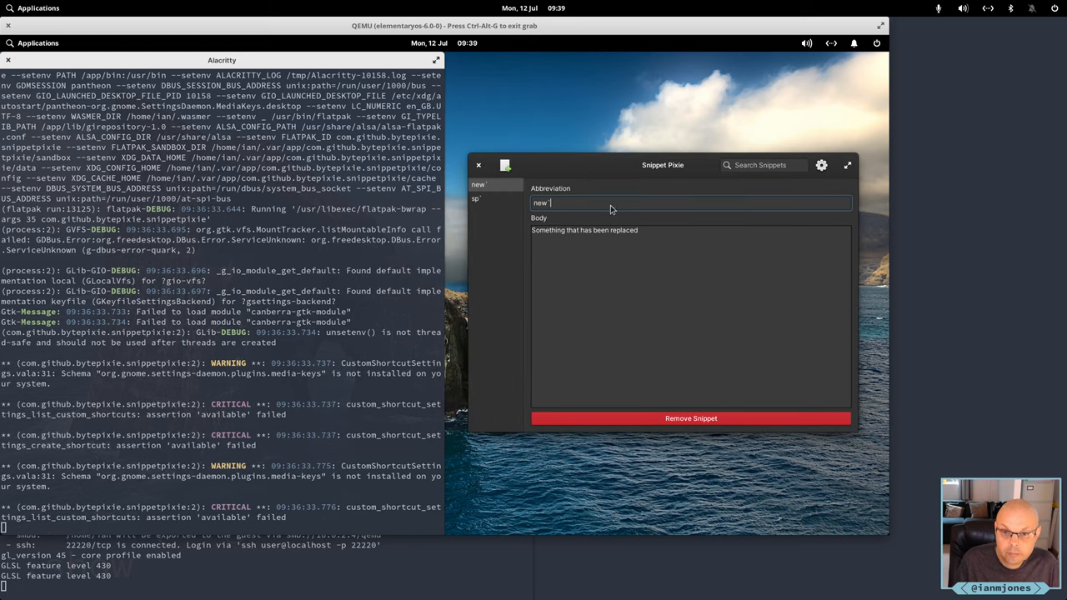
pyautogui.click(821, 164)
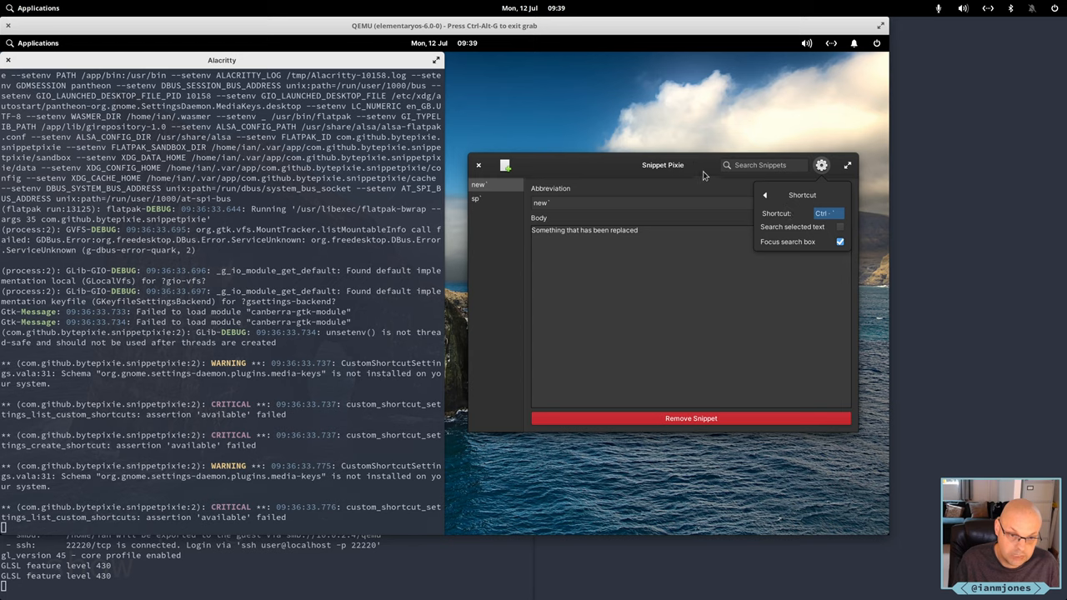
pyautogui.click(822, 165)
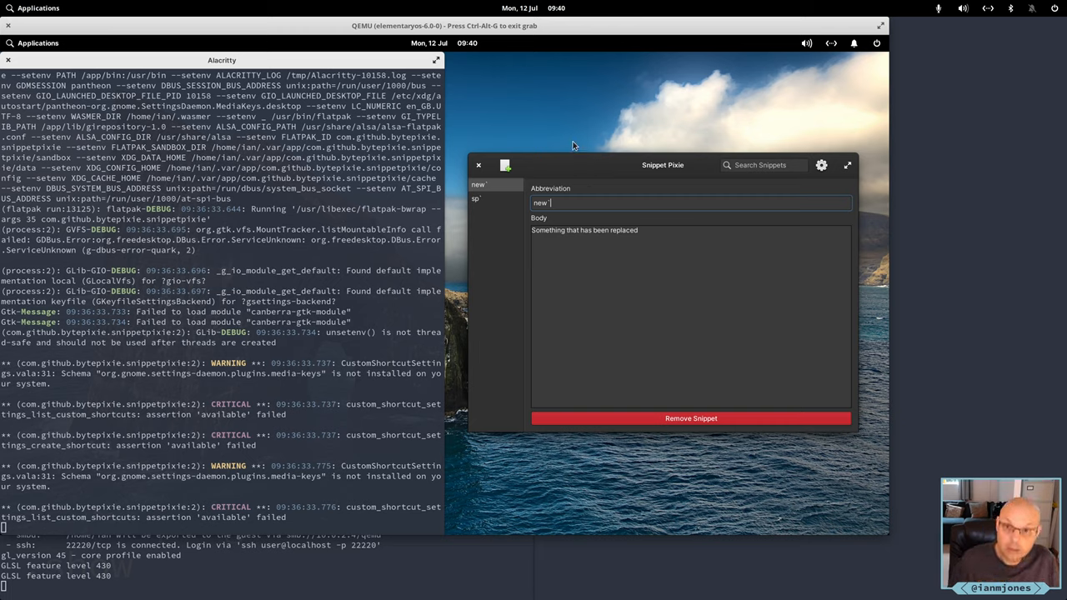
pyautogui.moveTo(490, 137)
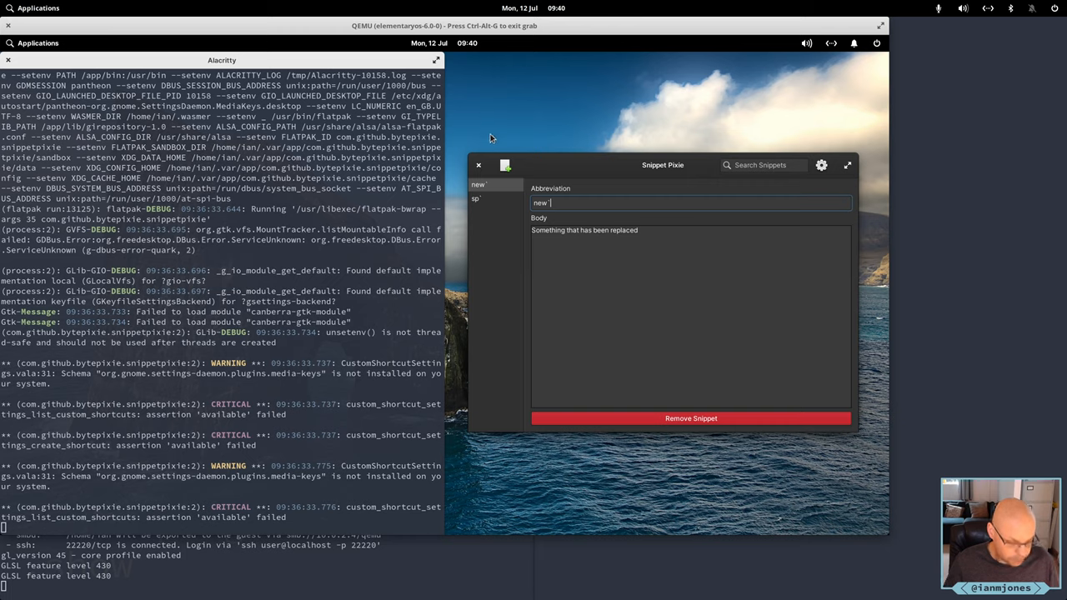
pyautogui.moveTo(549, 168)
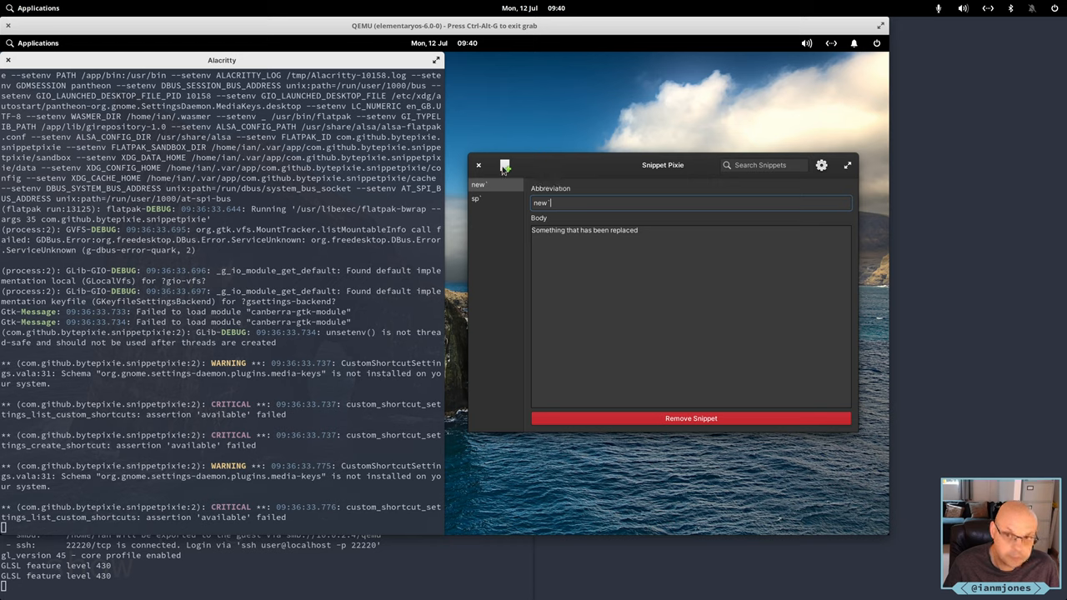
# Close the Snippet Pixie window with its × button
pyautogui.click(478, 164)
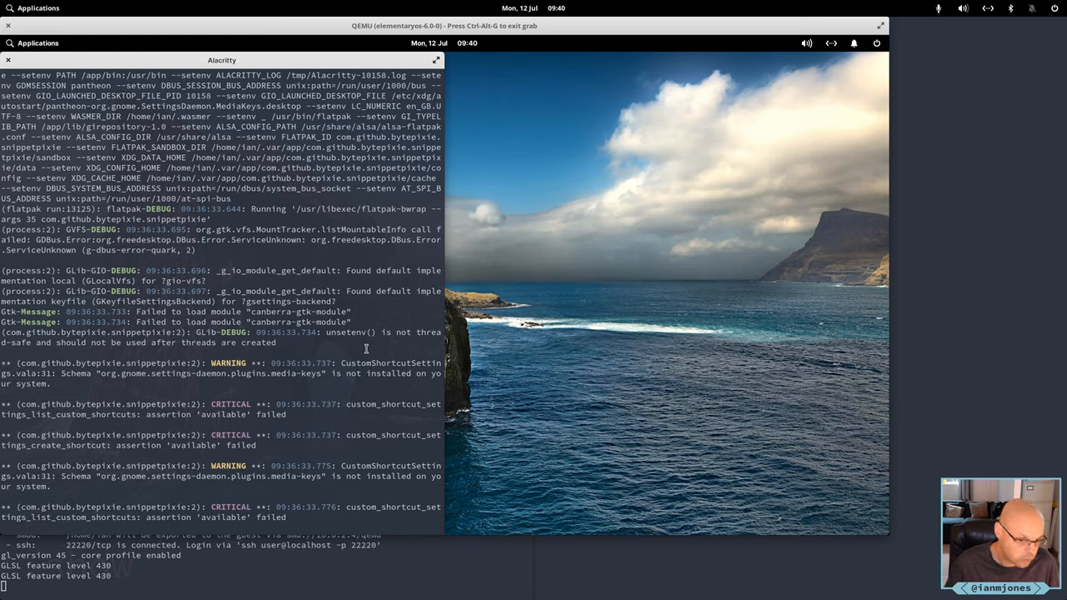
pyautogui.moveTo(537, 296)
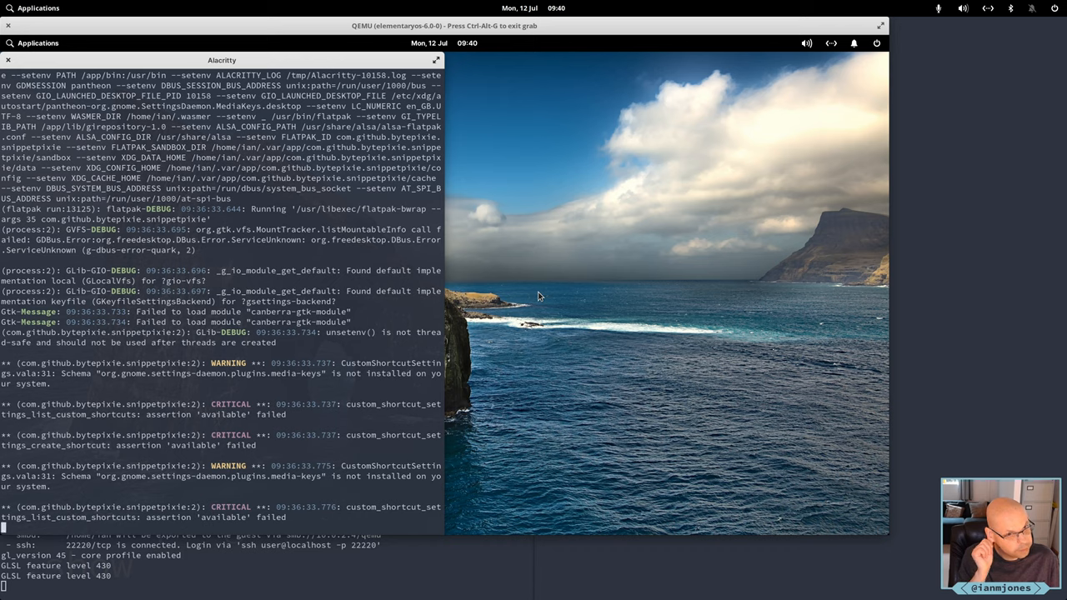